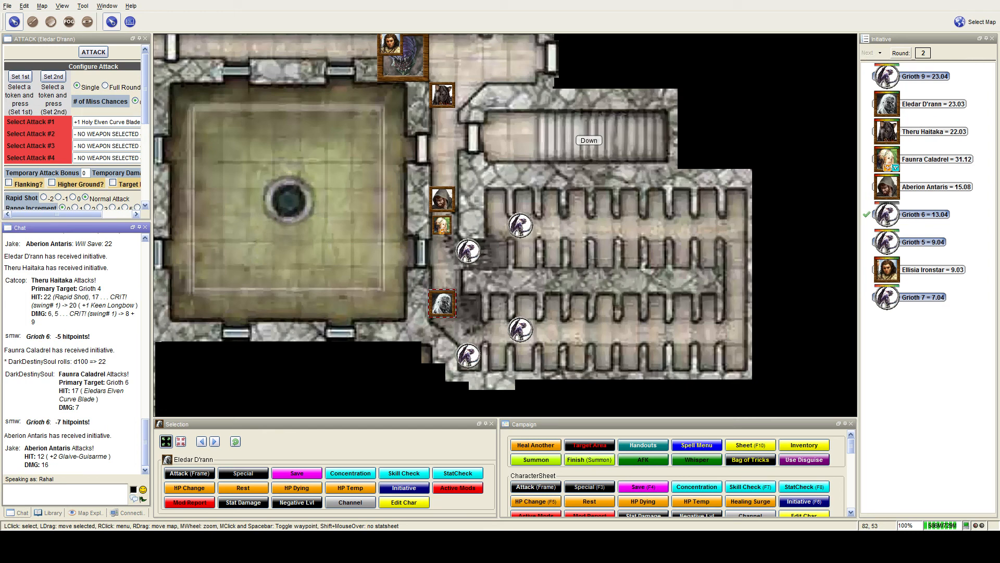
# Step: Advance initiative from Grioth 6 to Grioth 5 once Grioth 6's attack posts
pyautogui.click(643, 460)
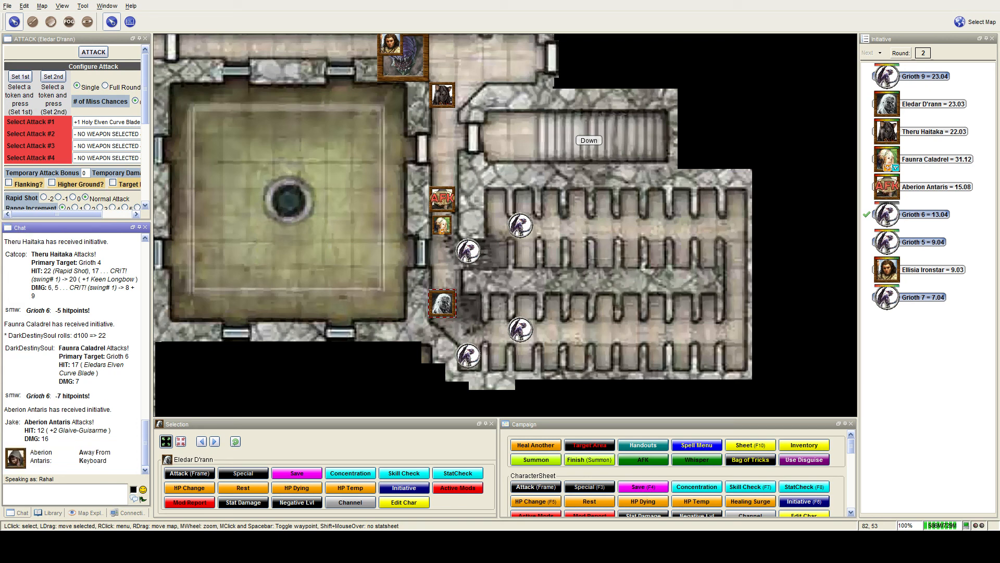
pyautogui.scroll(3)
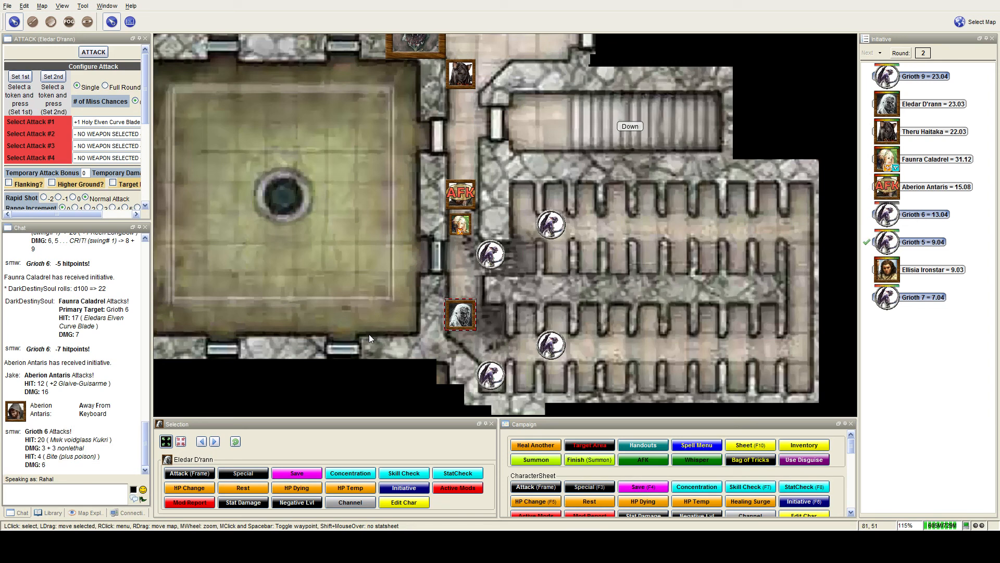
pyautogui.moveTo(367, 338)
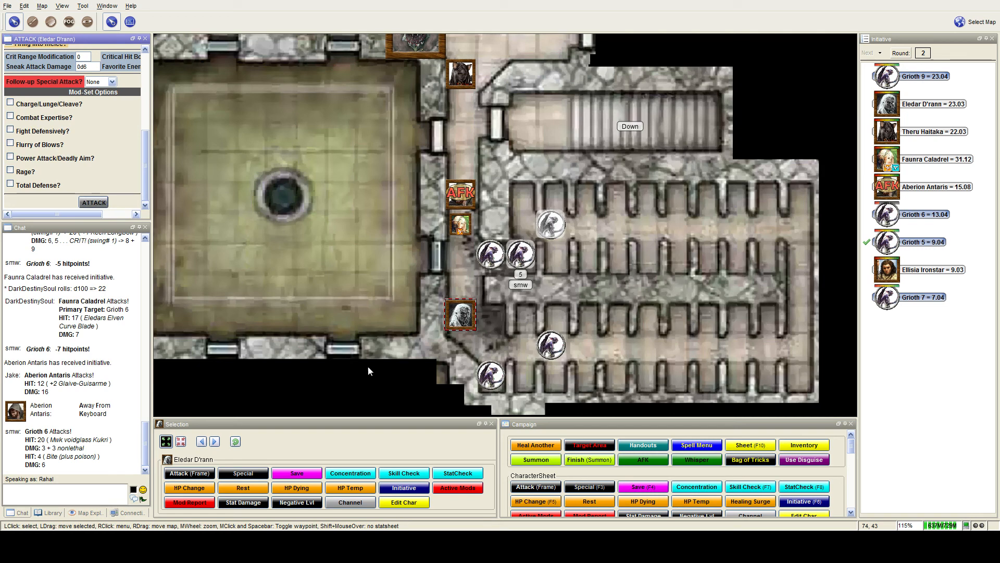
# Step: Launch Eledar D'rann's Holy Elven Curve Blade attack on Grioth 5
pyautogui.click(93, 50)
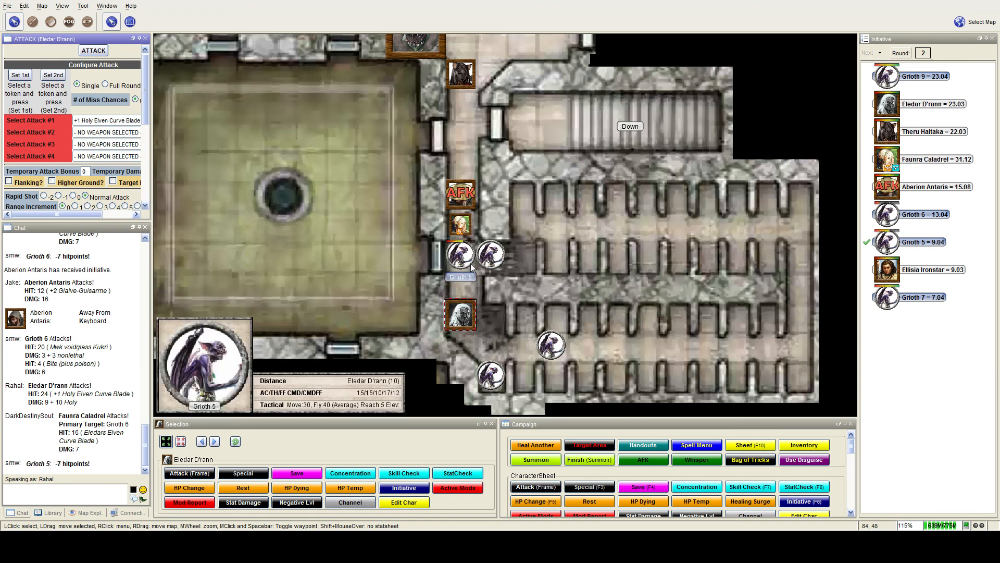
pyautogui.moveTo(460, 223)
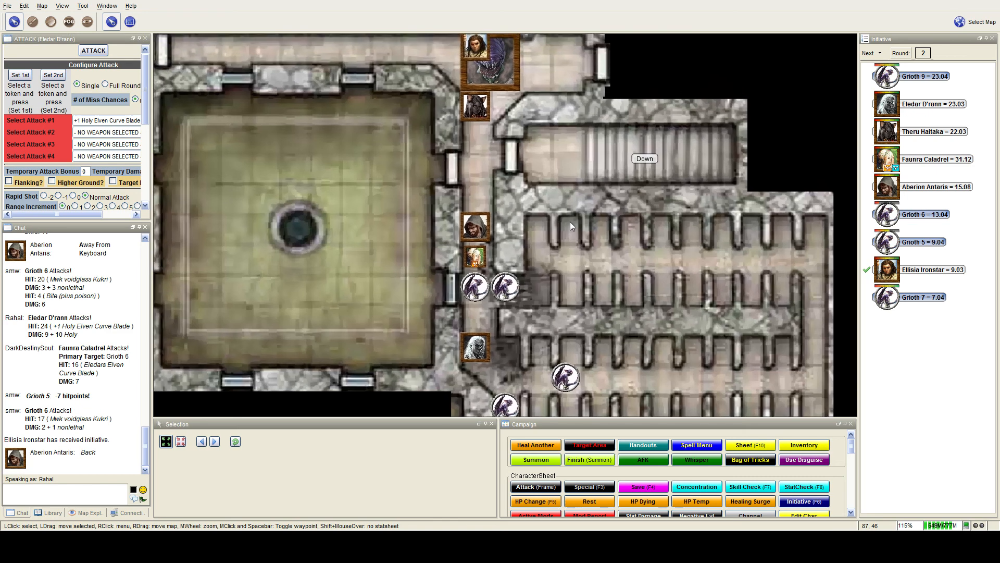
pyautogui.moveTo(552, 204)
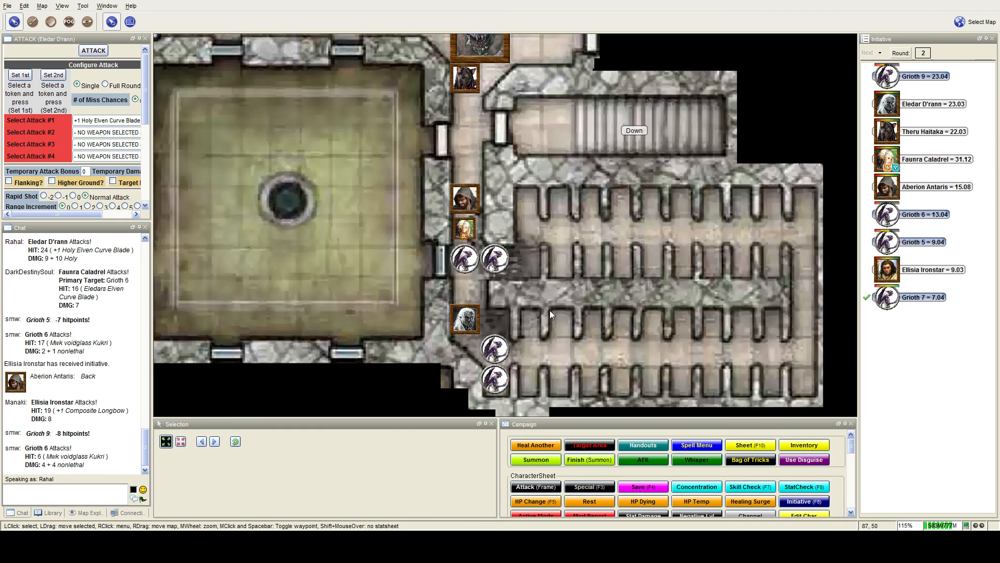
# Step: Advance initiative into round 3
pyautogui.click(869, 52)
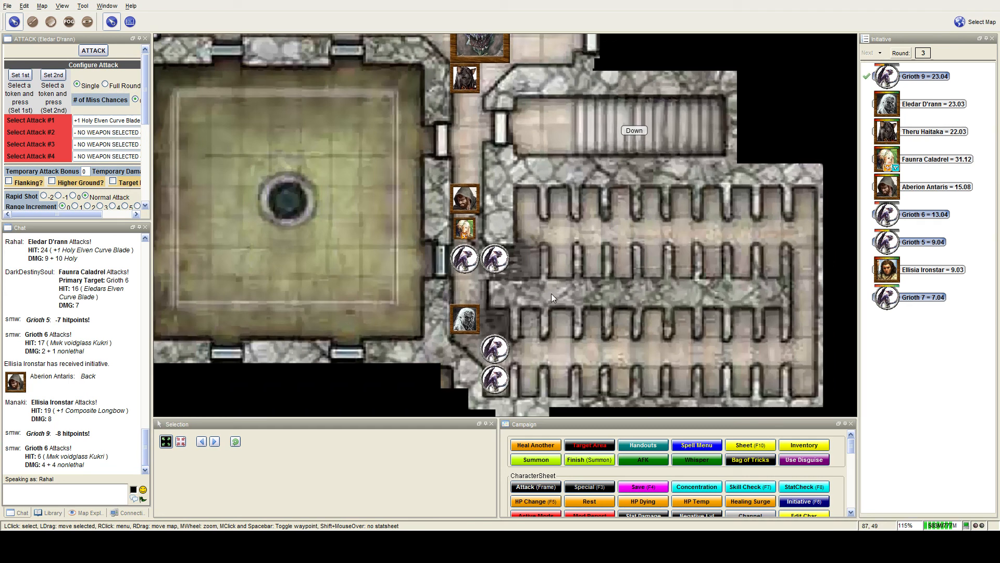
pyautogui.moveTo(547, 304)
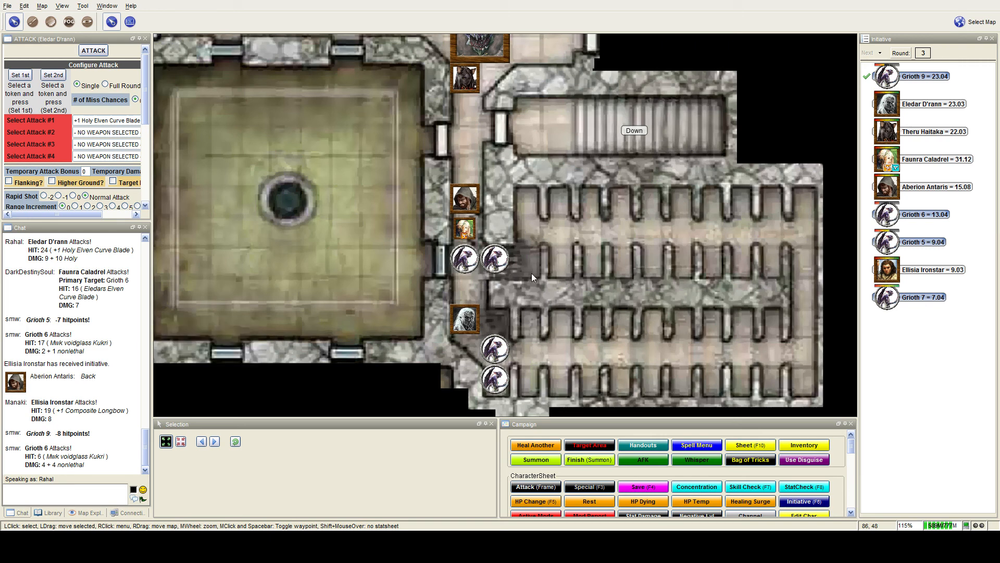
pyautogui.moveTo(577, 284)
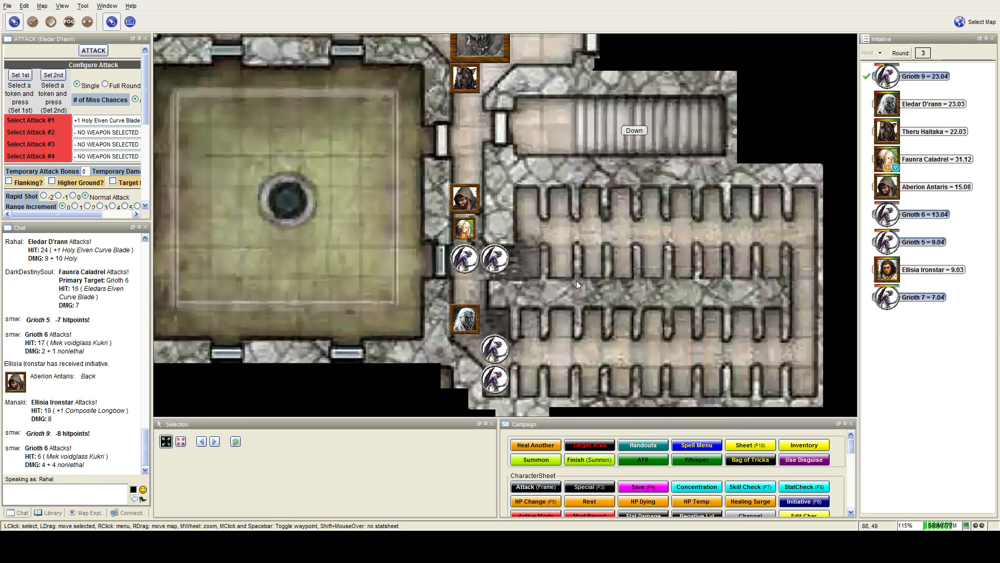
pyautogui.moveTo(587, 293)
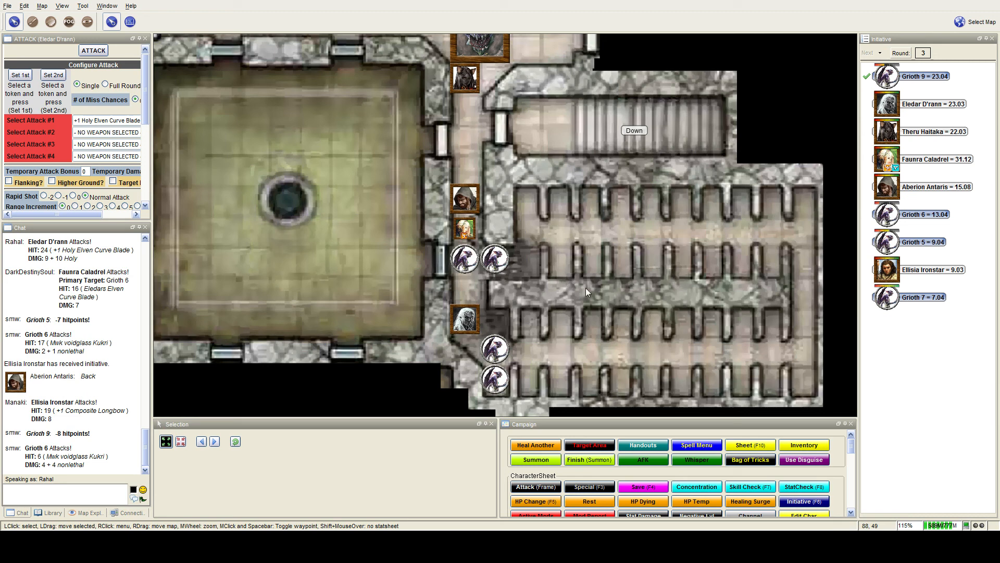
pyautogui.moveTo(581, 290)
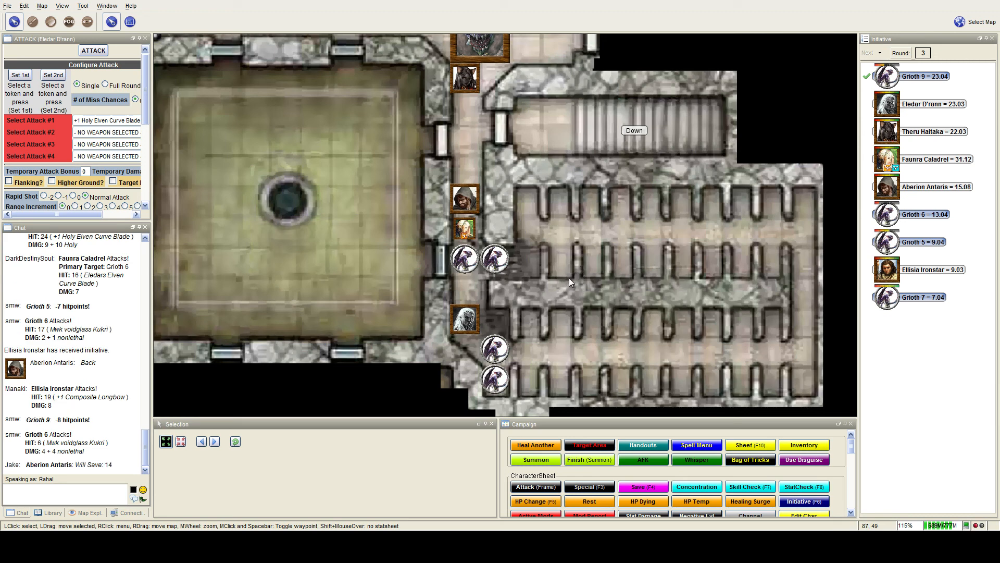
pyautogui.moveTo(558, 278)
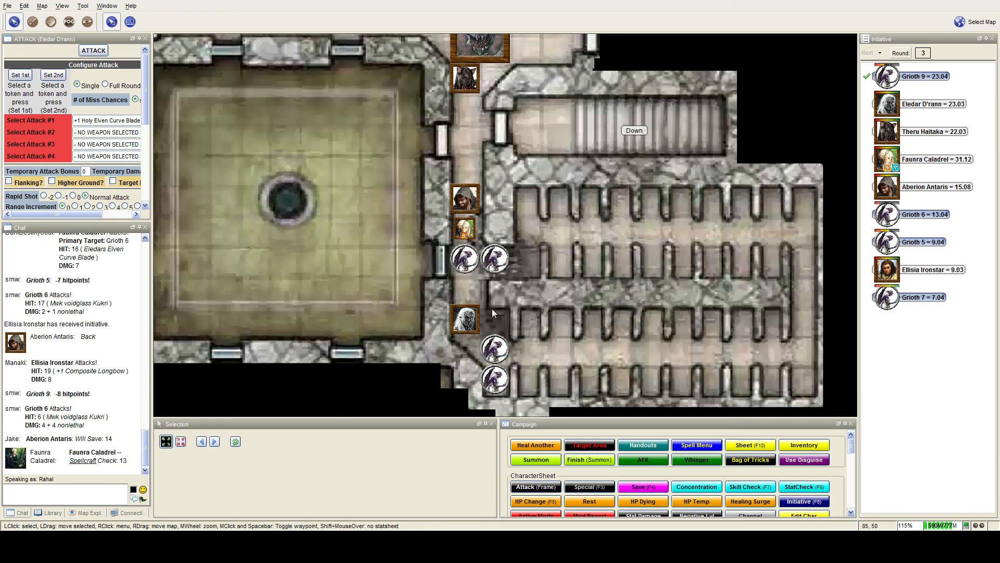
pyautogui.moveTo(207, 468)
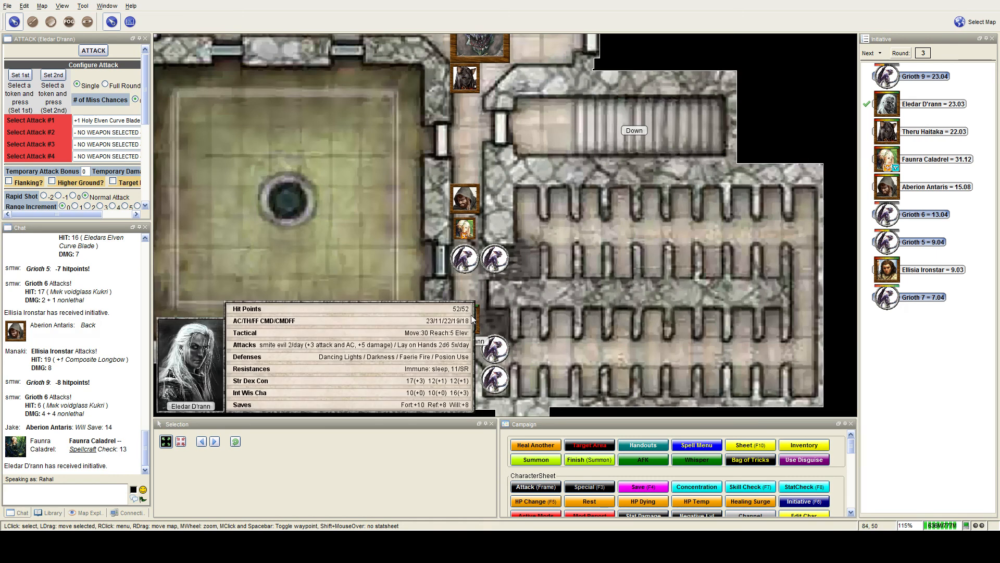
# Step: Select Eledar D'rann and mark his attack as flanking
pyautogui.click(465, 288)
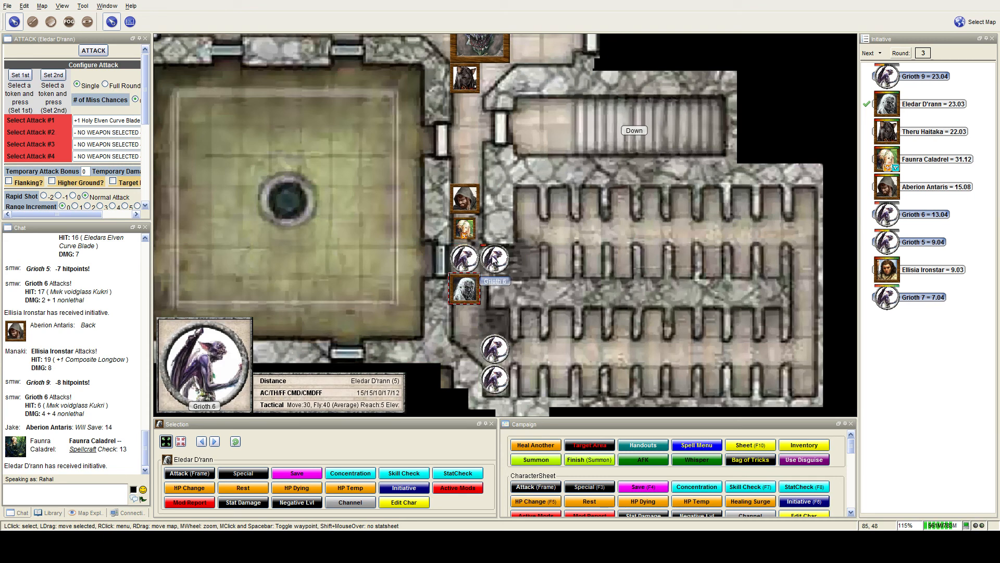
pyautogui.moveTo(478, 201)
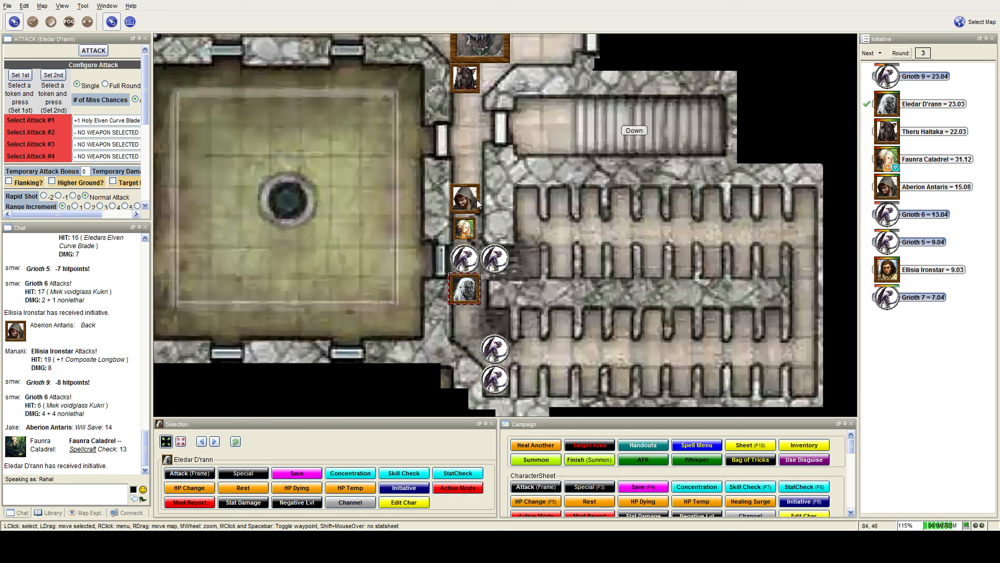
pyautogui.moveTo(495, 258)
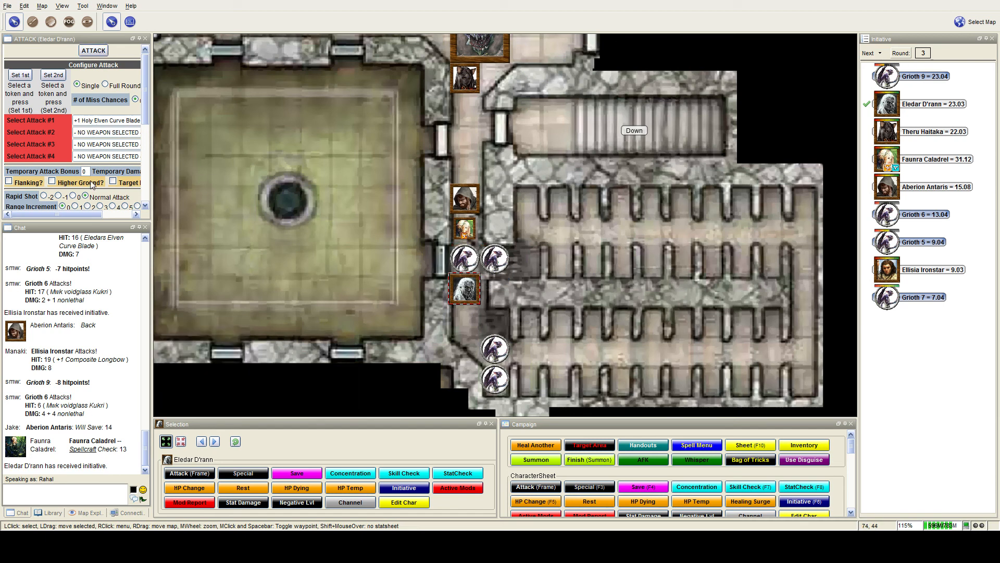
pyautogui.click(9, 182)
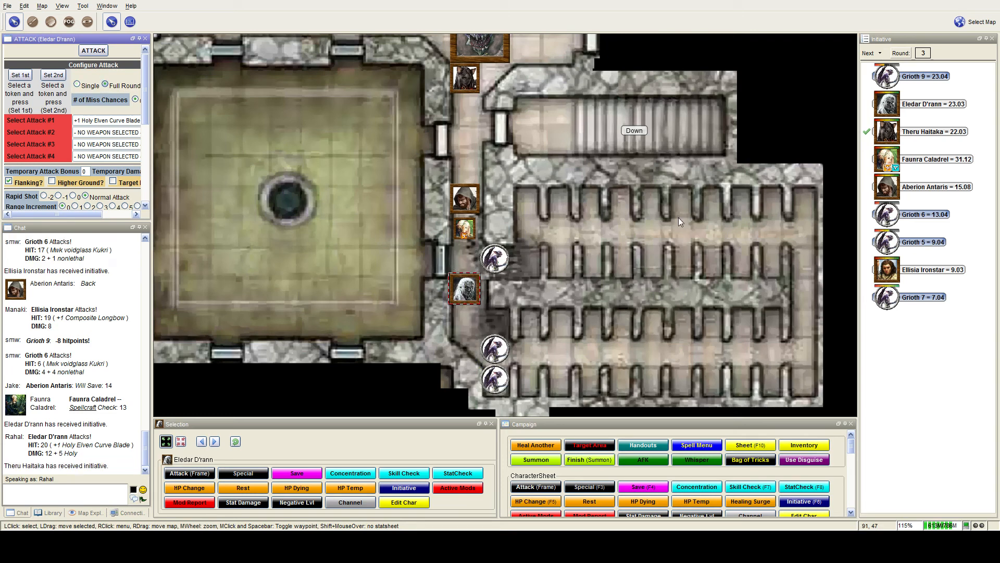
pyautogui.moveTo(687, 224)
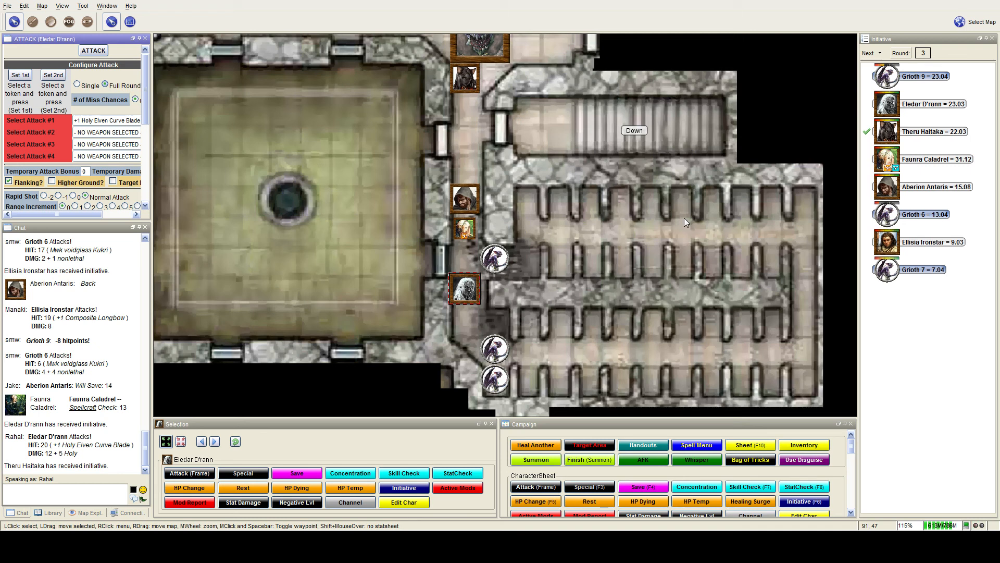
pyautogui.moveTo(681, 220)
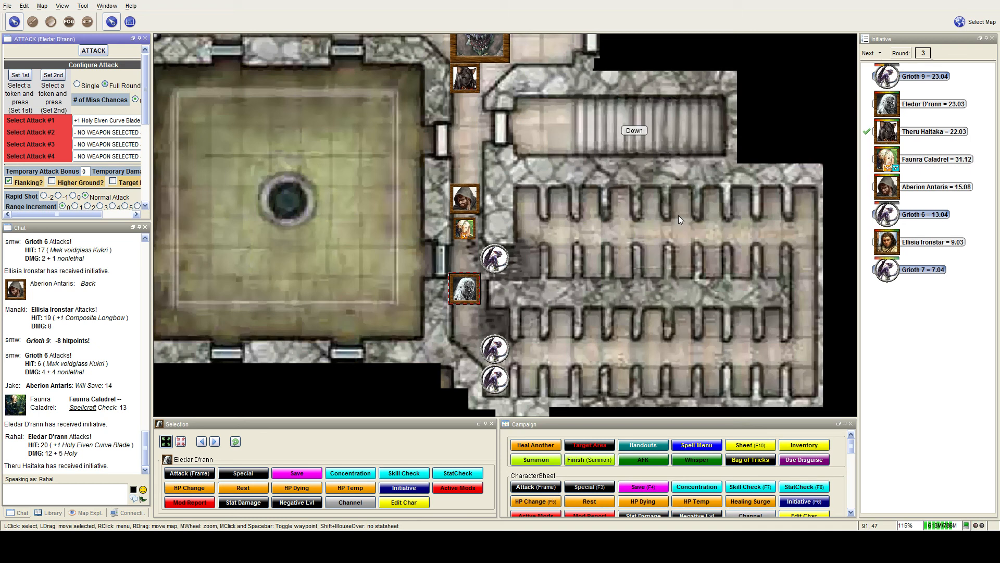
pyautogui.moveTo(220, 255)
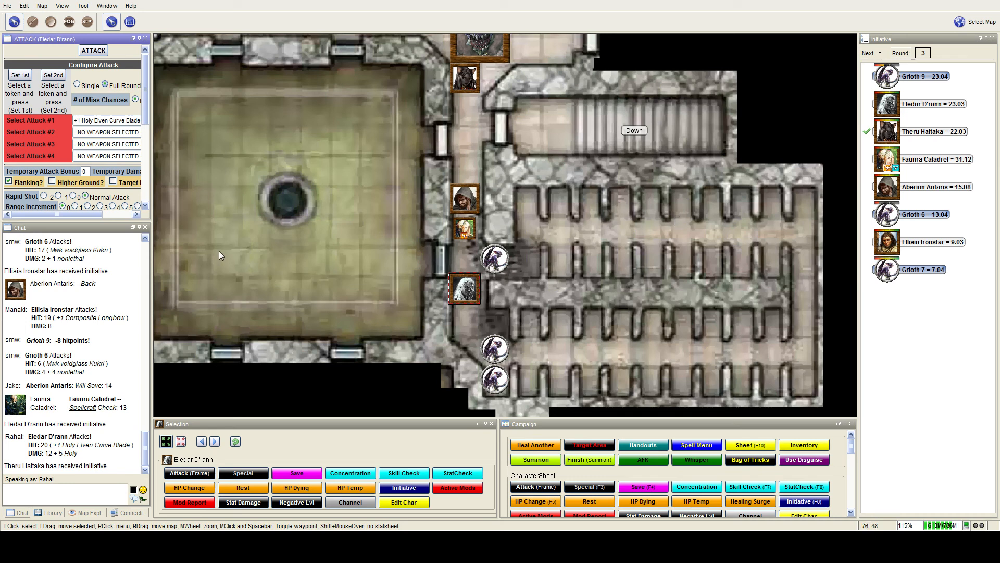
pyautogui.moveTo(219, 255)
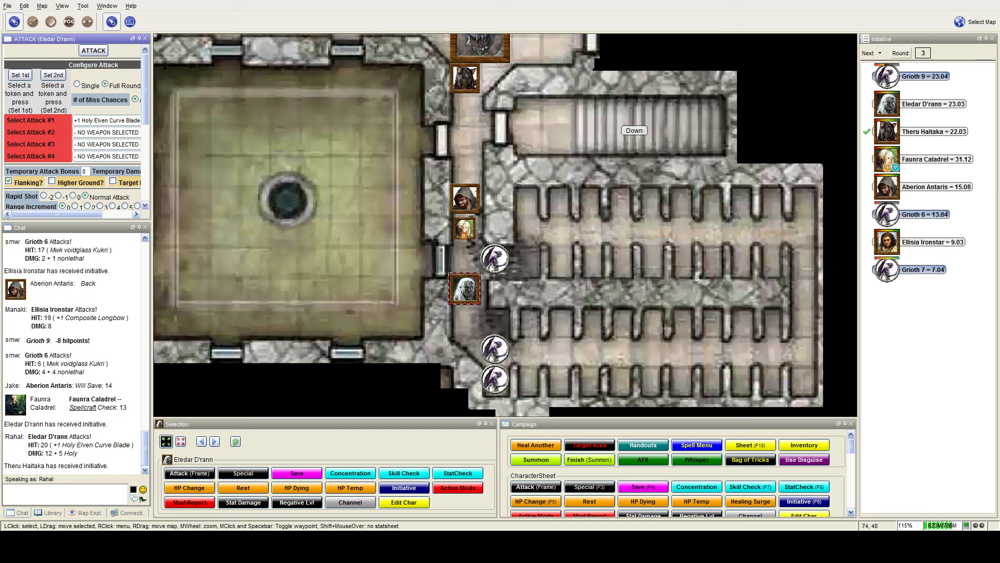
pyautogui.moveTo(465, 77)
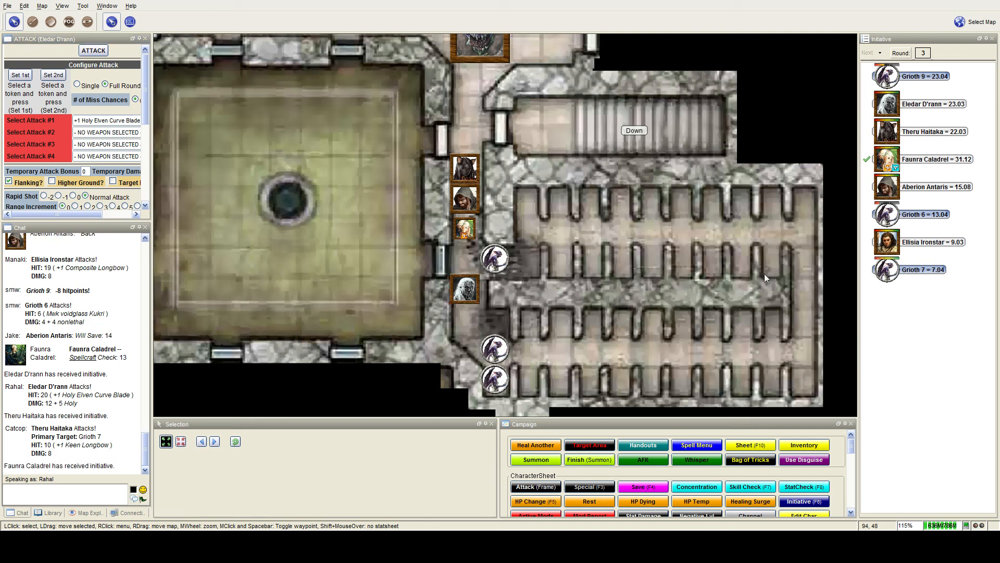
pyautogui.moveTo(696, 267)
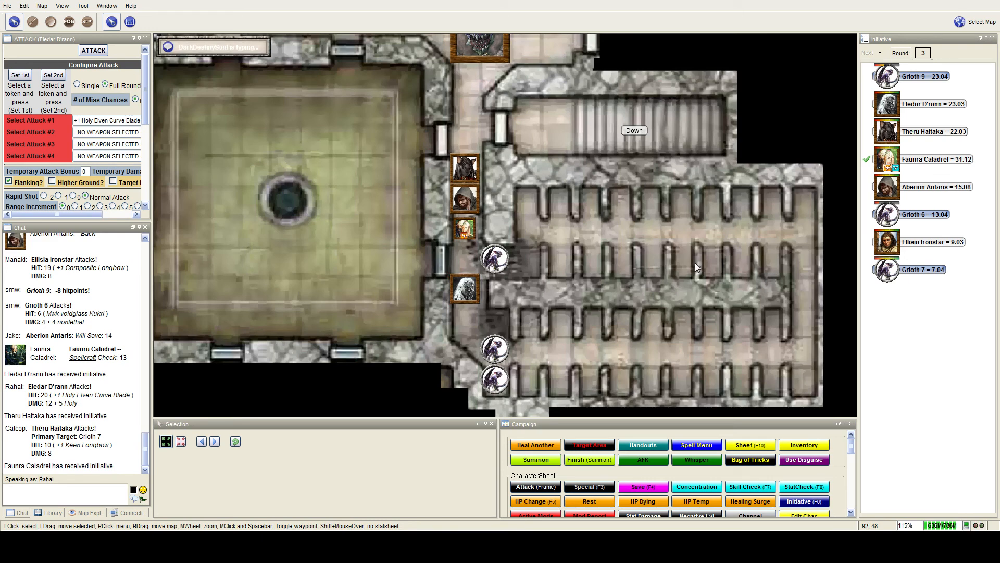
pyautogui.moveTo(198, 318)
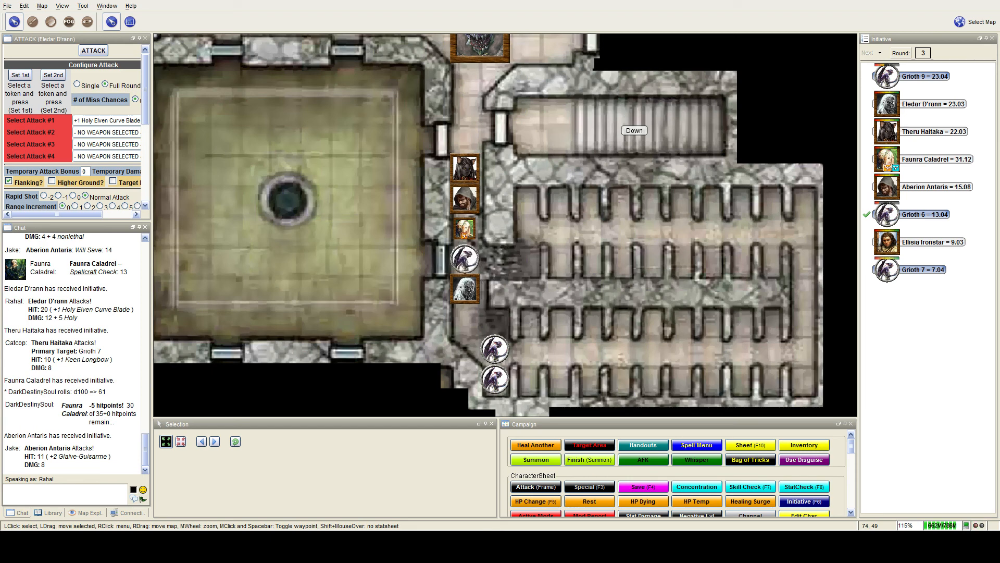
# Step: Scroll the view as Grioth 6 and Ellisia Ironstar resolve their attacks
pyautogui.scroll(-3)
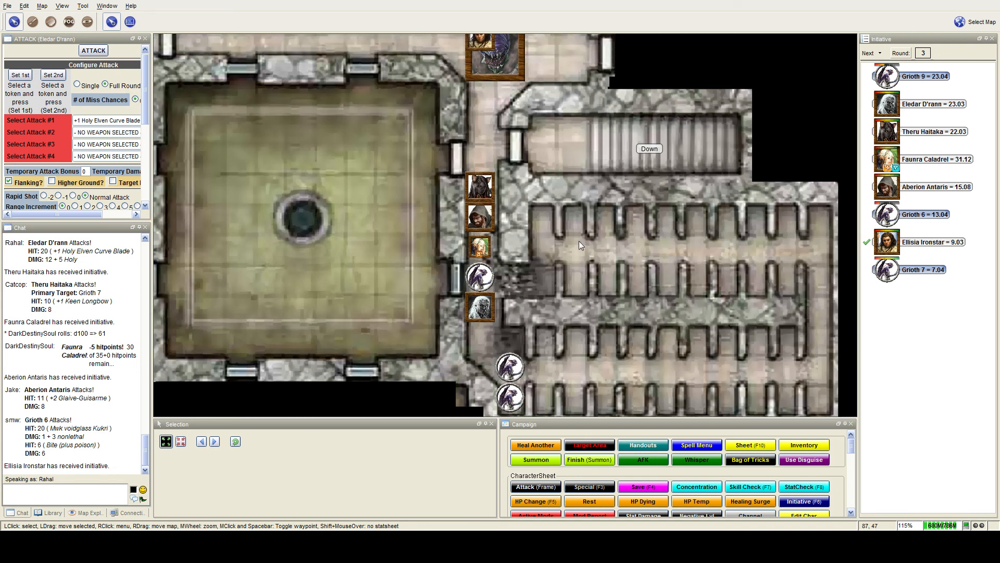
pyautogui.moveTo(495, 57)
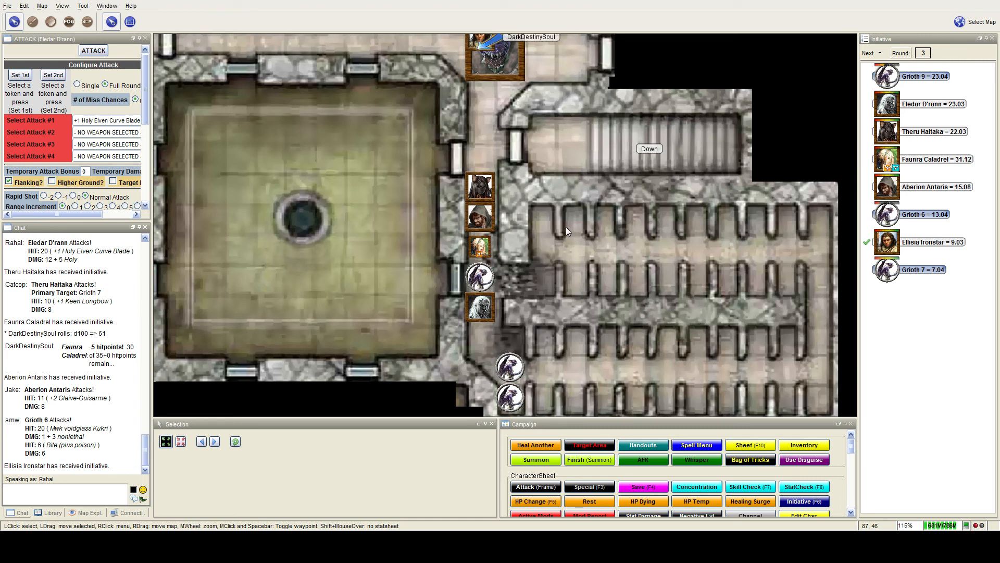
pyautogui.moveTo(313, 348)
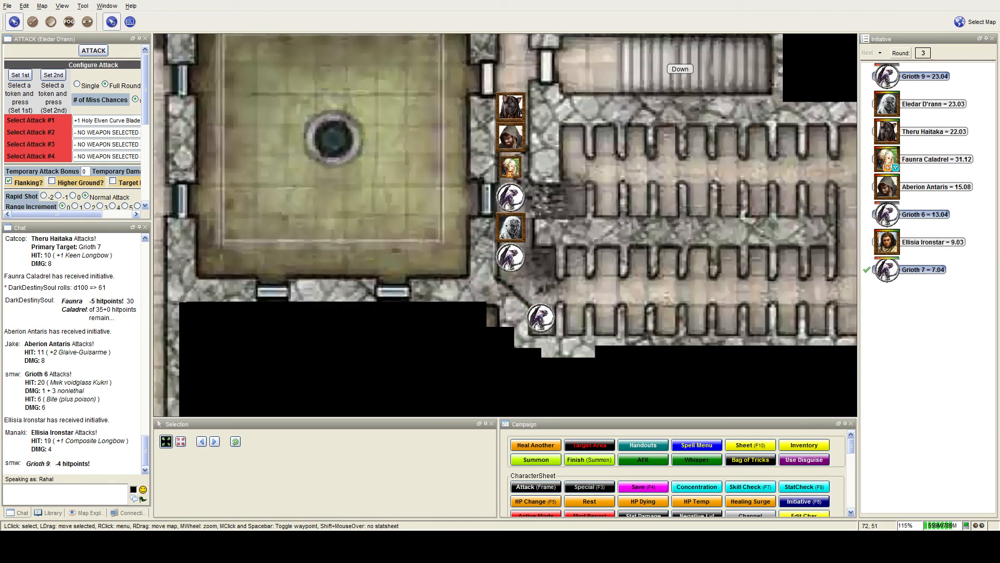
pyautogui.scroll(-3)
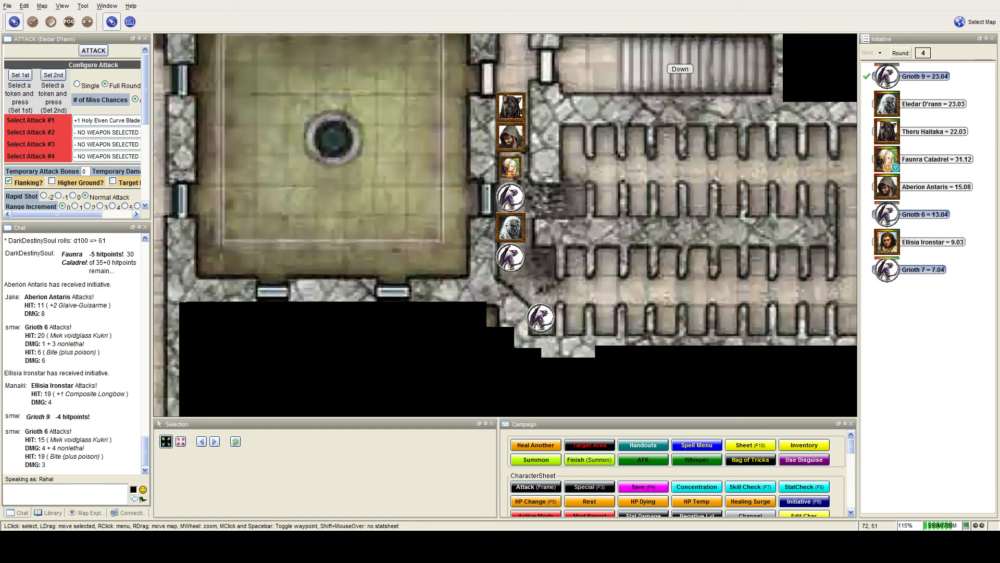
# Step: Scroll the view and trigger Theru Haitaka's attack macro against Grioth 9
pyautogui.scroll(-3)
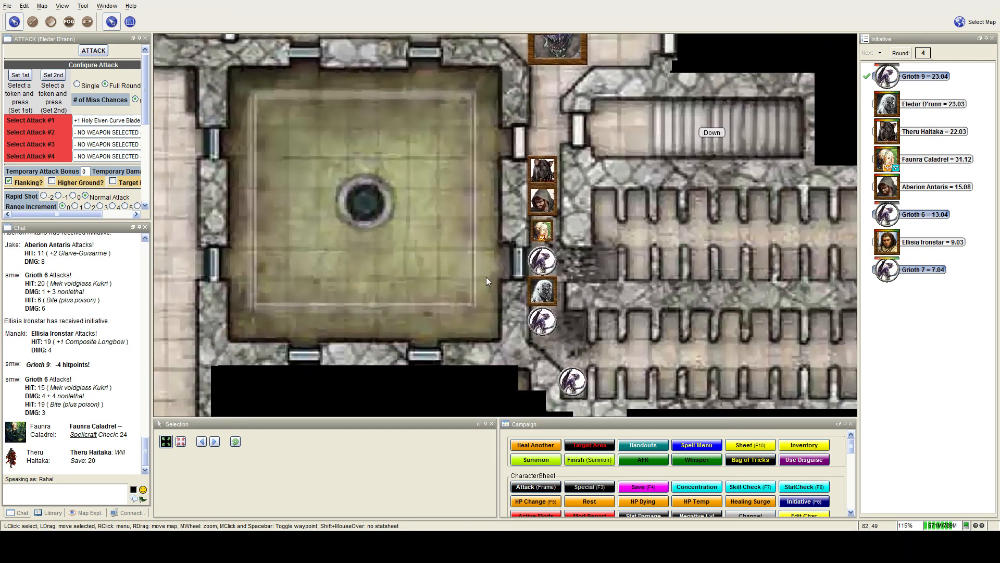
pyautogui.moveTo(681, 276)
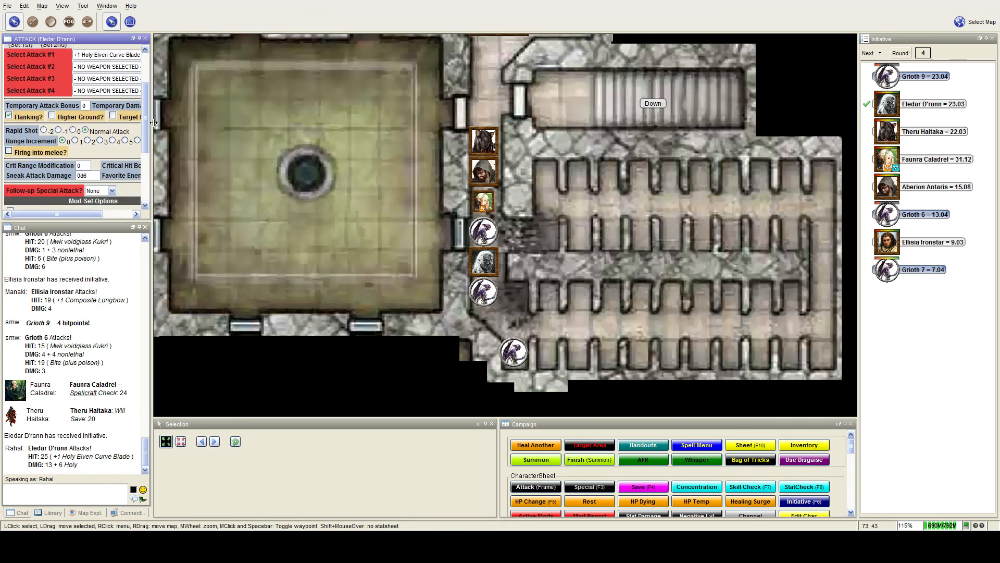
pyautogui.scroll(-3)
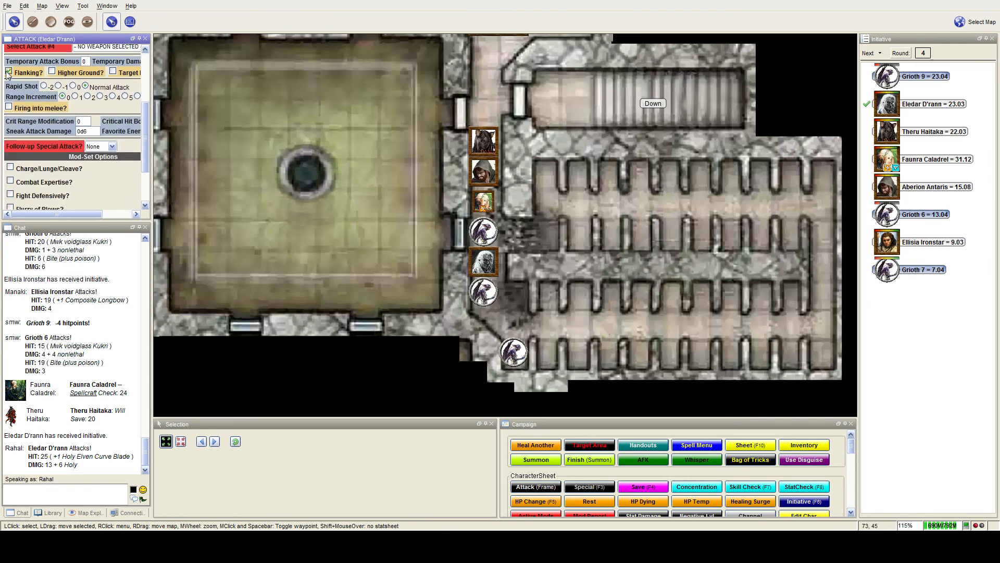
pyautogui.click(93, 52)
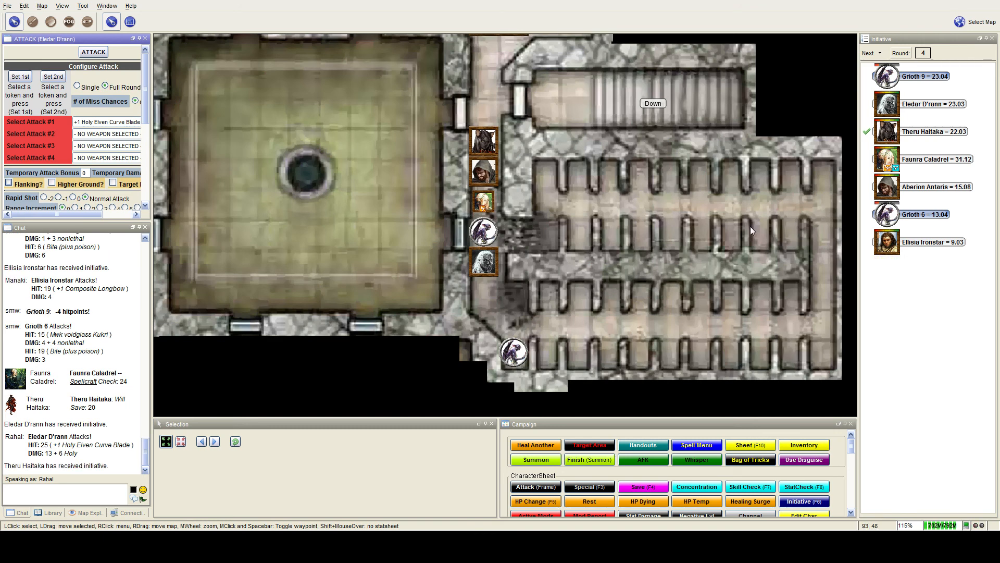
pyautogui.moveTo(682, 187)
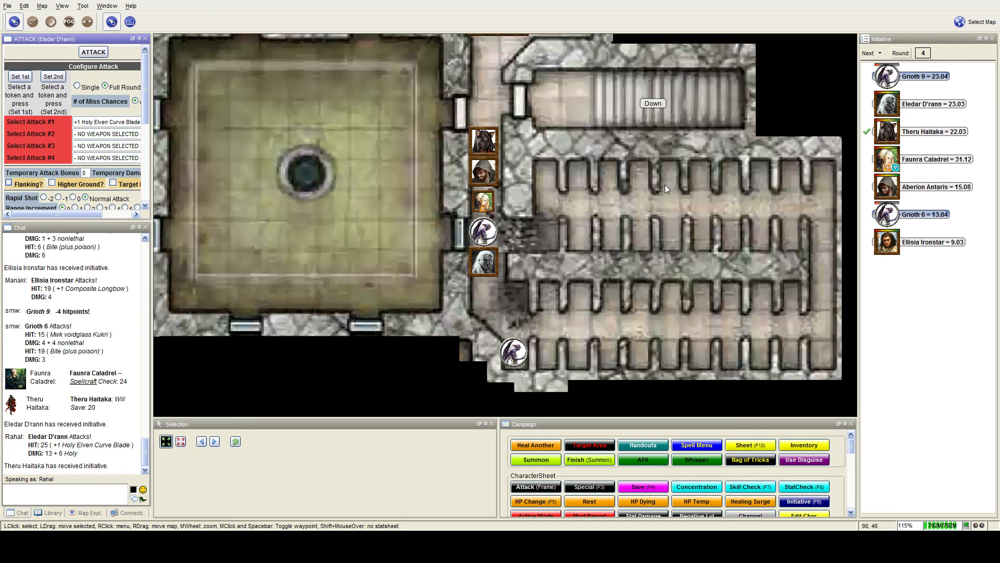
pyautogui.moveTo(657, 191)
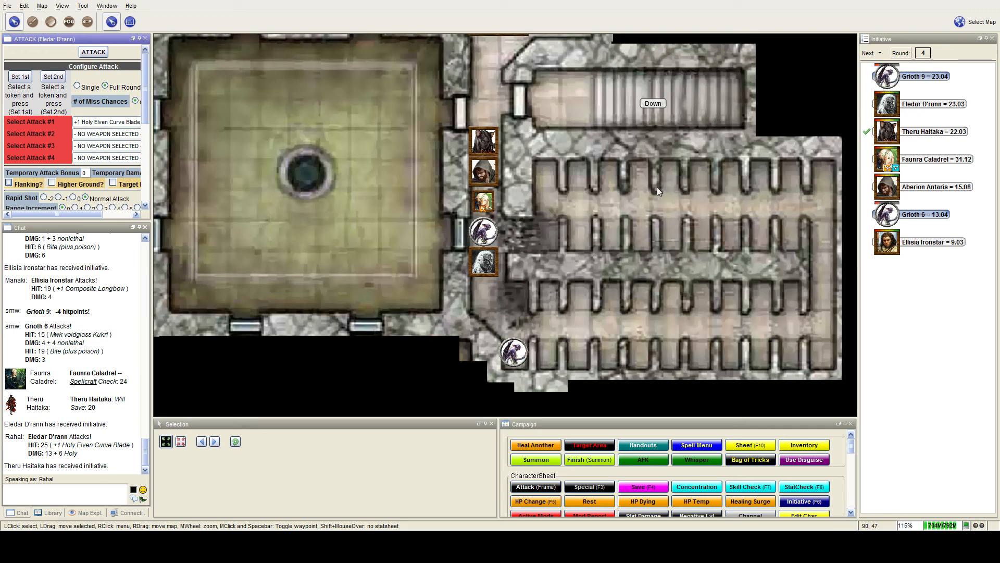
pyautogui.moveTo(581, 203)
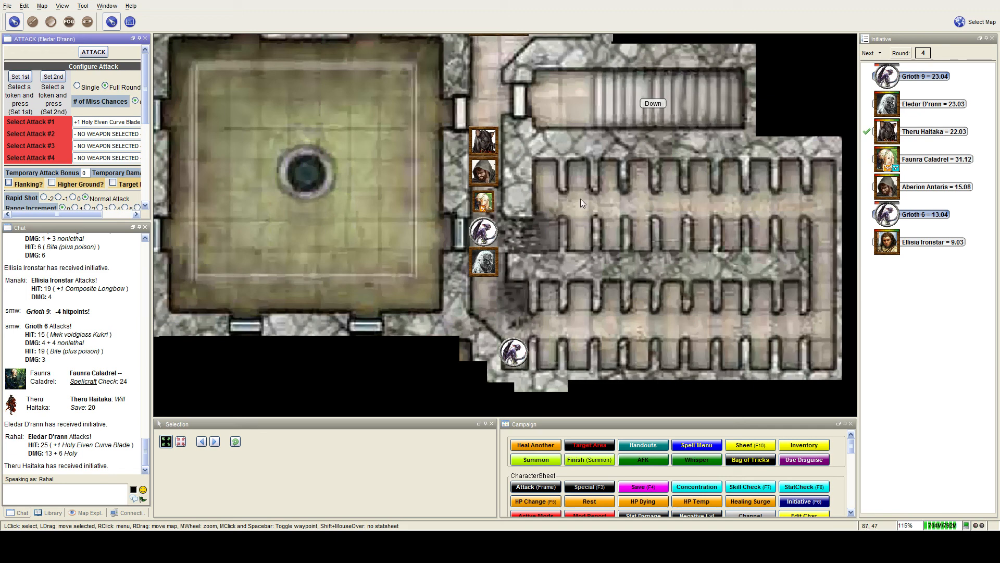
pyautogui.moveTo(483, 201)
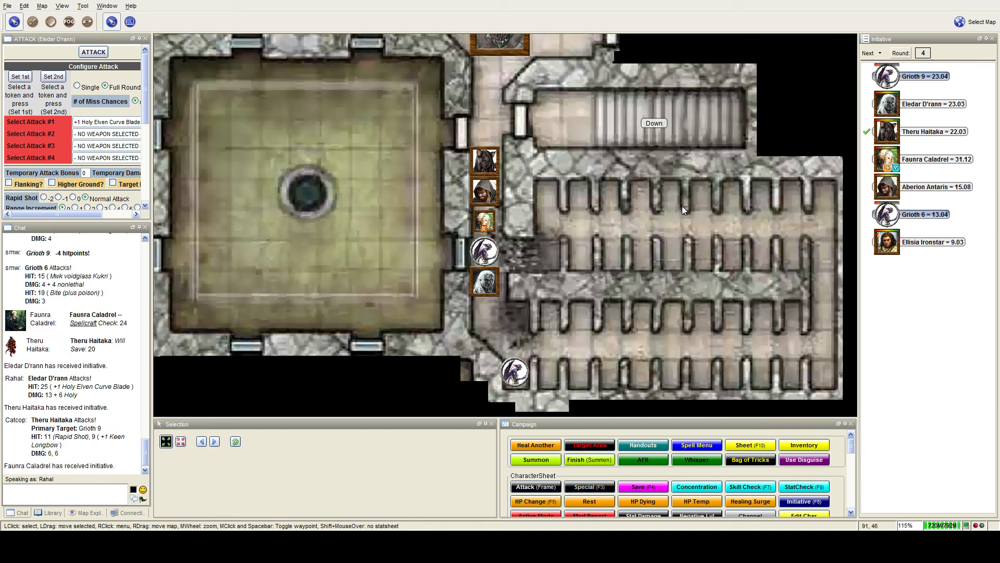
# Step: Advance initiative past Aberion Antaris to Ellisia Ironstar's turn
pyautogui.click(869, 52)
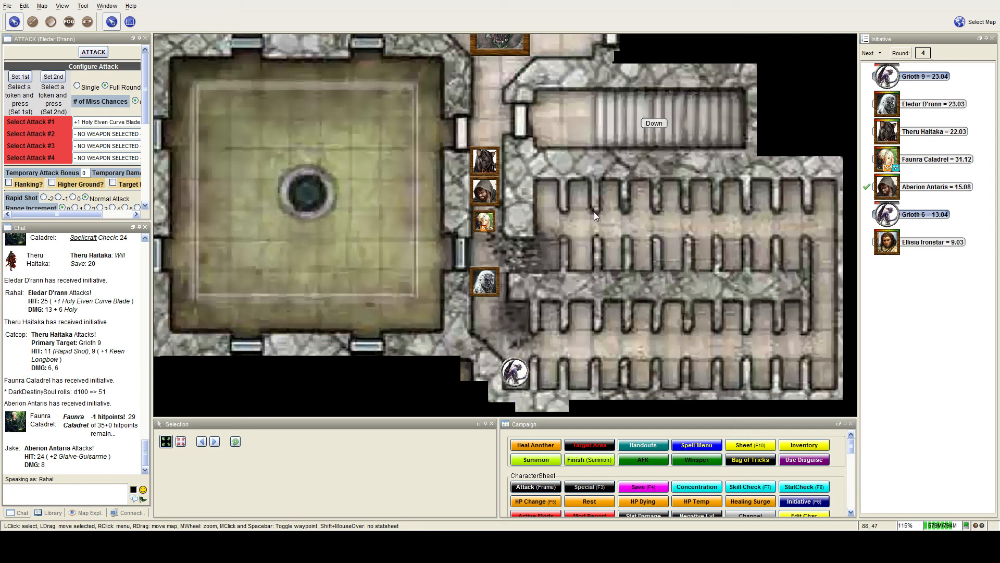
pyautogui.moveTo(587, 212)
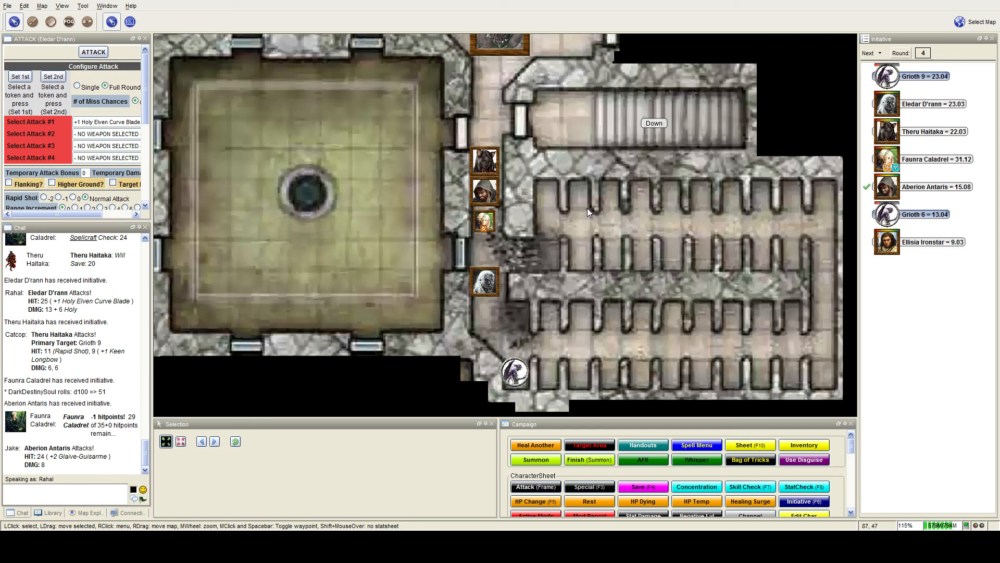
pyautogui.moveTo(503, 337)
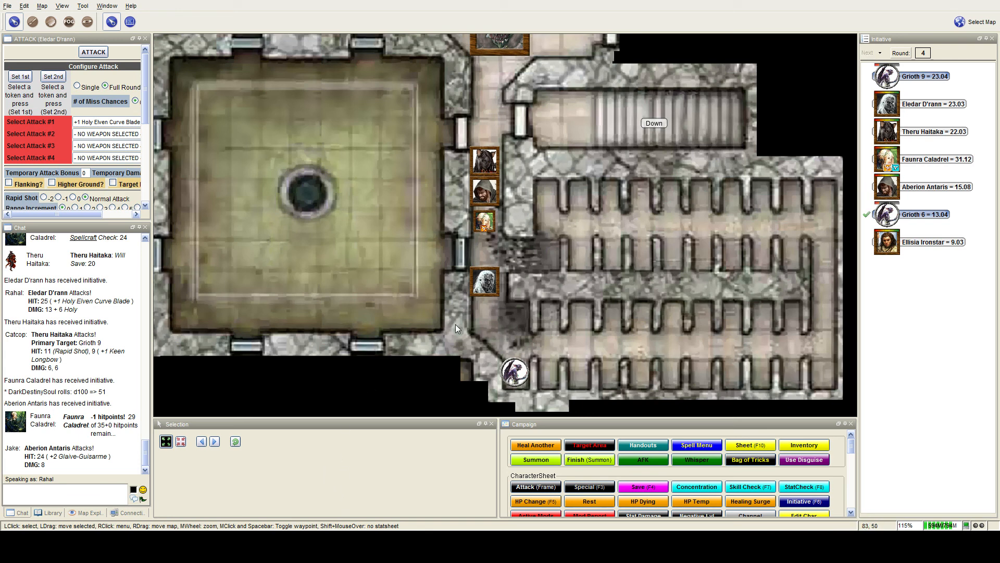
pyautogui.click(867, 52)
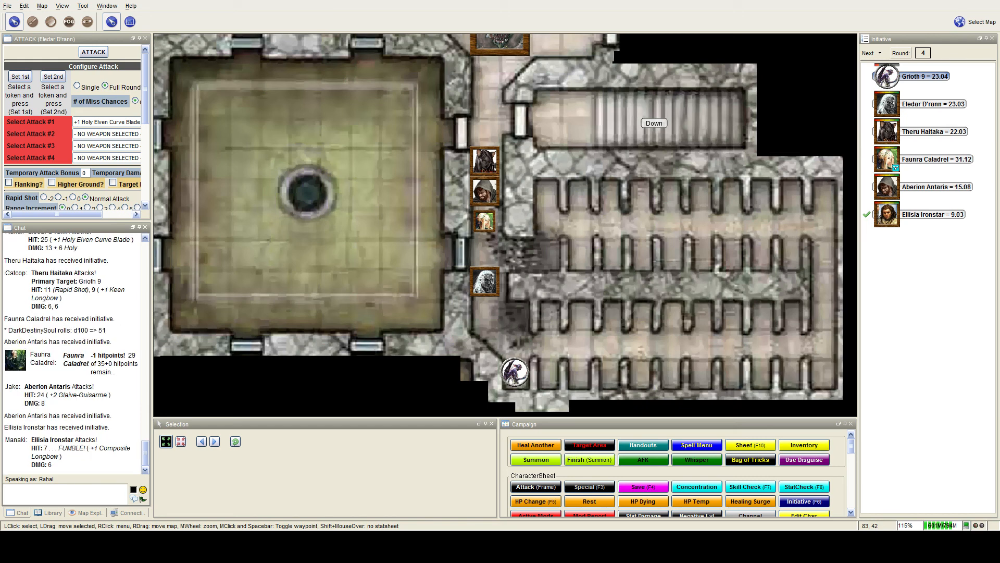
# Step: Start round 5 and roll Eldar D'rann's holy curve blade attack
pyautogui.click(870, 52)
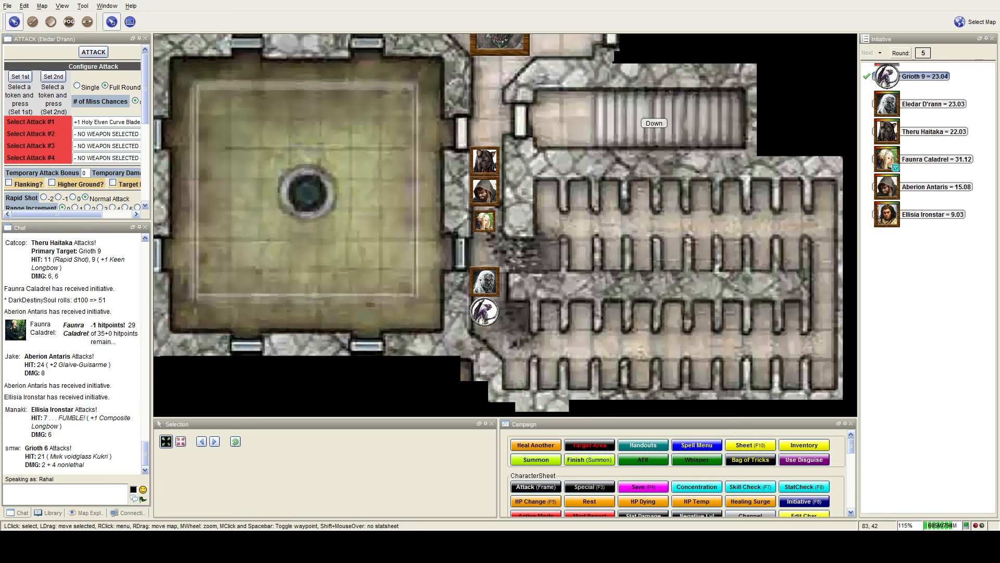
pyautogui.moveTo(666, 323)
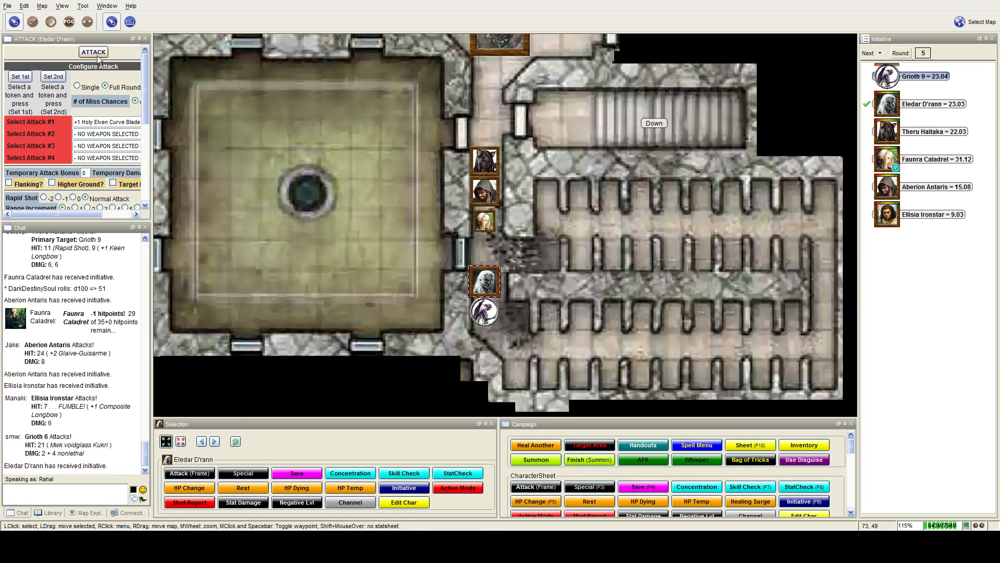
pyautogui.click(93, 51)
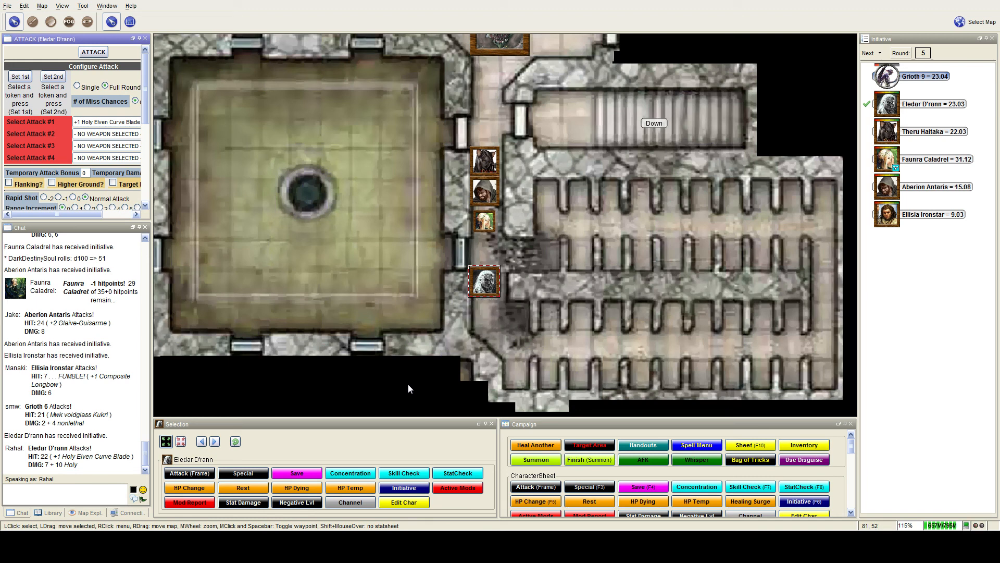
pyautogui.moveTo(402, 386)
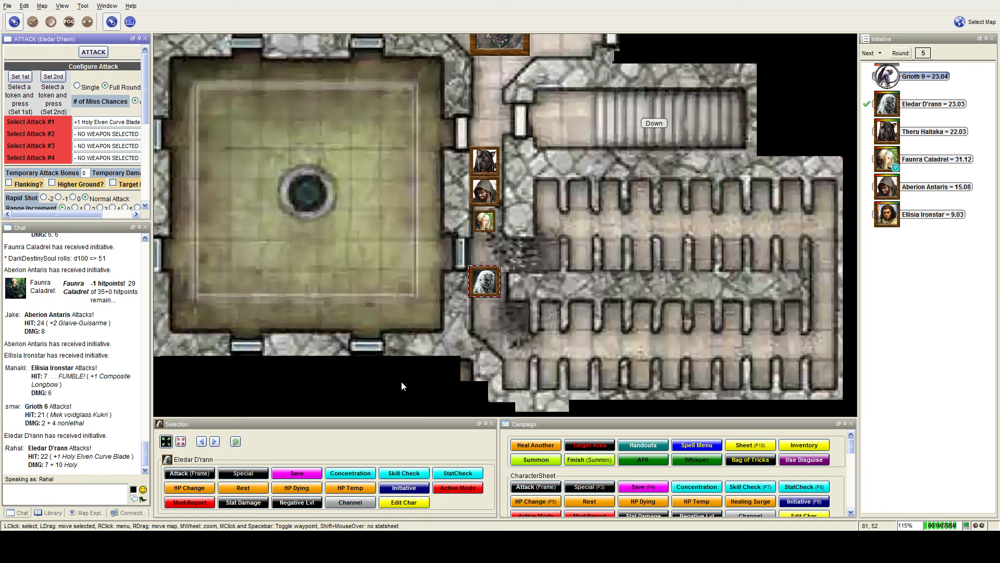
pyautogui.moveTo(431, 338)
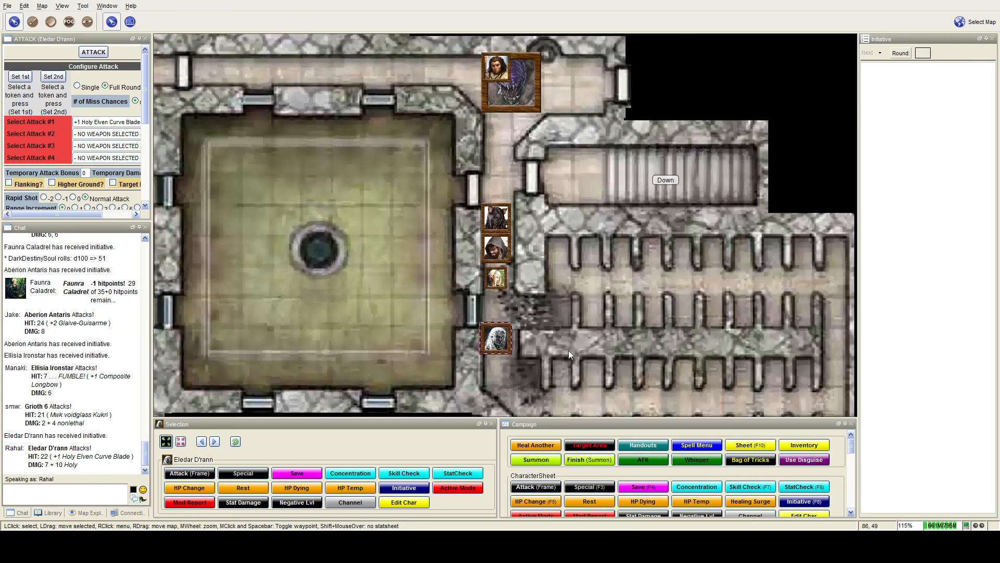
pyautogui.moveTo(536, 326)
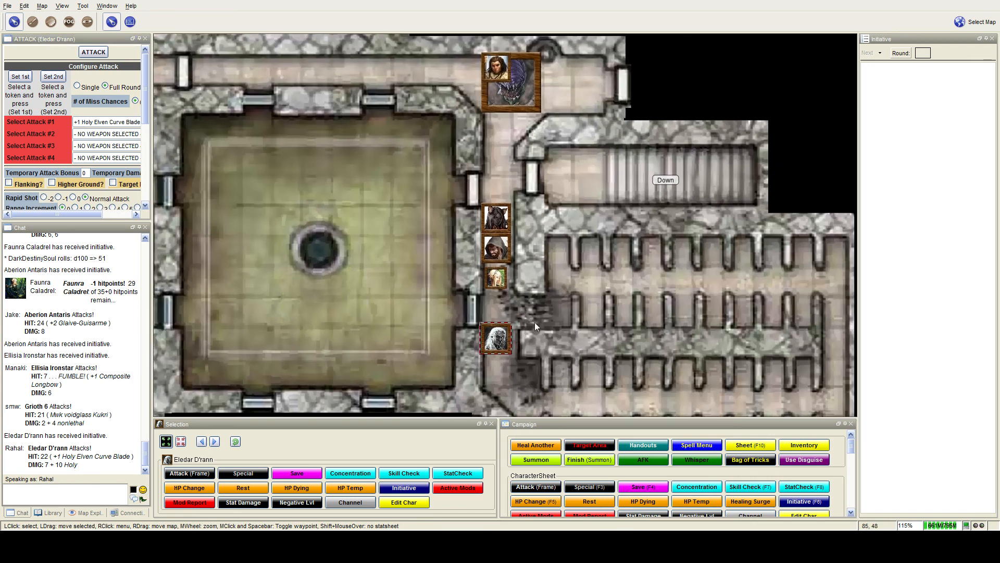
pyautogui.moveTo(497, 277)
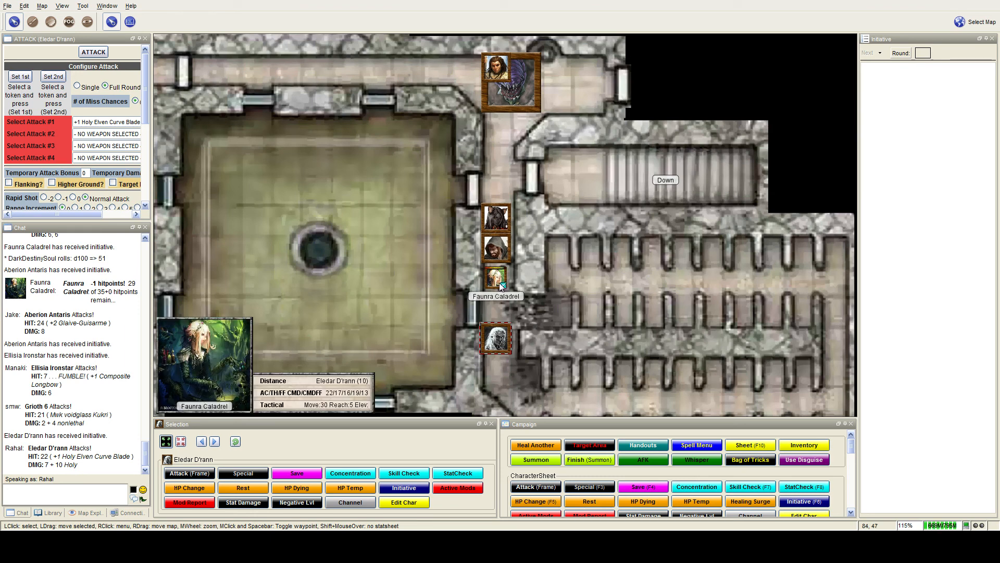
pyautogui.moveTo(604, 341)
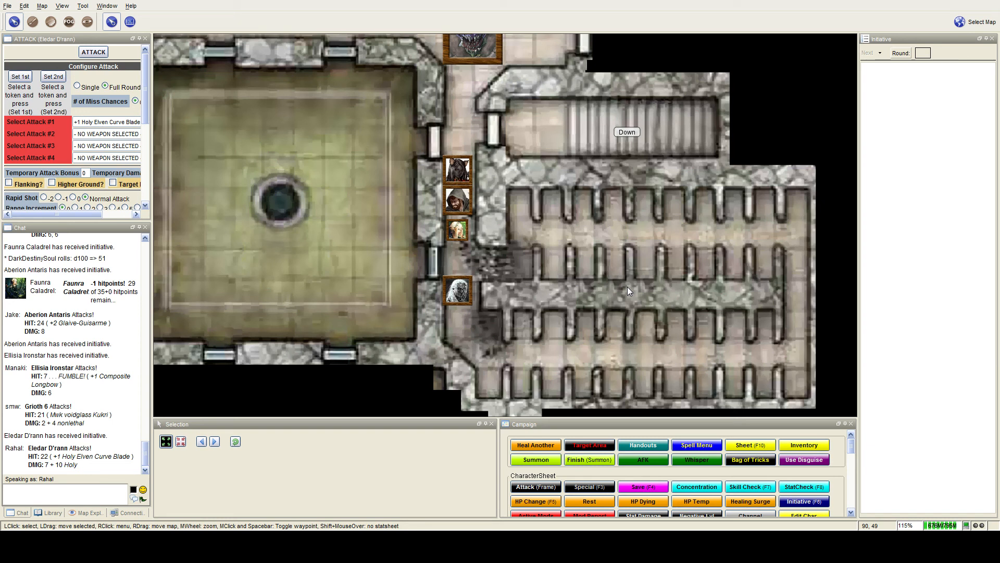
pyautogui.moveTo(624, 292)
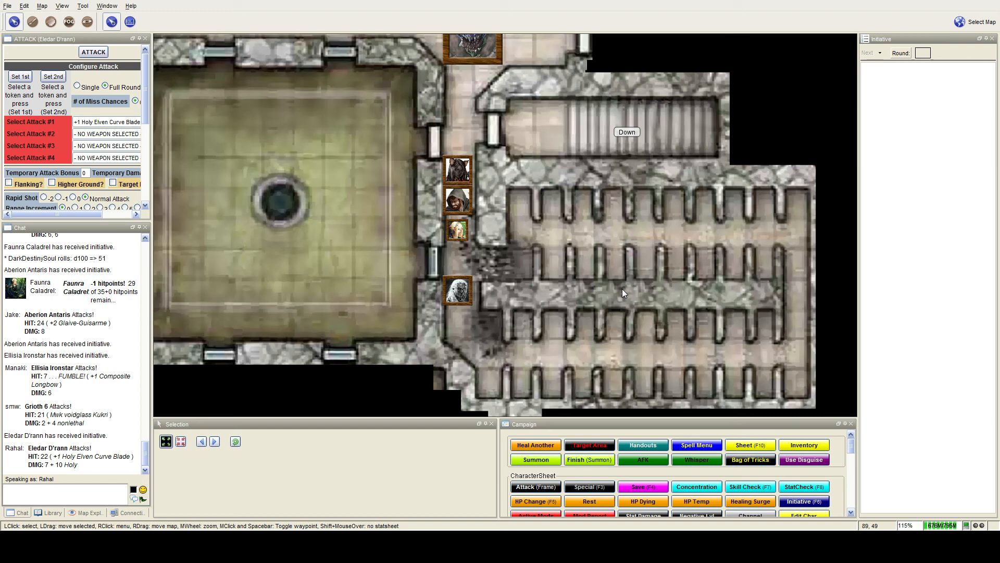
pyautogui.moveTo(554, 319)
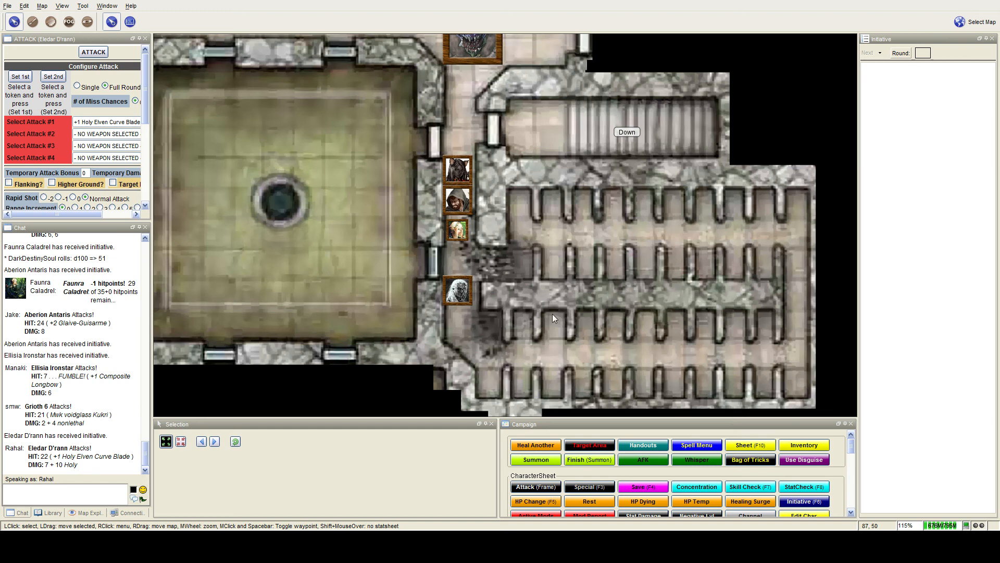
pyautogui.moveTo(455, 276)
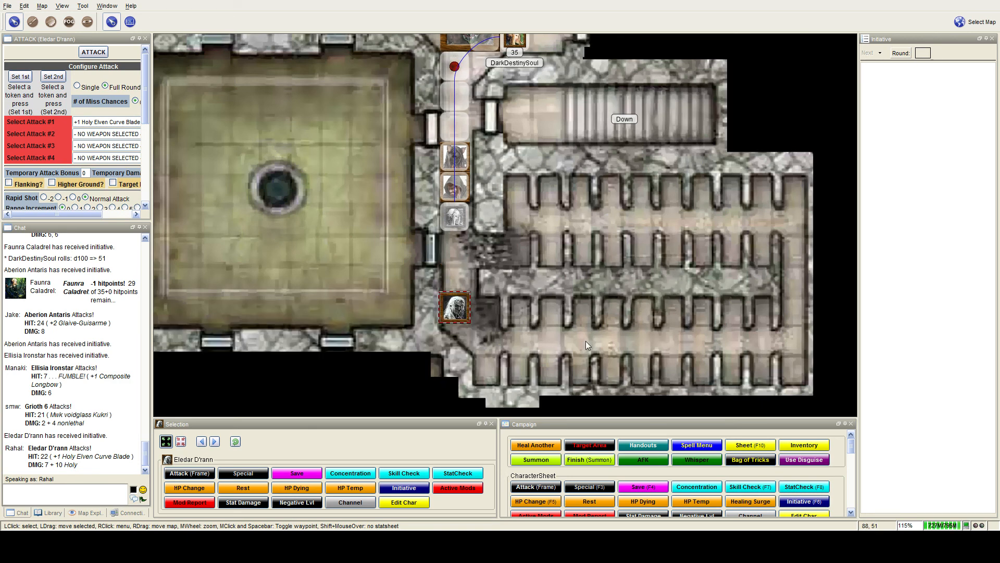
pyautogui.moveTo(454, 306)
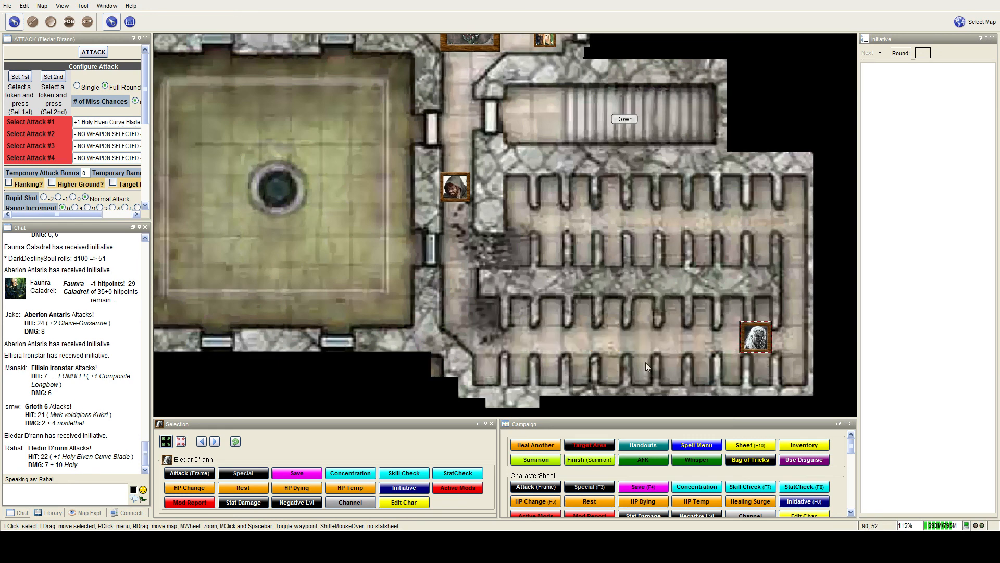
pyautogui.moveTo(614, 356)
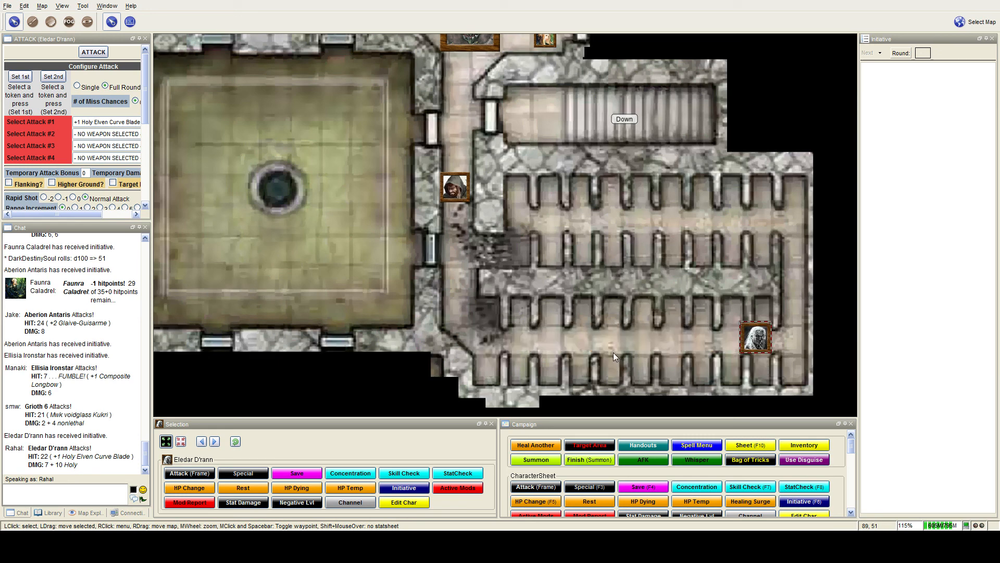
pyautogui.moveTo(622, 352)
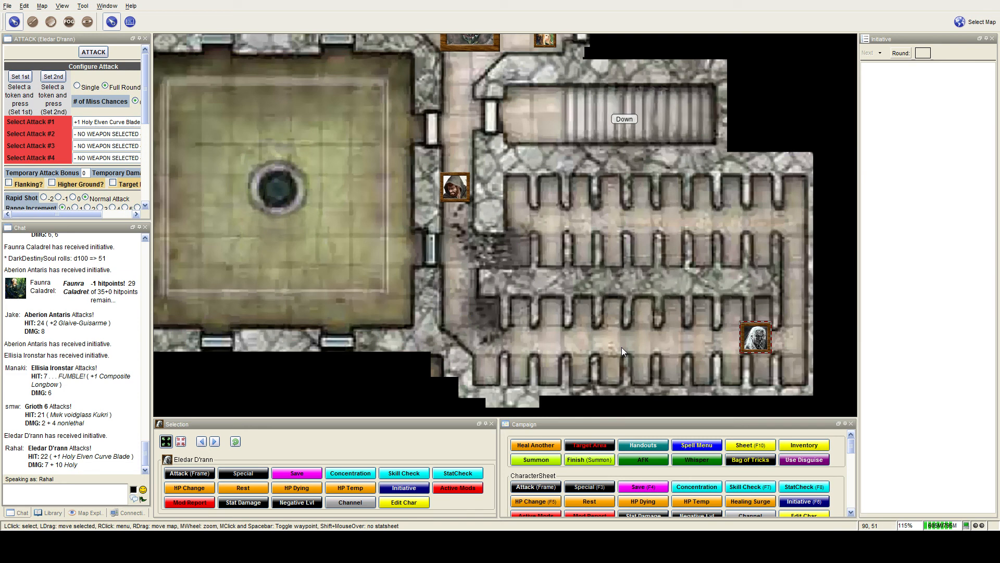
pyautogui.moveTo(593, 344)
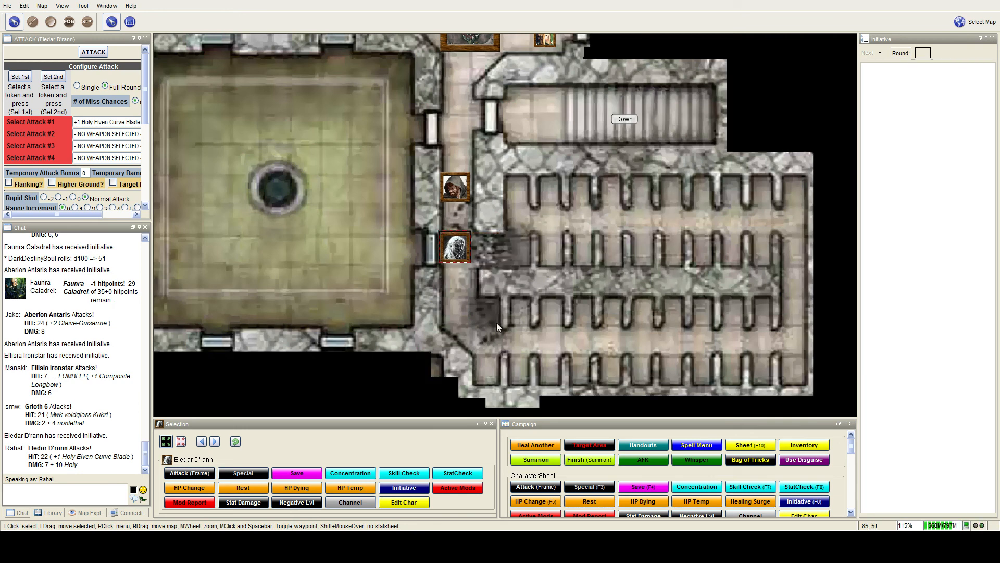
pyautogui.moveTo(497, 328)
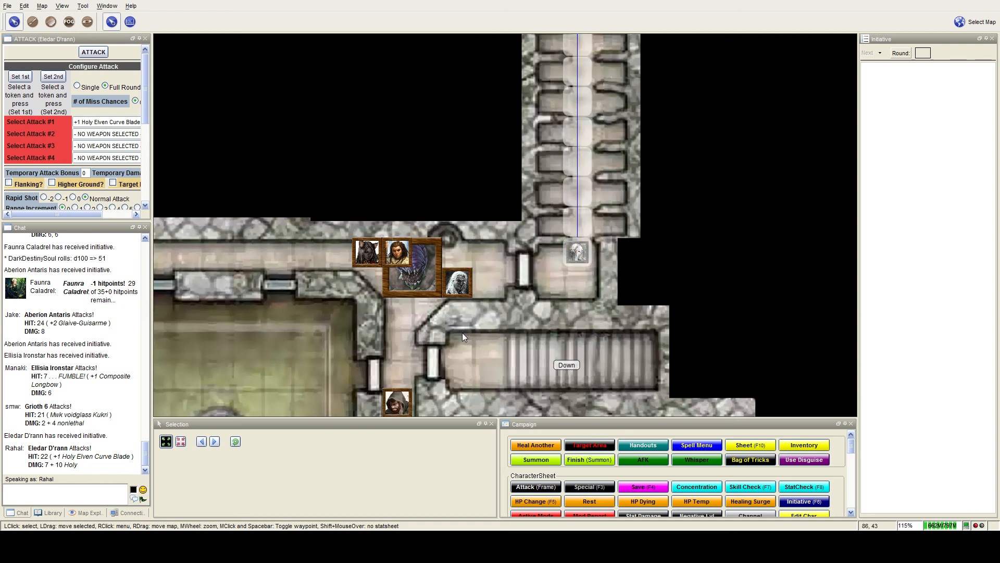
# Step: Scroll the map toward the northern corridor for the Allip
pyautogui.scroll(-3)
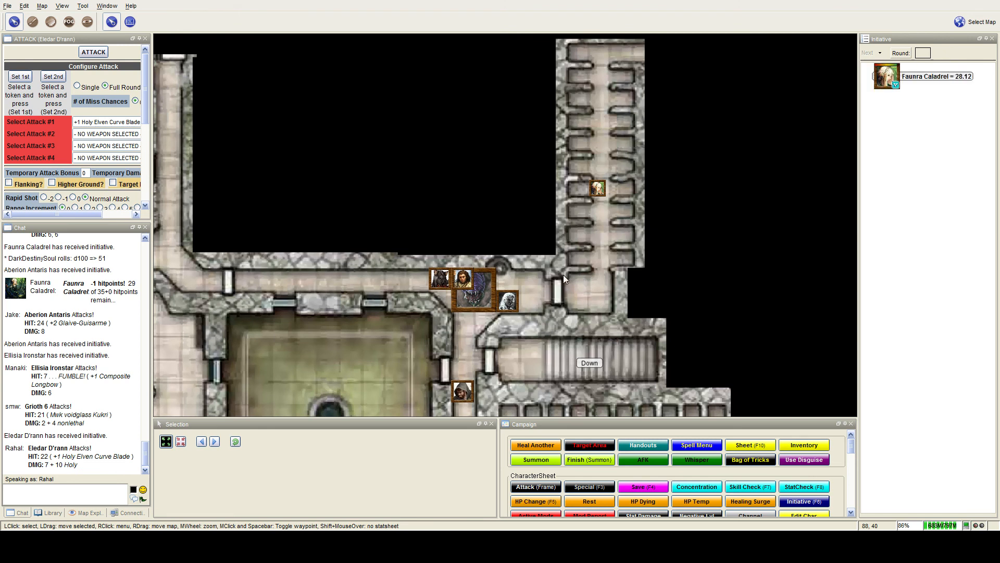
pyautogui.moveTo(548, 310)
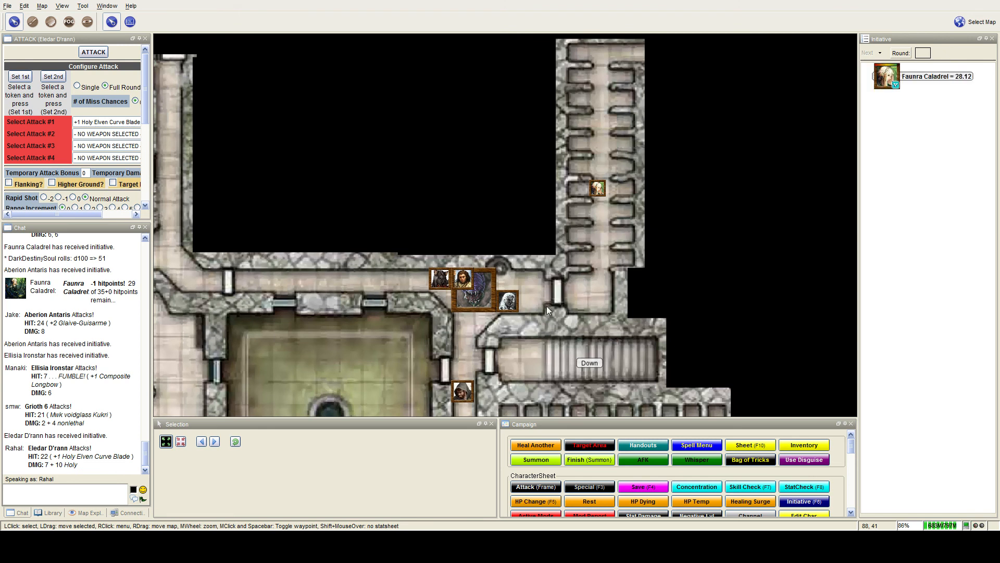
pyautogui.moveTo(507, 296)
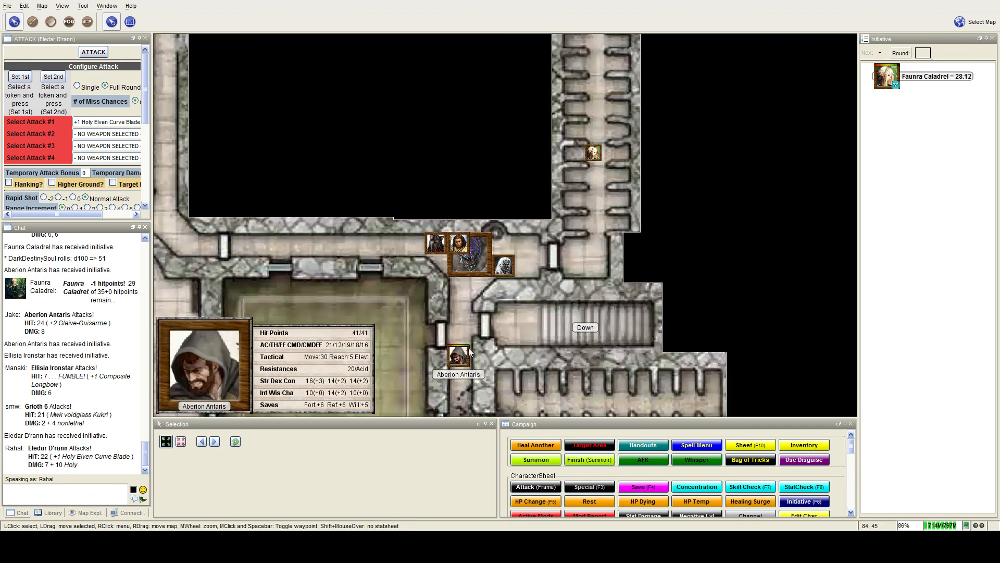
pyautogui.moveTo(611, 211)
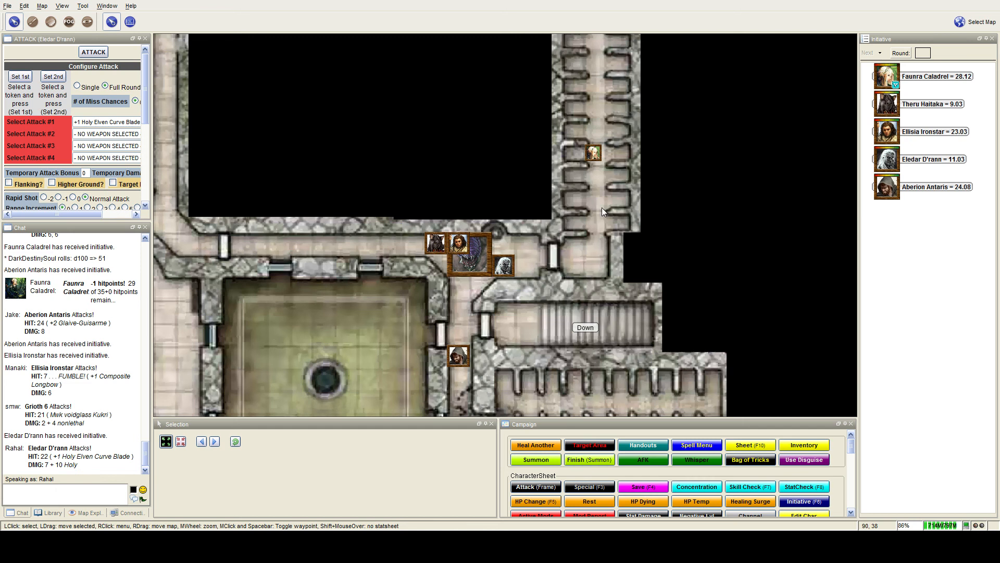
pyautogui.moveTo(599, 211)
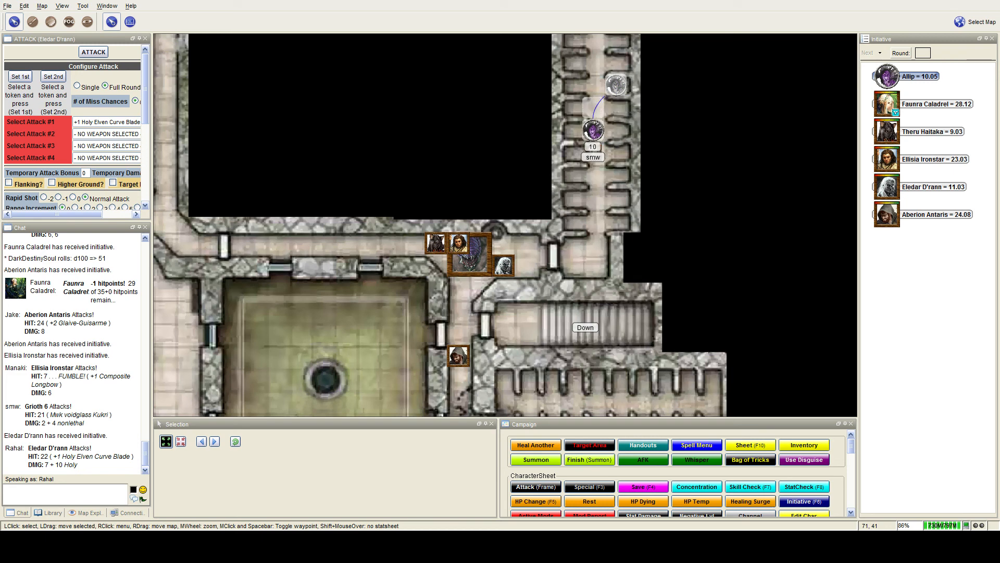
# Step: Scroll the map while placing Allip 1 and advancing to Faunra's turn
pyautogui.scroll(3)
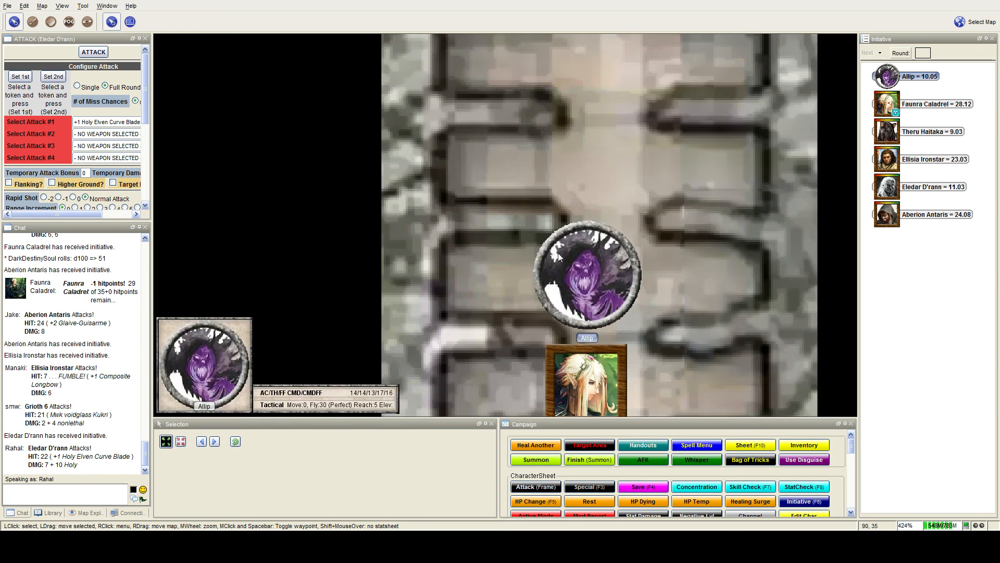
pyautogui.moveTo(557, 251)
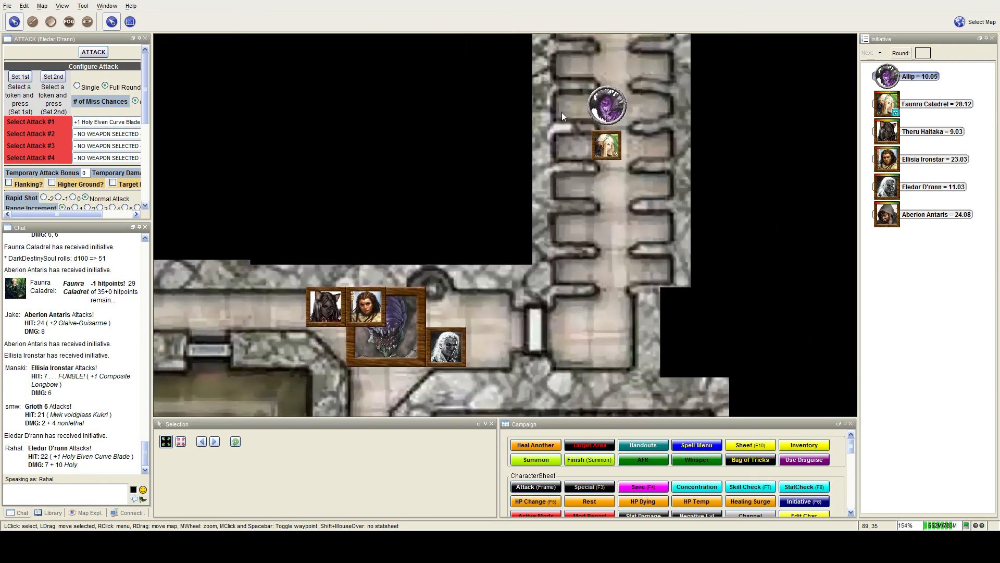
pyautogui.scroll(-3)
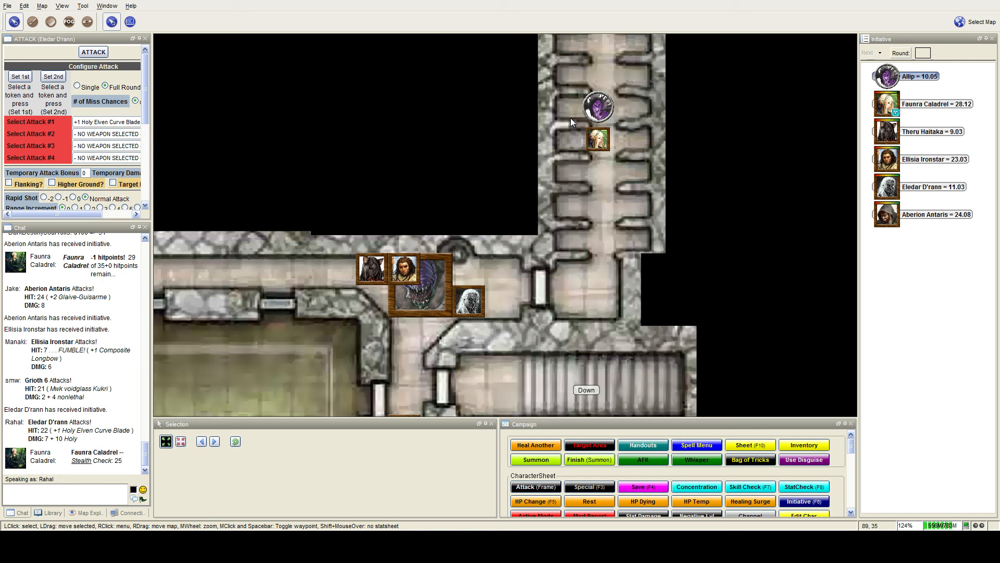
pyautogui.scroll(-3)
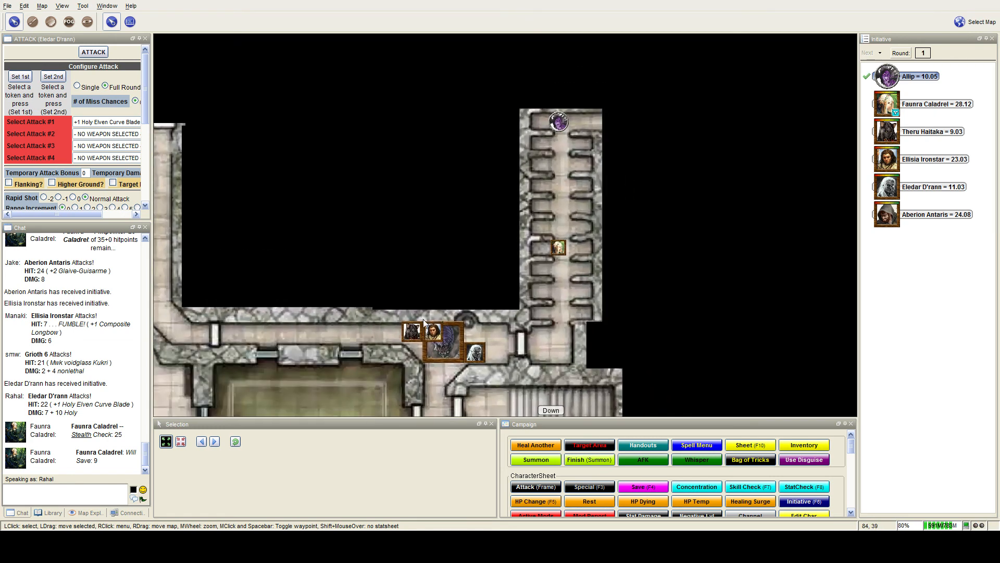
pyautogui.moveTo(540, 381)
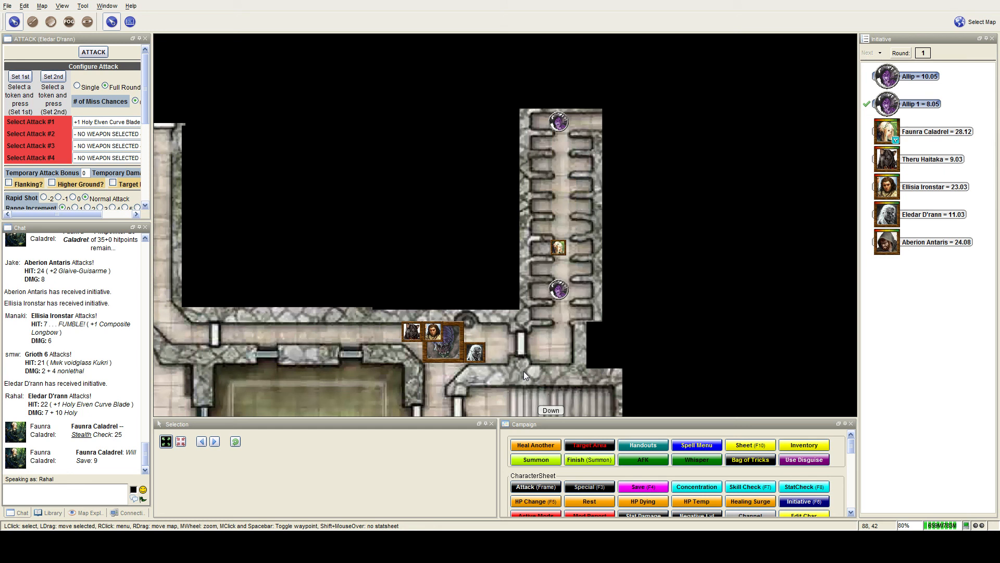
pyautogui.moveTo(515, 376)
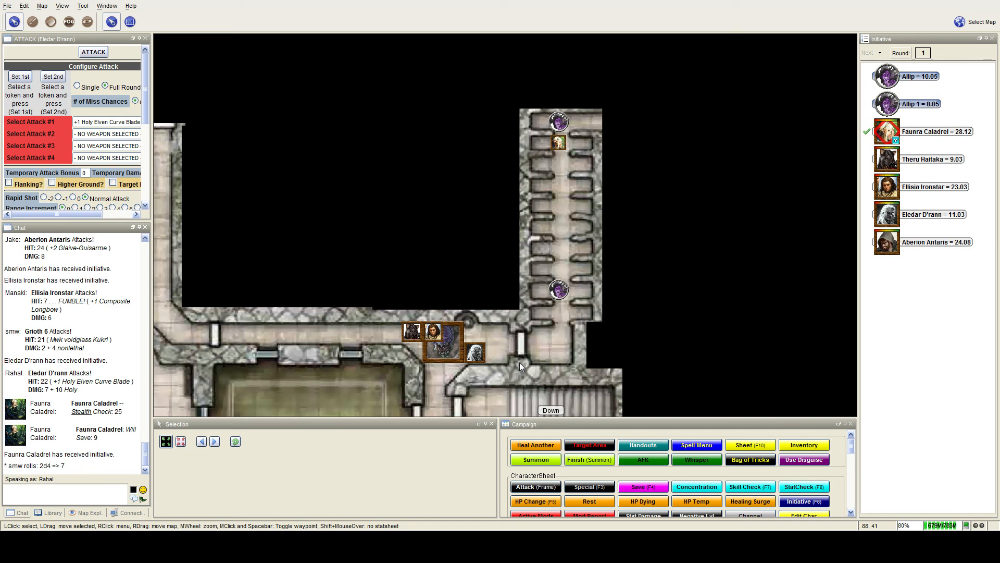
pyautogui.scroll(3)
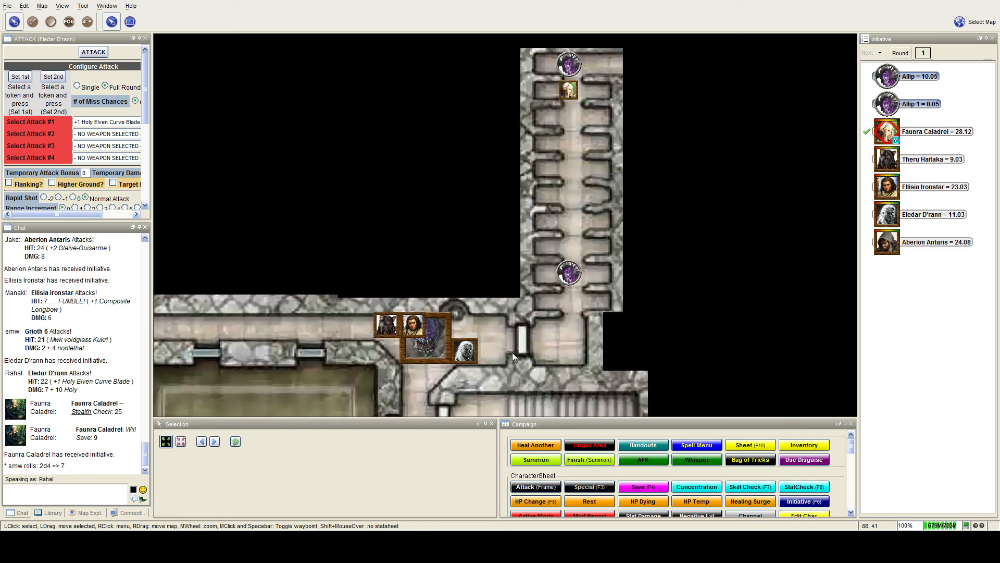
pyautogui.moveTo(514, 359)
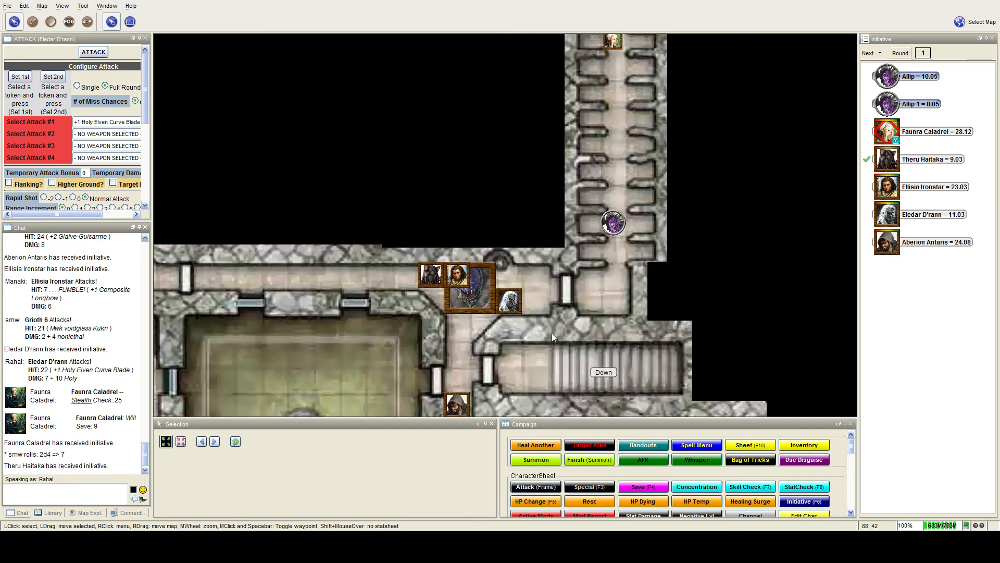
# Step: Scroll the initiative list to place Eledar D'rann above Ellisia Ironstar
pyautogui.scroll(3)
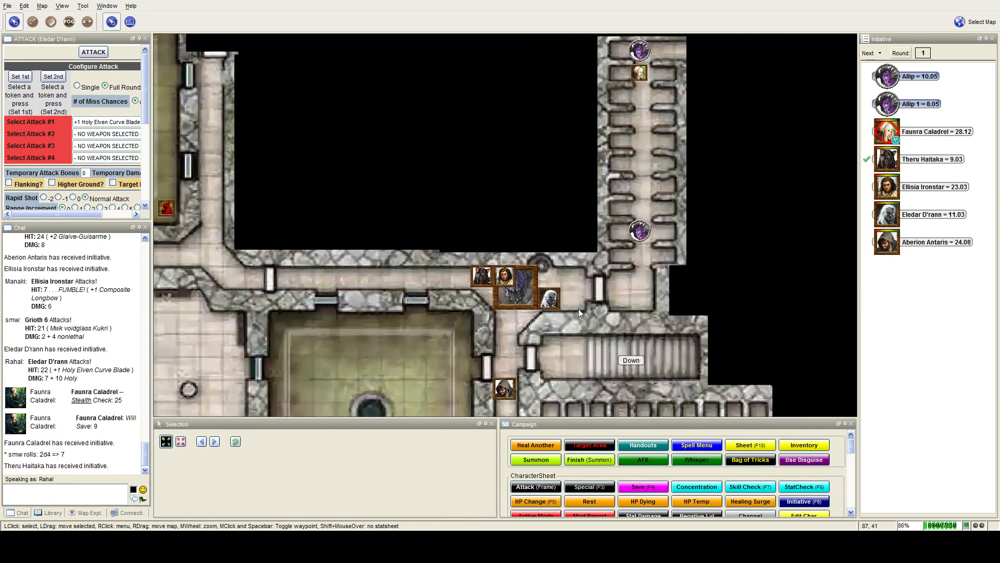
pyautogui.scroll(3)
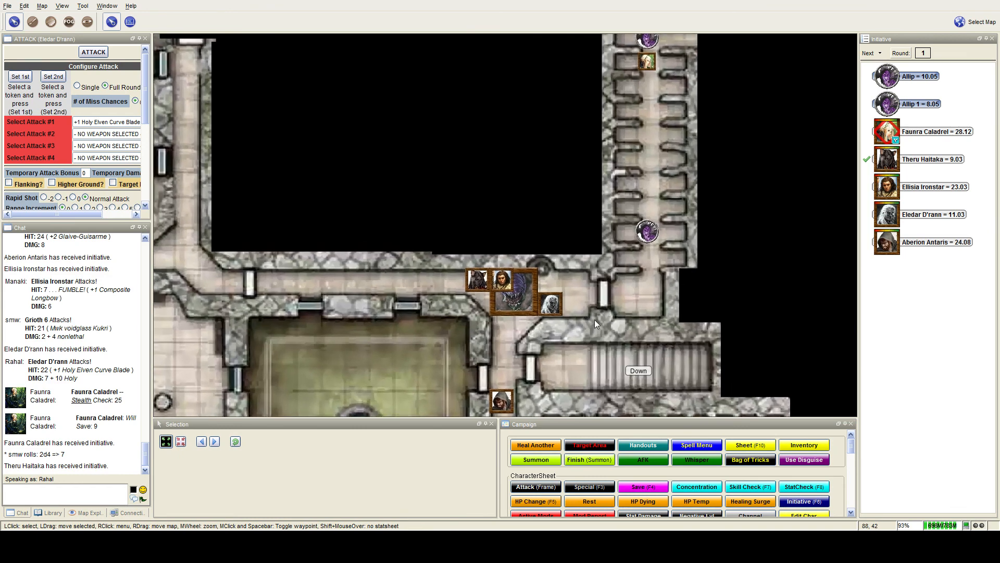
pyautogui.moveTo(585, 307)
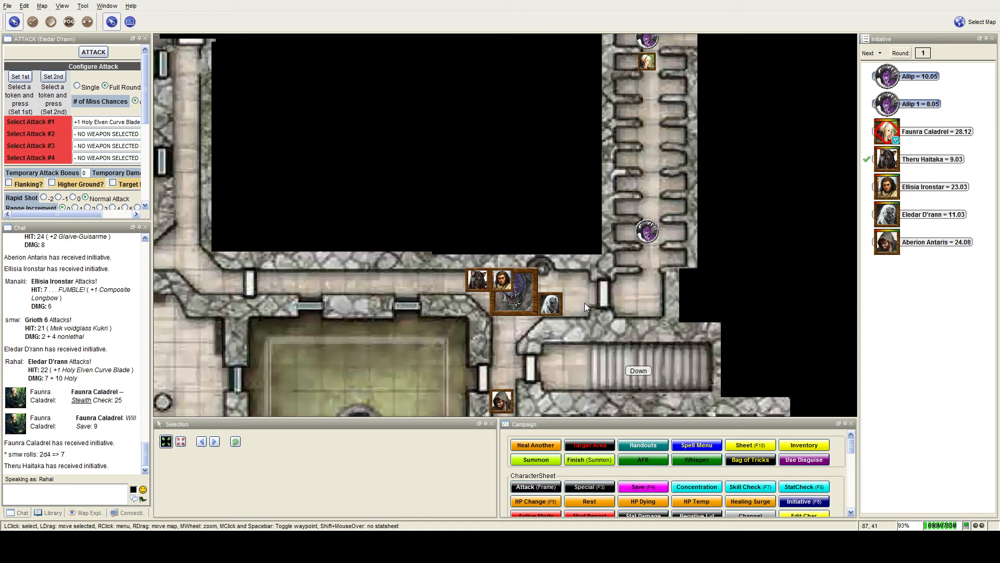
pyautogui.moveTo(586, 308)
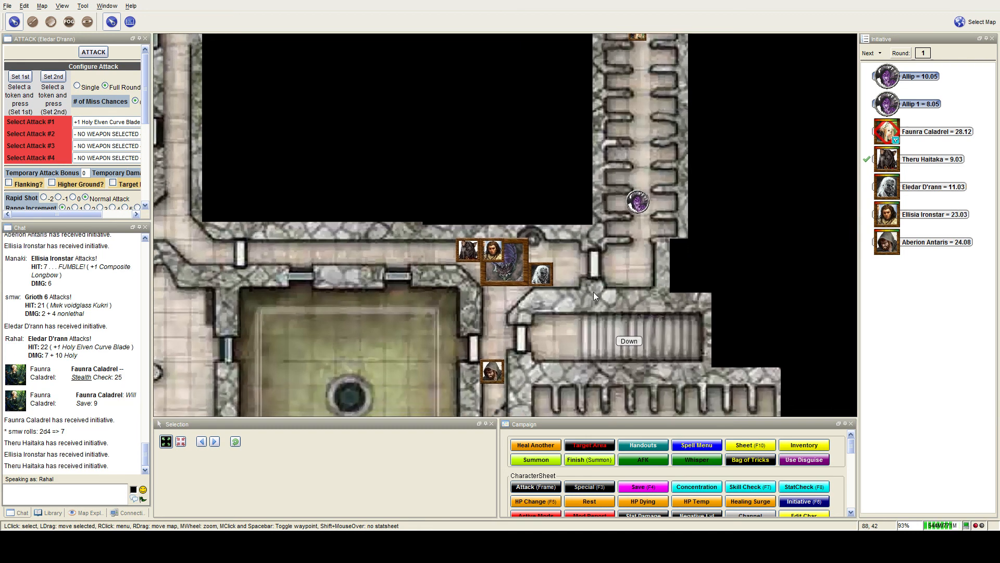
pyautogui.scroll(3)
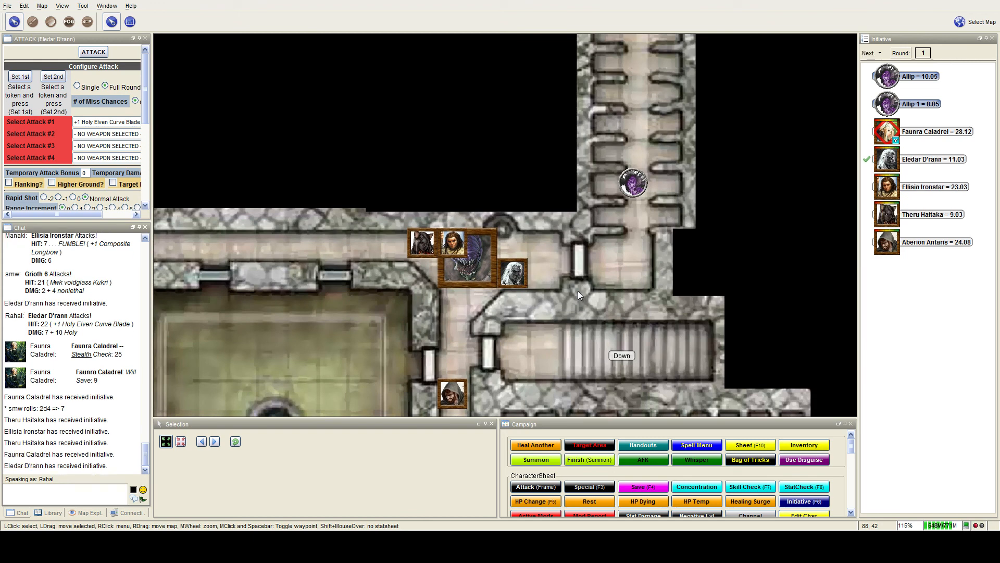
pyautogui.moveTo(512, 274)
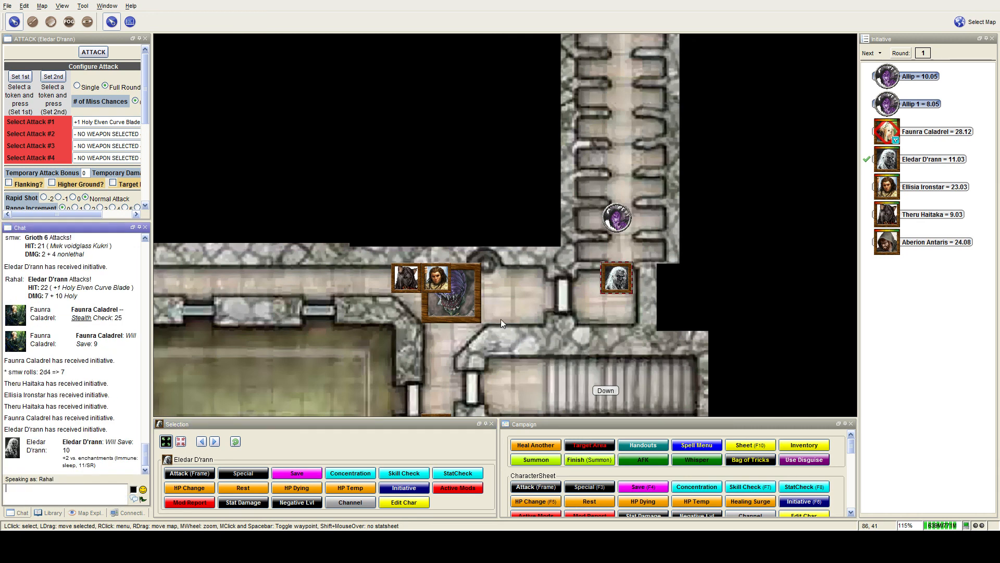
pyautogui.moveTo(70, 446)
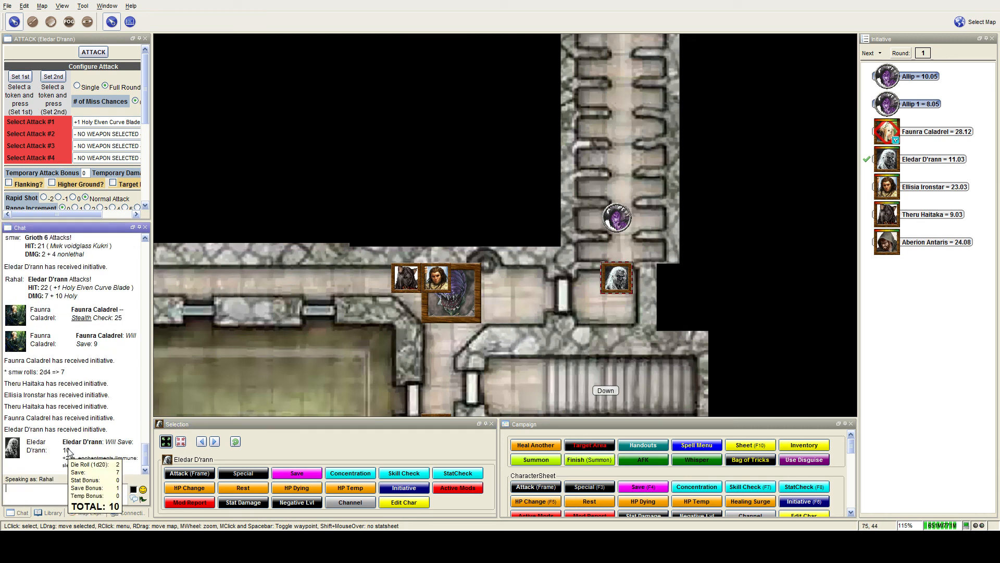
pyautogui.moveTo(436, 284)
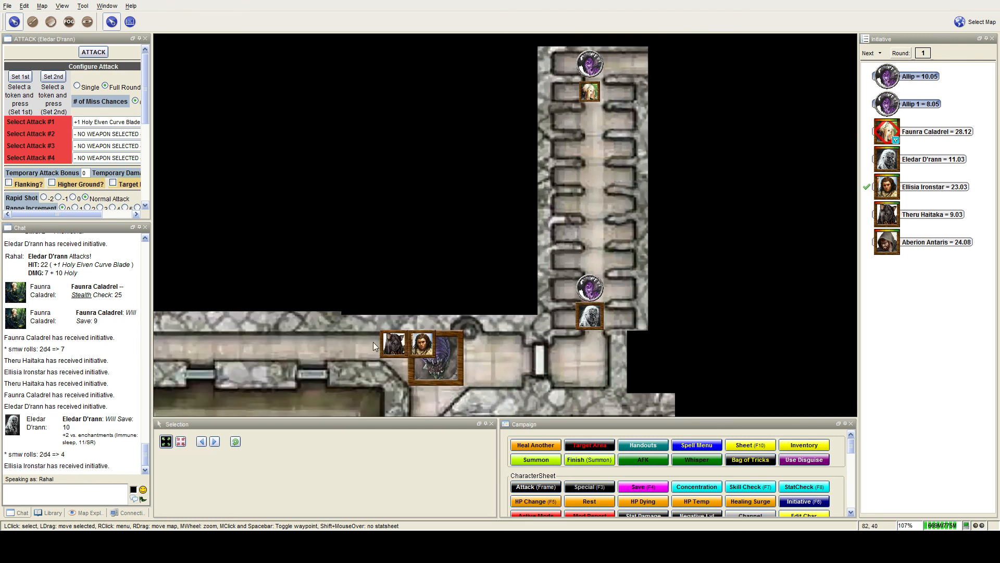
pyautogui.moveTo(363, 342)
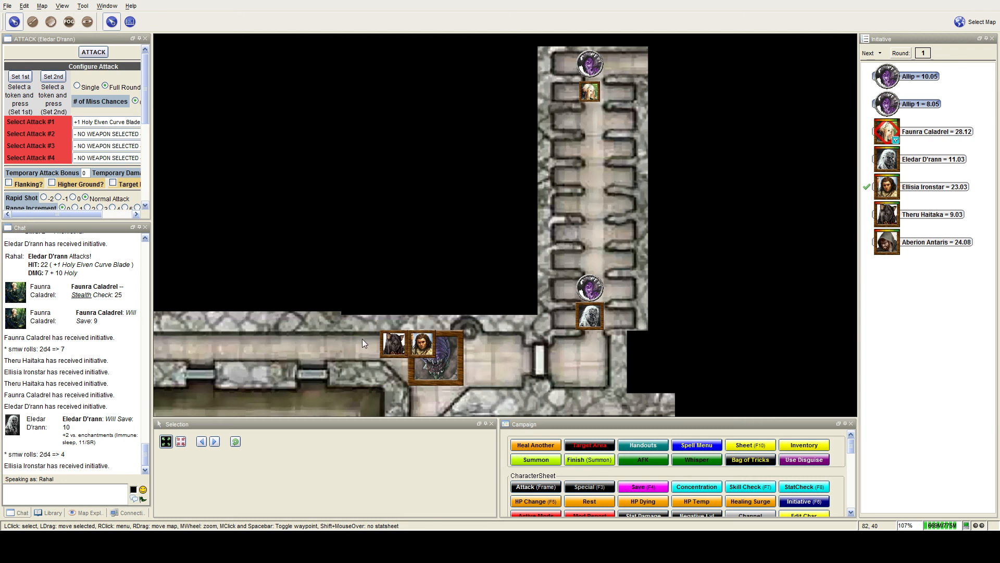
pyautogui.moveTo(361, 343)
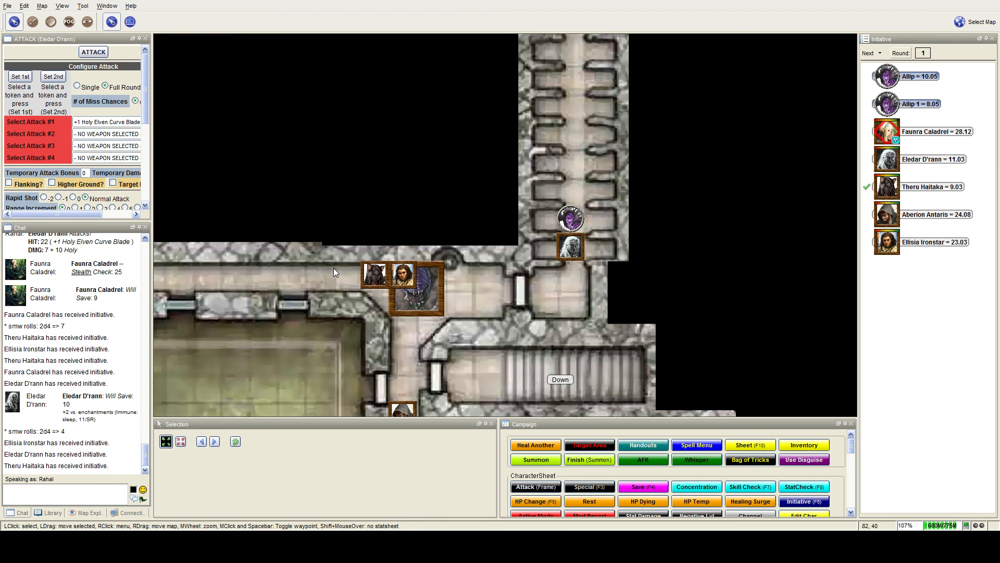
# Step: Scroll down the initiative list to move Ellisia Ironstar and Theru Haitaka last
pyautogui.scroll(-3)
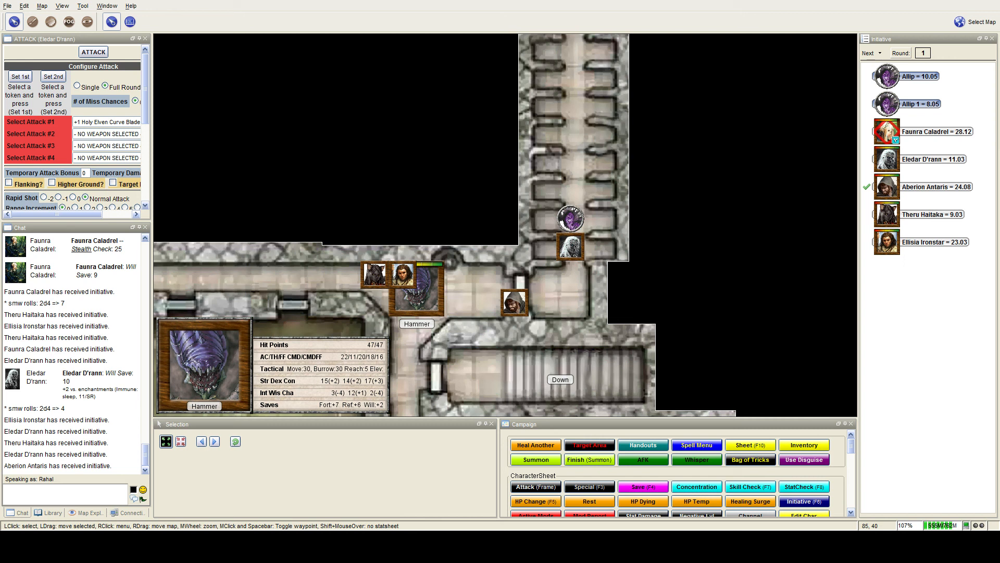
# Step: Move Aberion Antaris's token into the corridor below Eledar D'rann
pyautogui.click(402, 273)
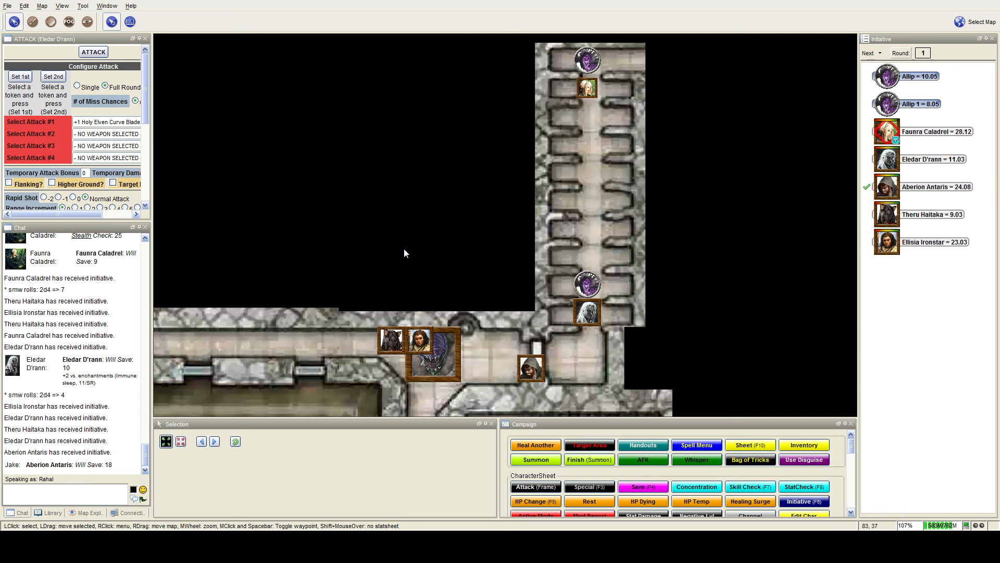
pyautogui.moveTo(398, 253)
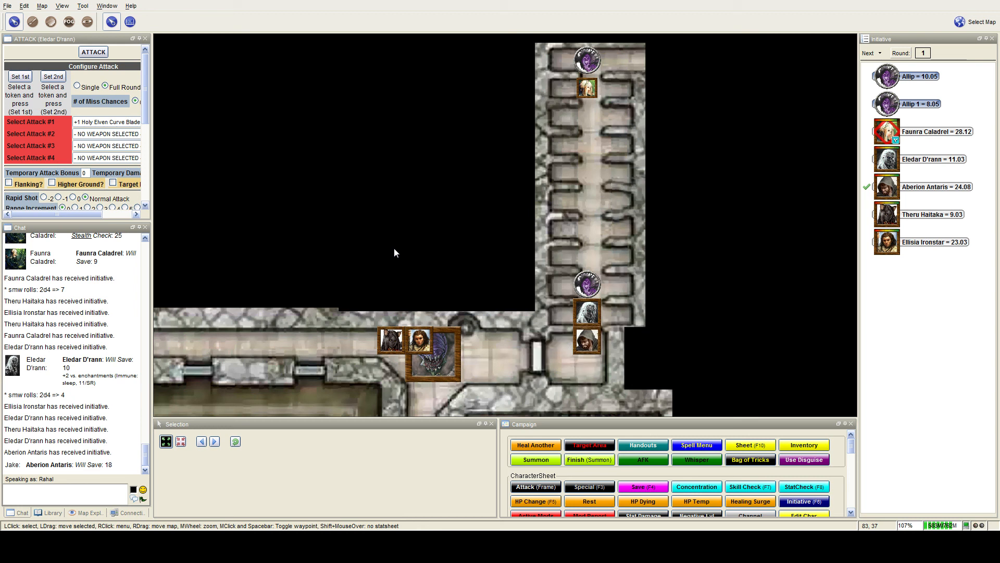
pyautogui.moveTo(385, 250)
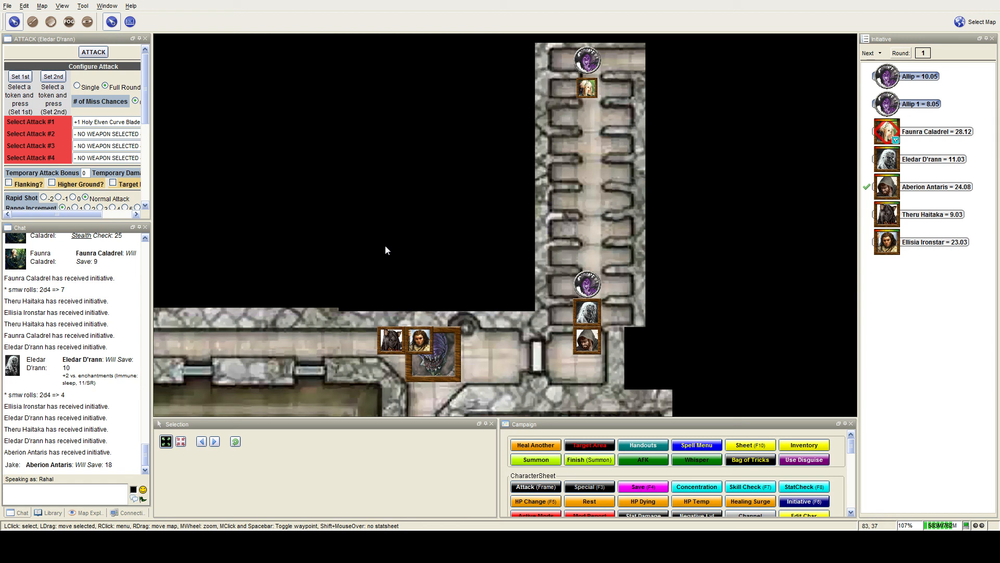
pyautogui.moveTo(381, 249)
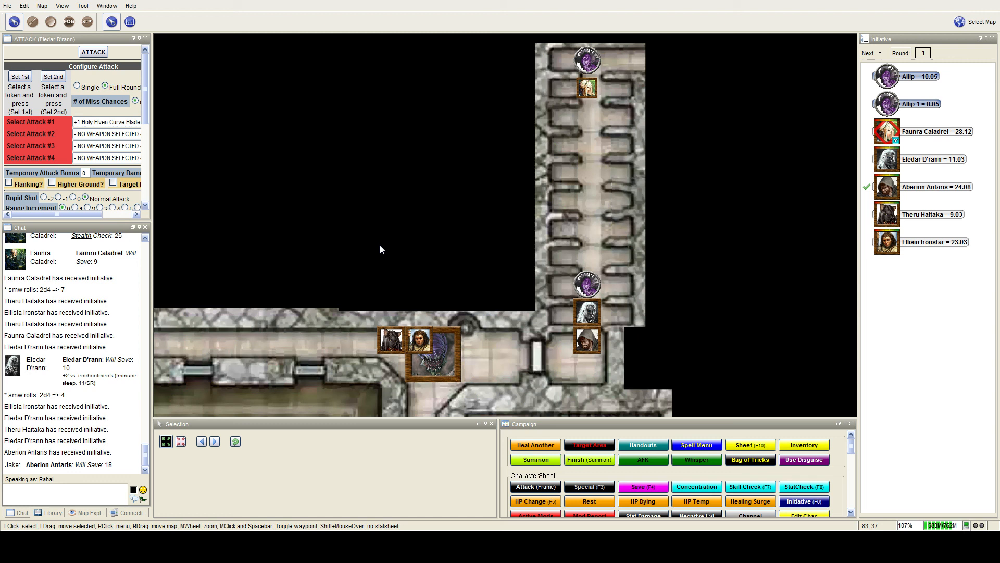
pyautogui.moveTo(375, 249)
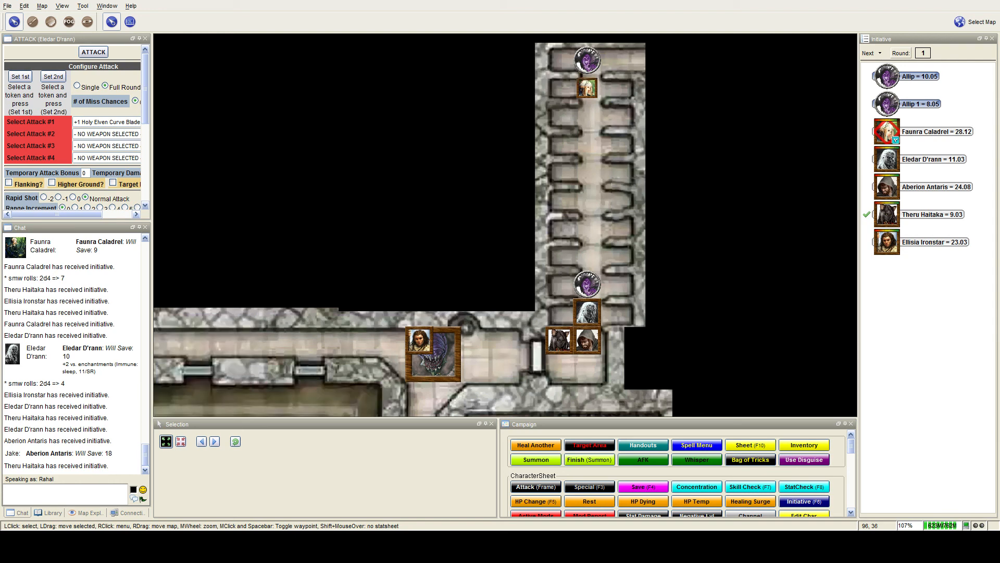
# Step: Review the chat, then advance initiative past Ellisia Ironstar into round 2
pyautogui.scroll(3)
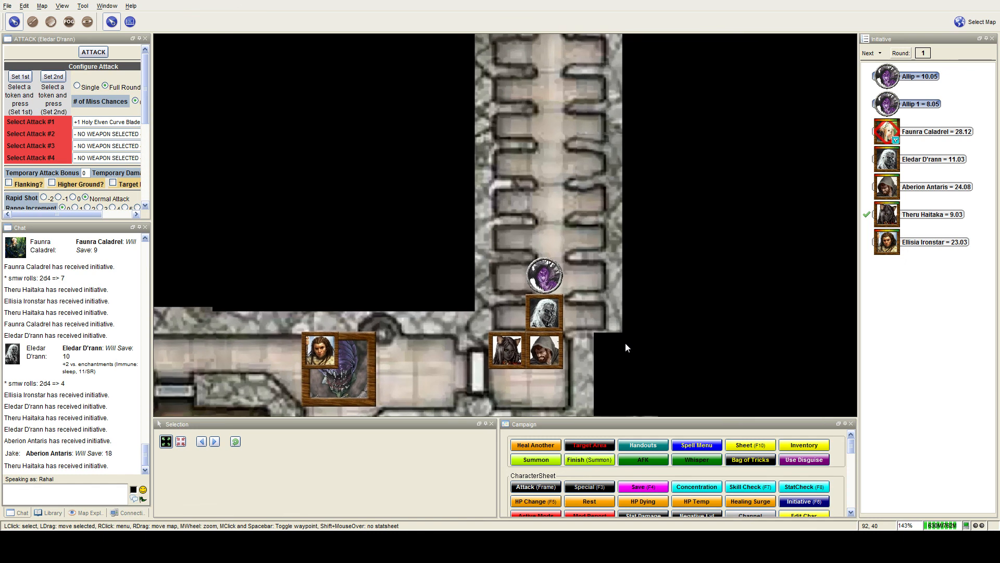
pyautogui.moveTo(617, 338)
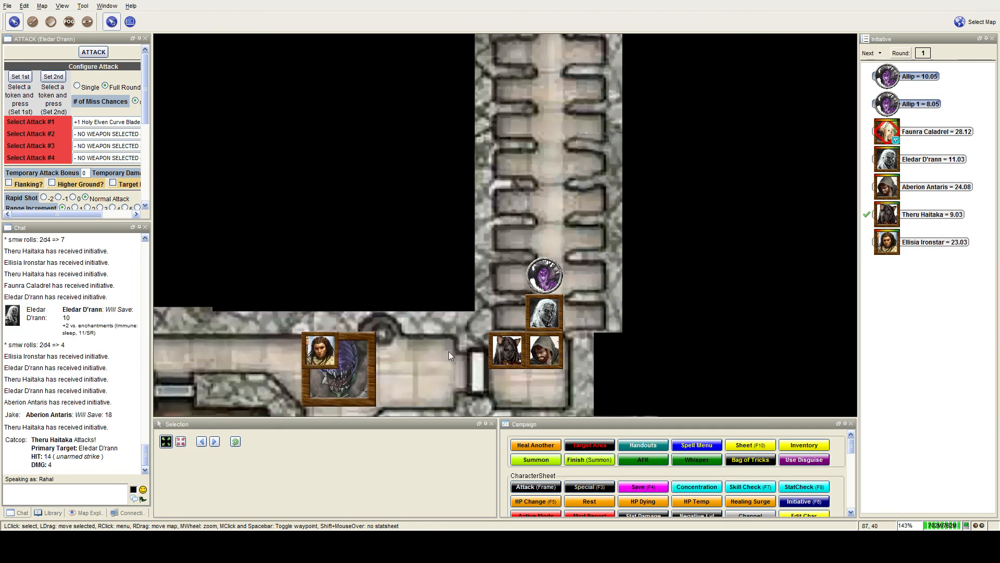
pyautogui.moveTo(474, 325)
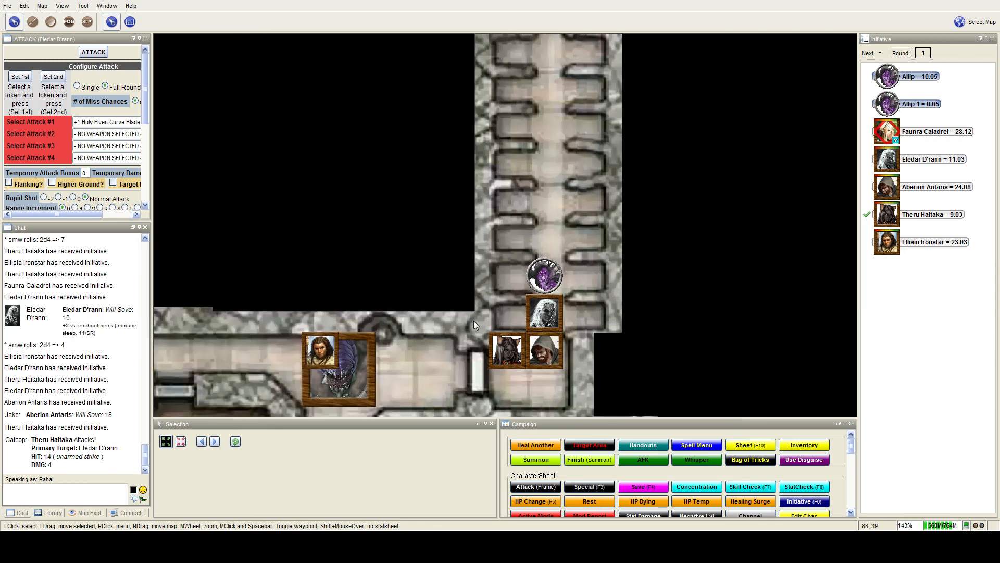
pyautogui.scroll(-3)
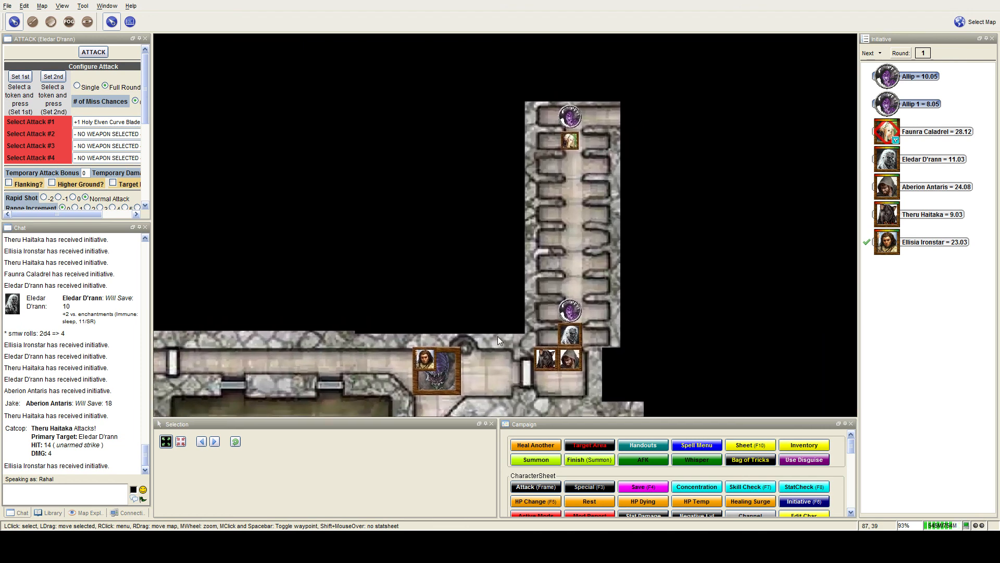
pyautogui.scroll(3)
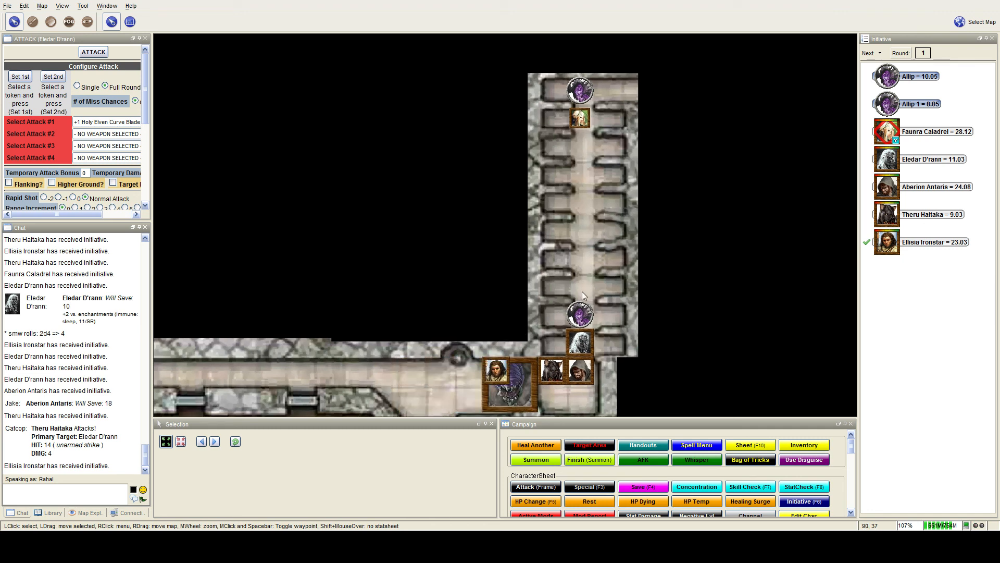
pyautogui.moveTo(573, 251)
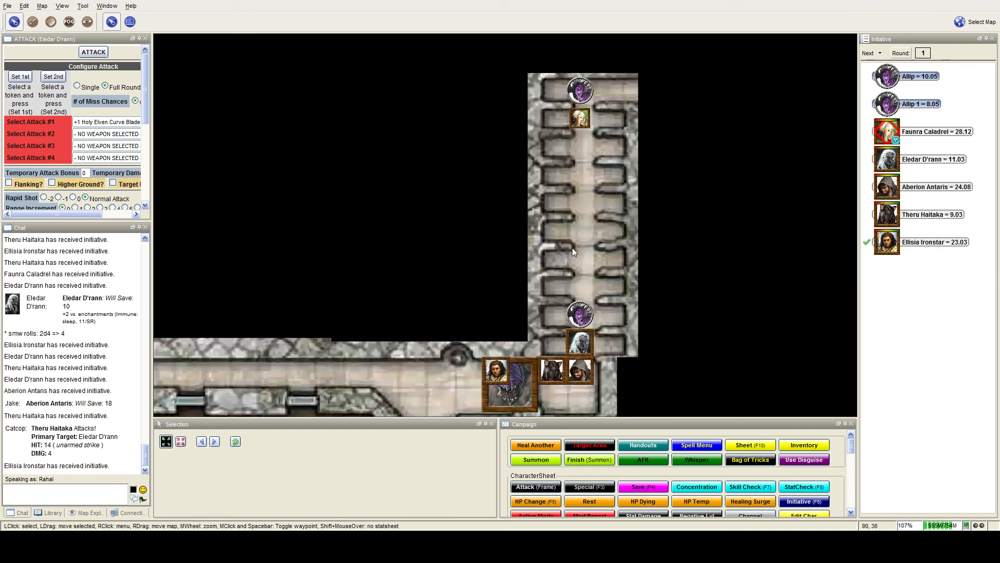
pyautogui.moveTo(566, 255)
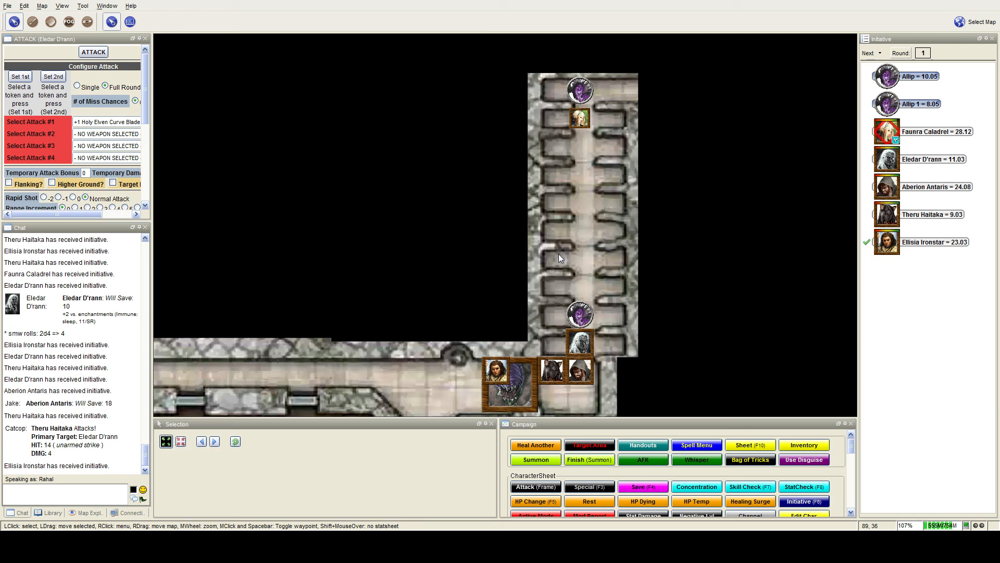
pyautogui.moveTo(553, 261)
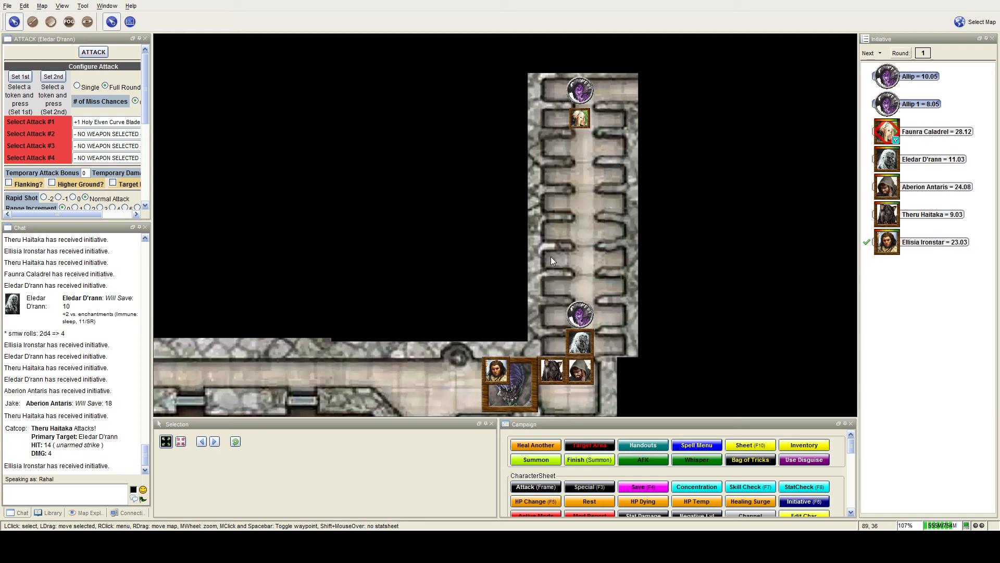
pyautogui.click(869, 52)
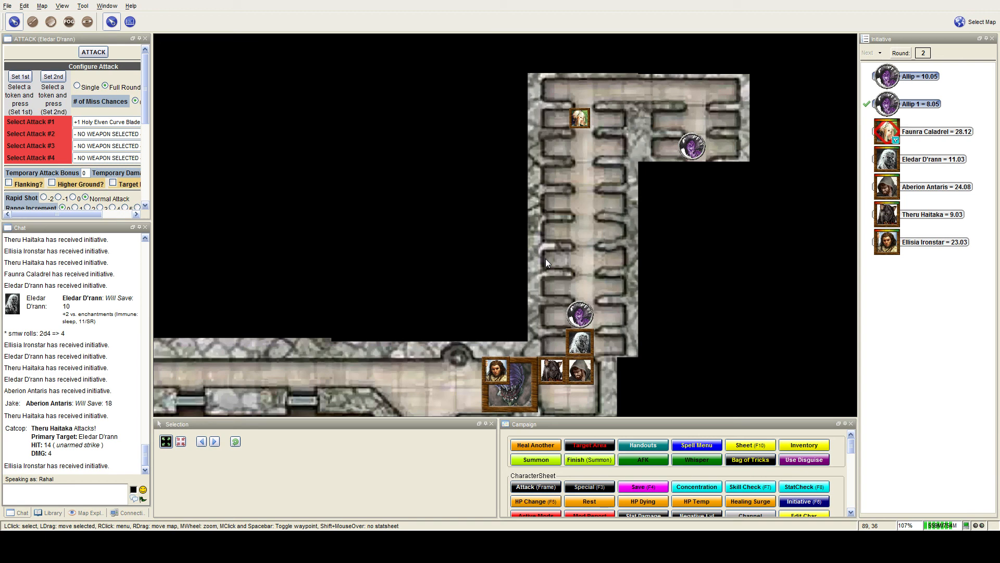
pyautogui.moveTo(632, 336)
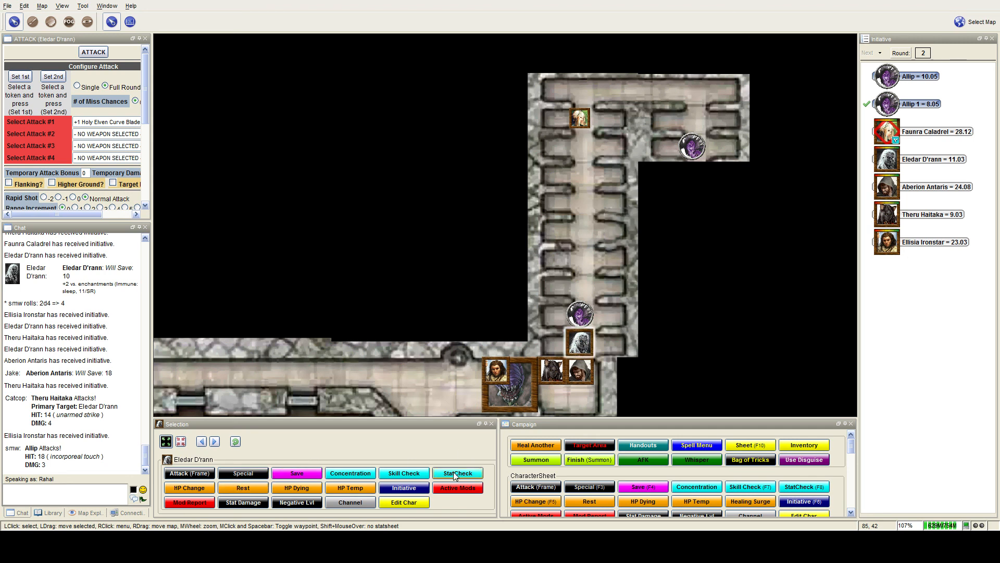
# Step: Roll Eldar D'rann's Will save of 17 against Allip 1's touch
pyautogui.click(458, 472)
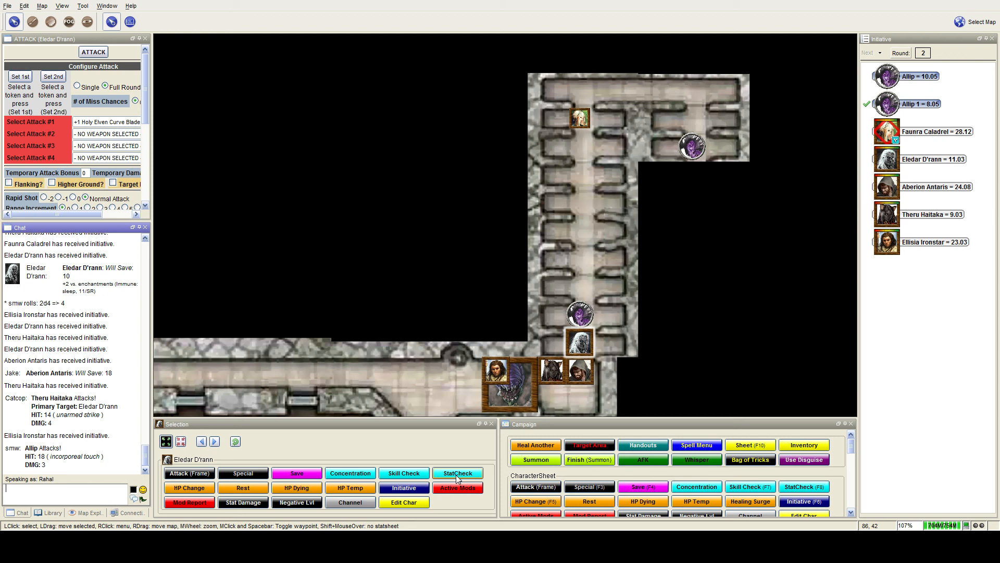
pyautogui.moveTo(403, 473)
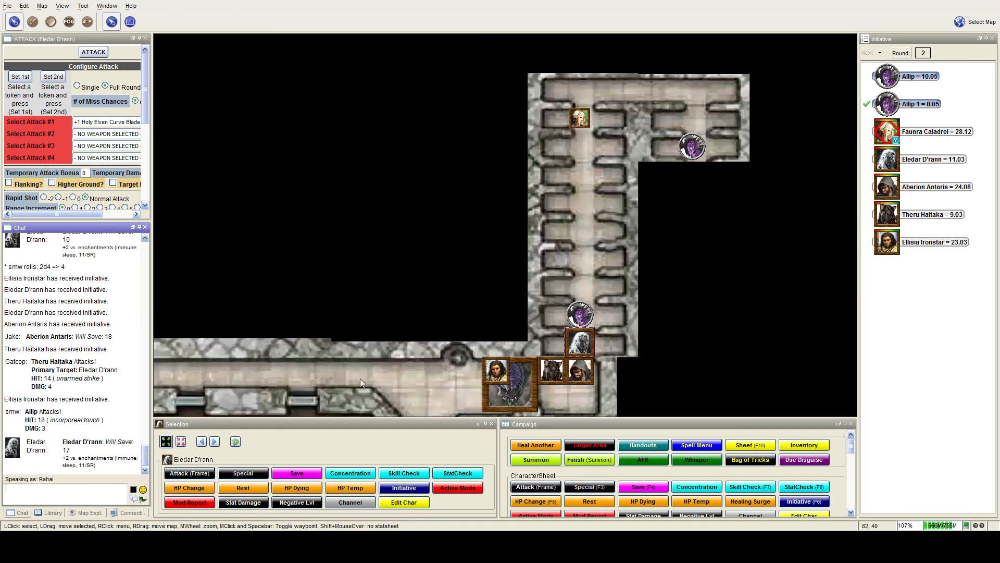
pyautogui.moveTo(189, 488)
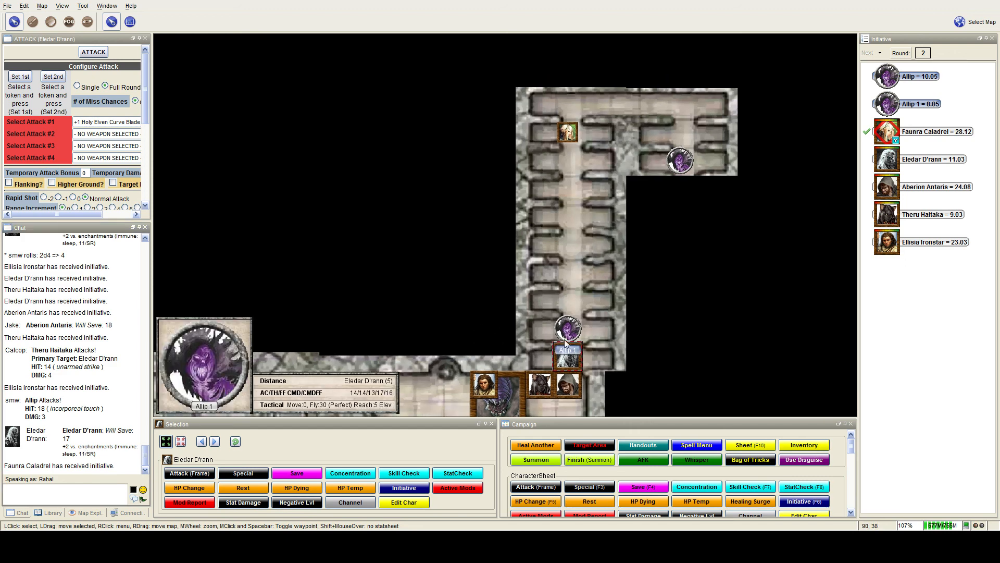
pyautogui.moveTo(545, 340)
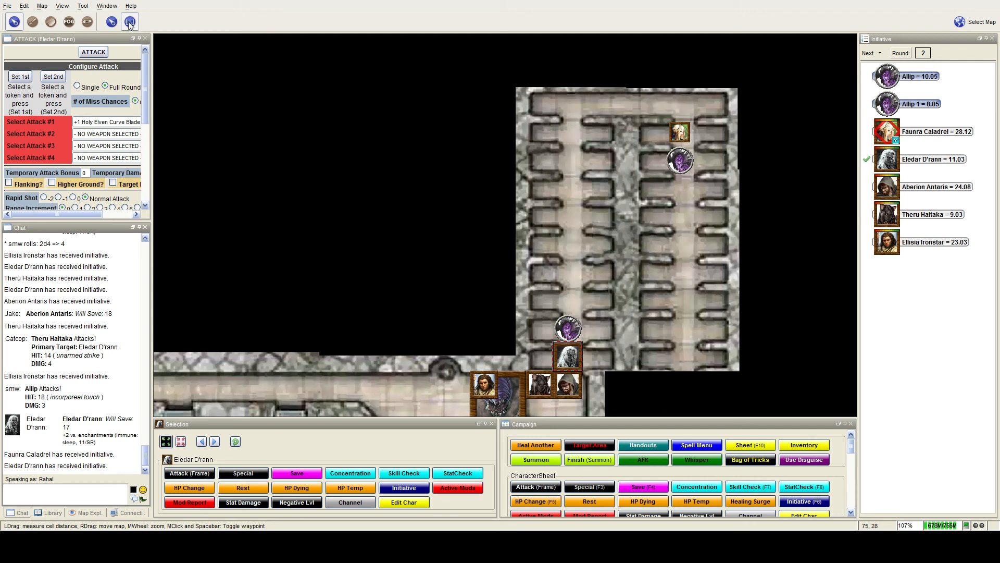
# Step: Switch back to the Select tool to move Eldar D'rann's token
pyautogui.click(111, 21)
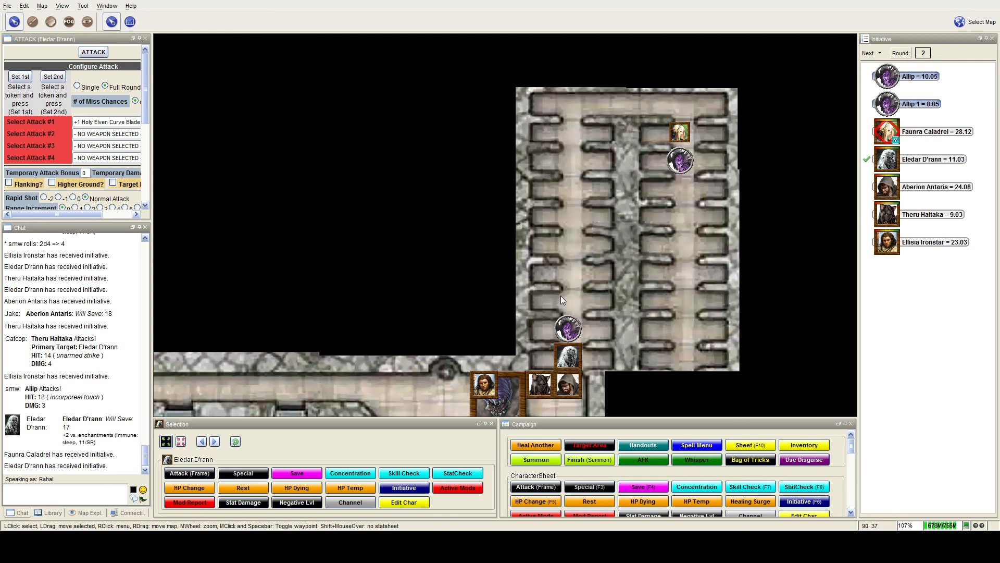
pyautogui.moveTo(648, 345)
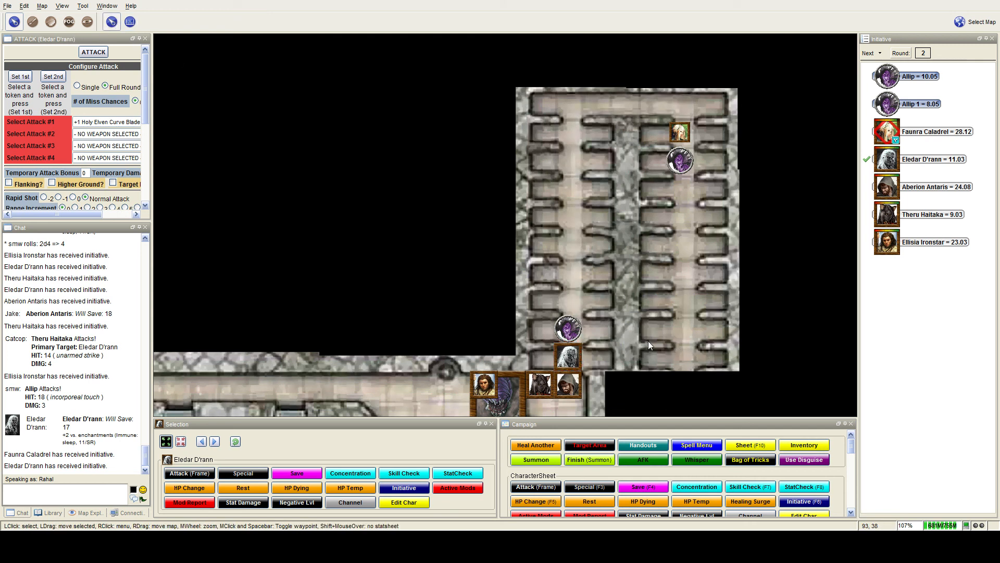
pyautogui.moveTo(609, 345)
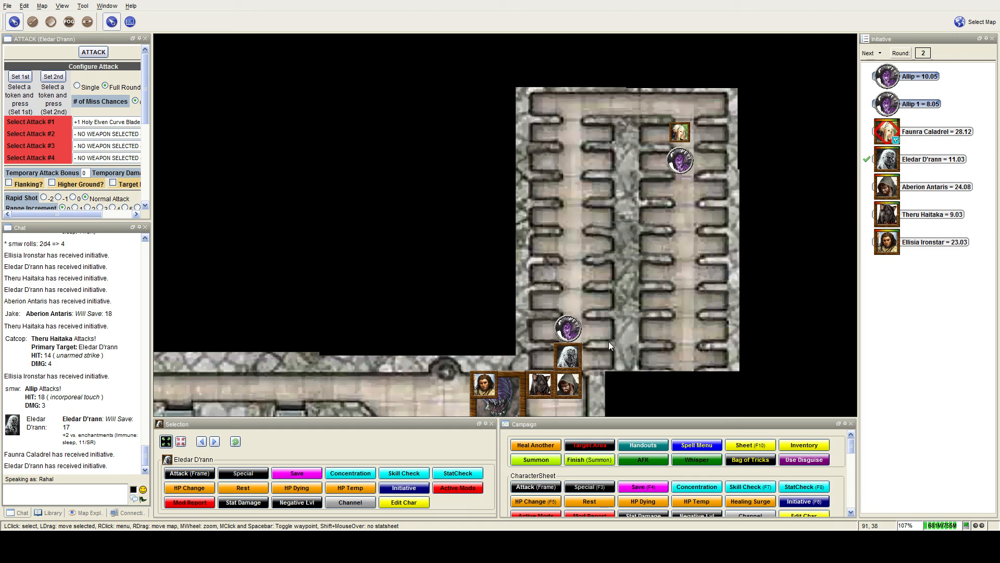
pyautogui.moveTo(568, 356)
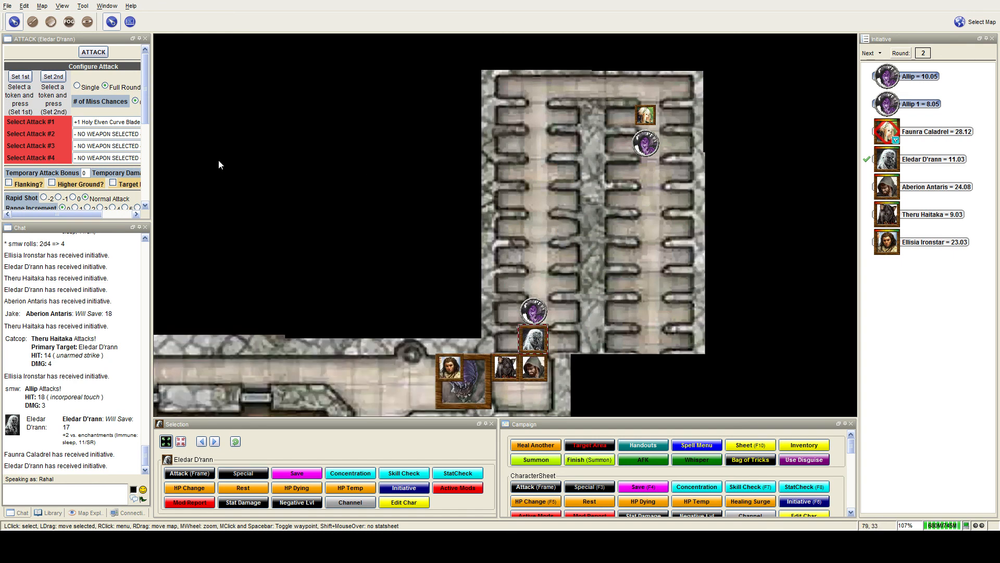
pyautogui.moveTo(338, 279)
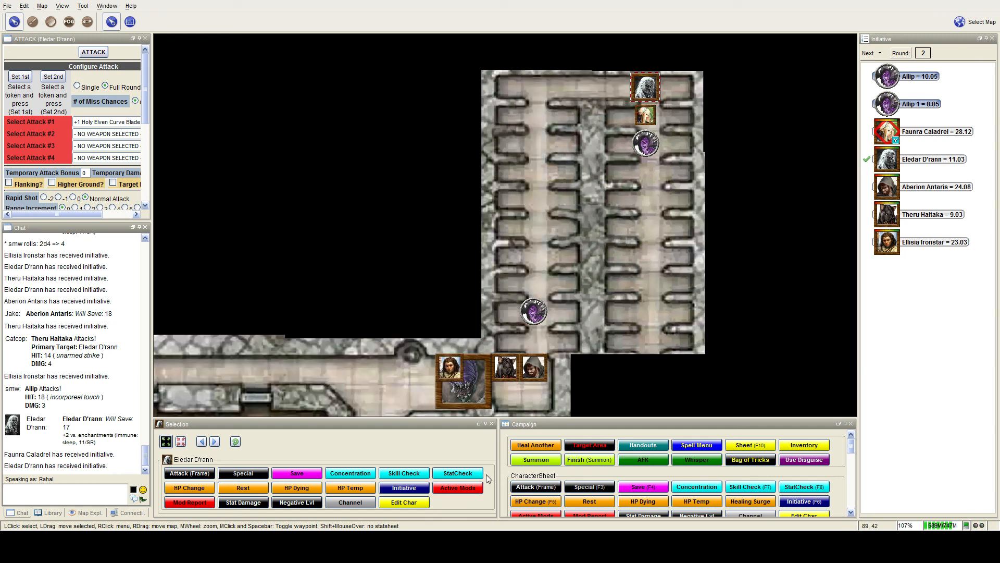
pyautogui.moveTo(550, 351)
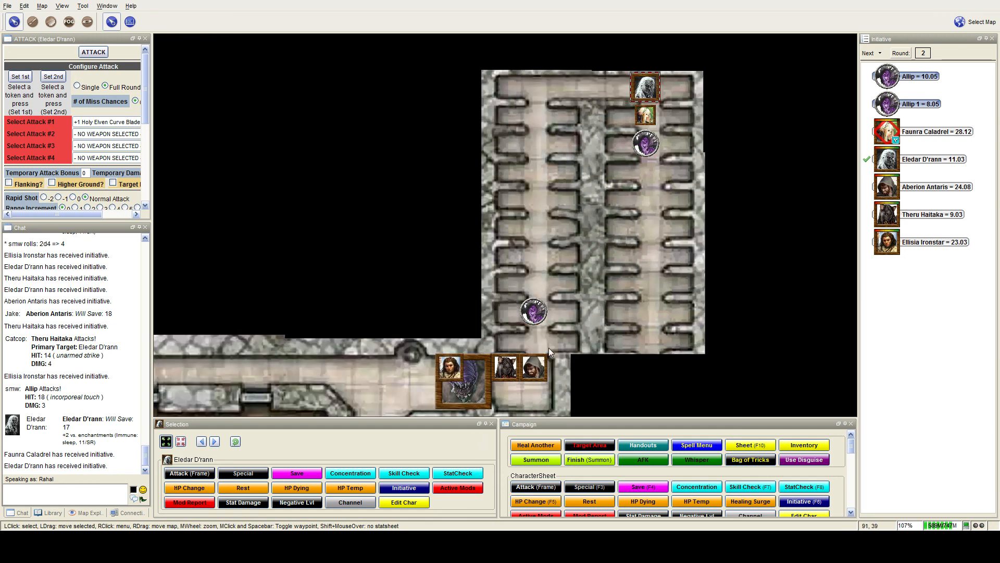
pyautogui.moveTo(656, 336)
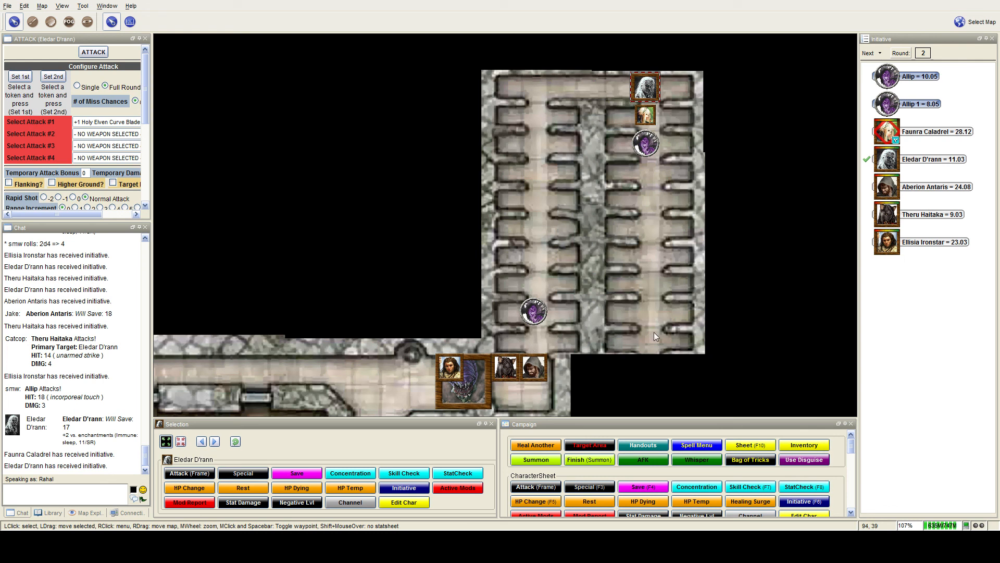
pyautogui.moveTo(654, 346)
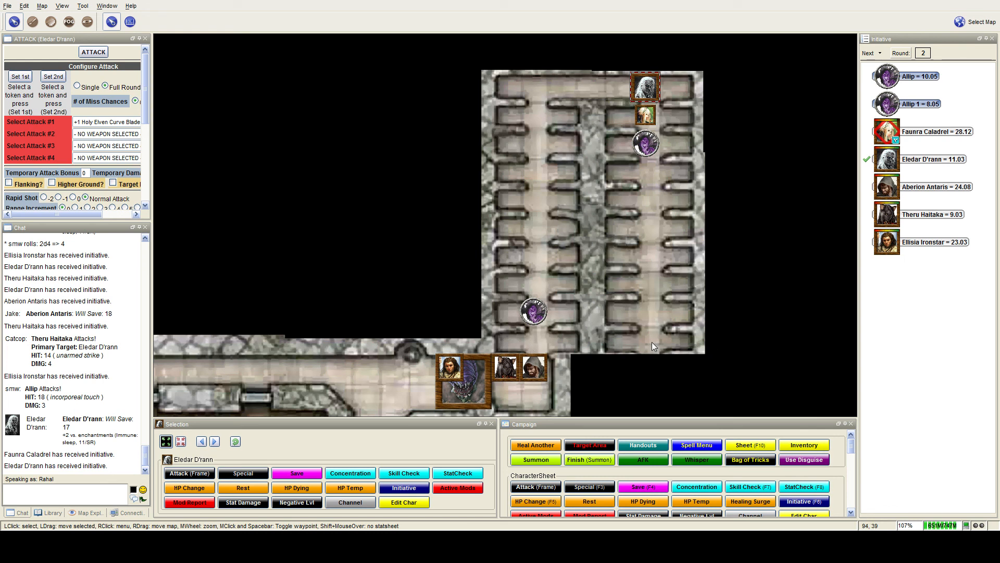
pyautogui.moveTo(636, 117)
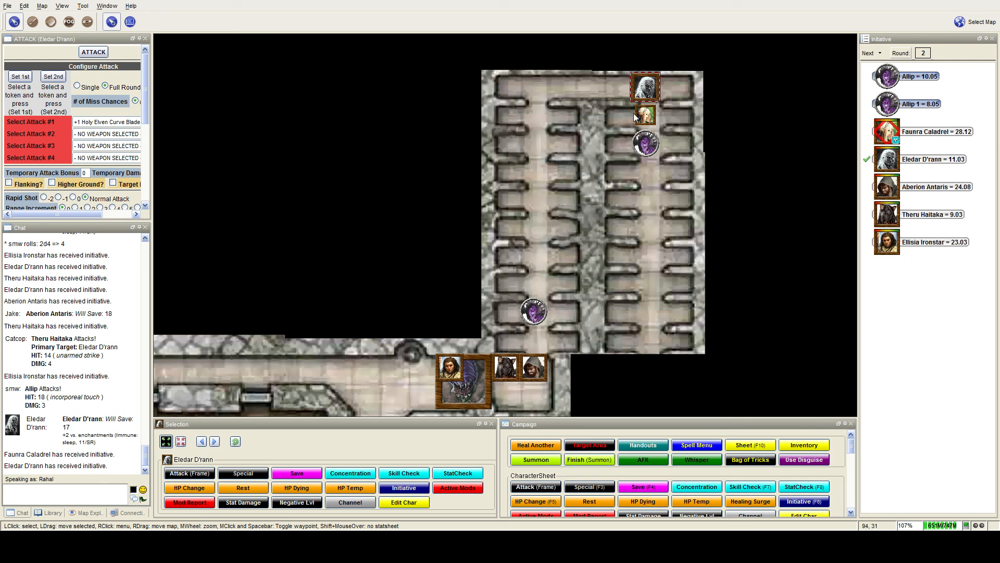
pyautogui.moveTo(580, 337)
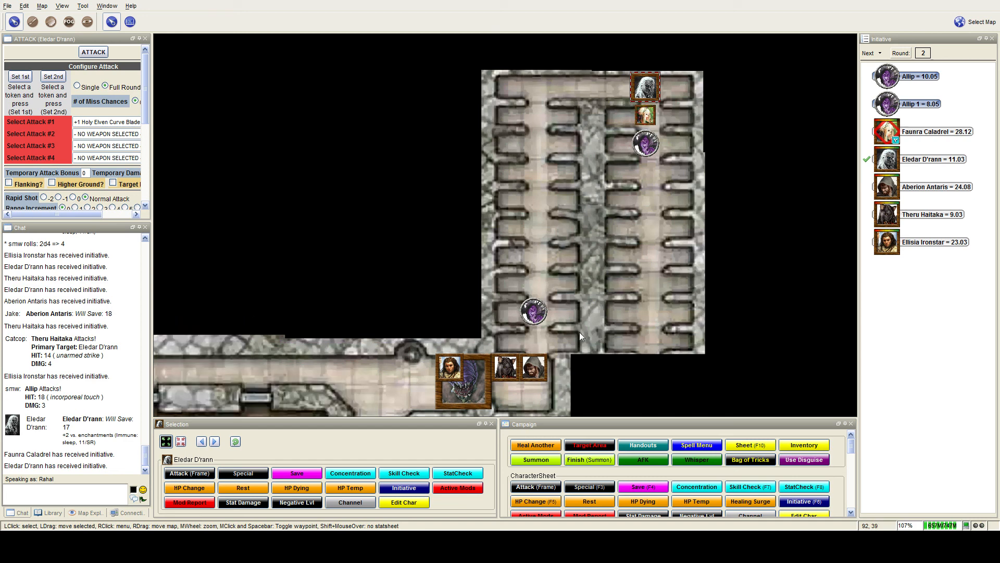
pyautogui.moveTo(557, 339)
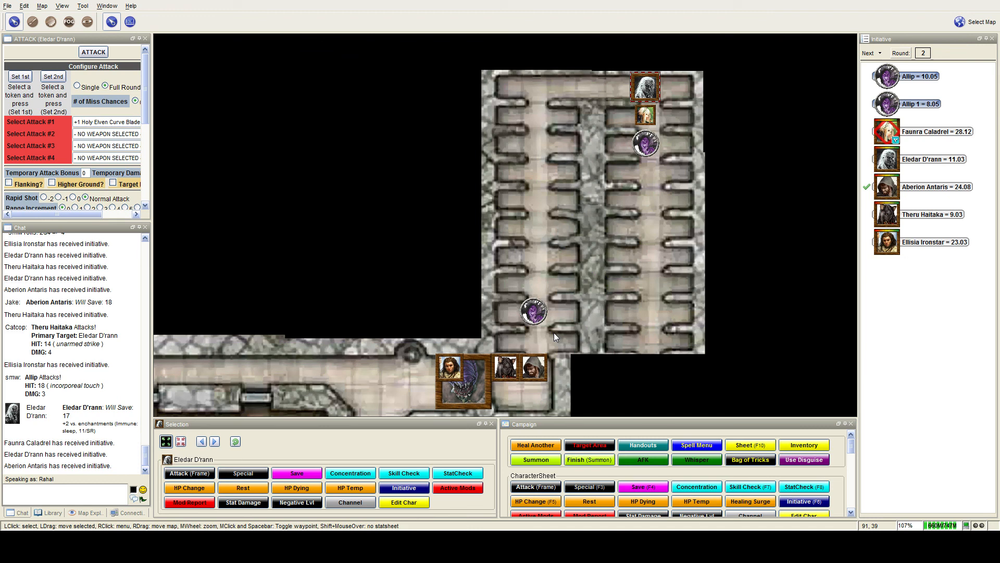
pyautogui.moveTo(645, 114)
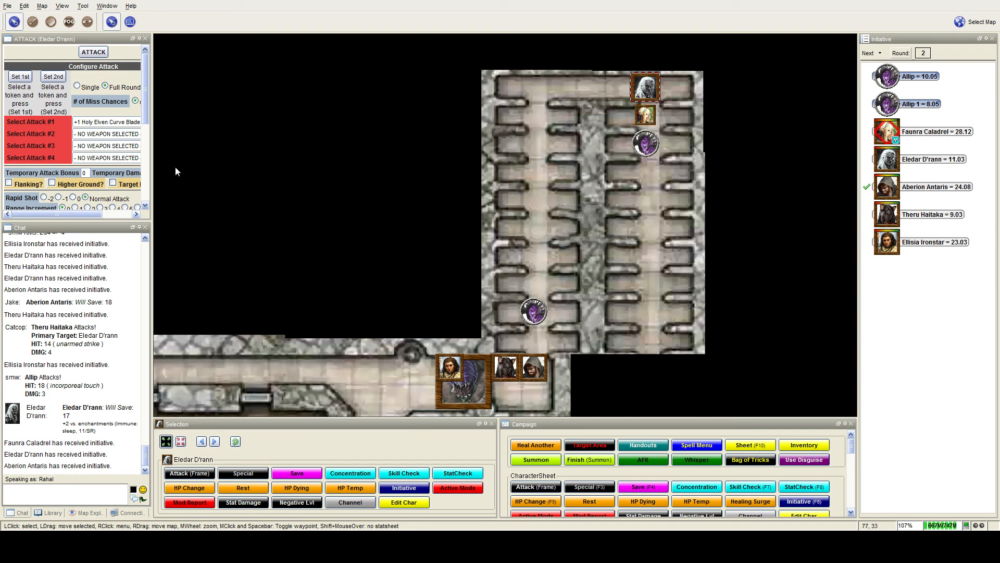
pyautogui.moveTo(110, 125)
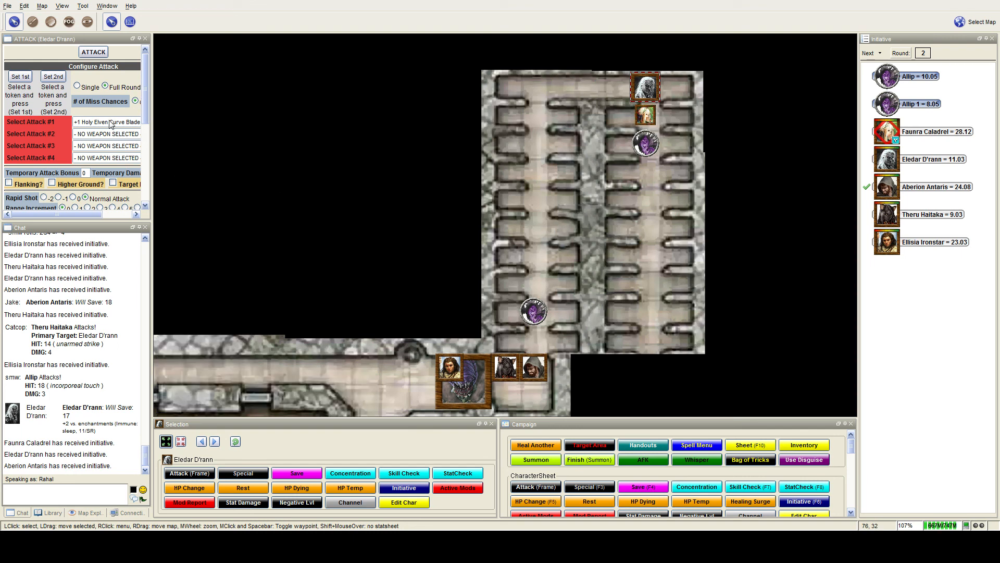
pyautogui.moveTo(530, 186)
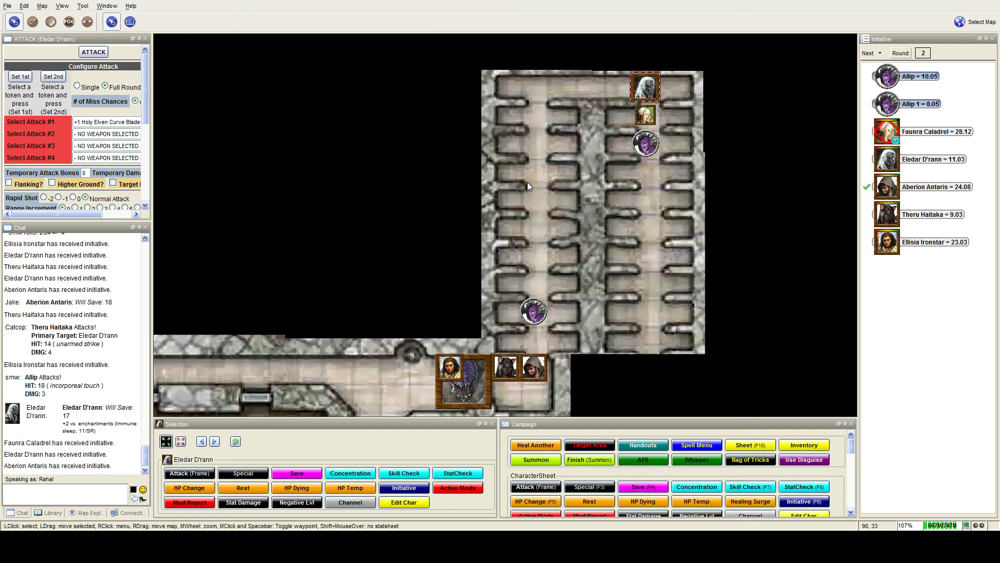
pyautogui.moveTo(537, 366)
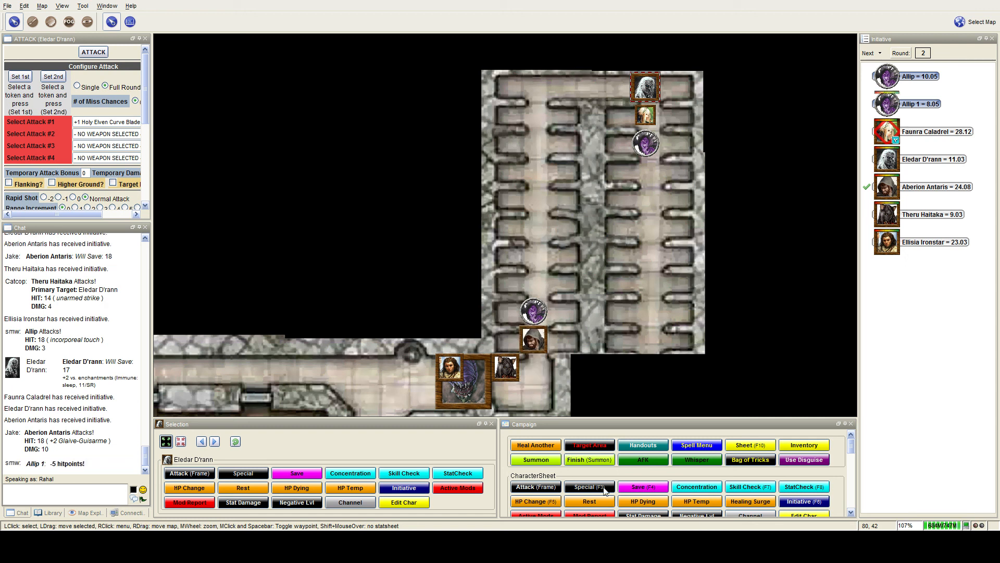
# Step: Scroll to follow Theru Haitaka's 8-damage longbow hit on Allip 1
pyautogui.scroll(-3)
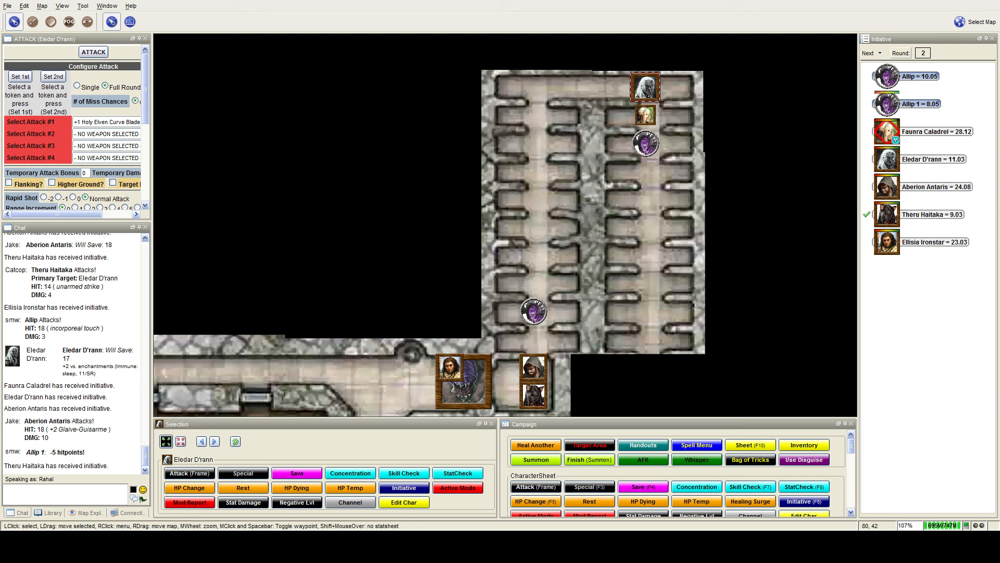
pyautogui.scroll(-3)
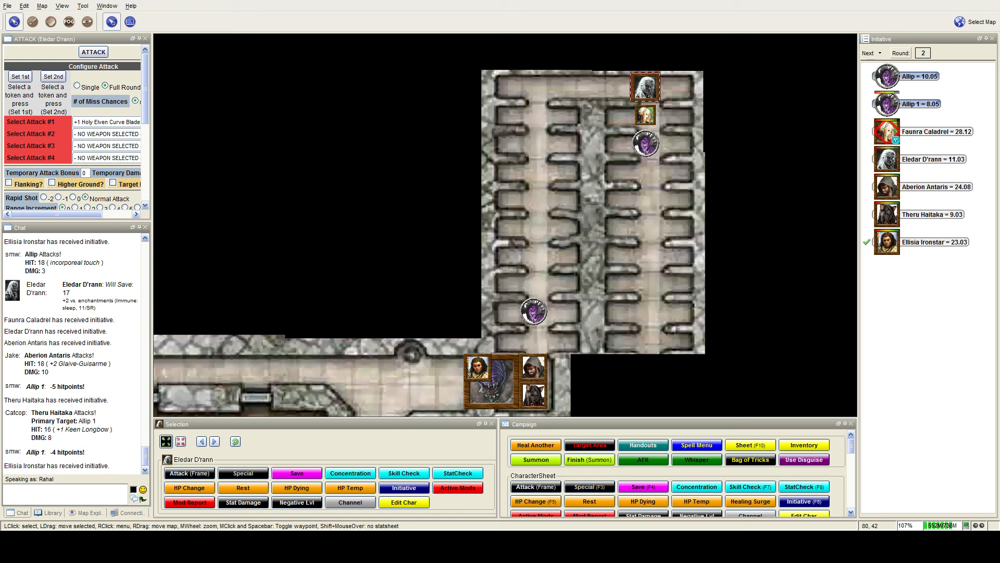
# Step: Advance initiative to the next round and review the Allip's touch results
pyautogui.click(870, 52)
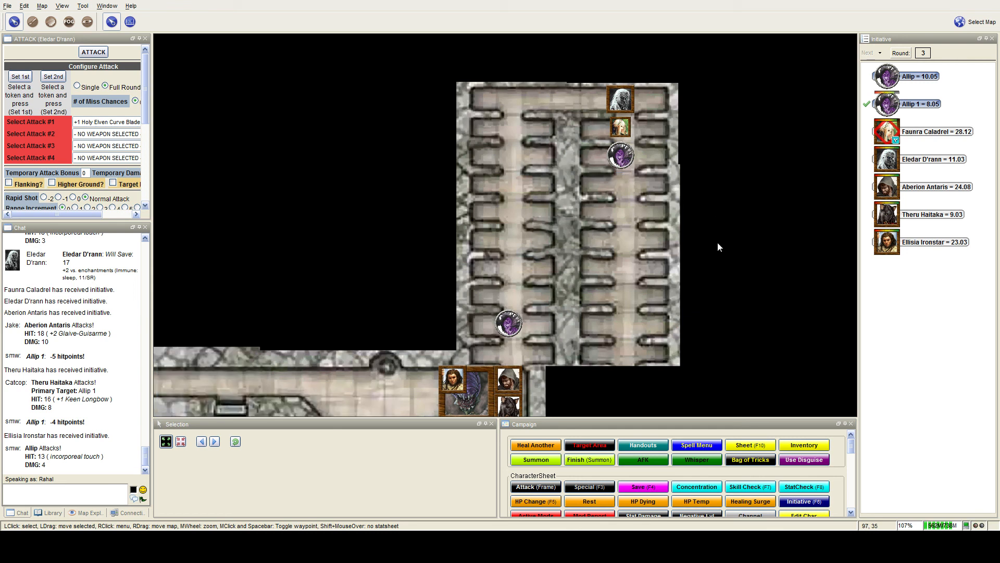
pyautogui.moveTo(712, 249)
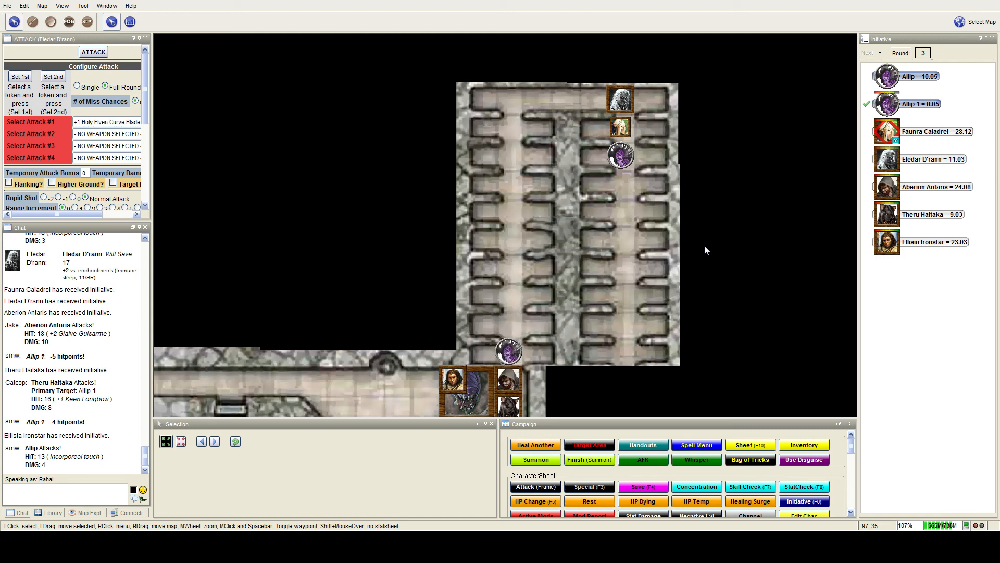
pyautogui.moveTo(688, 251)
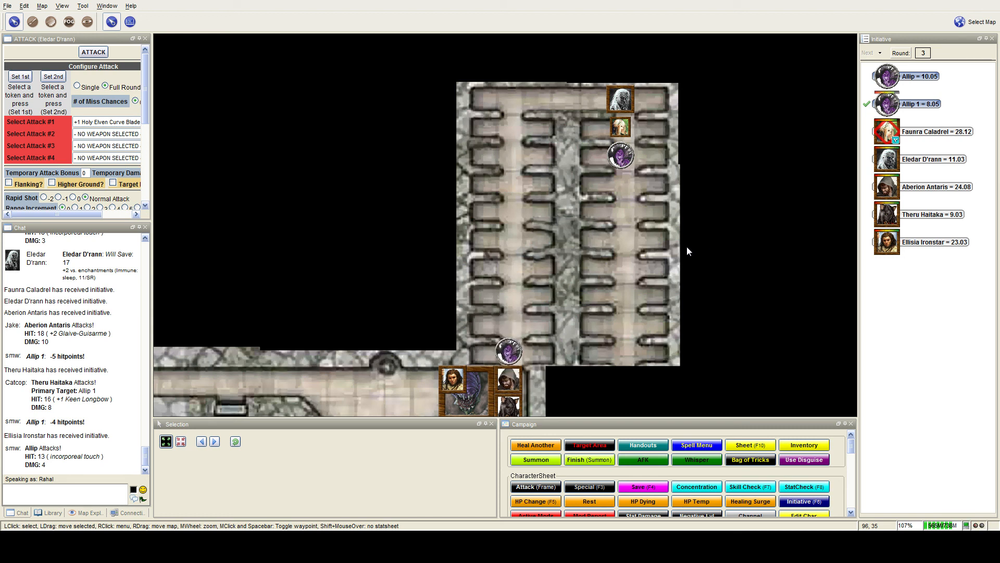
pyautogui.scroll(-3)
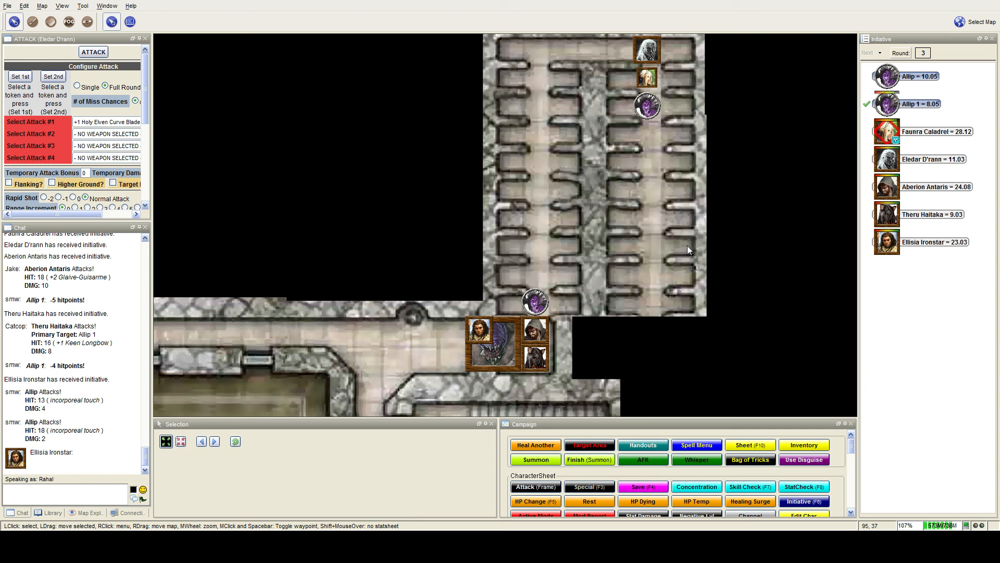
# Step: Scroll to review Ellisia's flaming longsword hit on Allip 1 and Aberion's 21 Will save
pyautogui.scroll(-3)
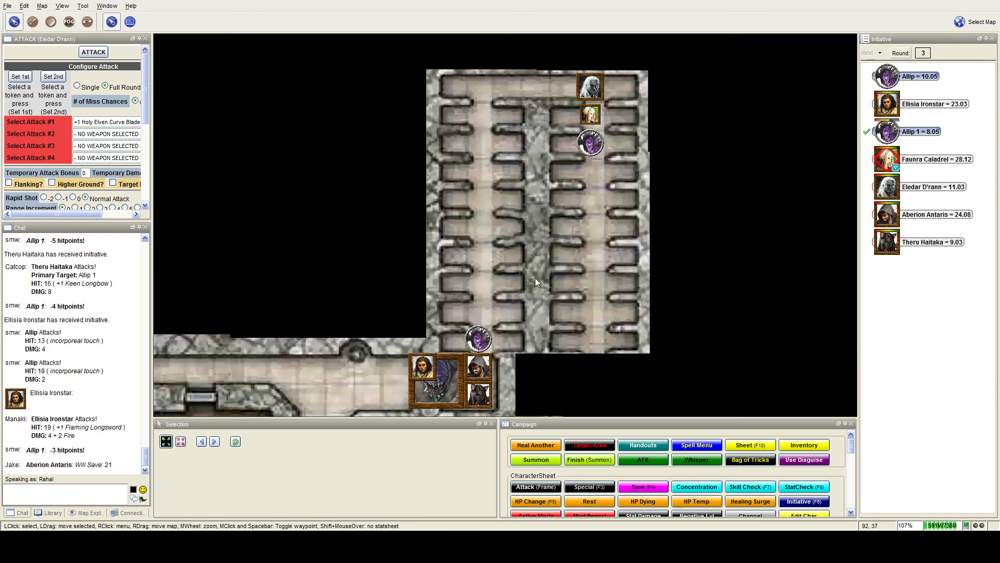
pyautogui.moveTo(624, 314)
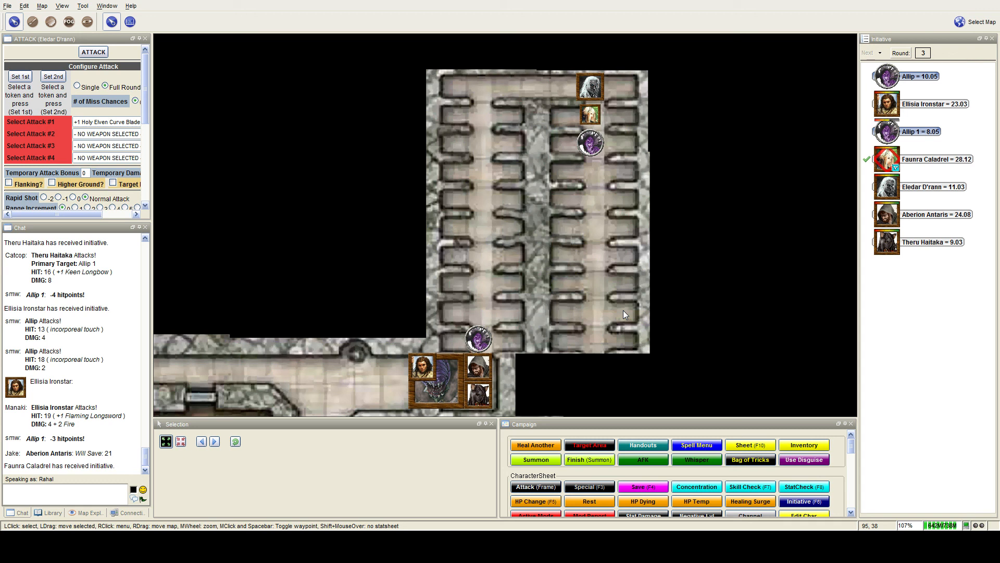
pyautogui.moveTo(634, 310)
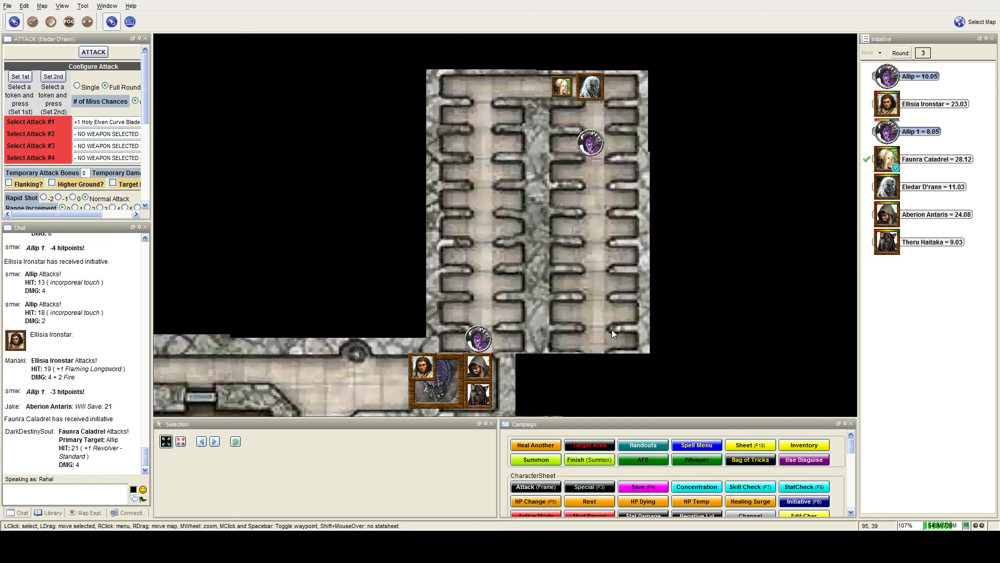
pyautogui.moveTo(546, 303)
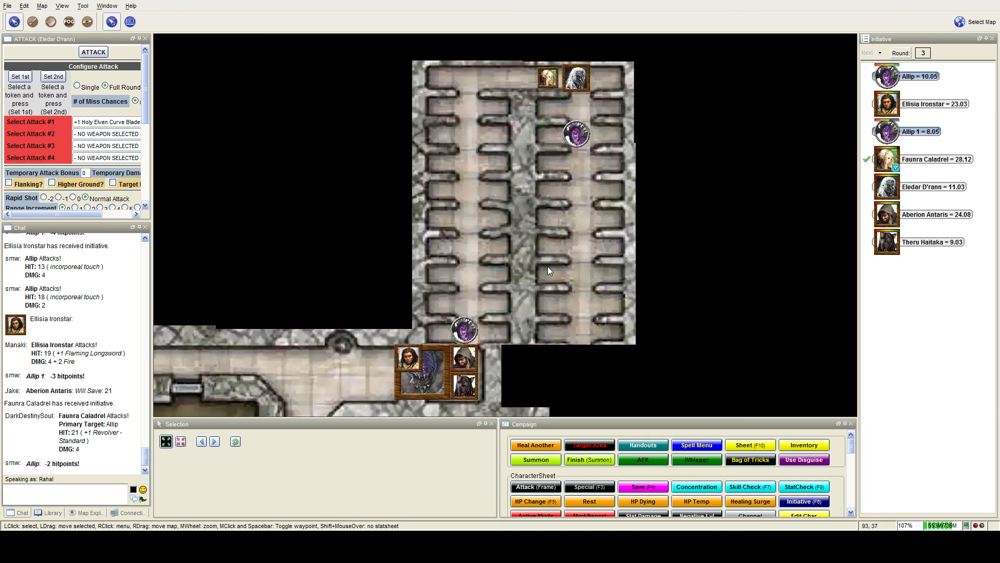
pyautogui.moveTo(523, 219)
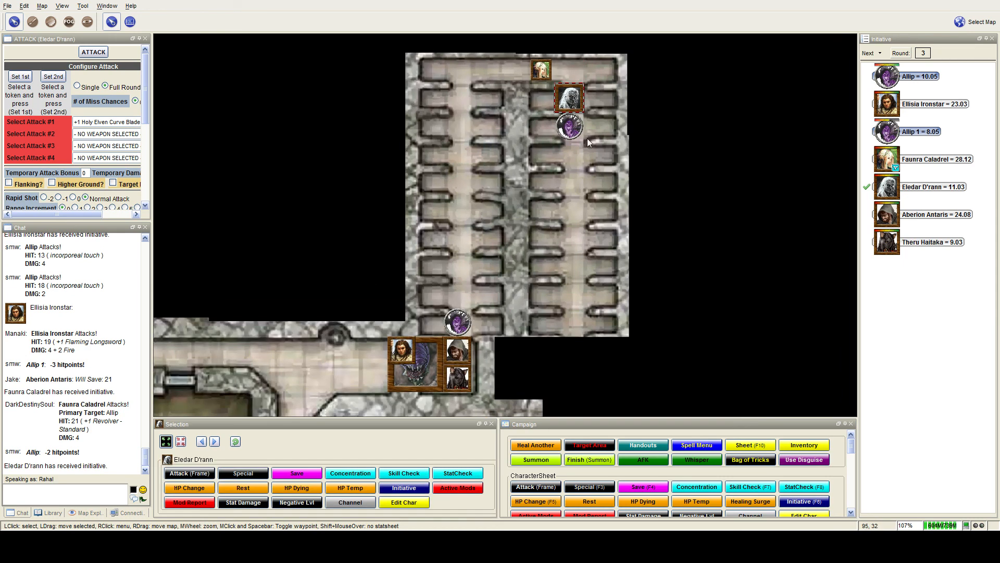
pyautogui.moveTo(555, 270)
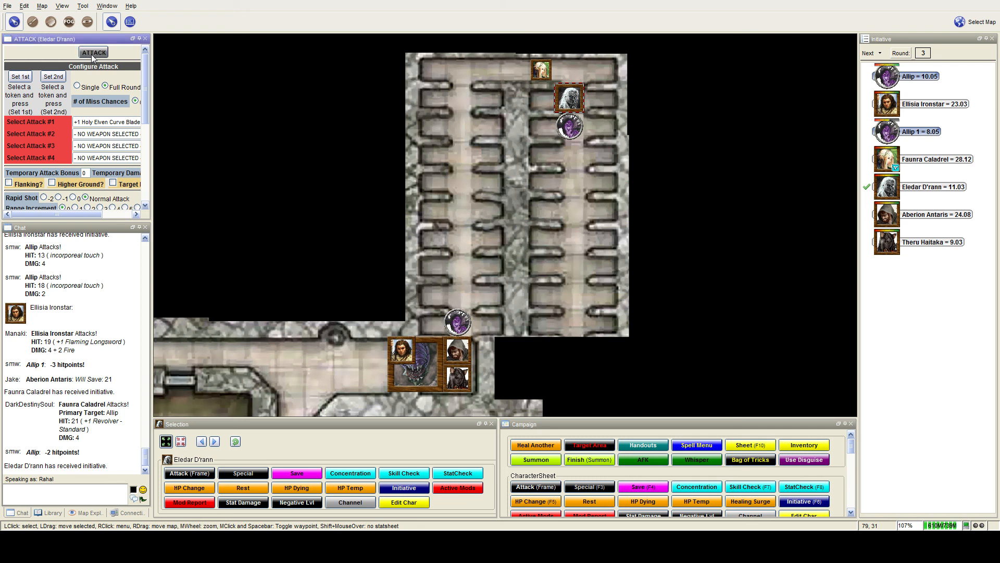
# Step: Roll Eldar D'rann's holy curve blade attack on the Allip for 8 plus 7 holy
pyautogui.click(93, 52)
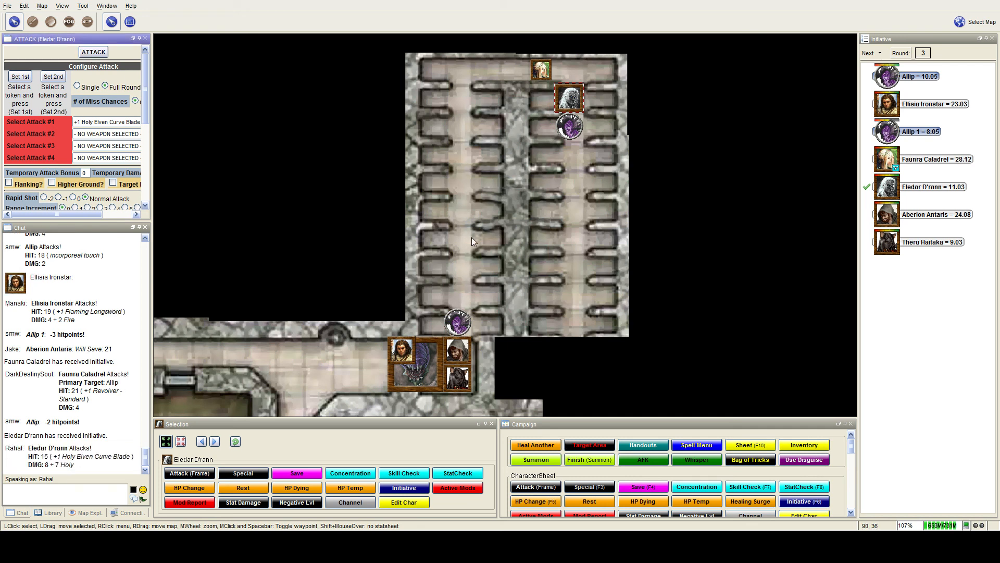
pyautogui.moveTo(497, 210)
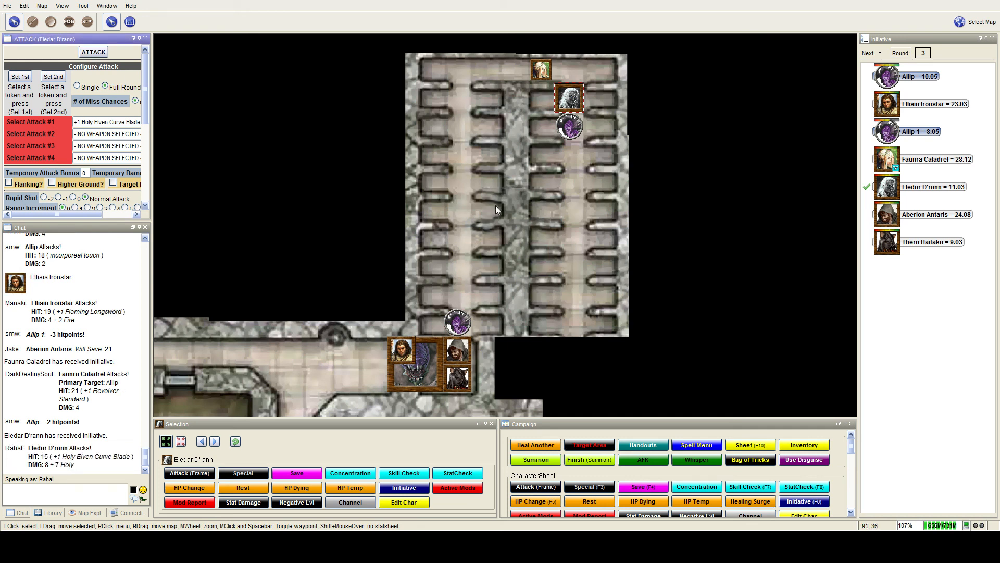
pyautogui.moveTo(486, 210)
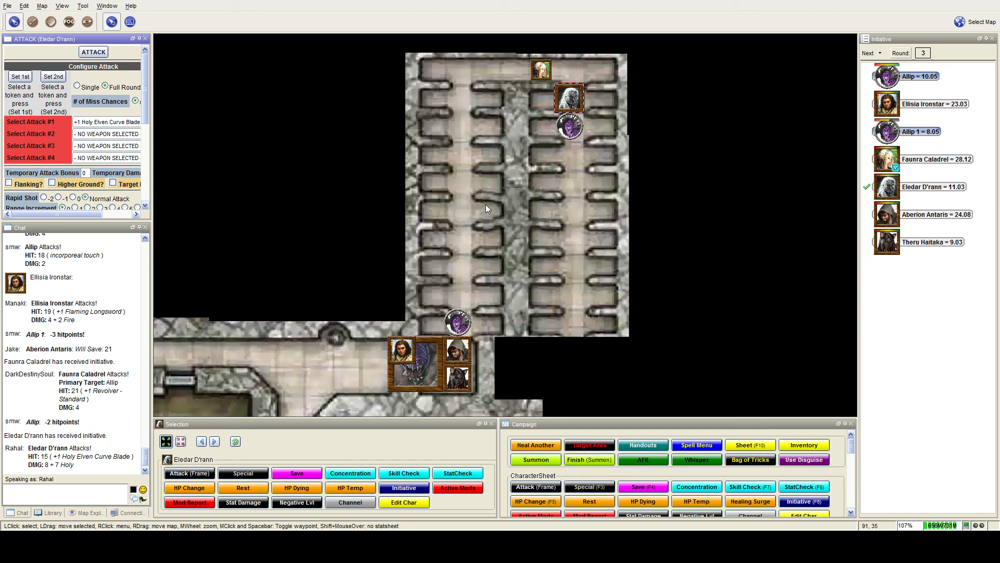
pyautogui.scroll(-3)
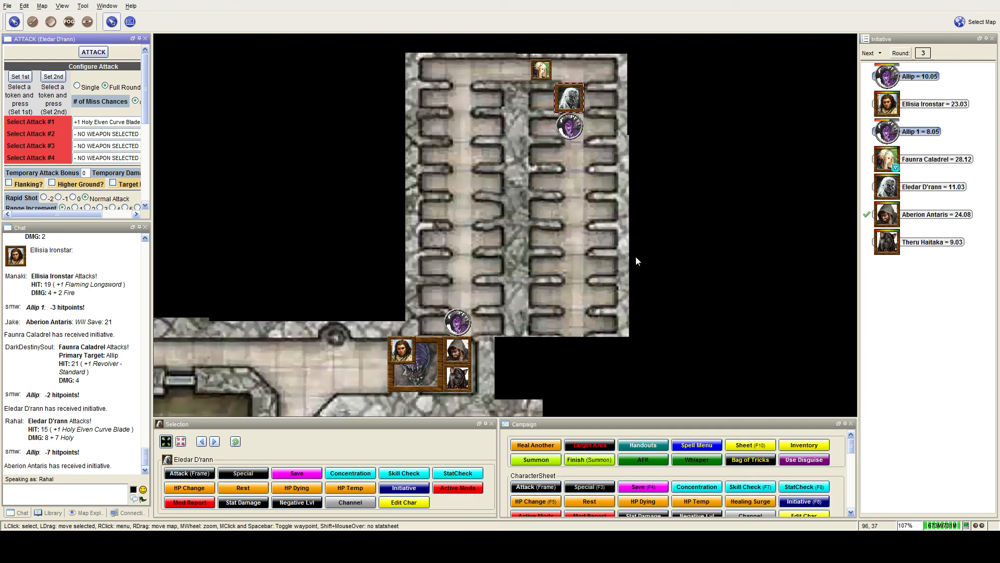
pyautogui.moveTo(621, 261)
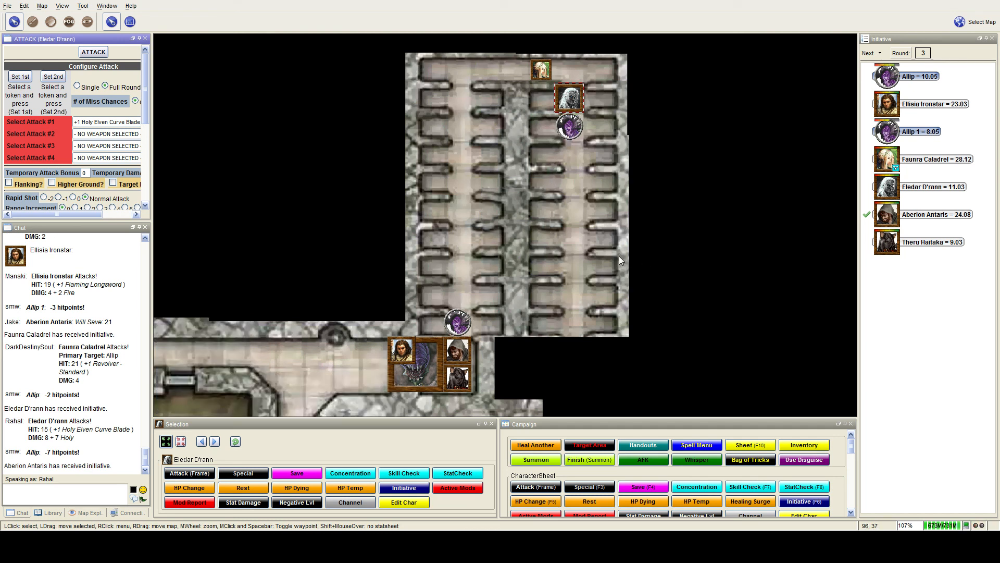
pyautogui.moveTo(611, 263)
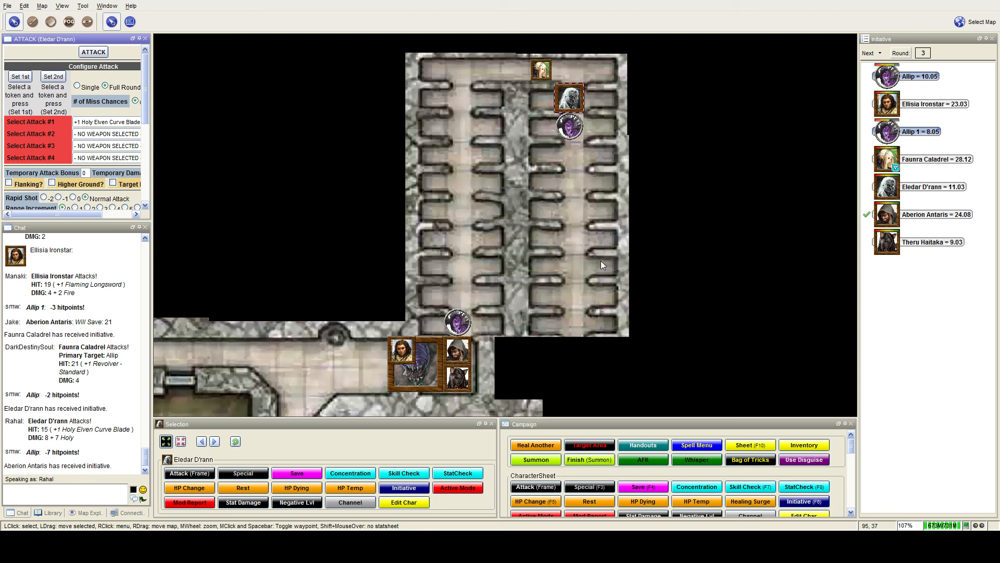
pyautogui.moveTo(611, 260)
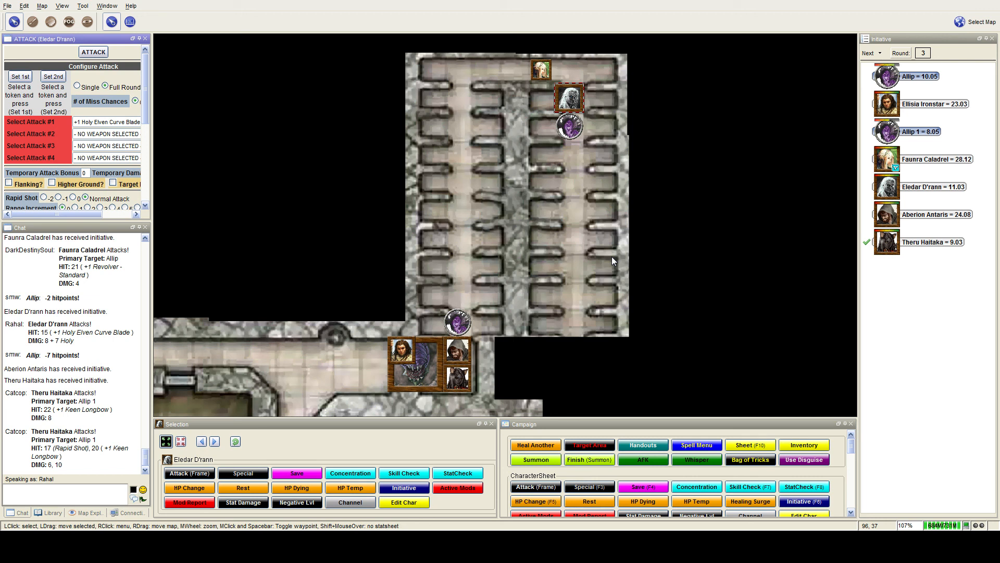
# Step: After Theru Haitaka's two longbow hits take 9 hitpoints from Allip 1, advance initiative to round 4
pyautogui.scroll(-3)
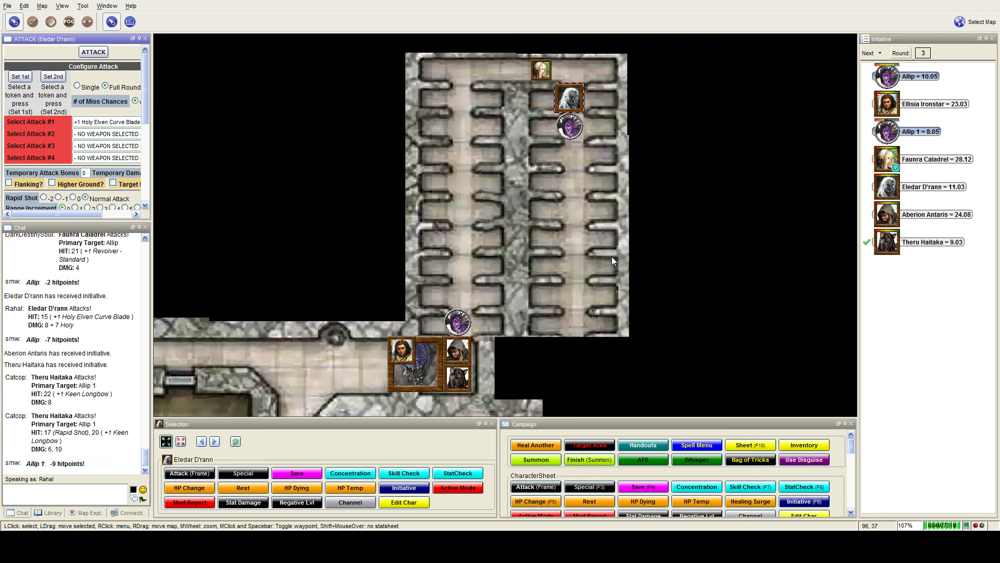
pyautogui.click(869, 53)
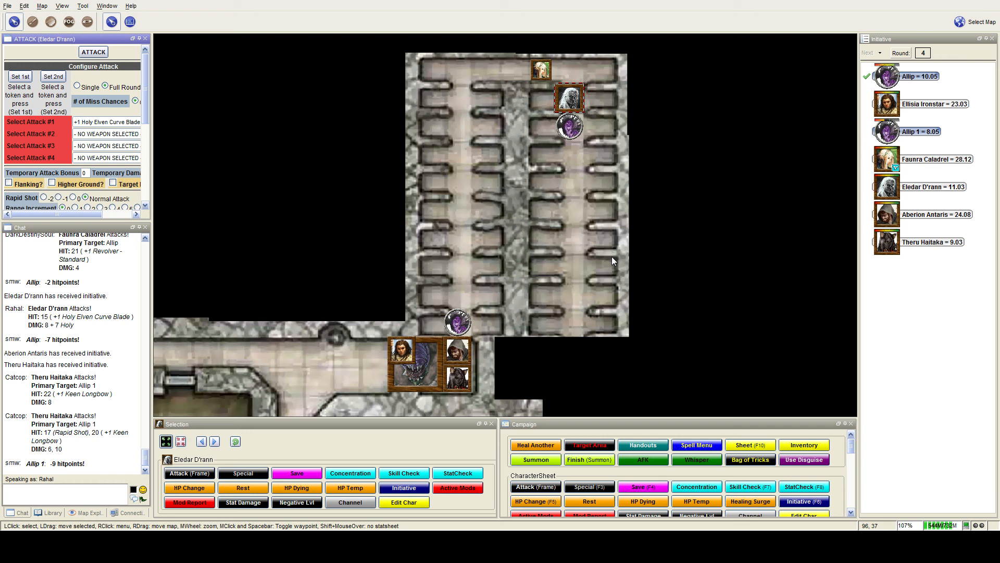
pyautogui.moveTo(303, 352)
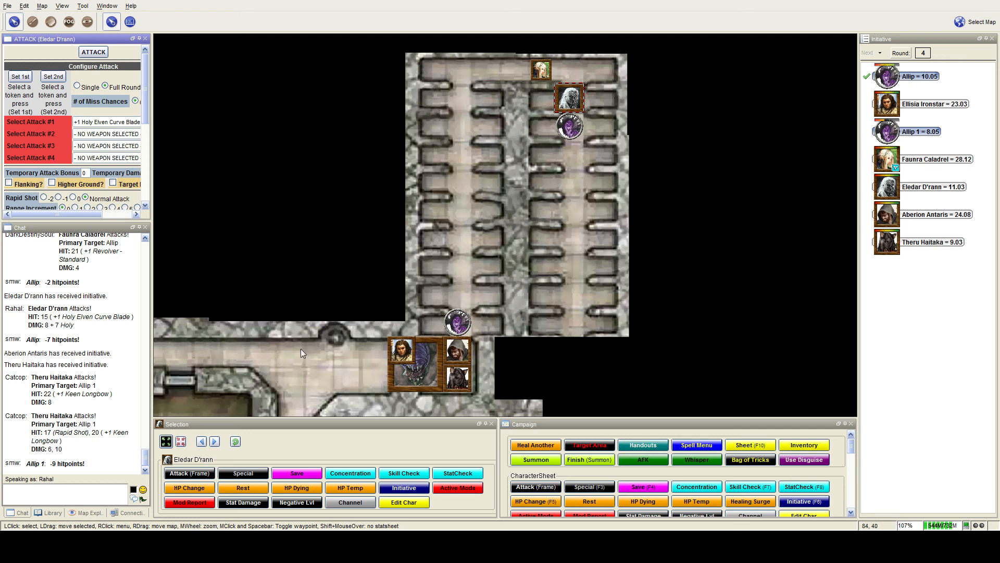
pyautogui.moveTo(302, 353)
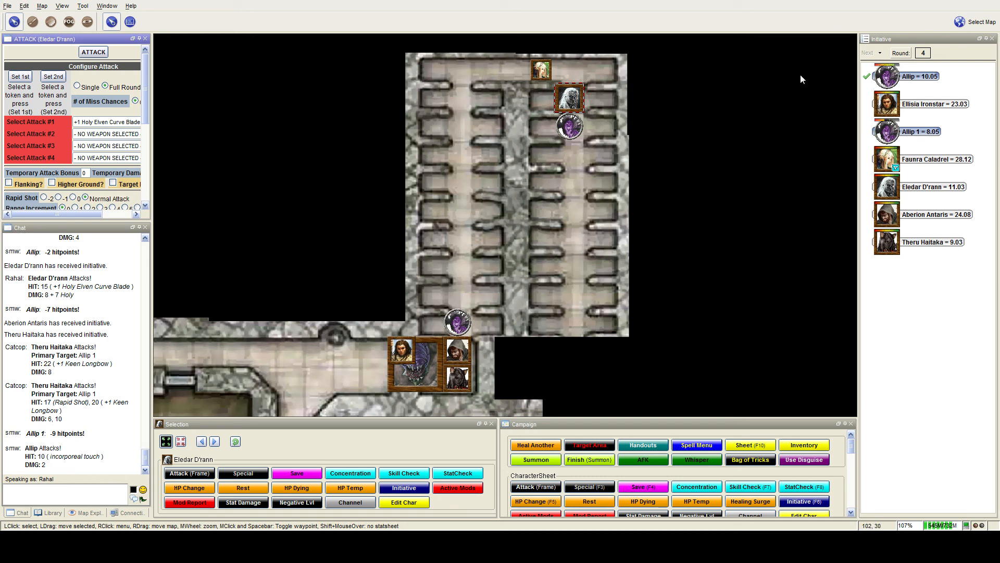
pyautogui.moveTo(569, 99)
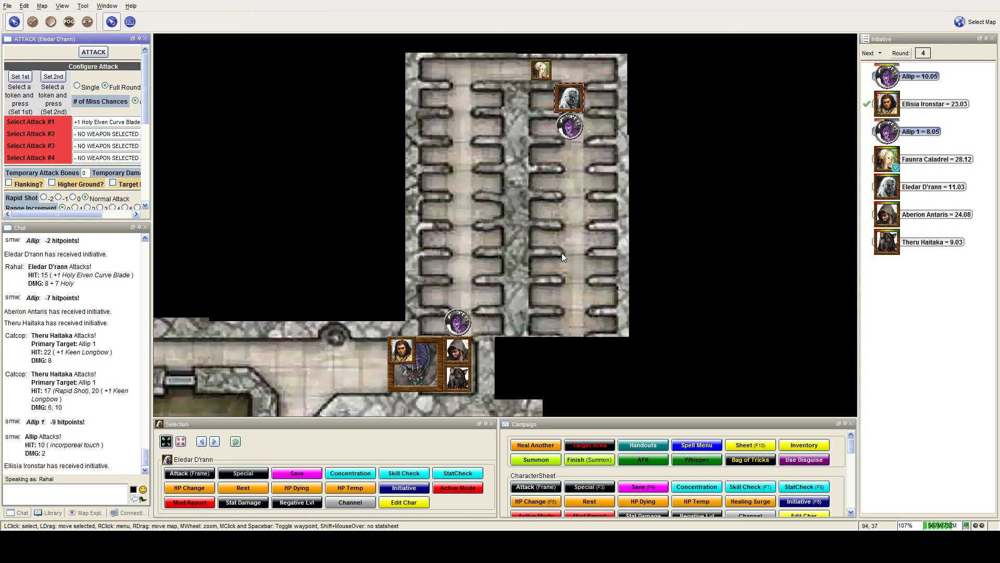
pyautogui.moveTo(553, 257)
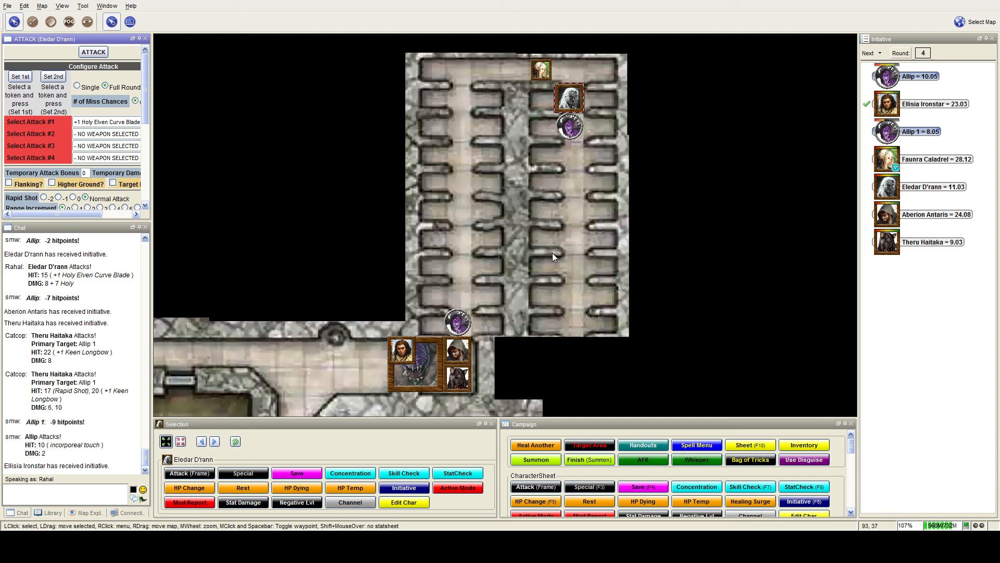
# Step: After Ellisia Ironstar's 5-point flaming longsword hit, pass the turn to Allip 1
pyautogui.scroll(-3)
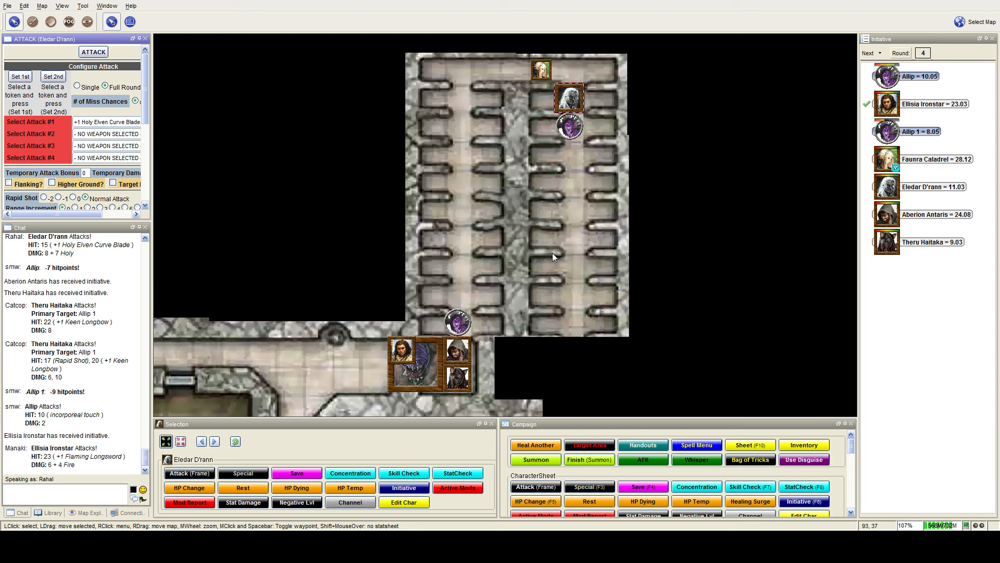
pyautogui.moveTo(505, 270)
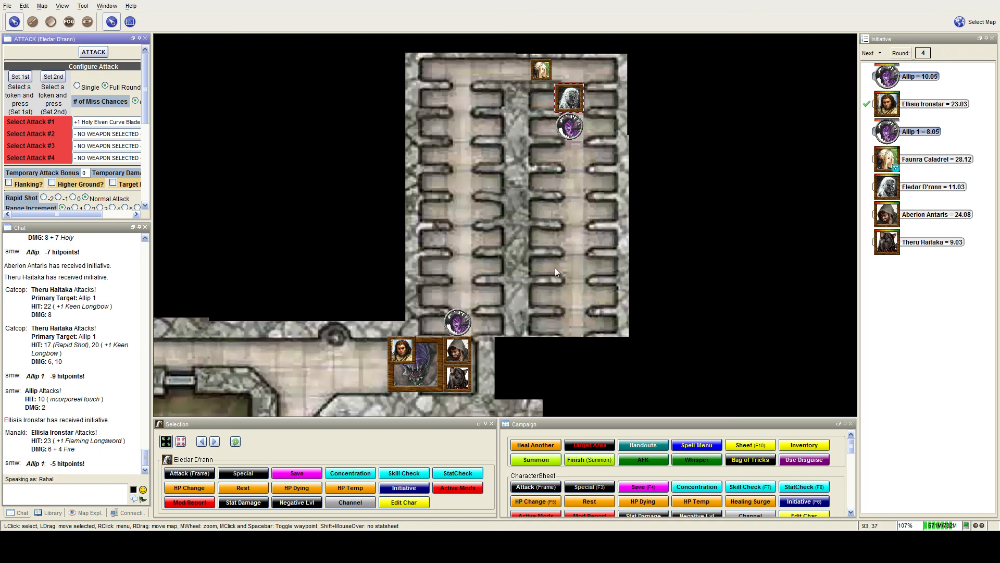
pyautogui.click(870, 52)
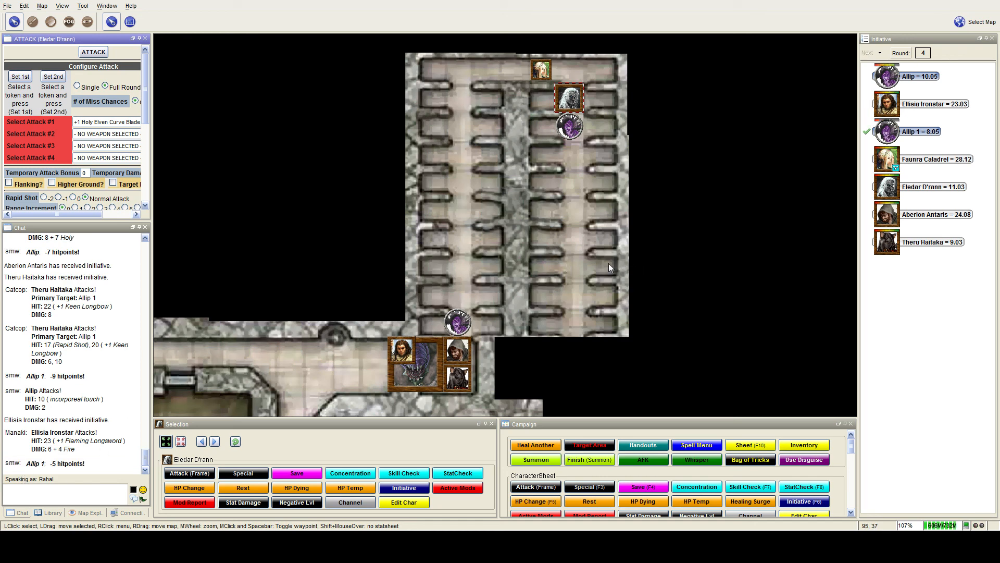
pyautogui.moveTo(600, 269)
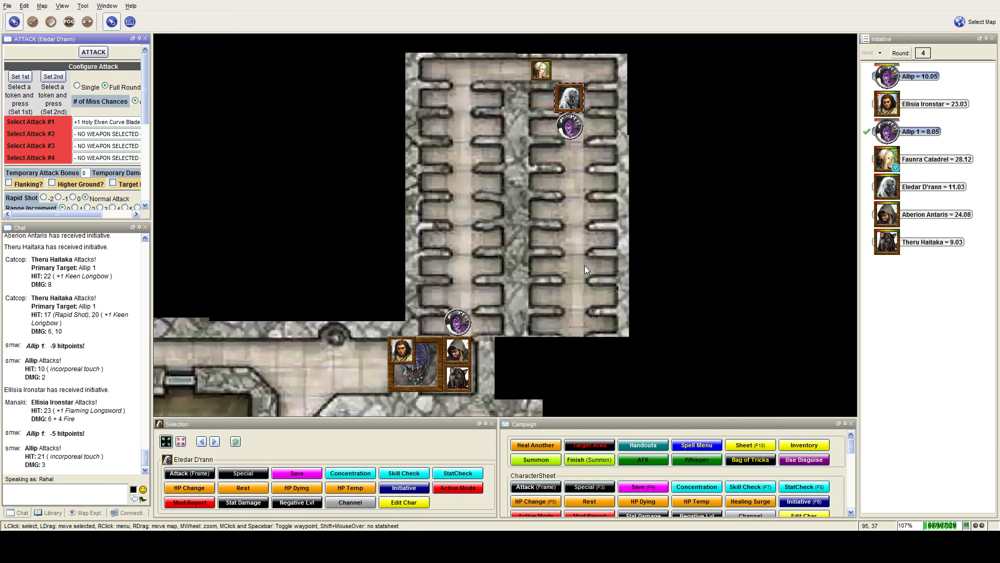
pyautogui.moveTo(582, 269)
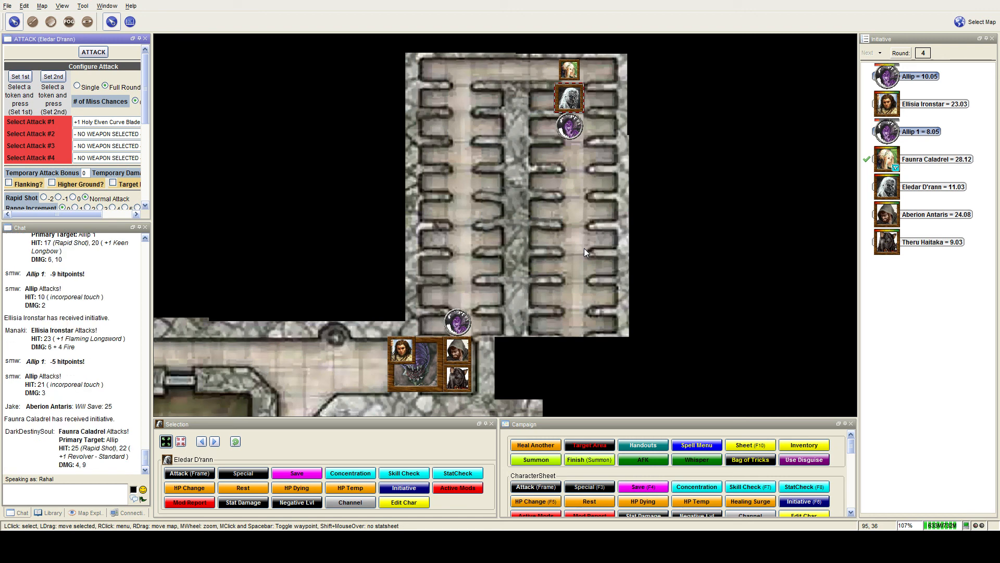
pyautogui.moveTo(579, 254)
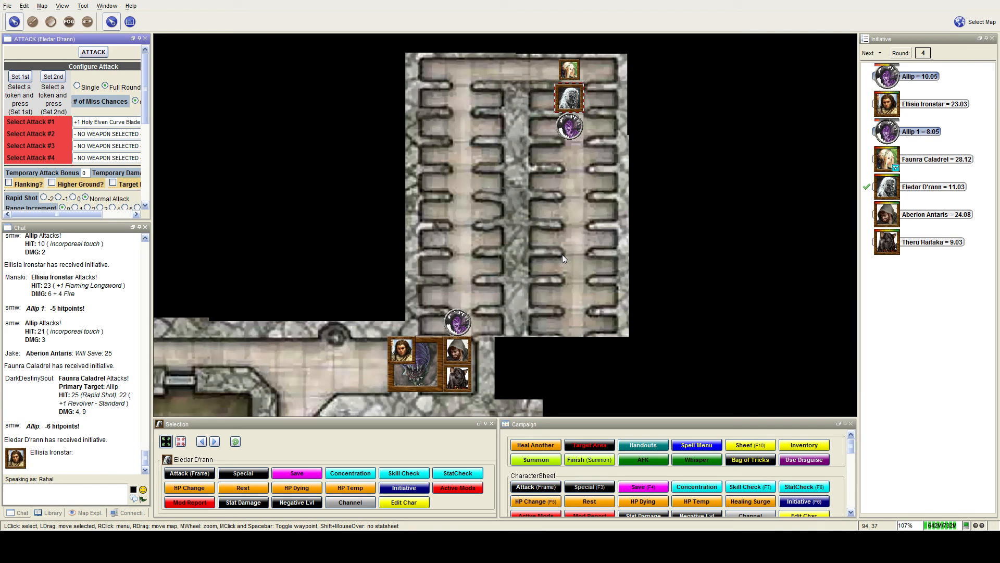
pyautogui.moveTo(466, 217)
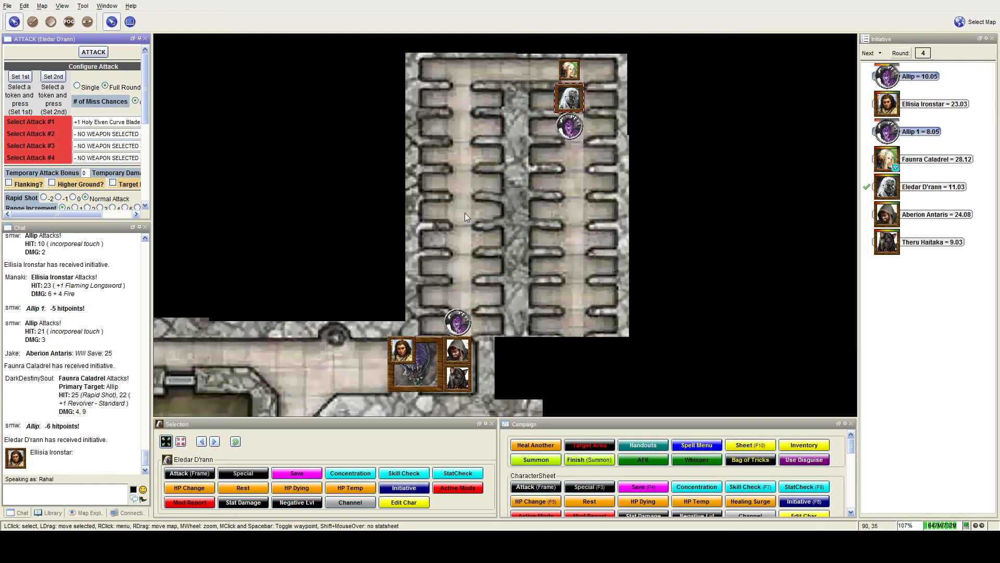
pyautogui.moveTo(485, 341)
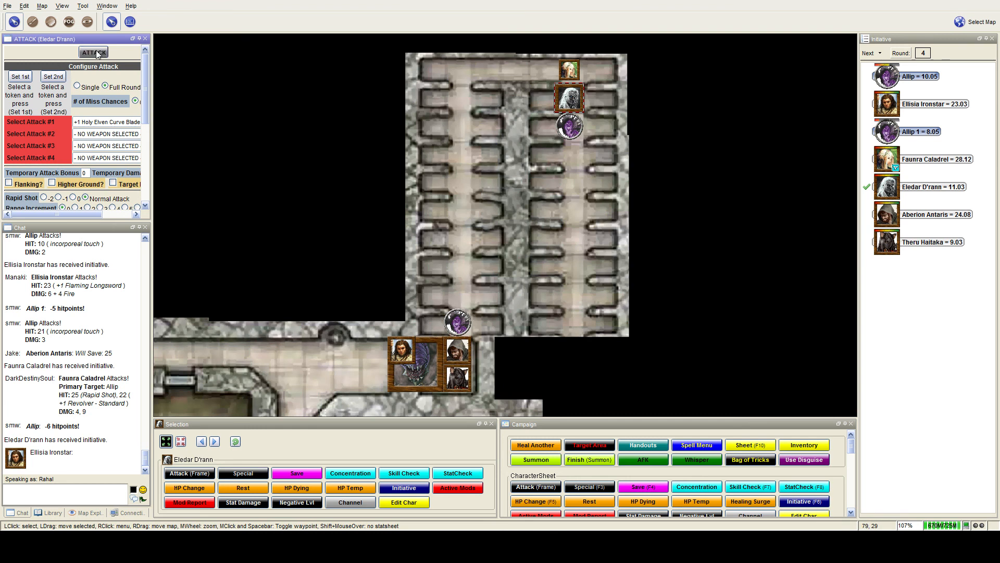
# Step: Roll Eledar D'rann's attack on the Allip, then scroll the chat to Aberion's 12-damage falchion hit
pyautogui.click(94, 51)
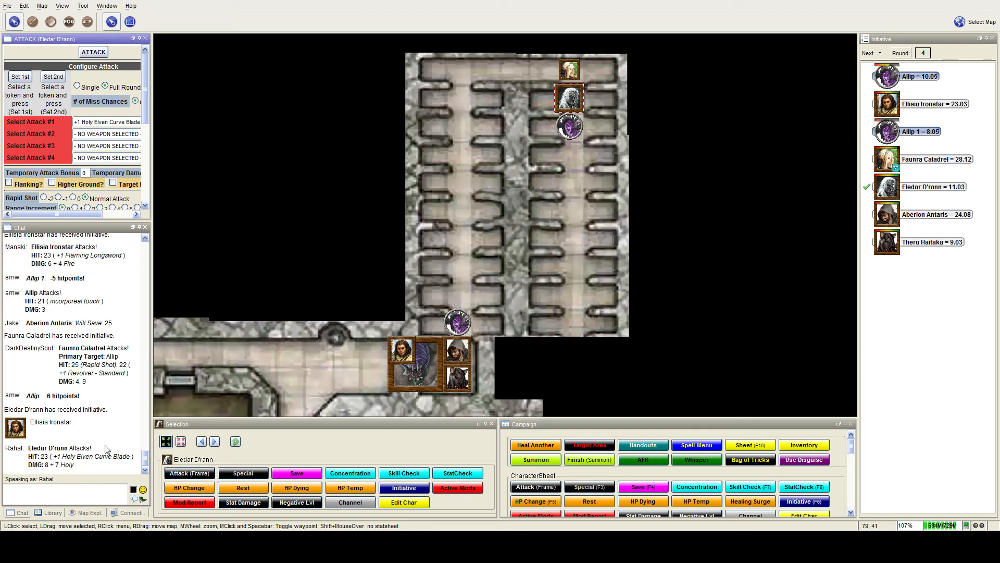
pyautogui.moveTo(256, 460)
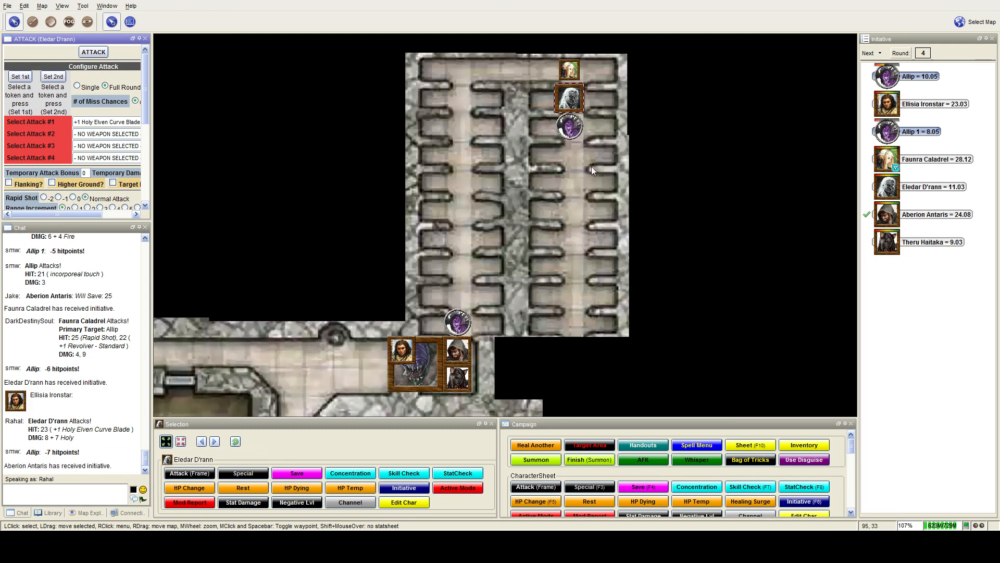
pyautogui.moveTo(568, 304)
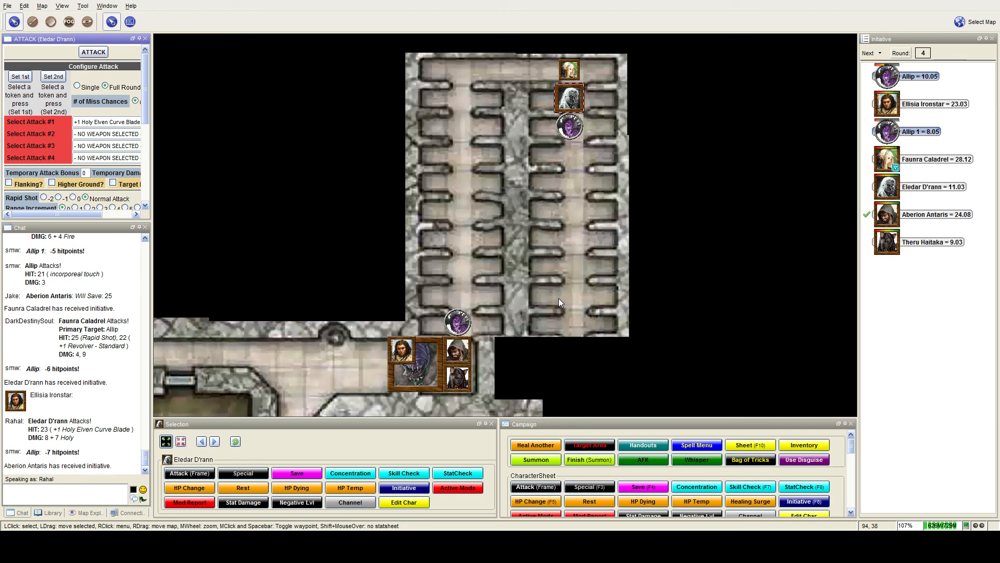
pyautogui.moveTo(634, 299)
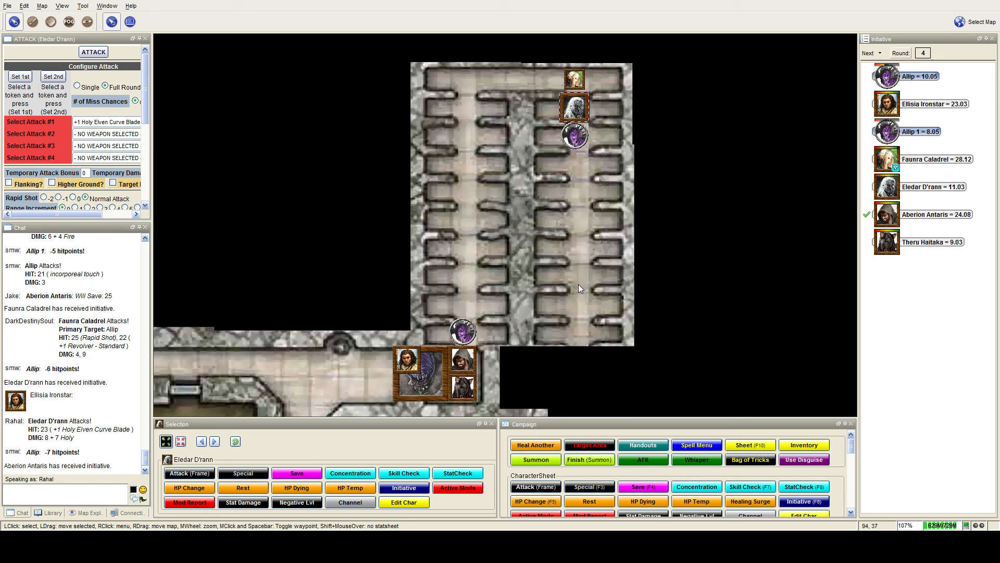
pyautogui.moveTo(571, 290)
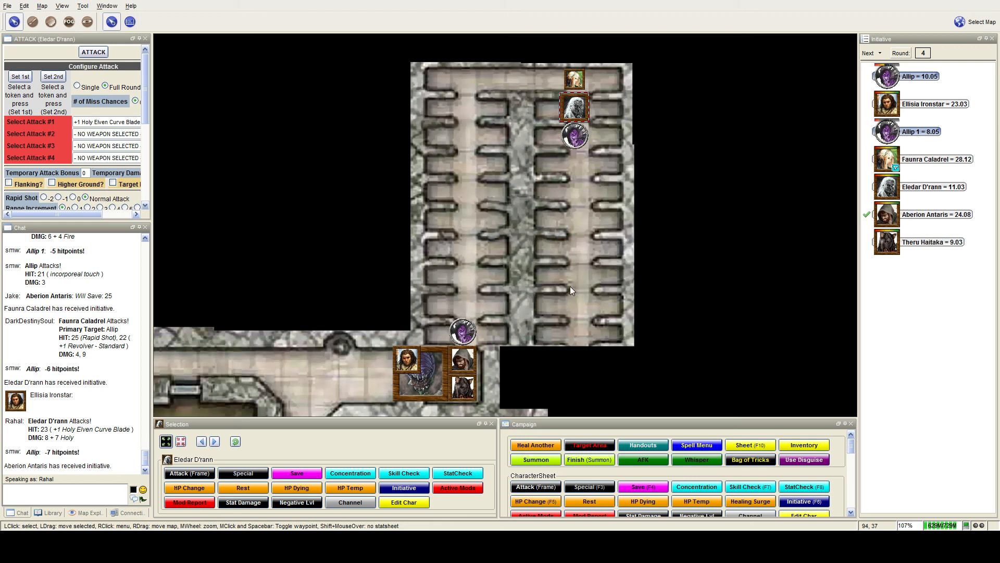
pyautogui.scroll(-3)
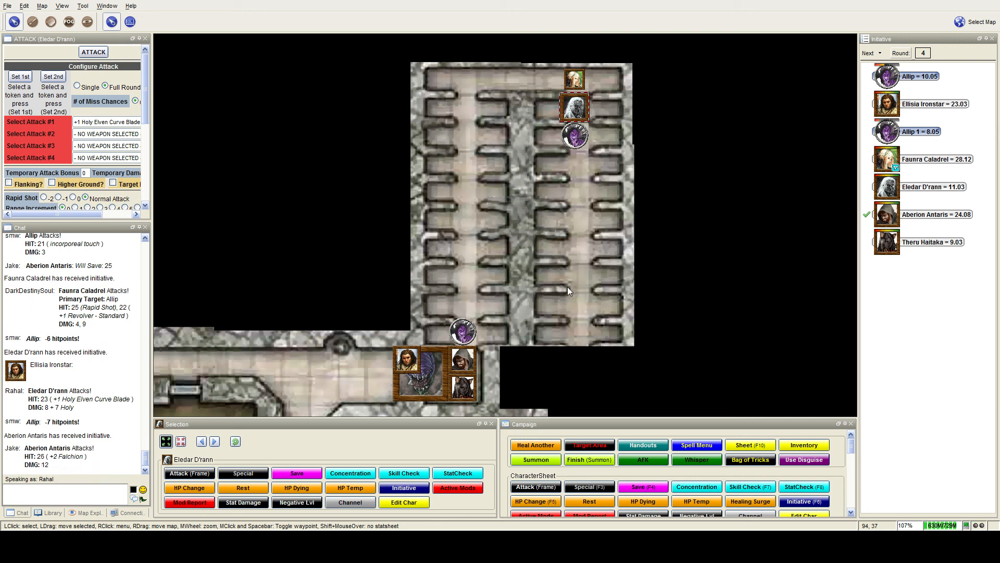
pyautogui.moveTo(537, 314)
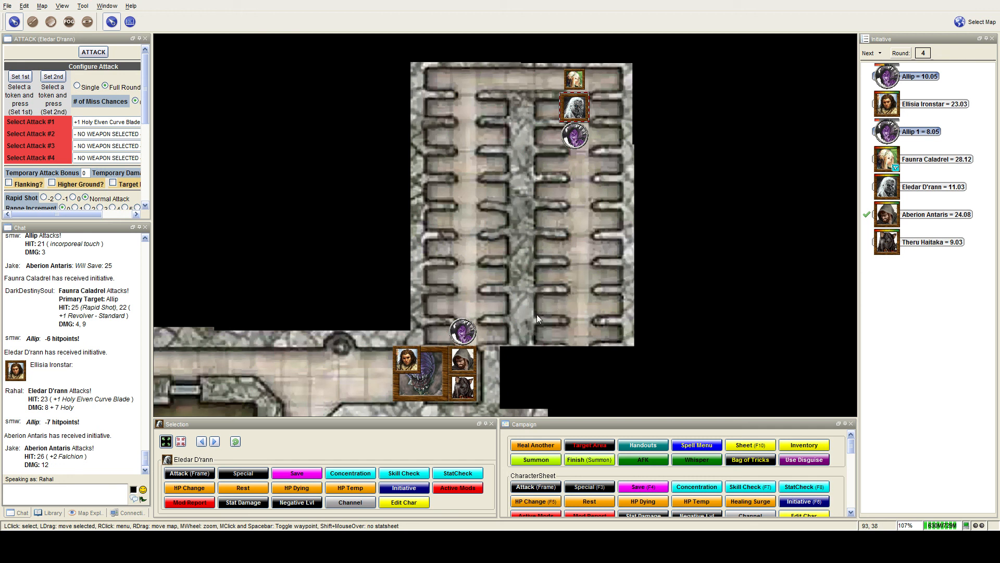
pyautogui.moveTo(517, 327)
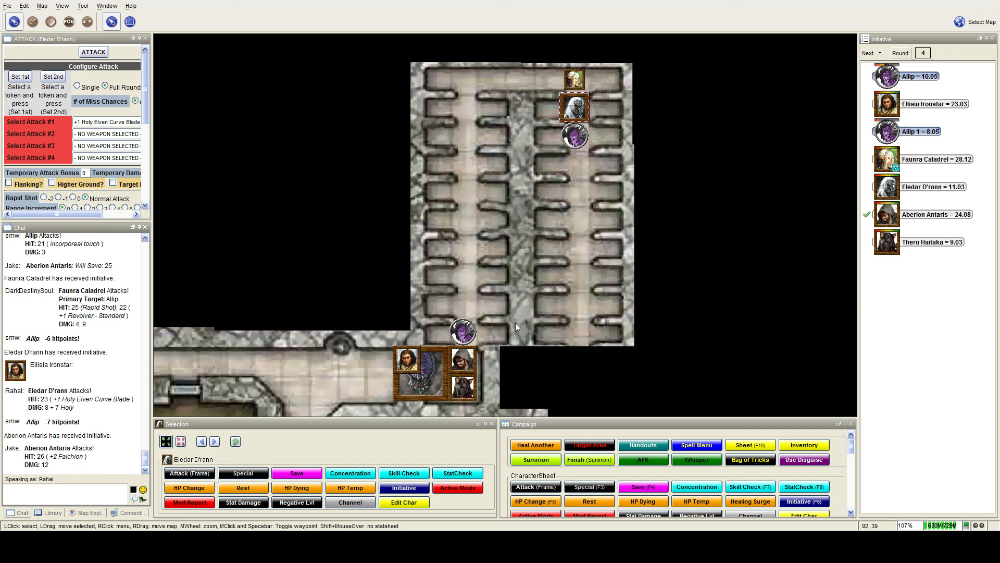
pyautogui.moveTo(385, 378)
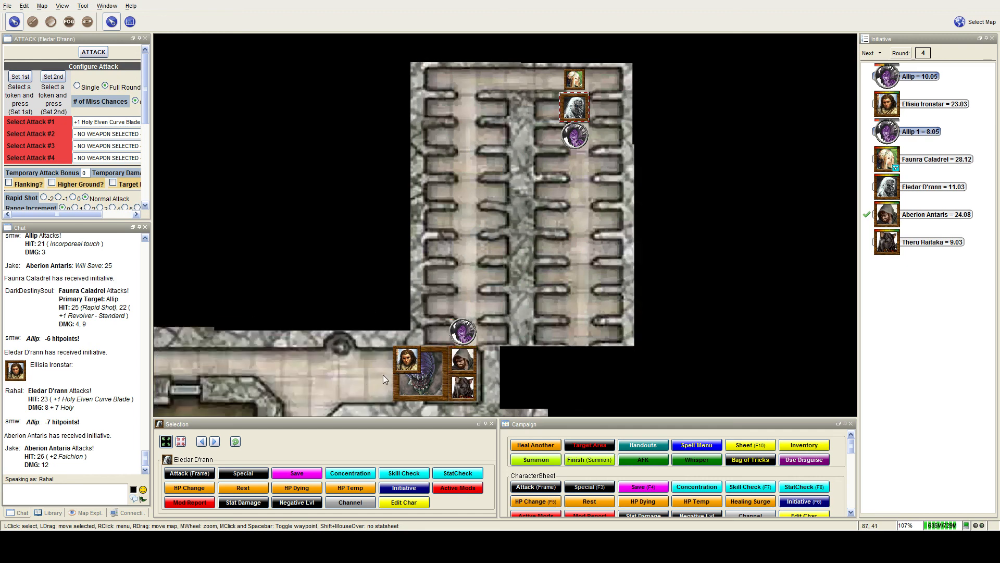
pyautogui.moveTo(364, 372)
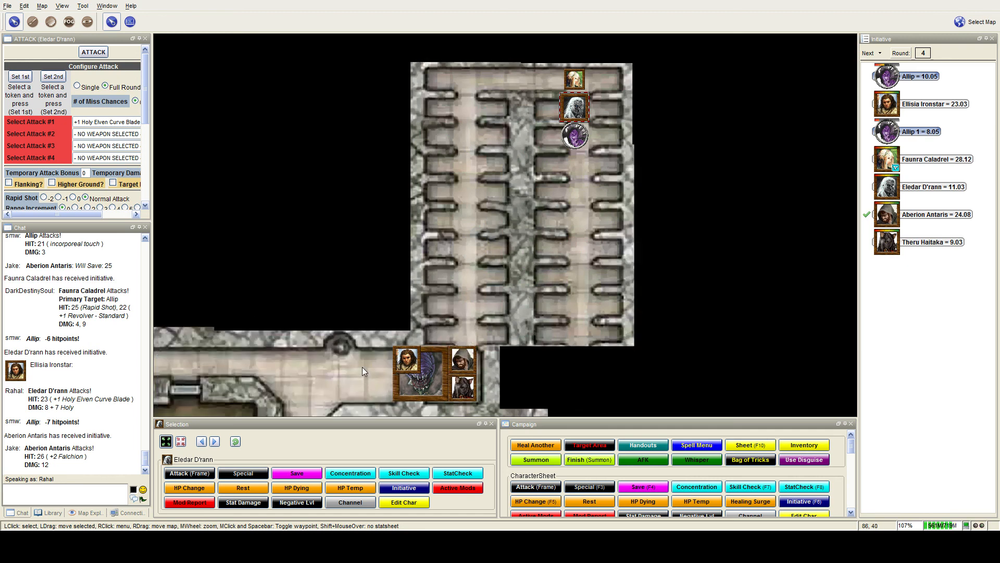
# Step: Scroll the view while removing Allip 1 and passing the turn to Theru Haitaka
pyautogui.scroll(-3)
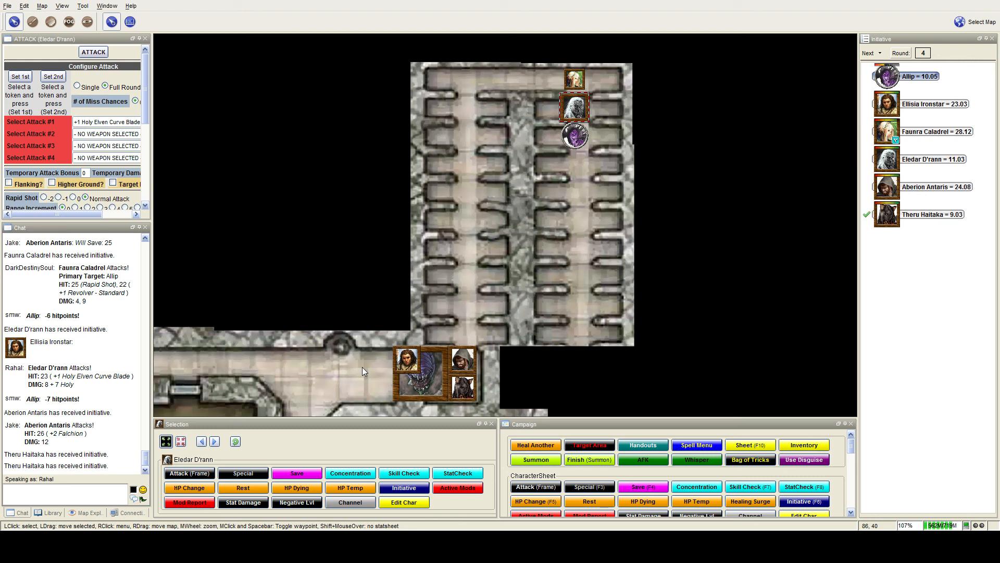
pyautogui.moveTo(463, 386)
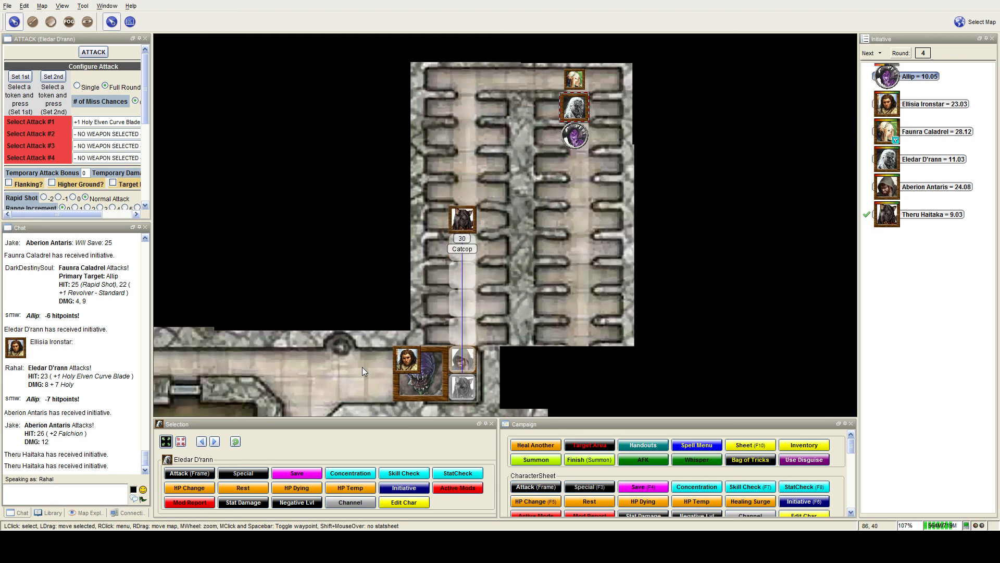
pyautogui.moveTo(638, 283)
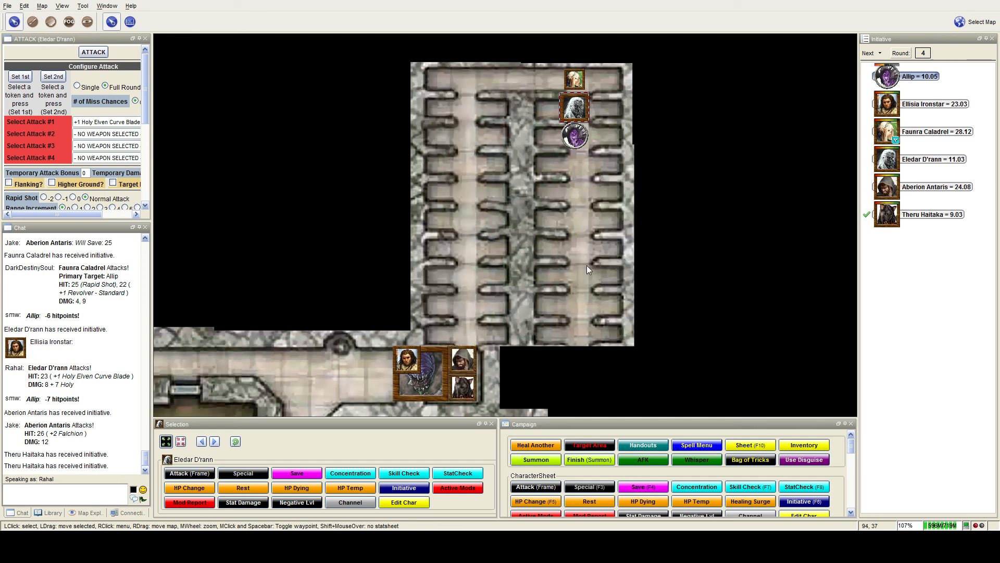
# Step: Advance initiative into round 5 and roll Eledar D'rann's attack on the Allip, hitting 9+9 holy
pyautogui.click(867, 52)
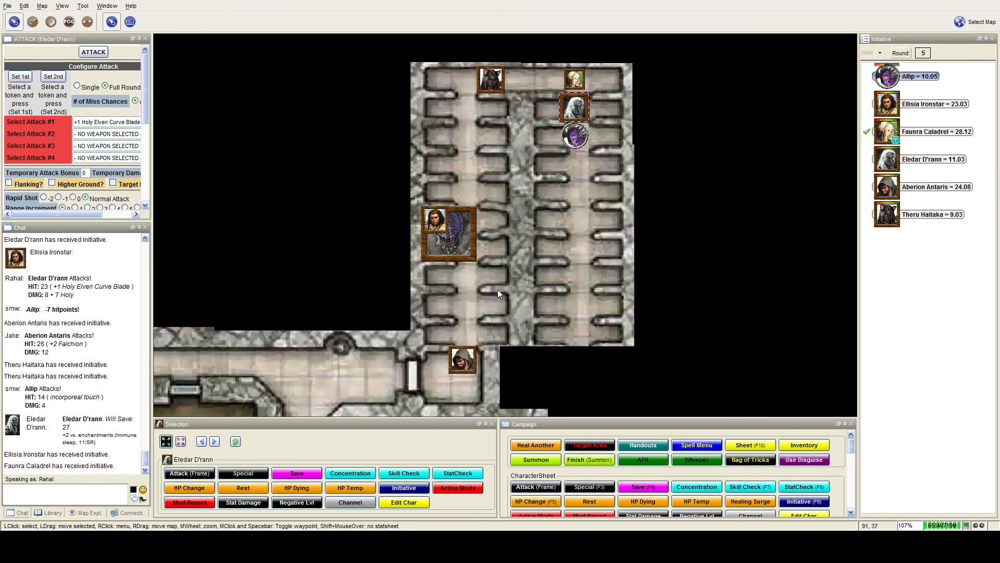
pyautogui.moveTo(552, 262)
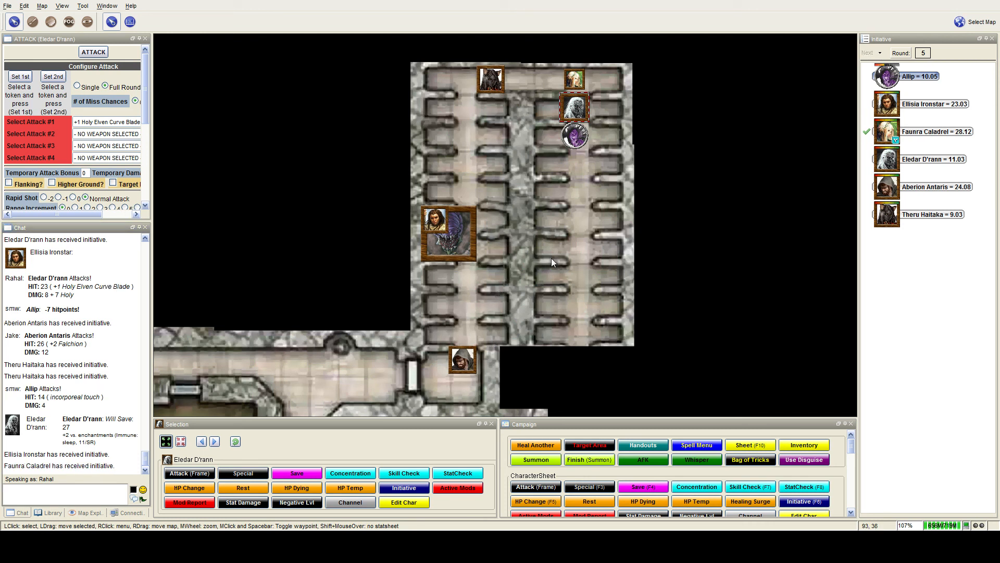
pyautogui.moveTo(593, 323)
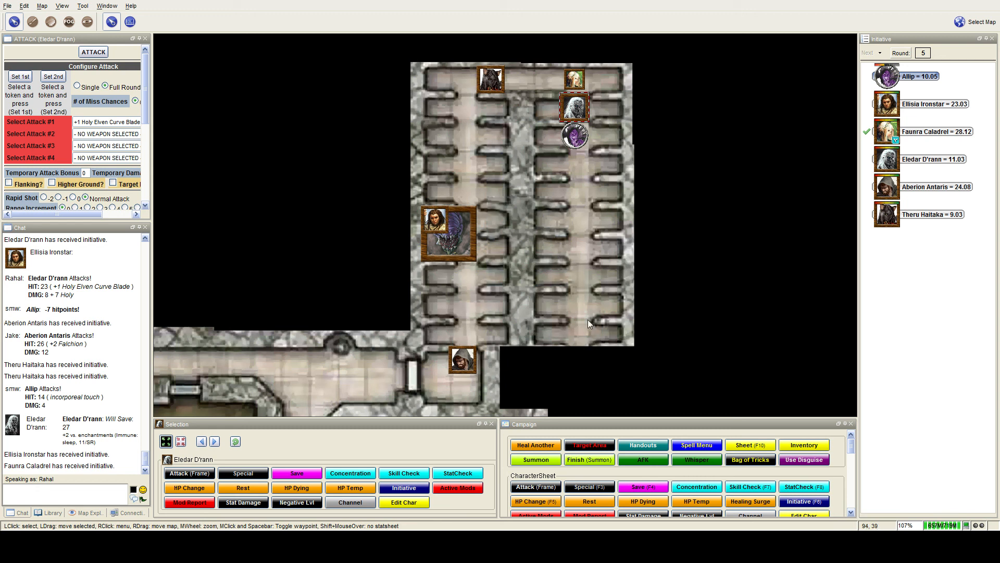
pyautogui.moveTo(583, 326)
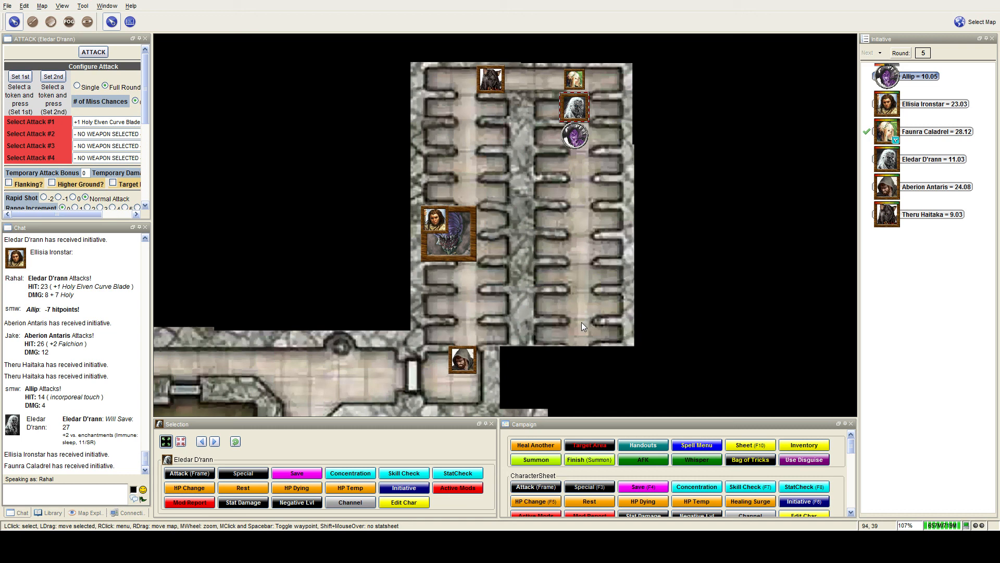
pyautogui.moveTo(577, 329)
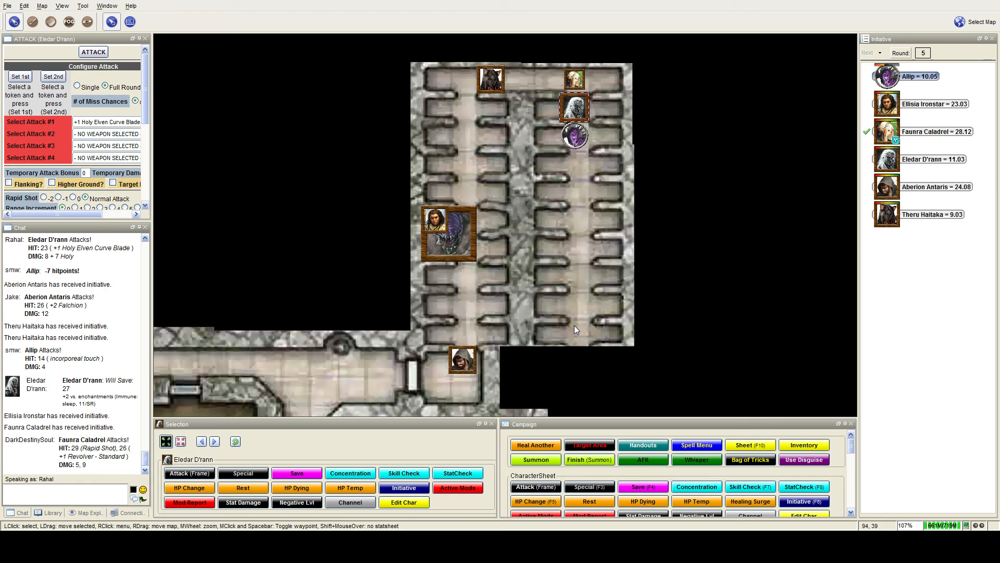
pyautogui.scroll(-3)
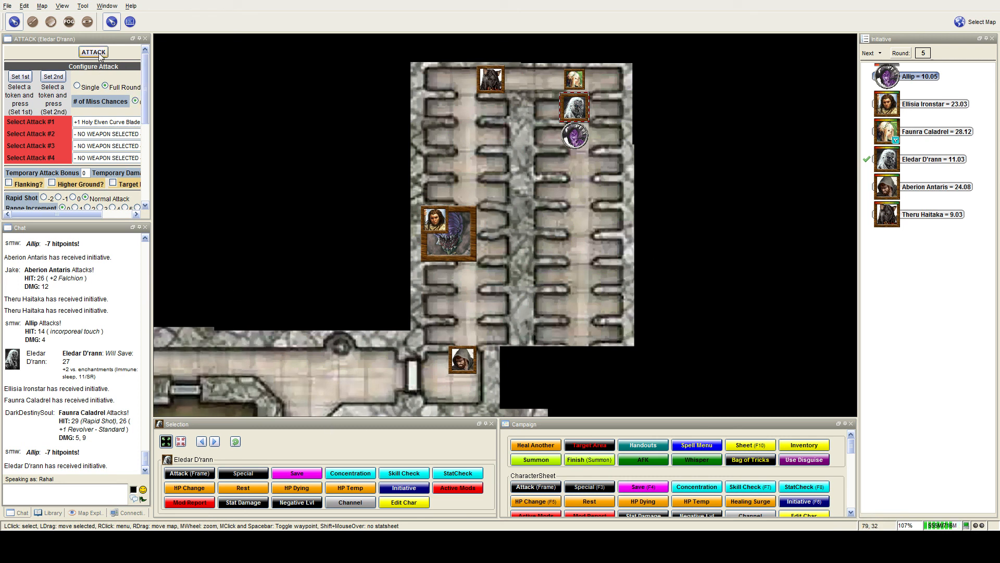
pyautogui.click(93, 52)
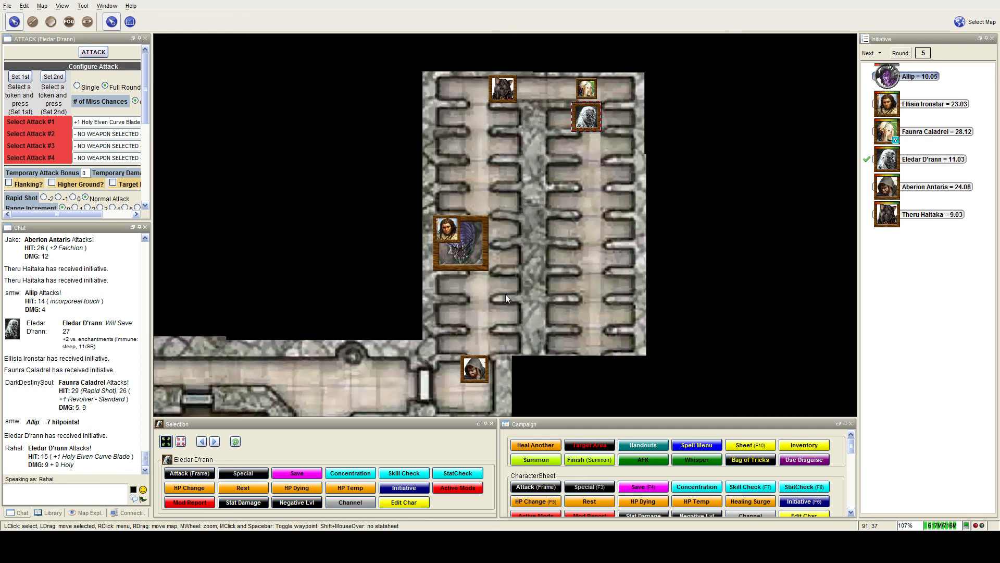
pyautogui.moveTo(617, 330)
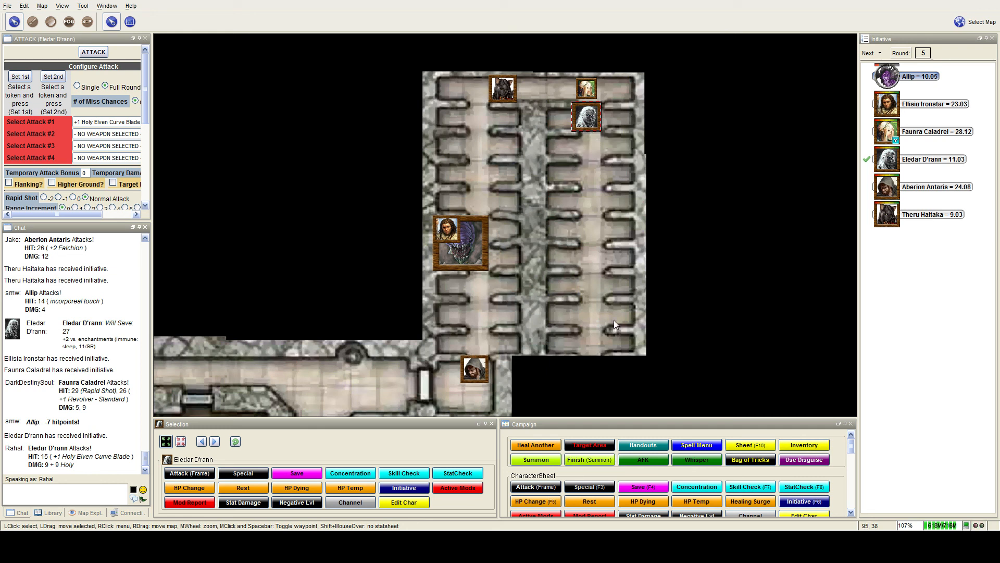
pyautogui.moveTo(594, 302)
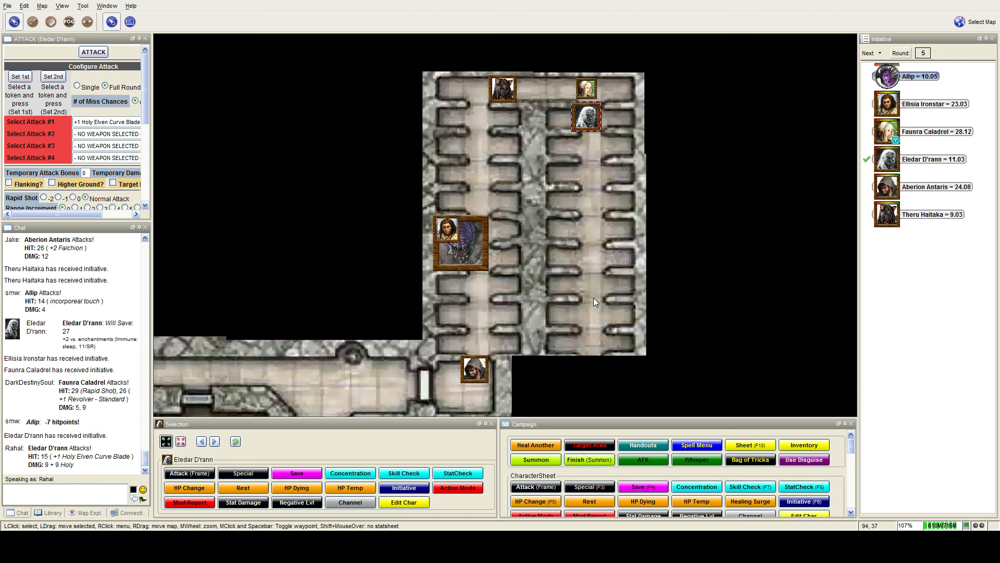
pyautogui.moveTo(593, 295)
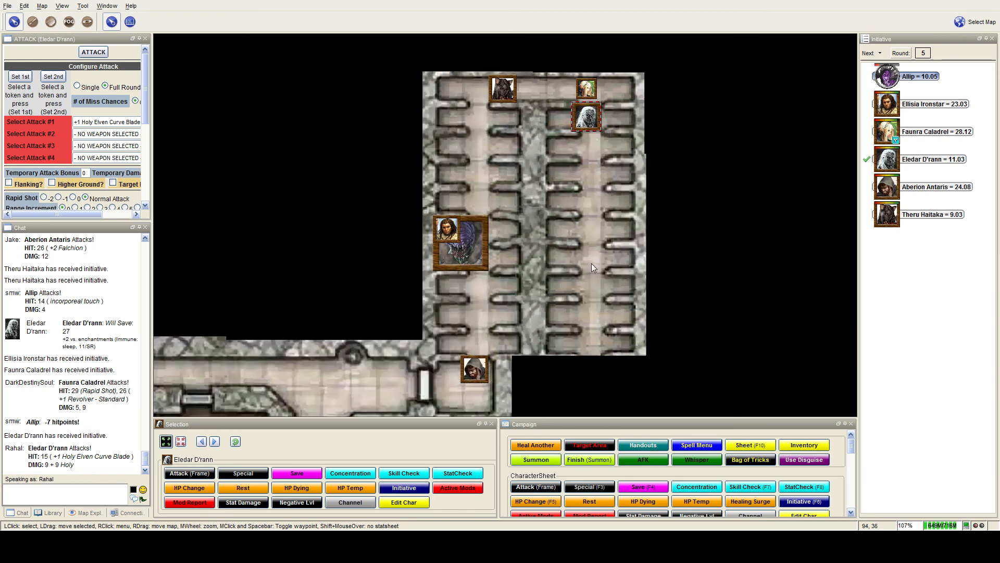
pyautogui.moveTo(635, 181)
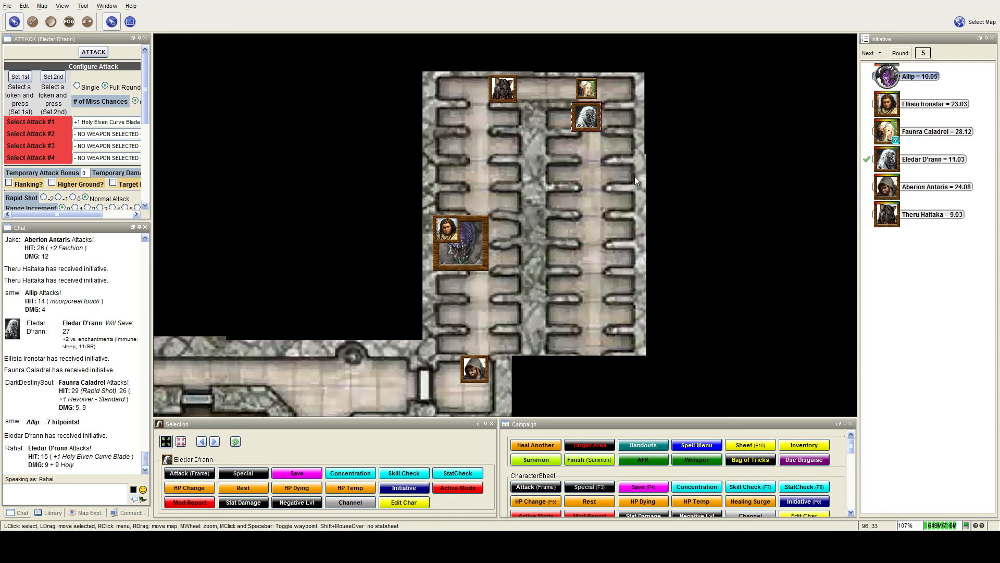
pyautogui.moveTo(616, 181)
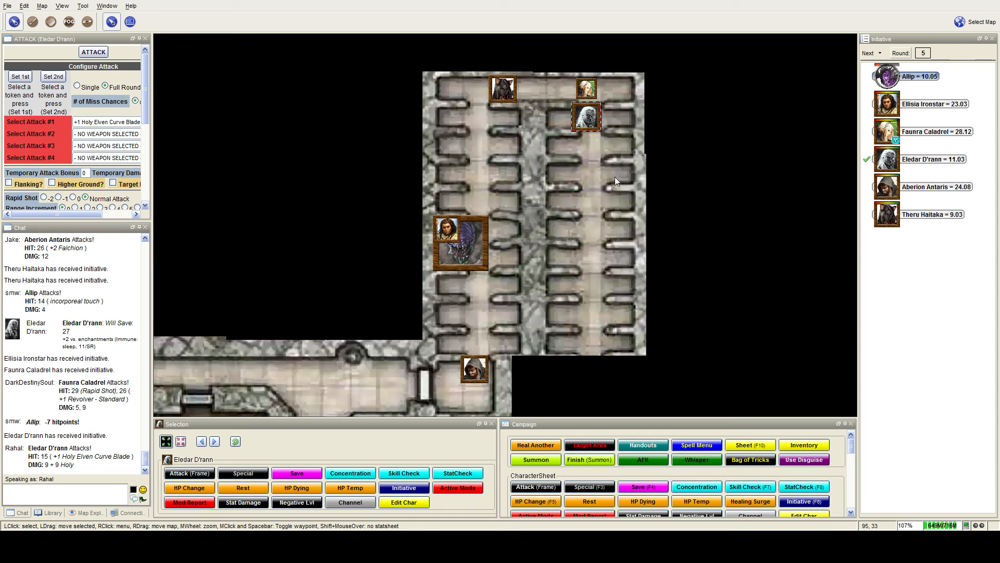
pyautogui.moveTo(609, 185)
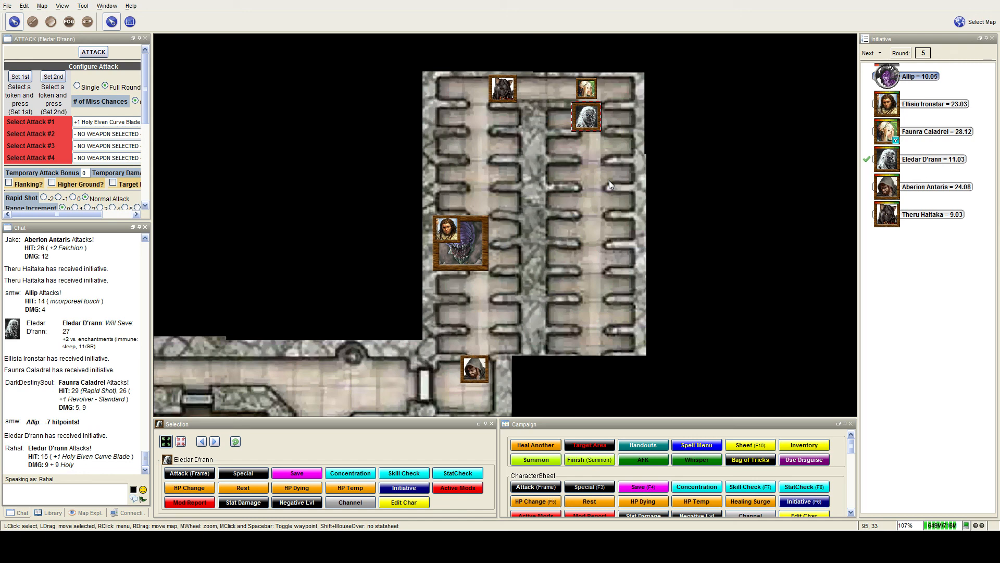
pyautogui.moveTo(586, 117)
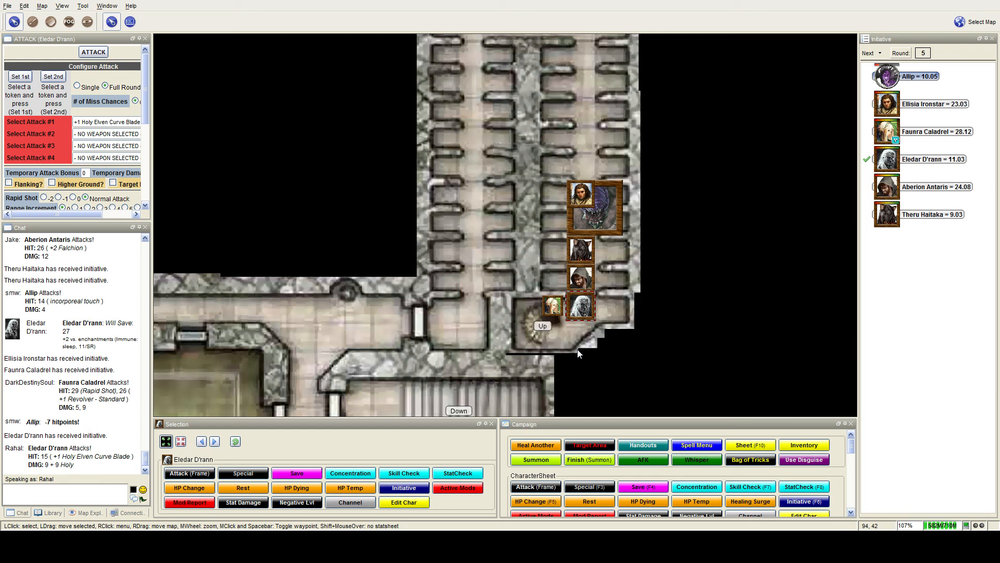
pyautogui.moveTo(553, 364)
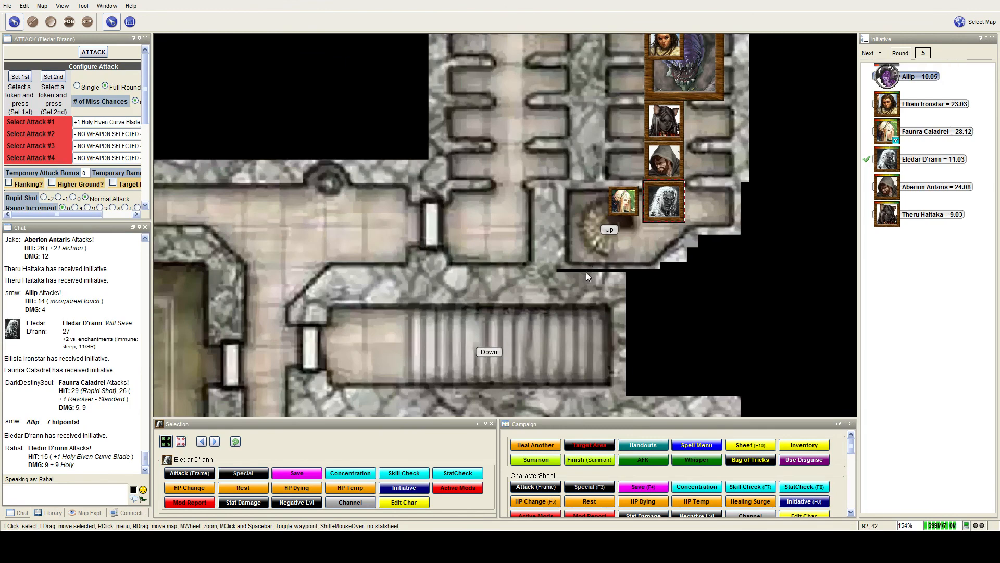
pyautogui.moveTo(576, 294)
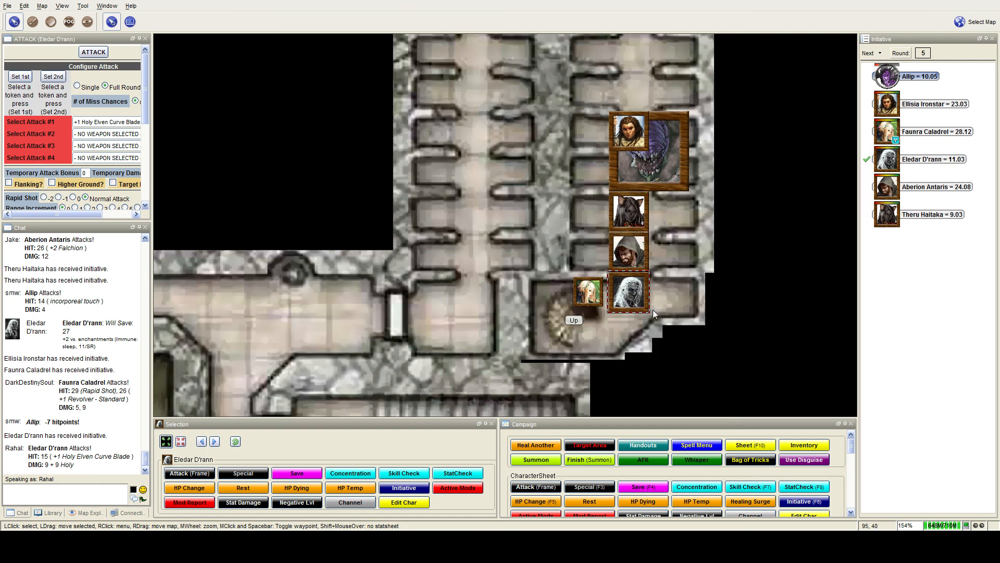
pyautogui.moveTo(656, 228)
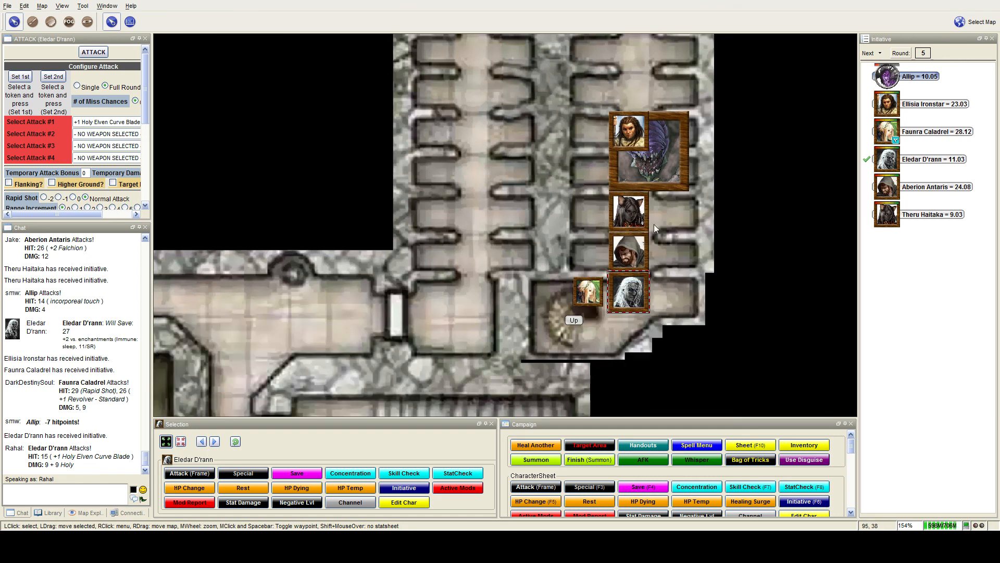
pyautogui.moveTo(680, 277)
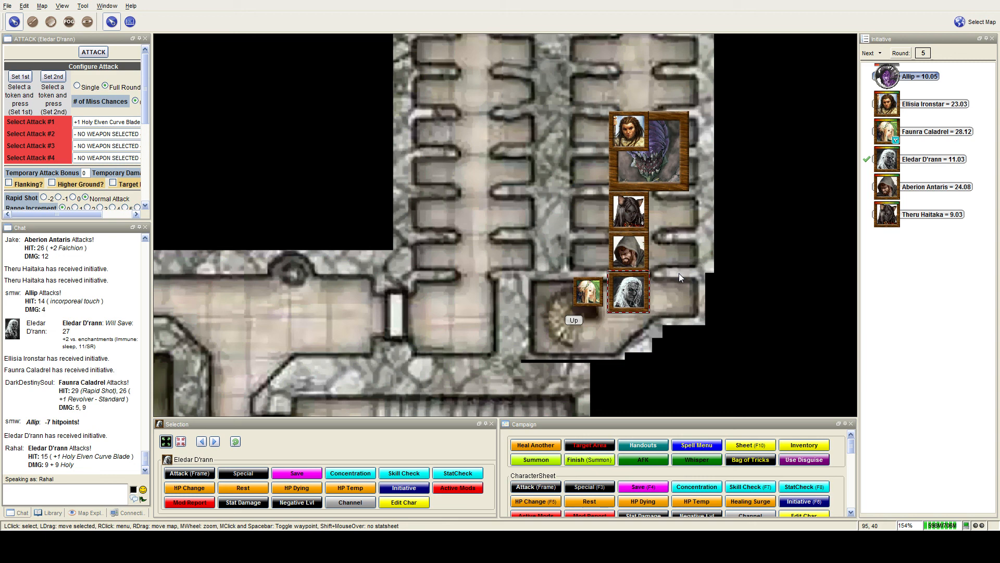
# Step: Scroll the view while gathering the party at the Up stairs and switching to the L-shaped room map
pyautogui.scroll(-3)
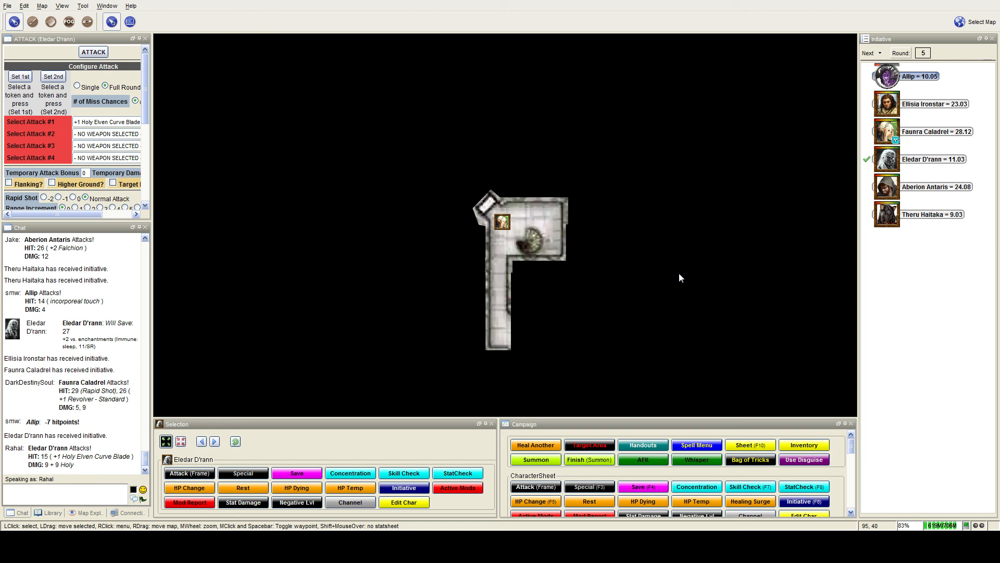
pyautogui.moveTo(569, 267)
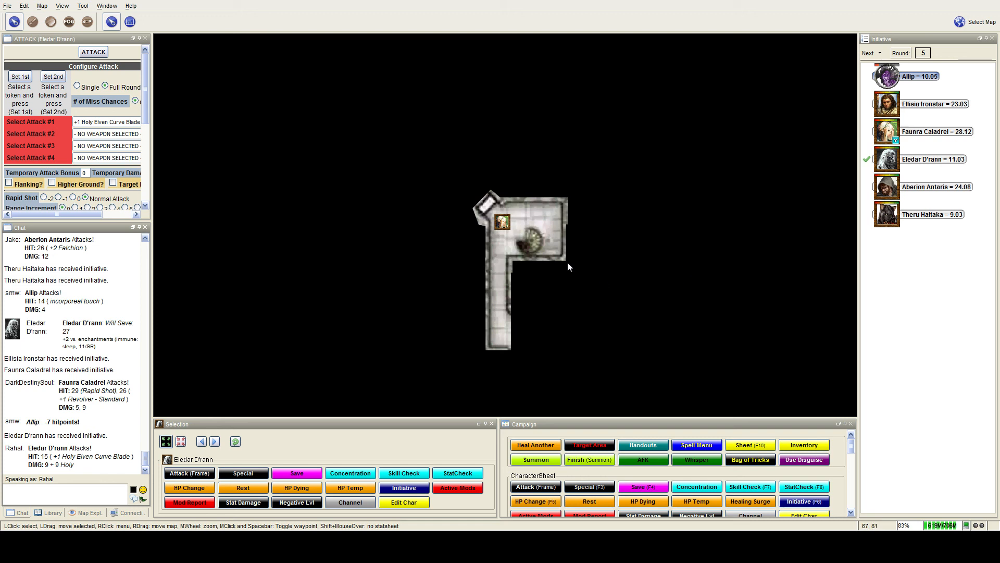
# Step: Zoom out and back in on the small L-shaped room map
pyautogui.scroll(-3)
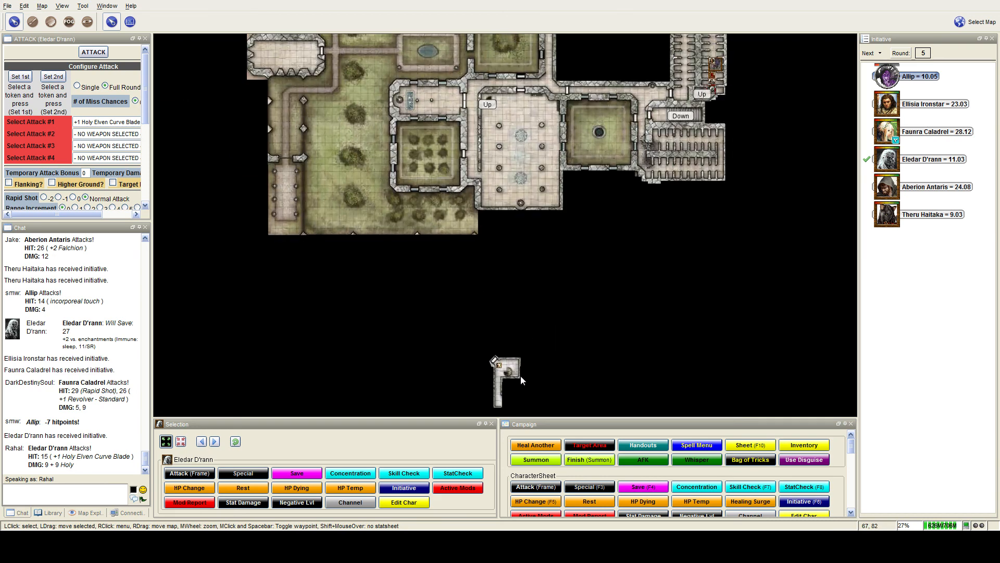
pyautogui.moveTo(715, 93)
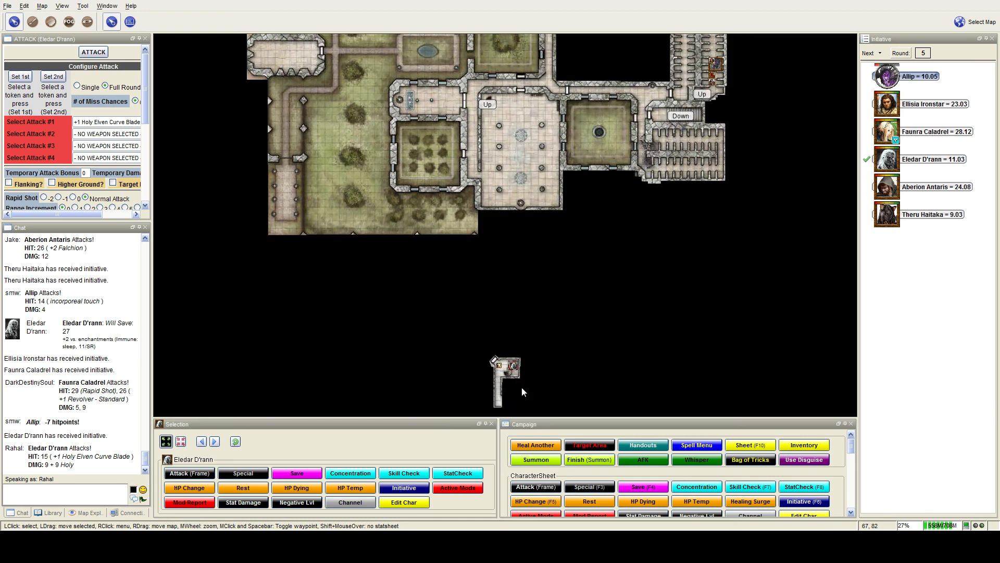
pyautogui.scroll(3)
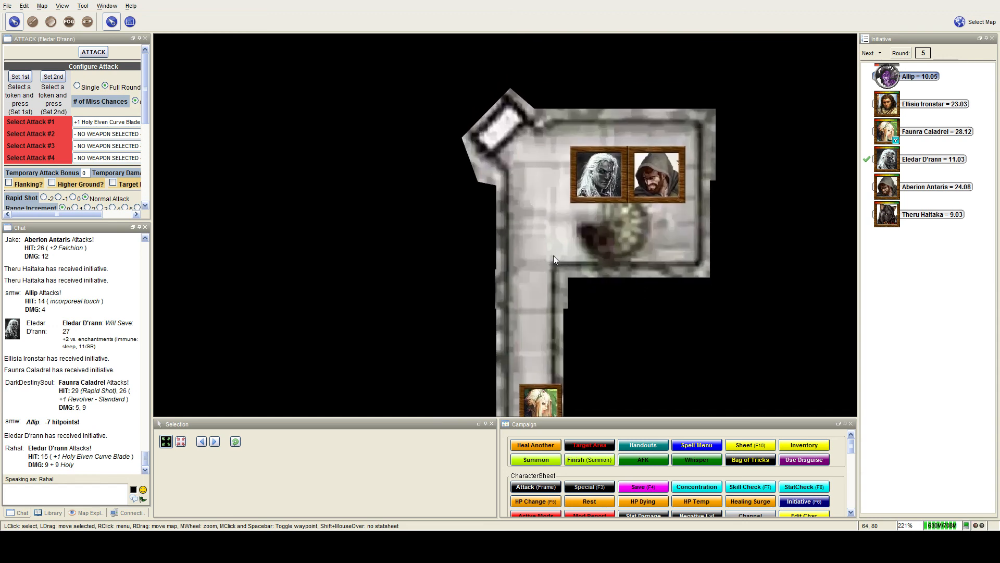
# Step: Drag the cardinal token beside the two heroes at the top of the room
pyautogui.click(540, 173)
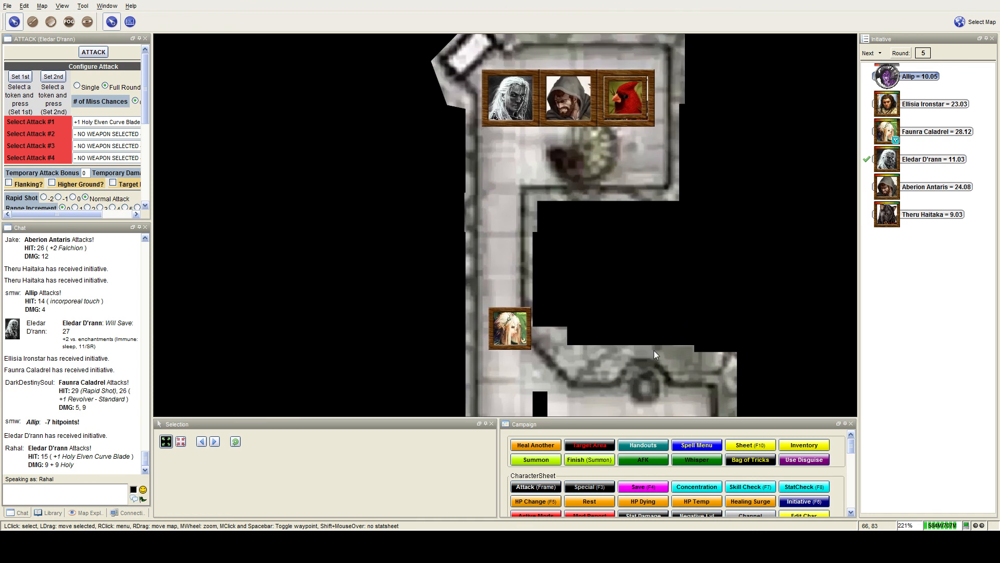
pyautogui.moveTo(671, 262)
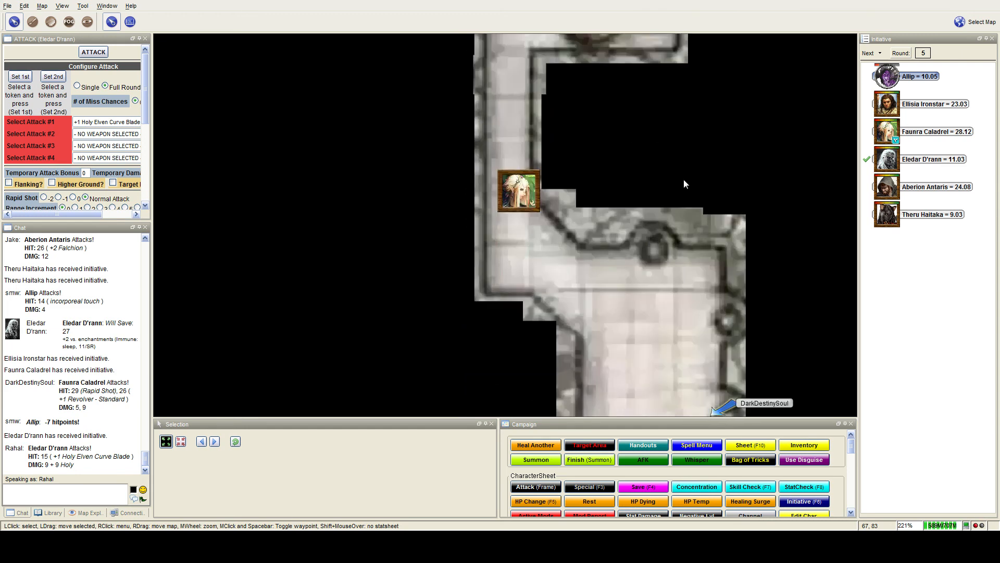
pyautogui.scroll(-3)
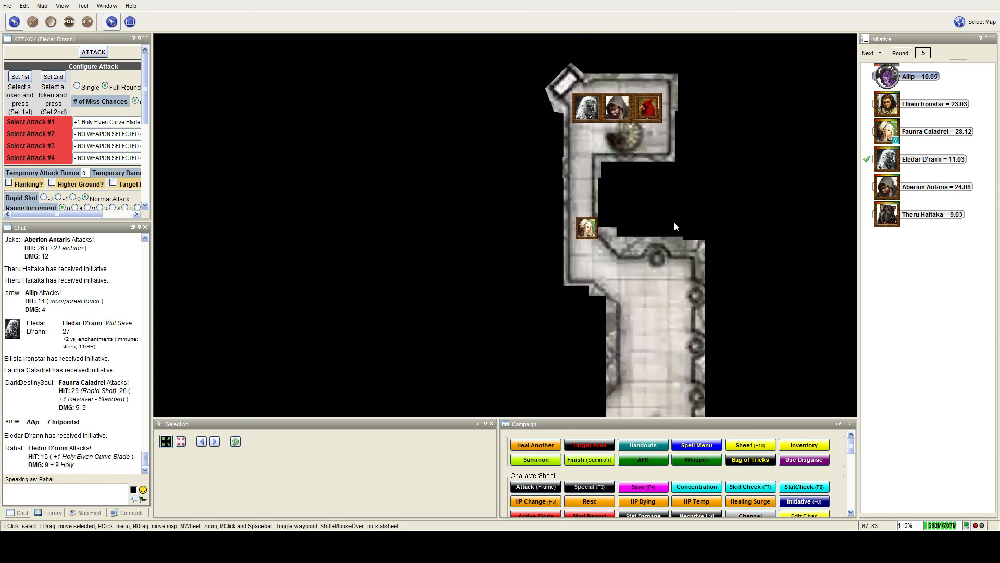
pyautogui.moveTo(619, 226)
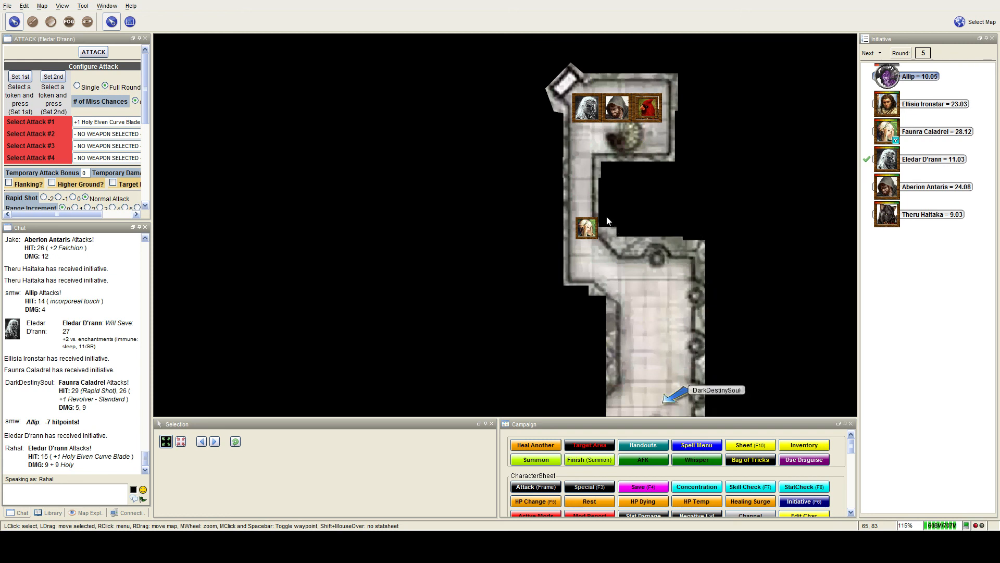
pyautogui.moveTo(608, 261)
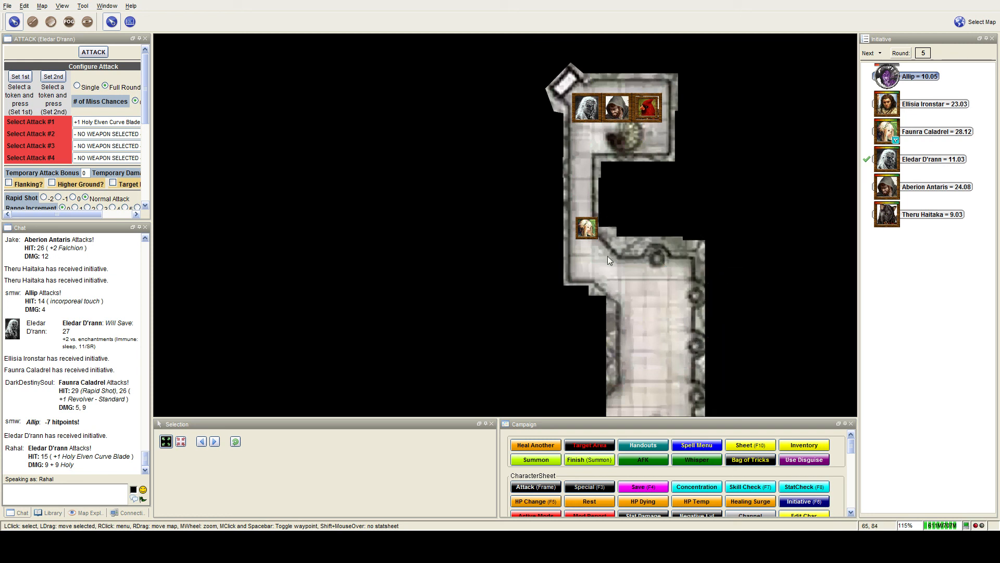
pyautogui.moveTo(620, 264)
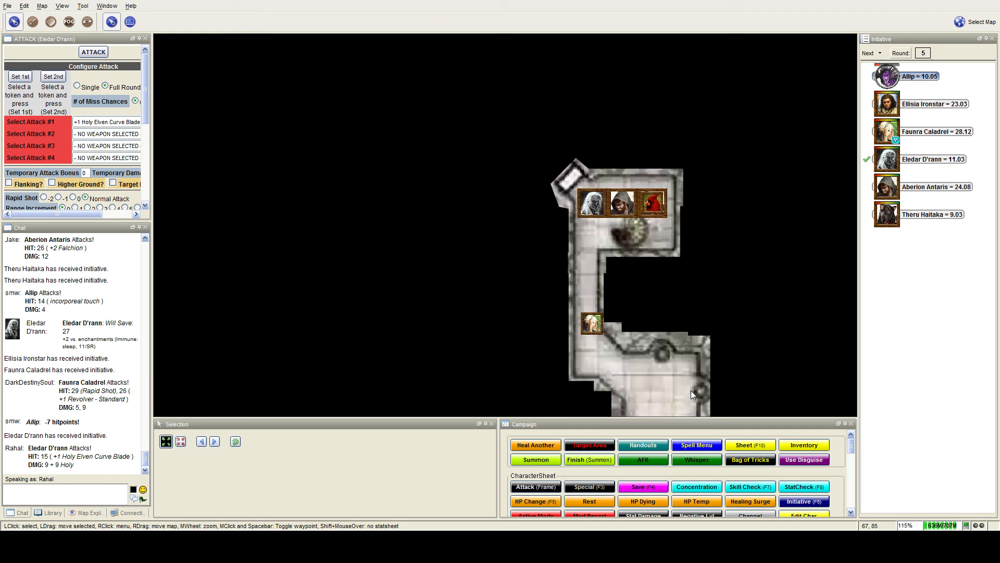
pyautogui.moveTo(693, 395)
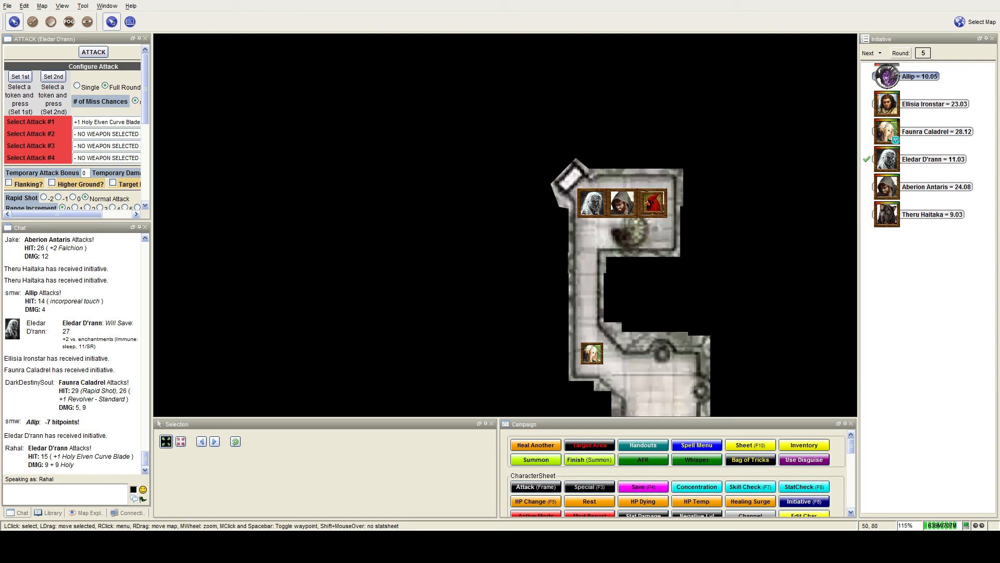
pyautogui.moveTo(652, 201)
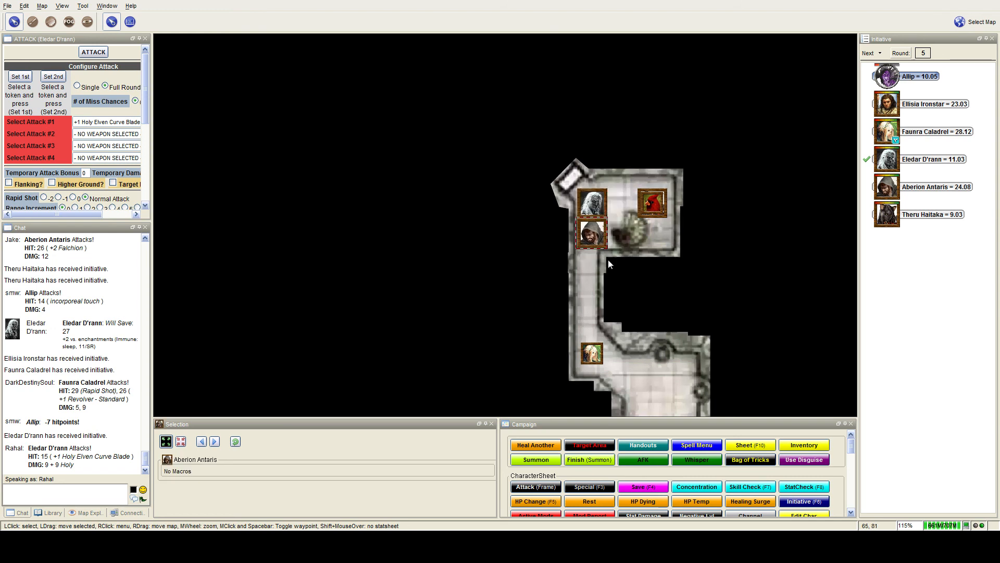
# Step: Move Faunra's token into the party column along the room's left wall
pyautogui.click(651, 202)
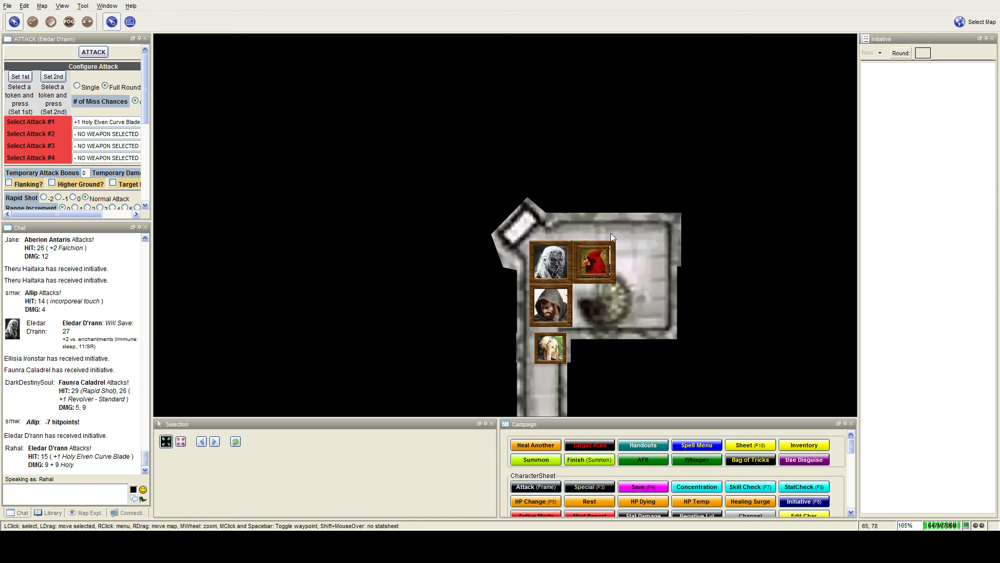
pyautogui.moveTo(705, 234)
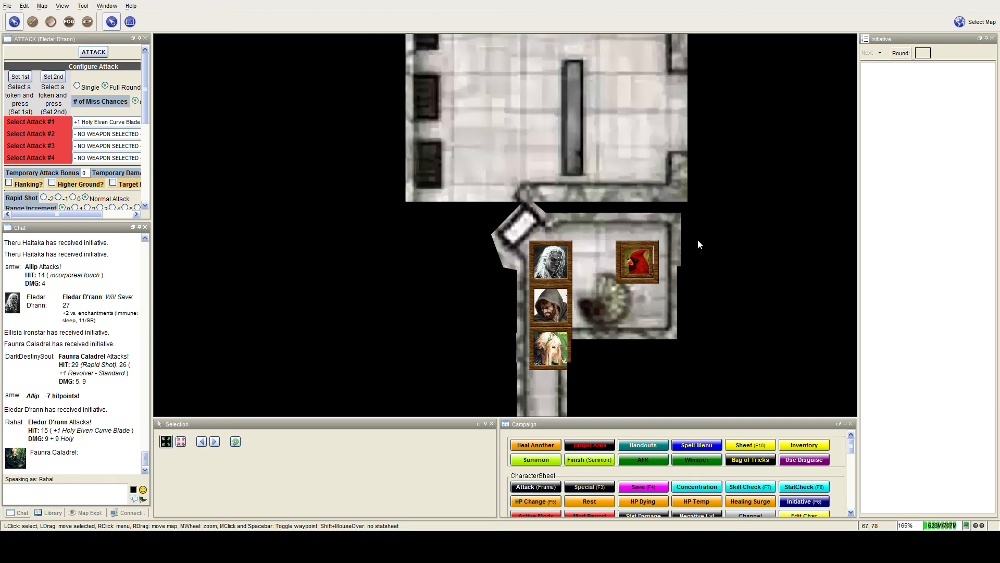
pyautogui.scroll(-3)
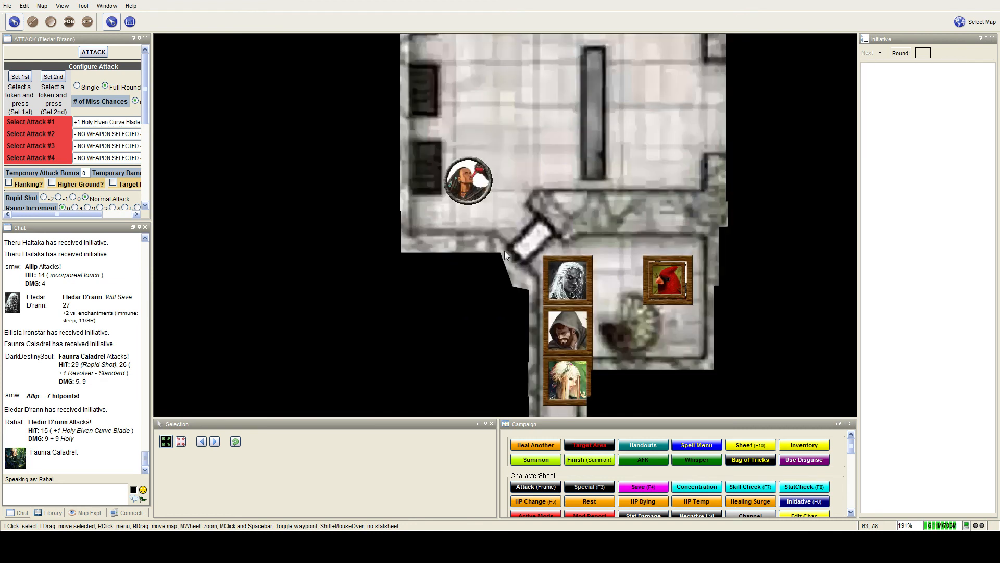
pyautogui.moveTo(502, 254)
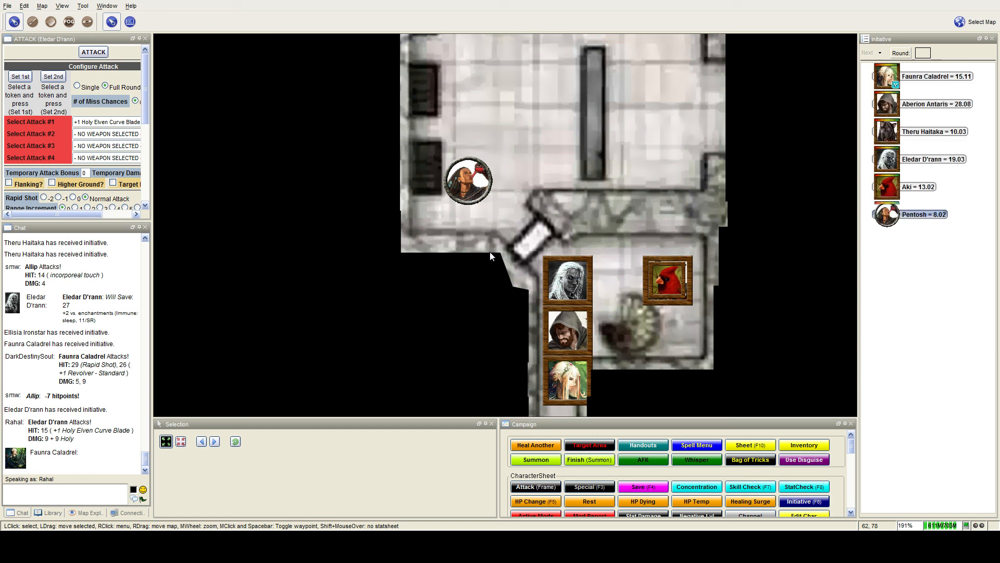
pyautogui.moveTo(480, 258)
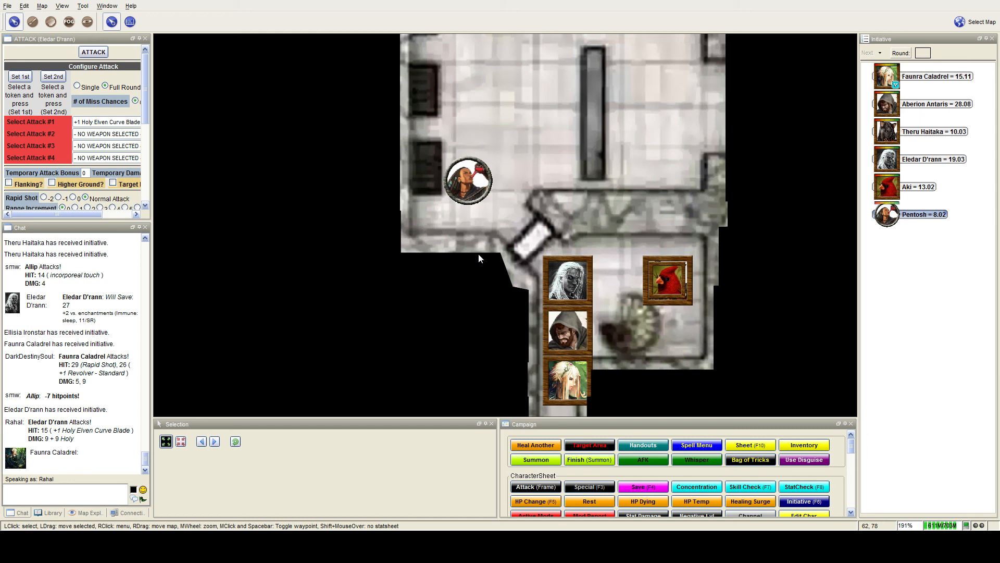
# Step: Sort the six-combatant initiative list by roll, moving Pentosh to the top
pyautogui.click(870, 52)
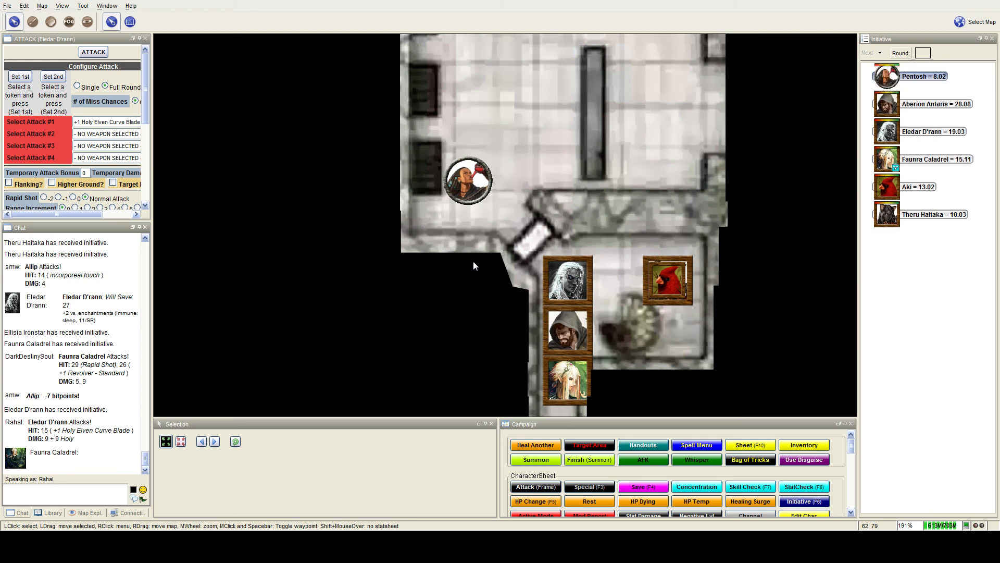
pyautogui.moveTo(463, 268)
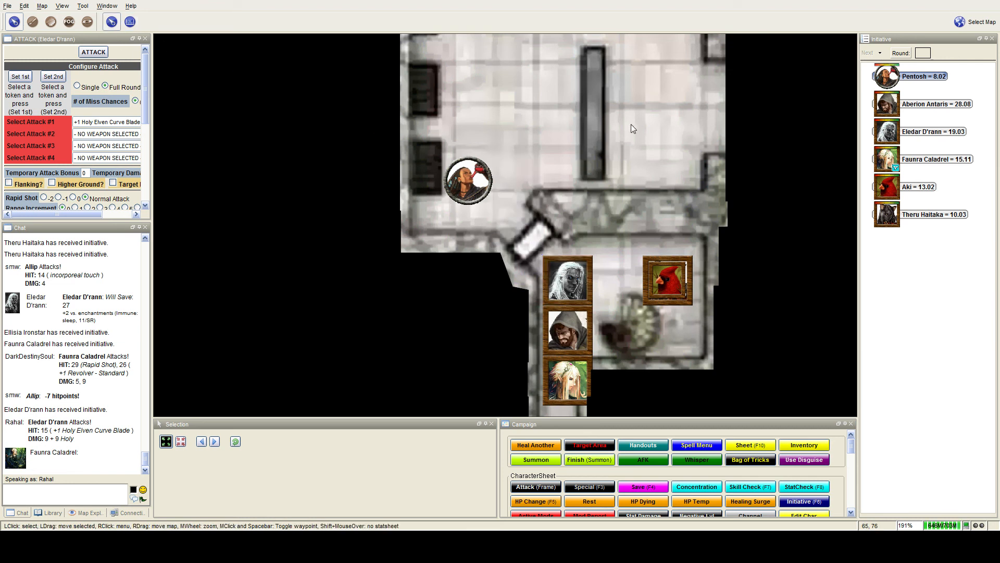
pyautogui.moveTo(607, 139)
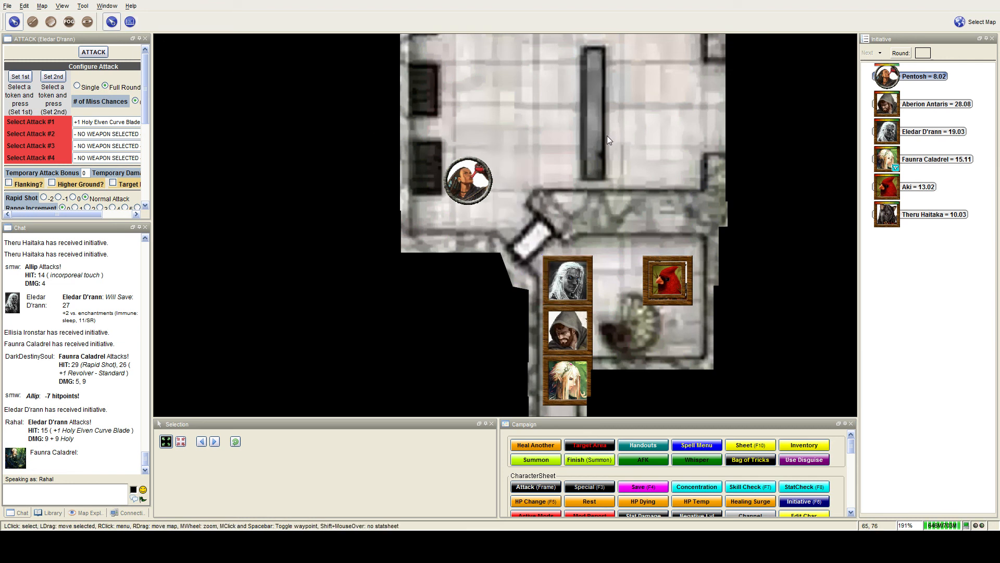
pyautogui.moveTo(603, 143)
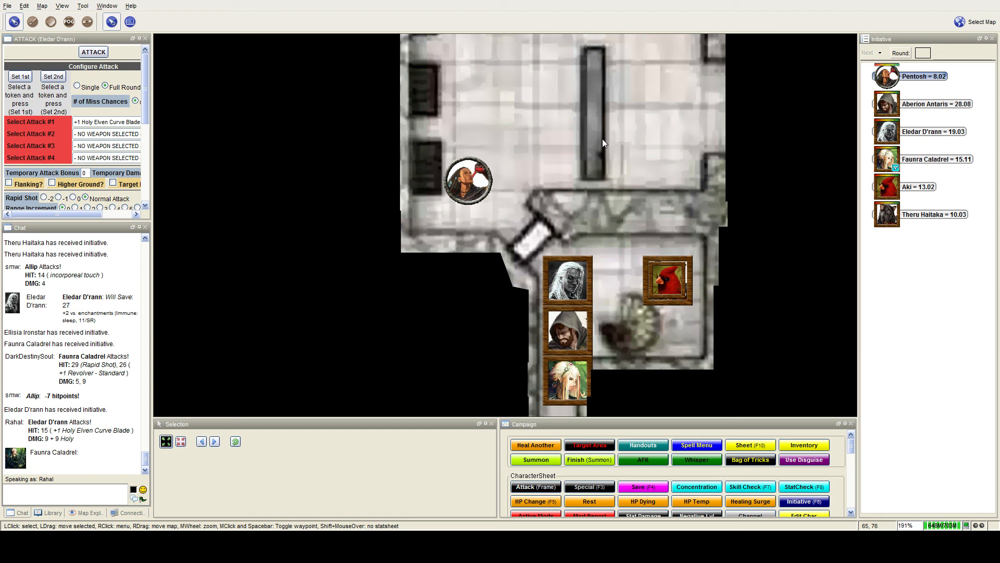
pyautogui.moveTo(598, 145)
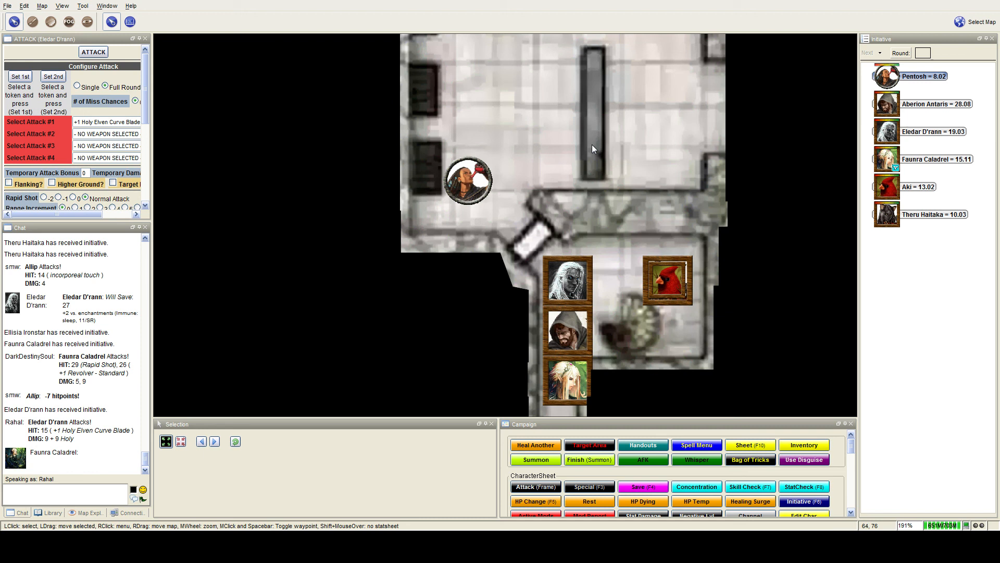
pyautogui.moveTo(589, 150)
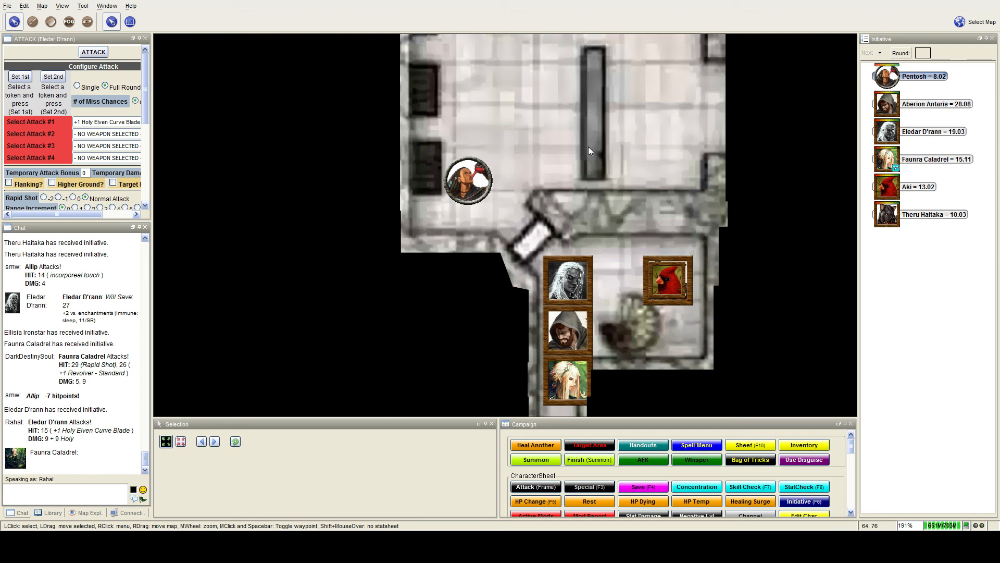
# Step: Scroll the chat to review Pentosh's DC 17 bomb and Faunra's failed save of 12
pyautogui.scroll(-3)
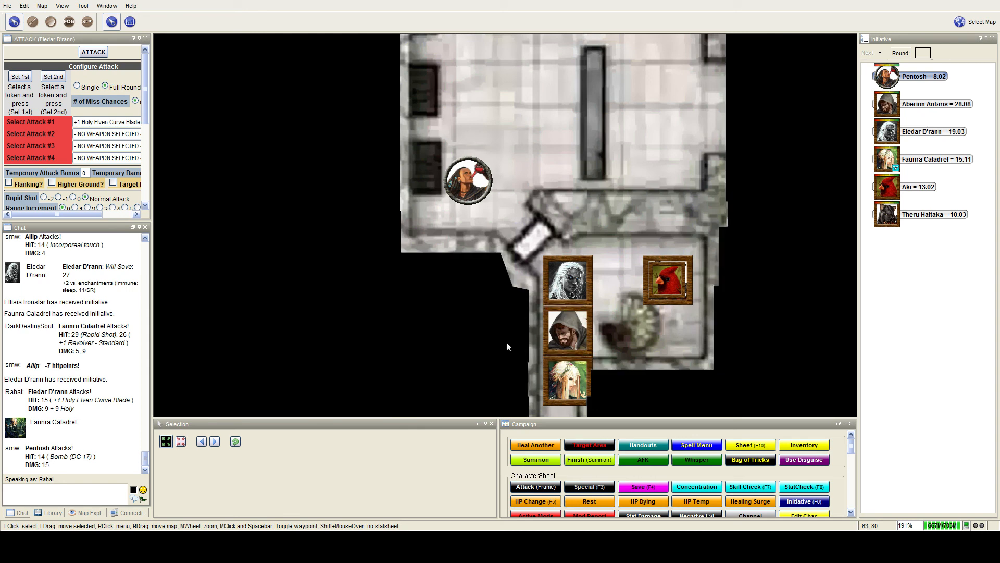
pyautogui.moveTo(566, 281)
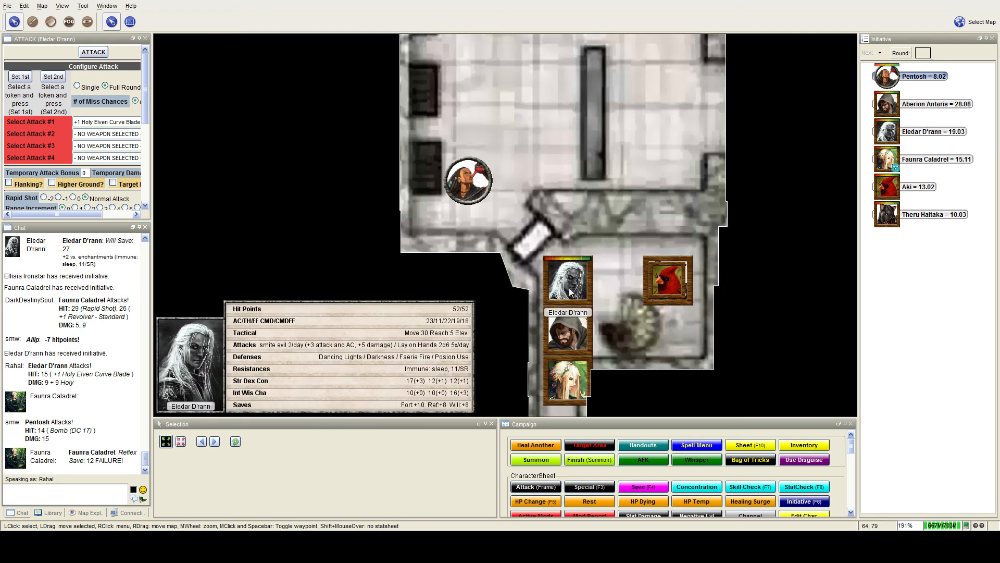
# Step: Select Eledar D'rann's token to roll his Reflex save of 14
pyautogui.click(566, 281)
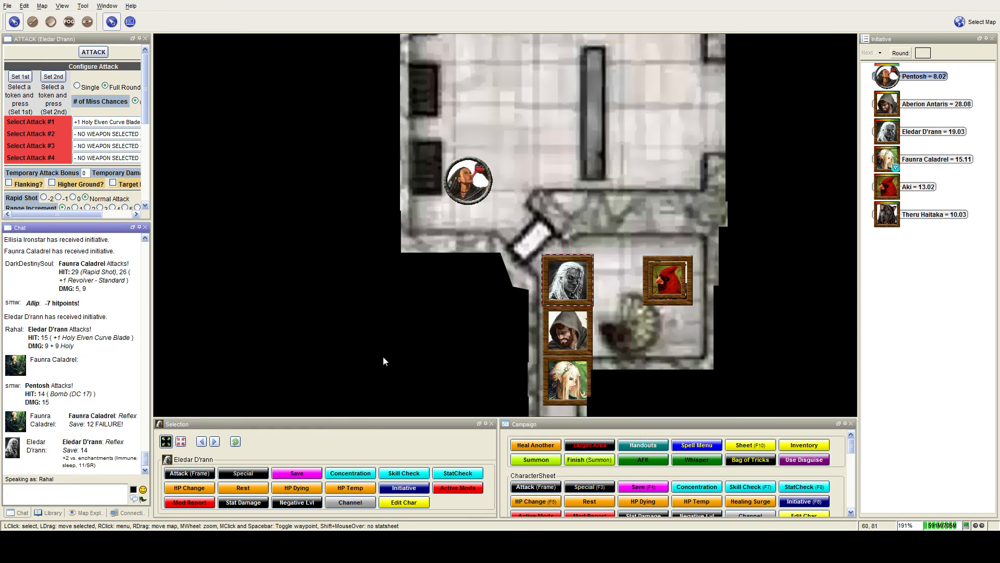
pyautogui.moveTo(382, 355)
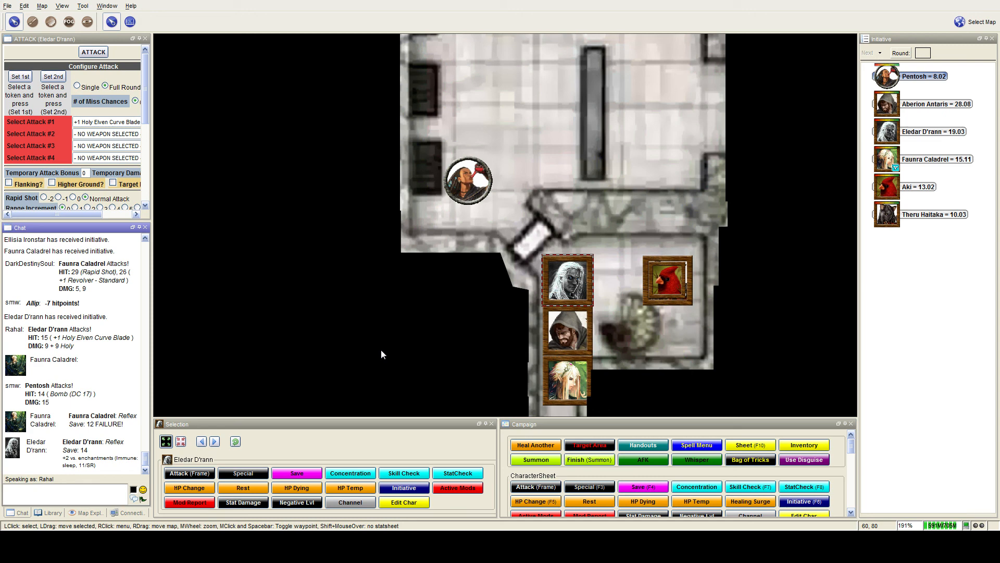
pyautogui.moveTo(392, 381)
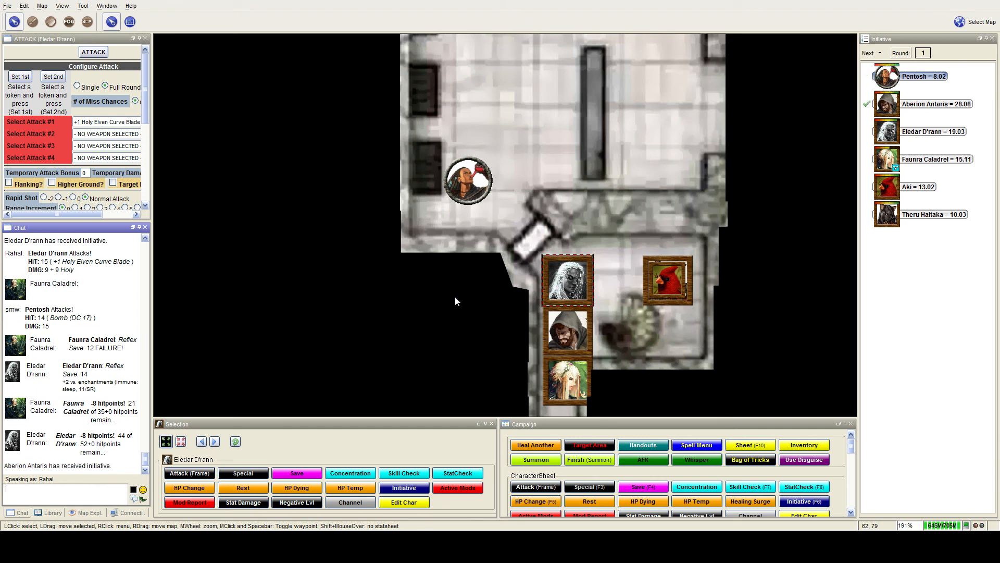
pyautogui.moveTo(541, 336)
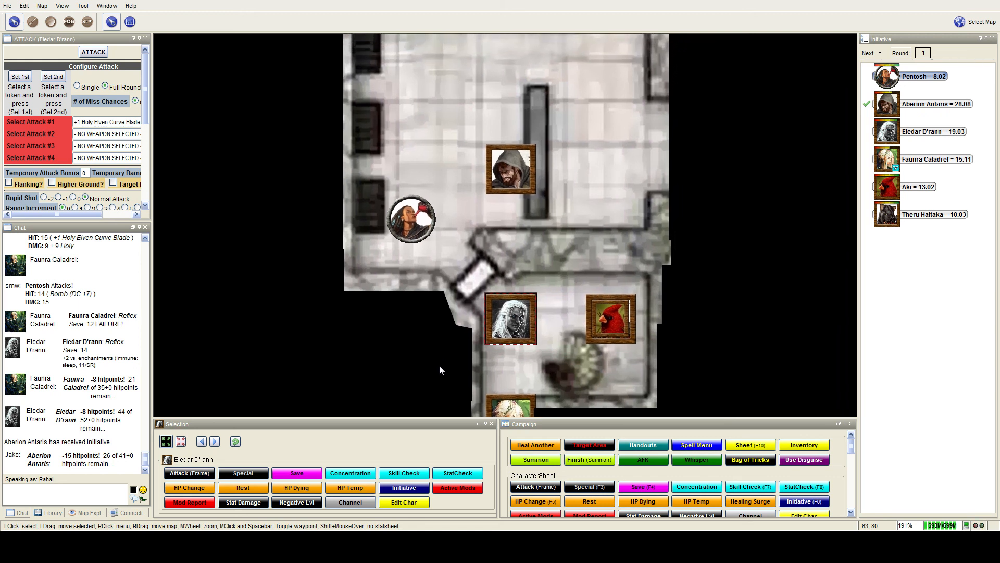
pyautogui.moveTo(439, 365)
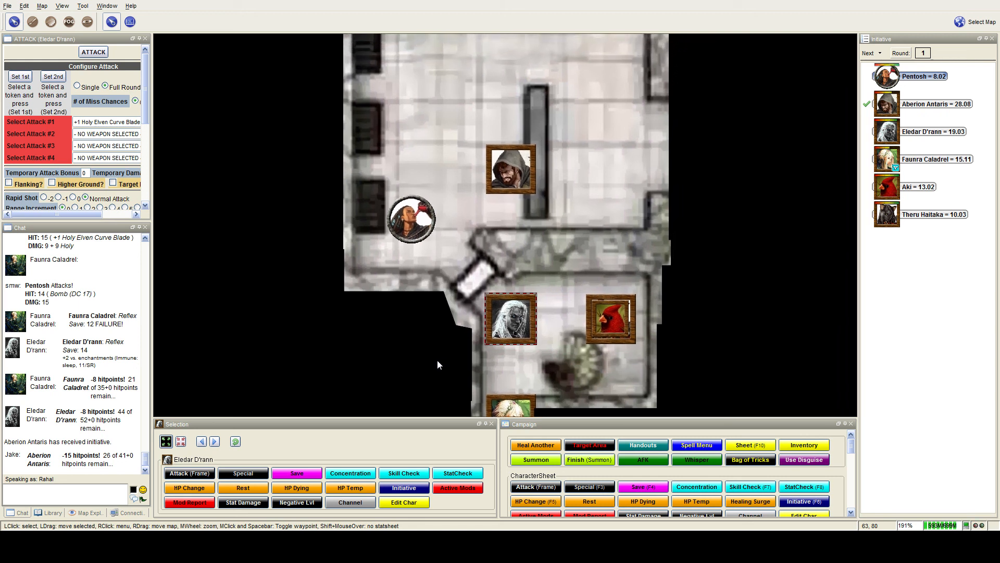
pyautogui.moveTo(446, 361)
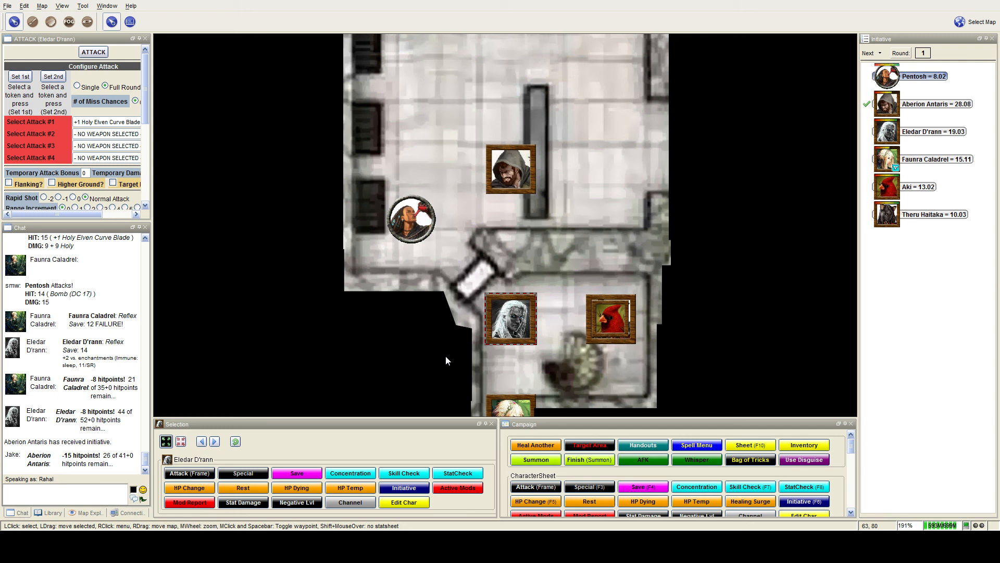
# Step: Scroll the chat to check Aberion's glaive-guisarme hitting 27 for 13 damage
pyautogui.scroll(-3)
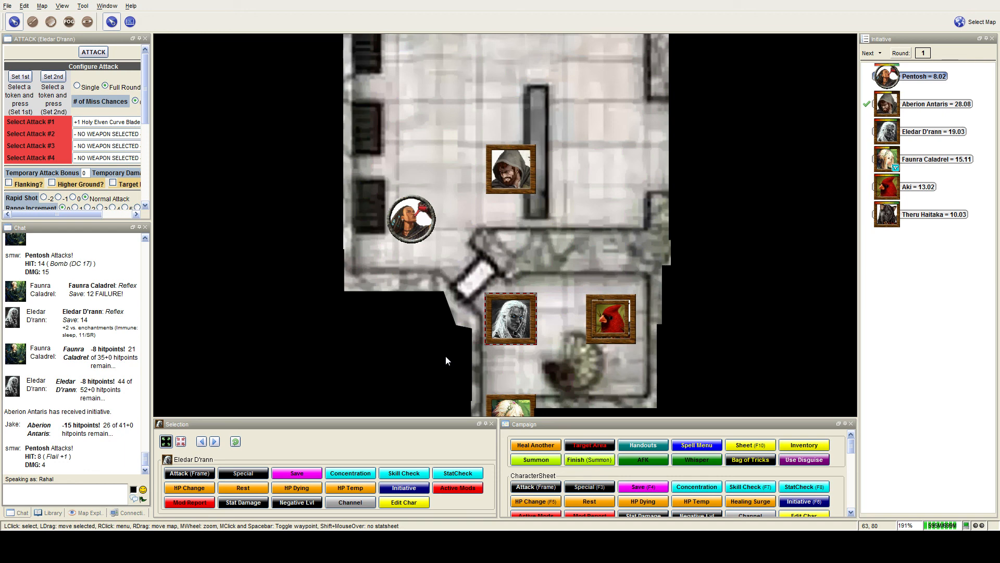
pyautogui.scroll(3)
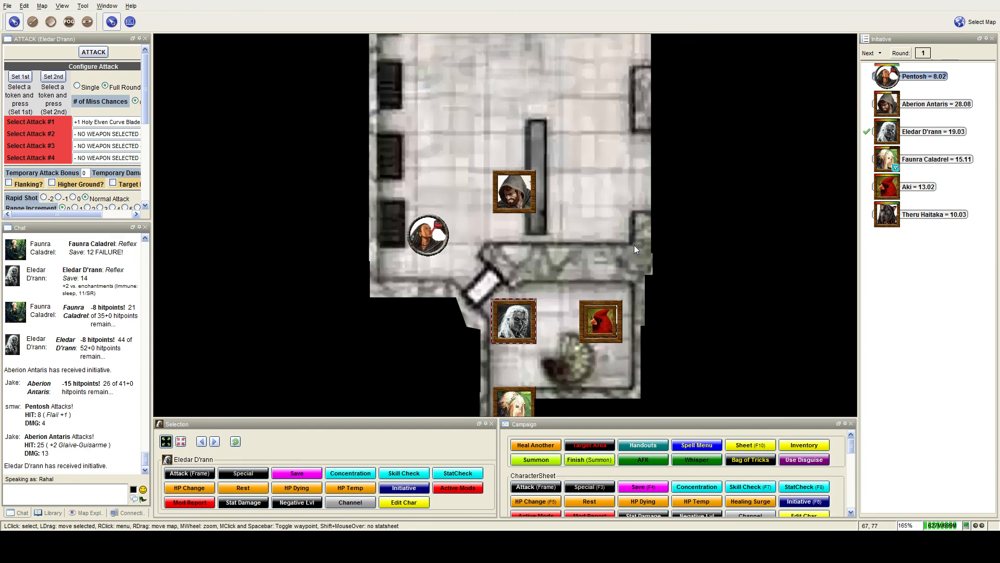
pyautogui.moveTo(428, 236)
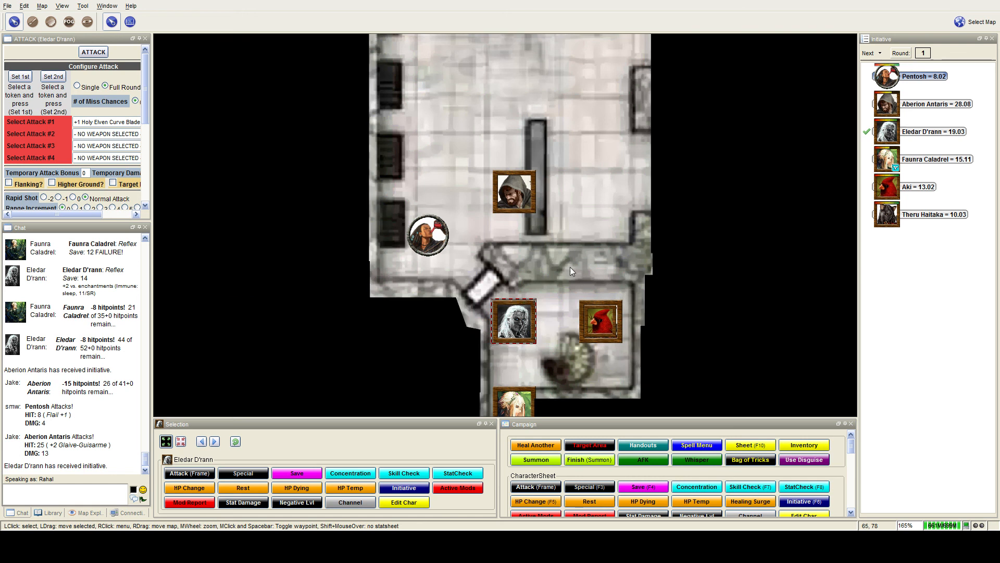
pyautogui.moveTo(427, 235)
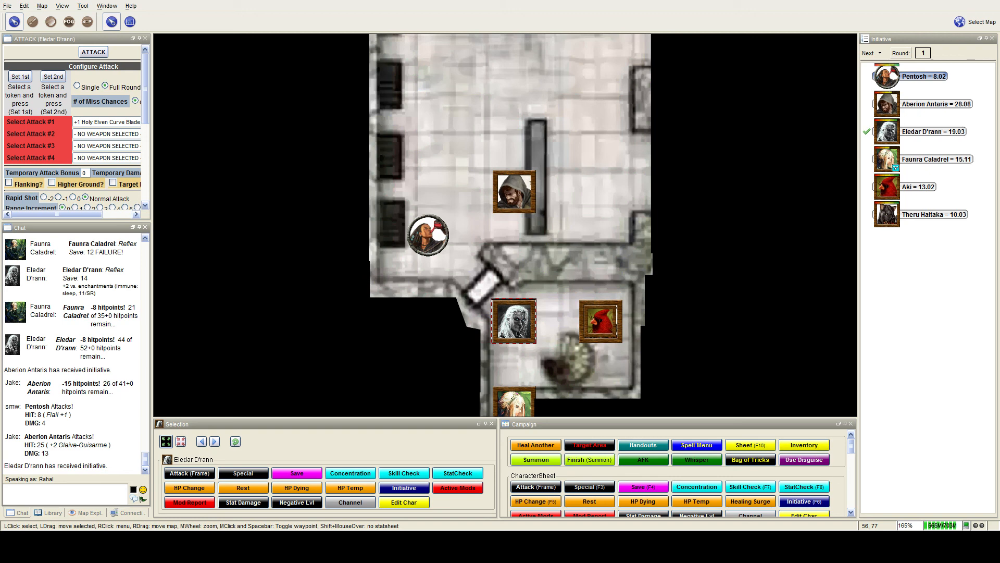
pyautogui.moveTo(426, 235)
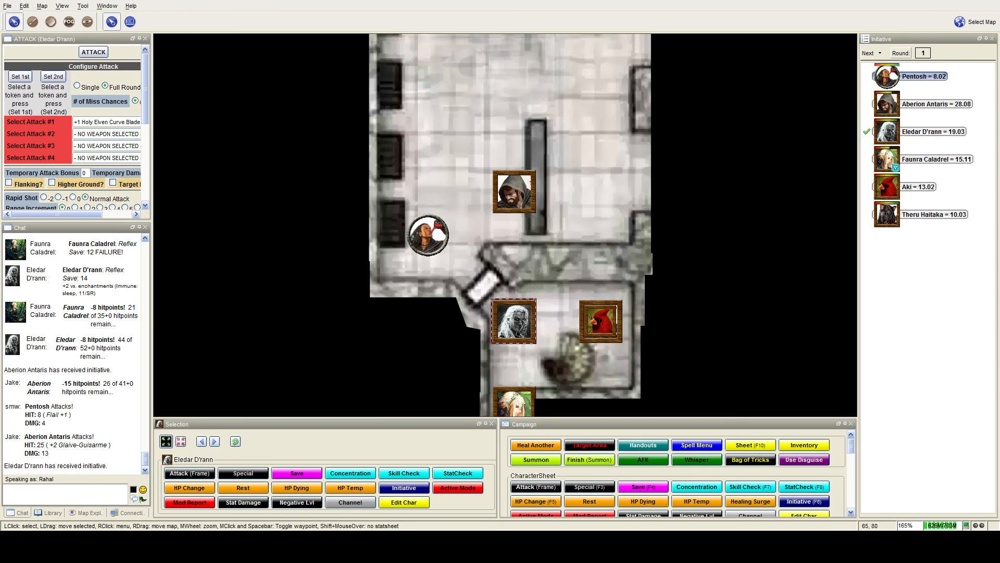
pyautogui.moveTo(514, 321)
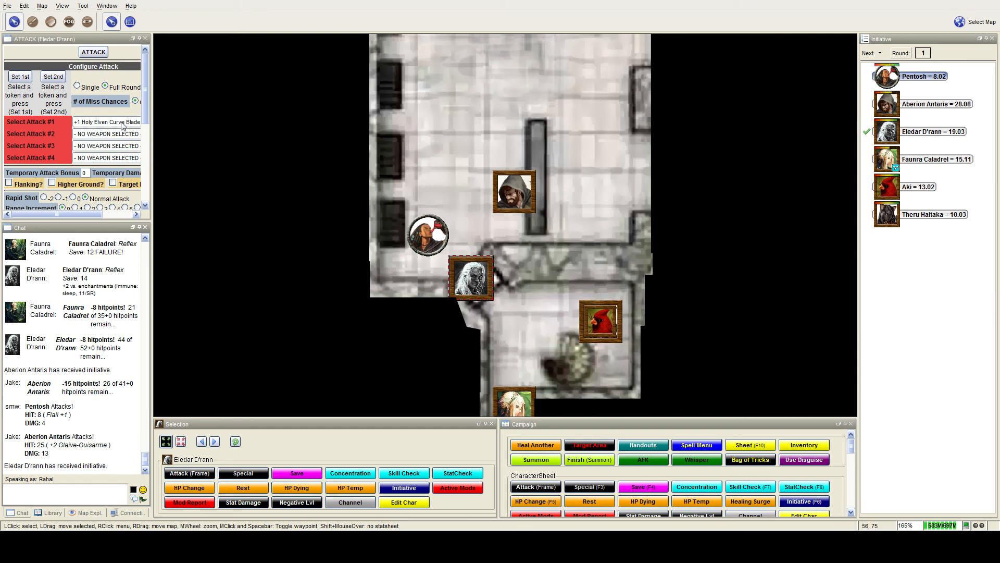
pyautogui.moveTo(104, 85)
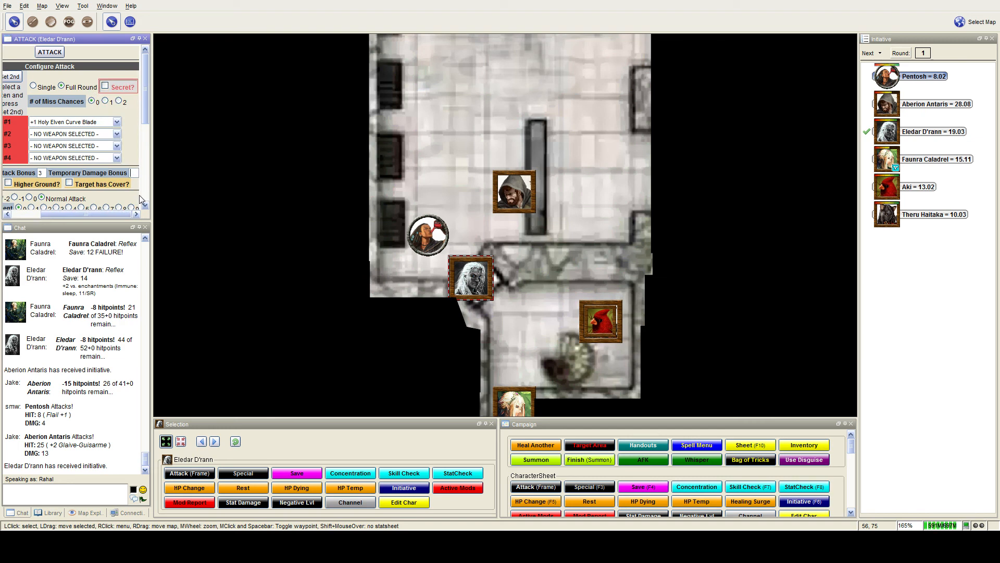
# Step: Roll Eledar D'rann's Holy Elven Curve Blade attack on Pentosh, hitting 23 with 9 holy
pyautogui.click(49, 51)
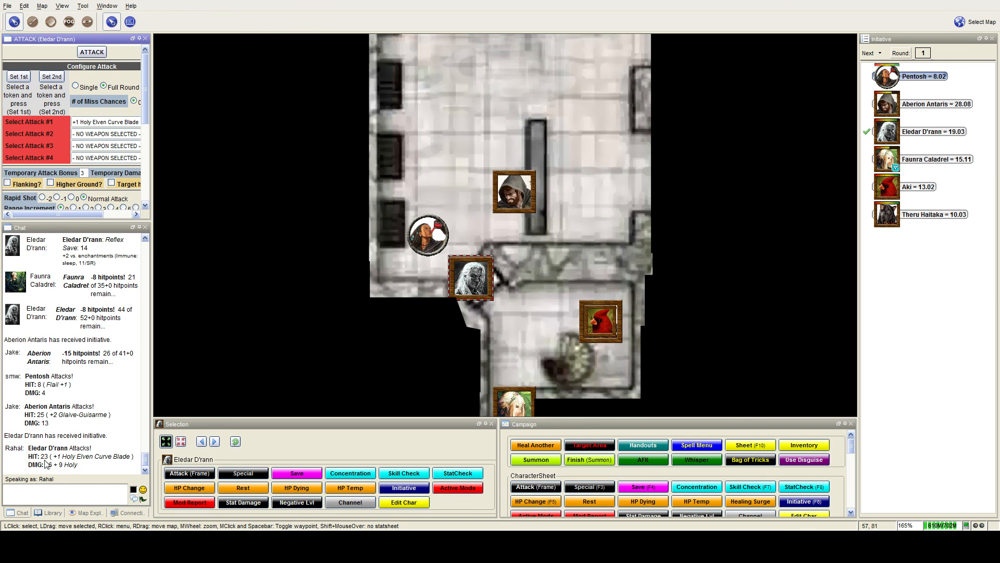
pyautogui.moveTo(189, 473)
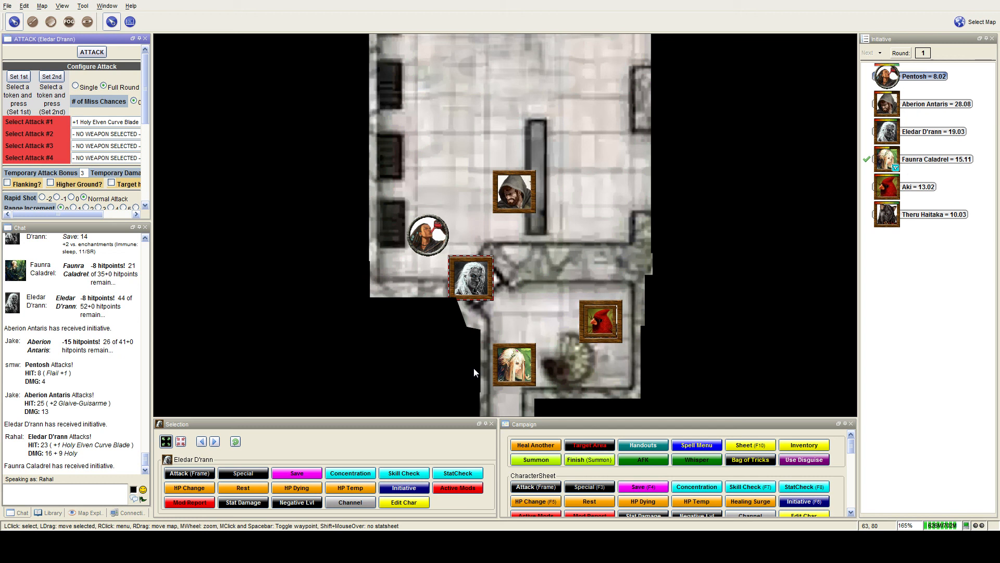
# Step: Move initiative past Aki to Theru Haitaka after Pentosh takes Faunra's 10 damage
pyautogui.scroll(-3)
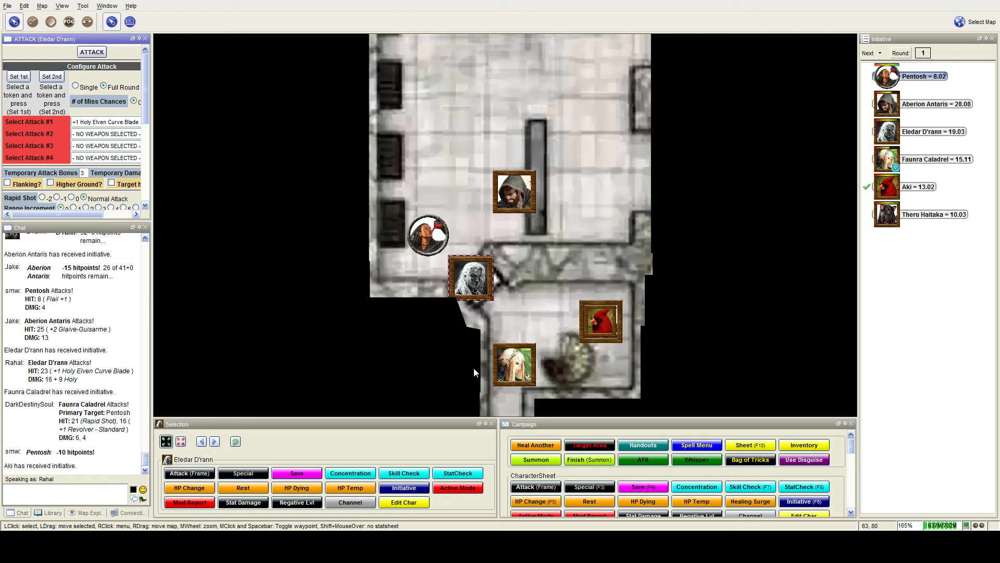
pyautogui.click(871, 52)
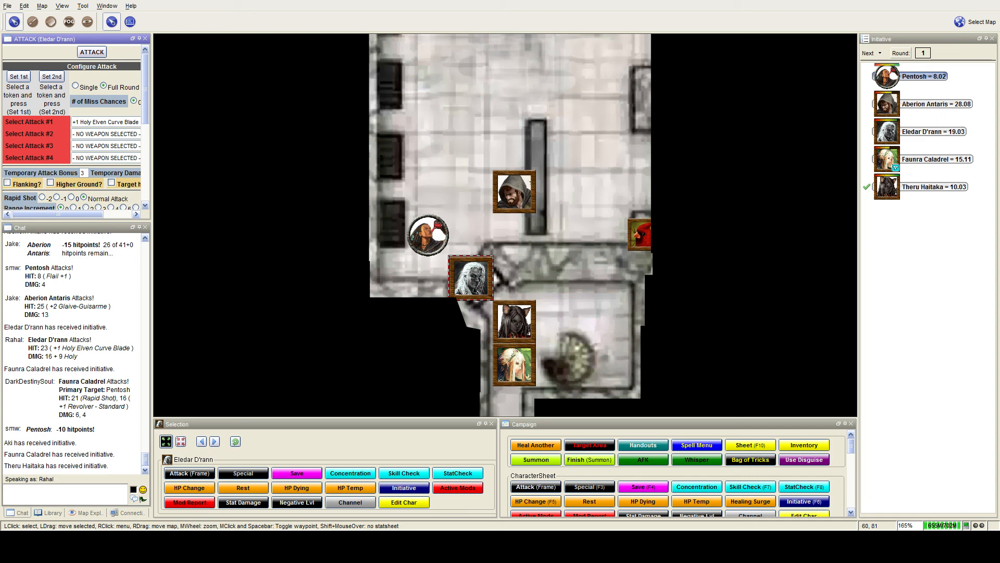
pyautogui.scroll(-3)
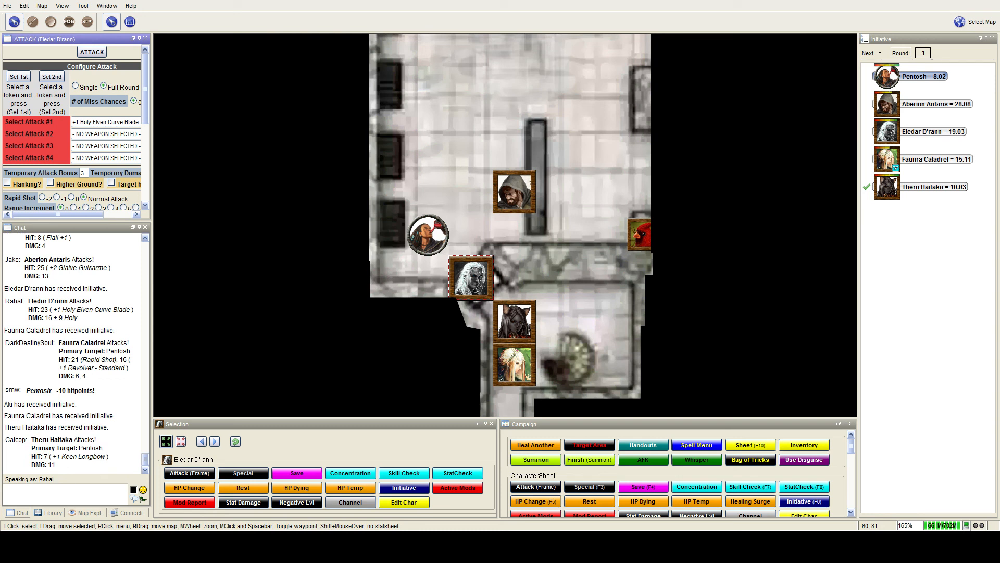
# Step: Advance initiative so the round counter reads 2 with Pentosh acting
pyautogui.click(870, 53)
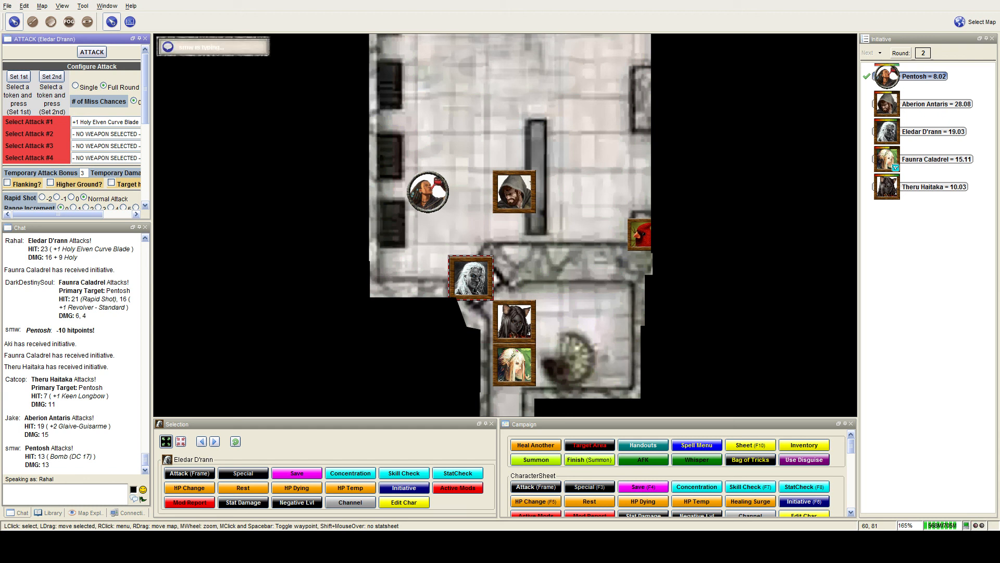
# Step: Roll Eledar's Reflex save, then land his flanking critical on Pentosh for 12 plus 7 holy
pyautogui.scroll(-3)
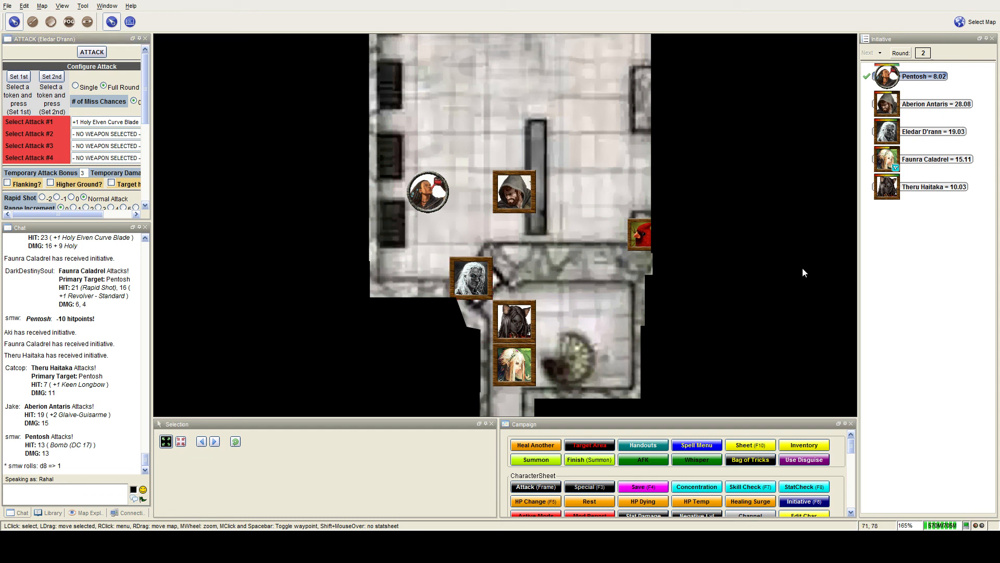
pyautogui.moveTo(761, 262)
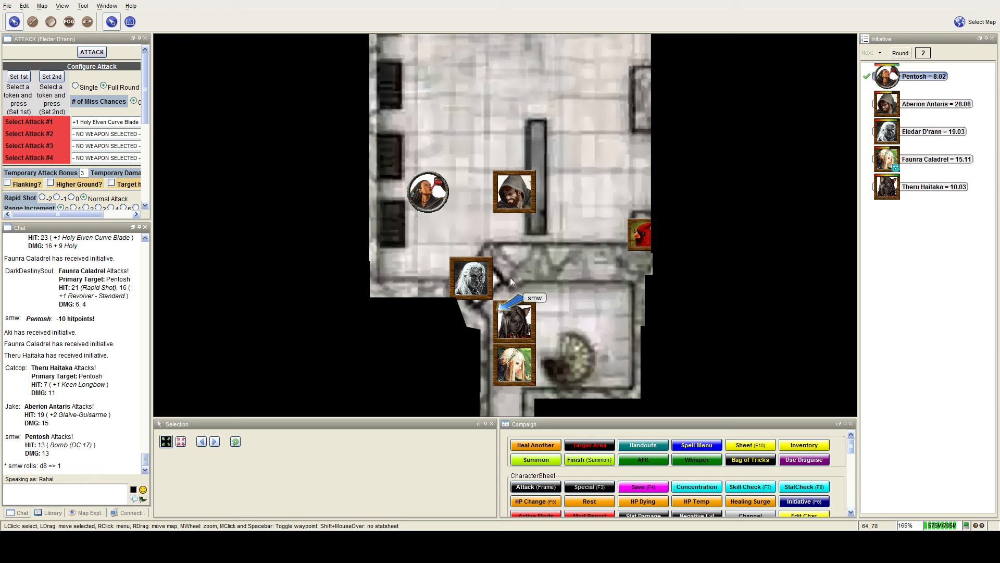
pyautogui.click(471, 276)
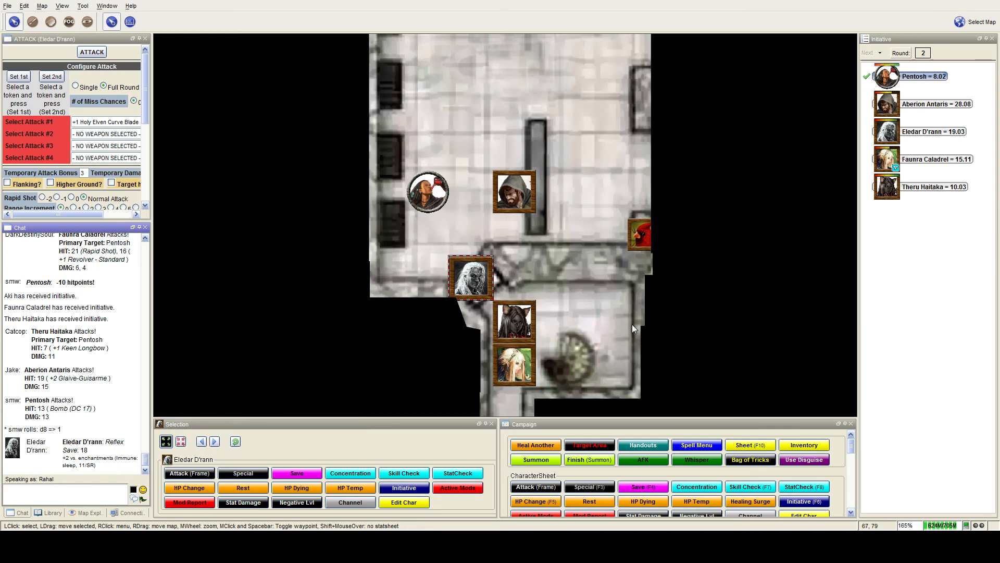
pyautogui.moveTo(626, 328)
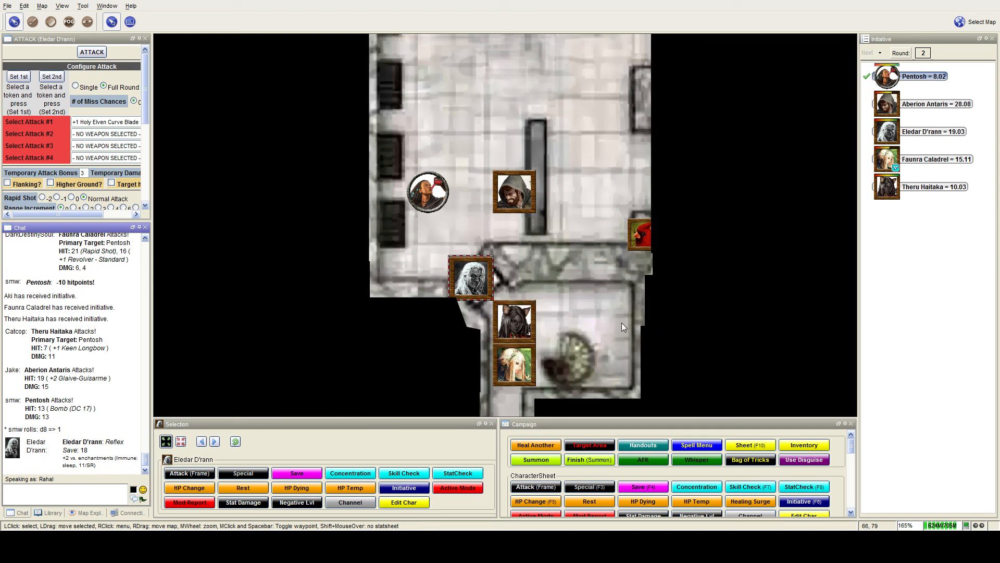
pyautogui.scroll(-3)
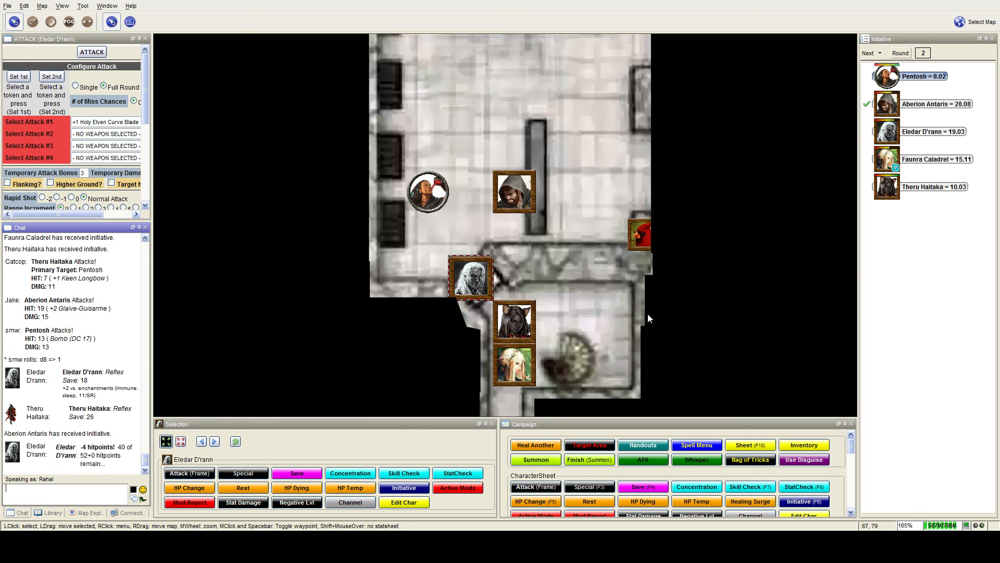
pyautogui.moveTo(593, 242)
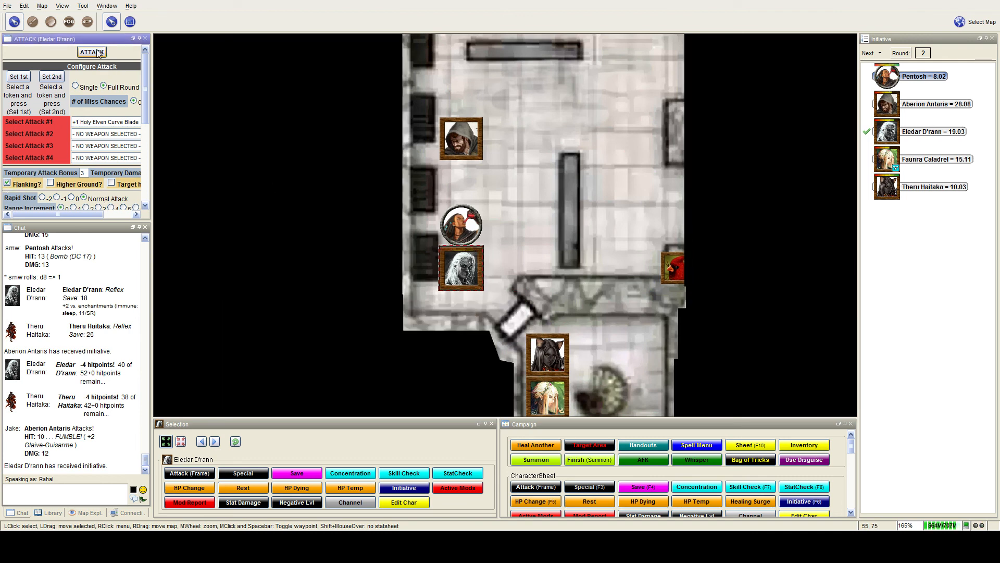
pyautogui.click(91, 51)
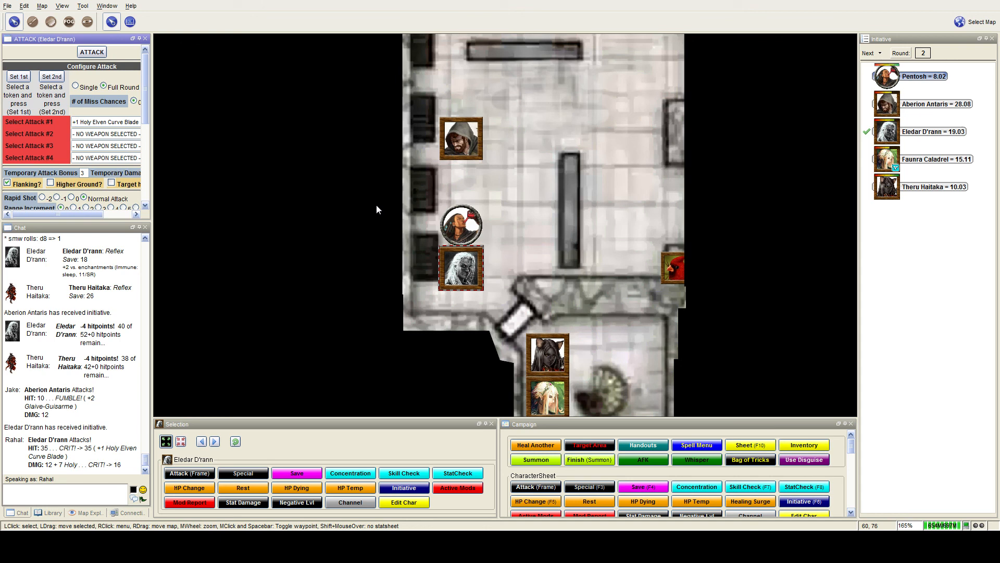
pyautogui.moveTo(500, 221)
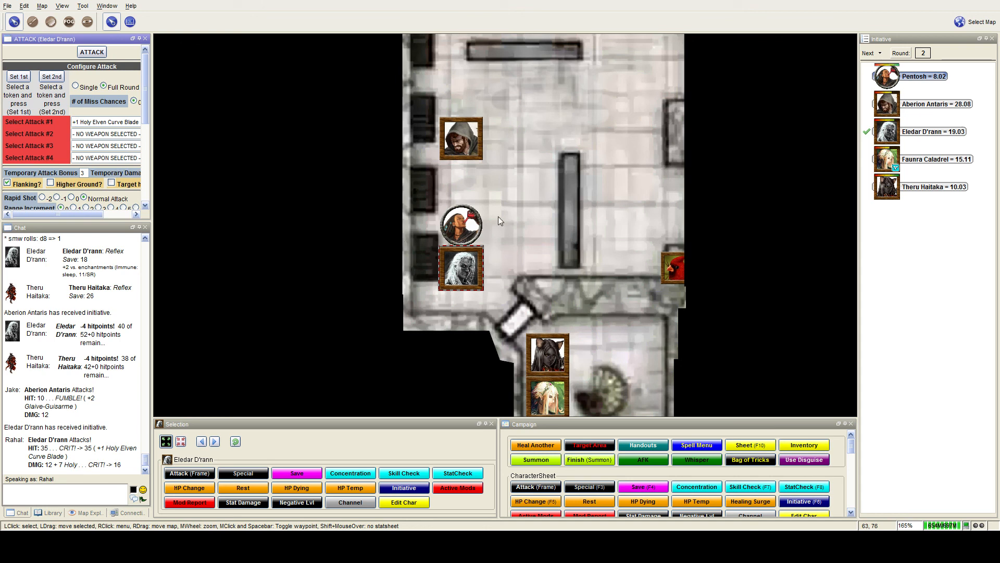
pyautogui.moveTo(461, 226)
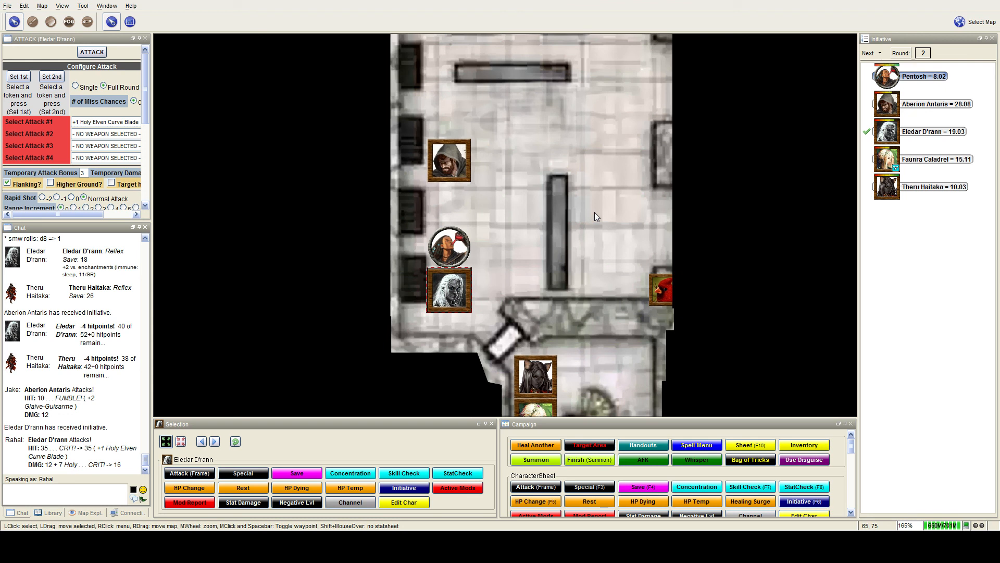
pyautogui.moveTo(134, 390)
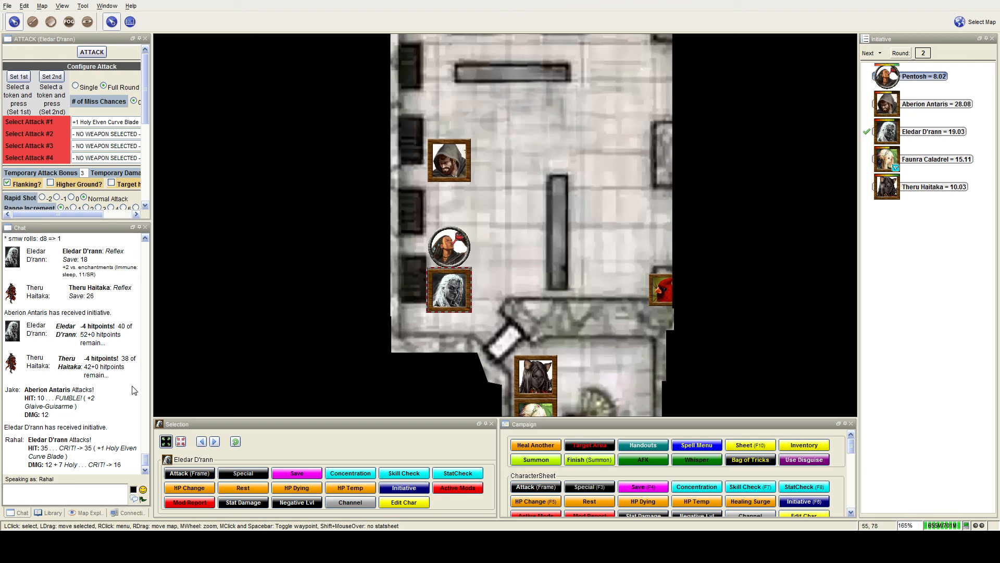
pyautogui.moveTo(324, 408)
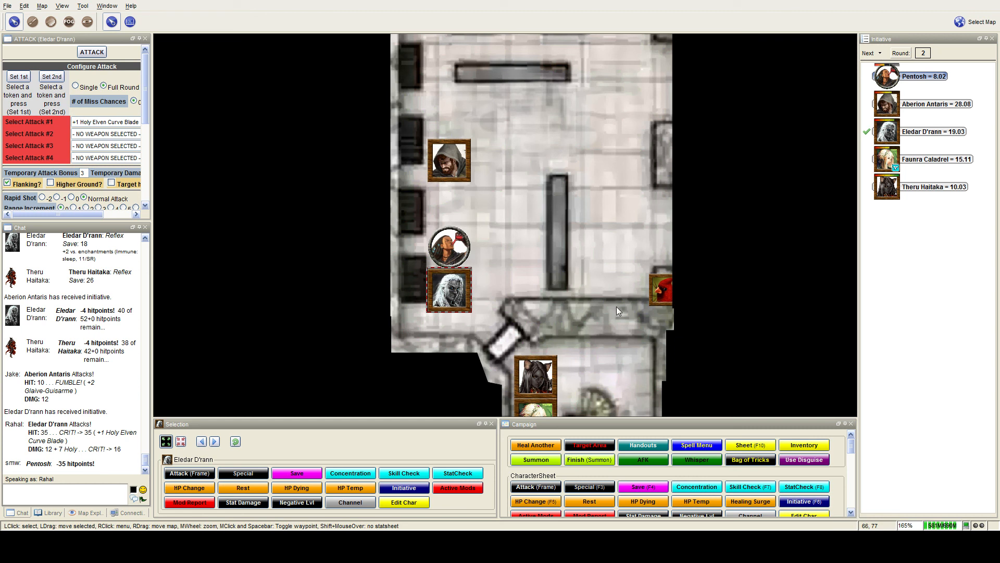
pyautogui.moveTo(118, 448)
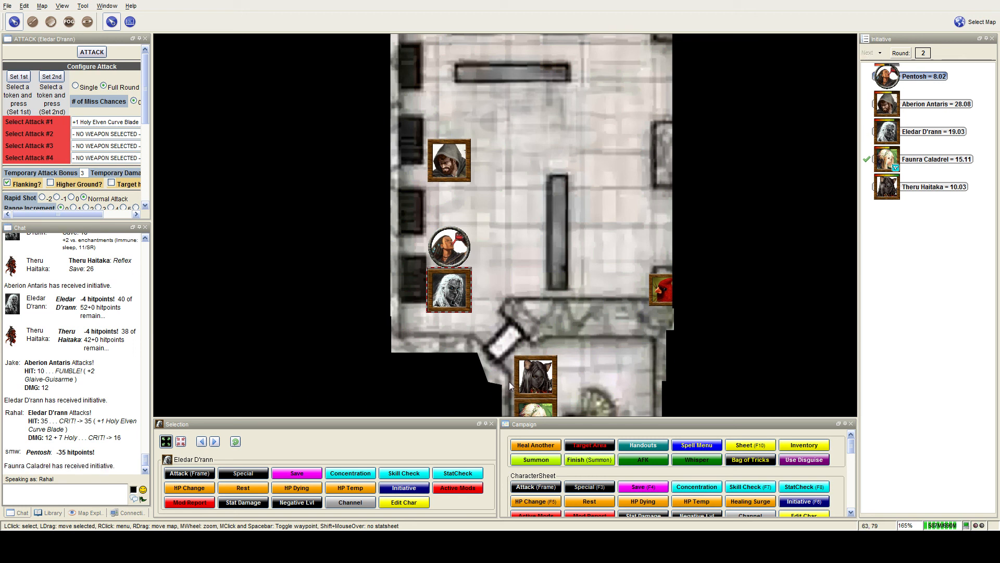
pyautogui.moveTo(648, 378)
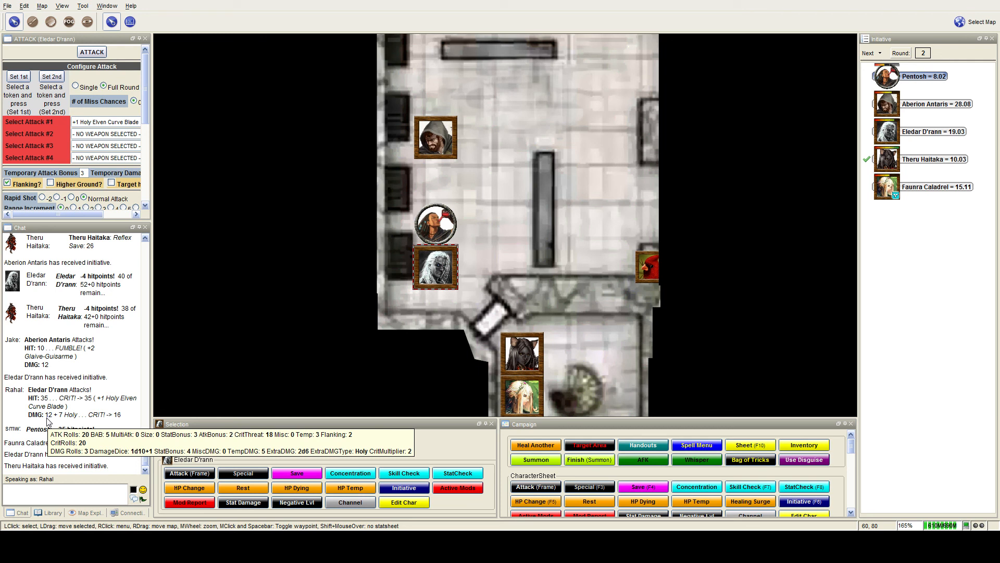
pyautogui.moveTo(492, 302)
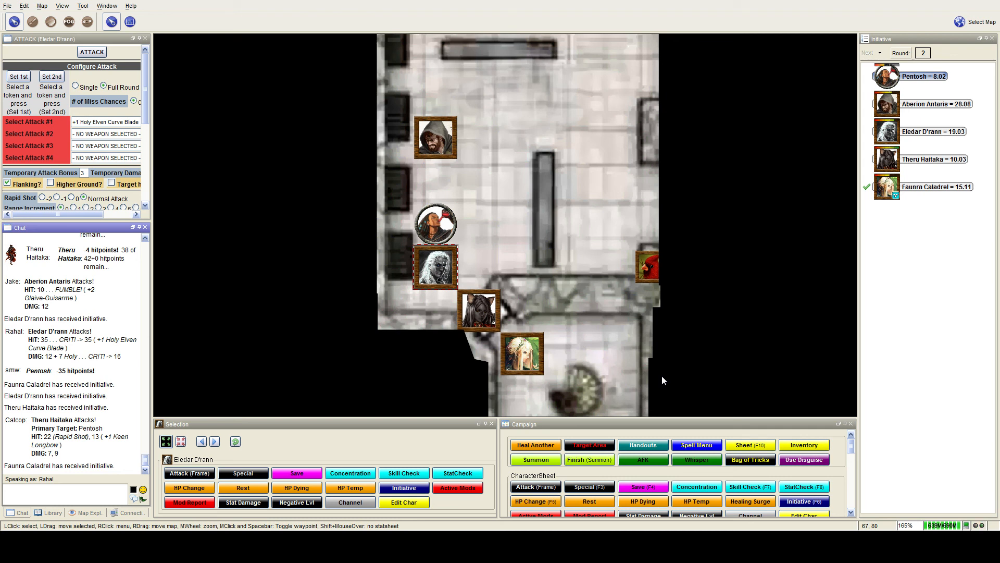
pyautogui.moveTo(660, 381)
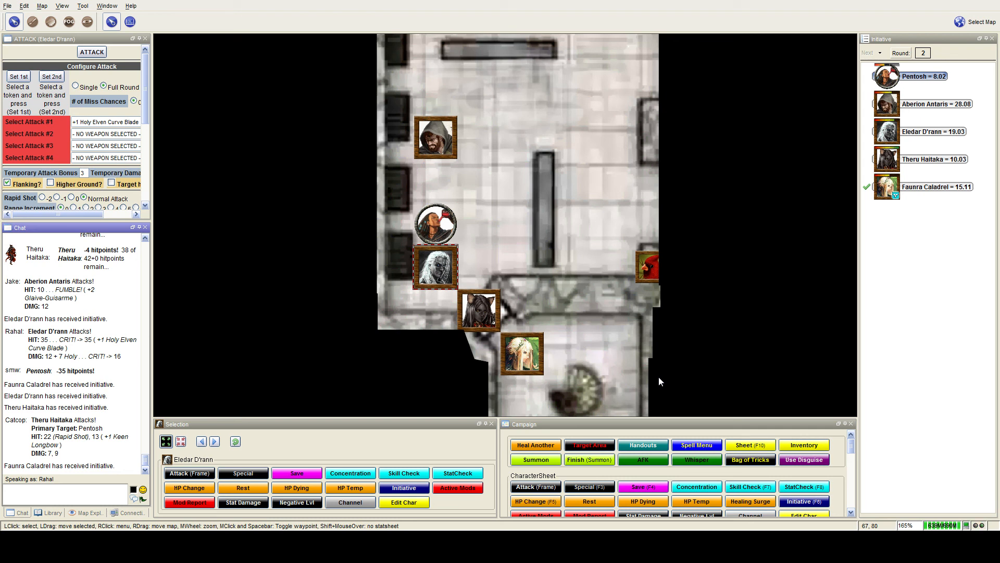
pyautogui.moveTo(666, 381)
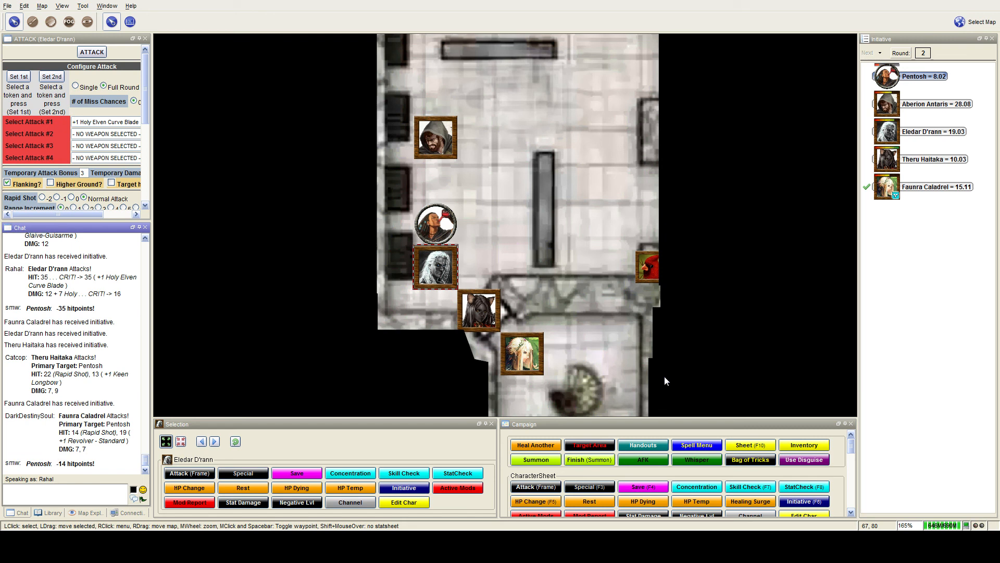
# Step: Advance the initiative into round 3 with Pentosh acting
pyautogui.click(870, 52)
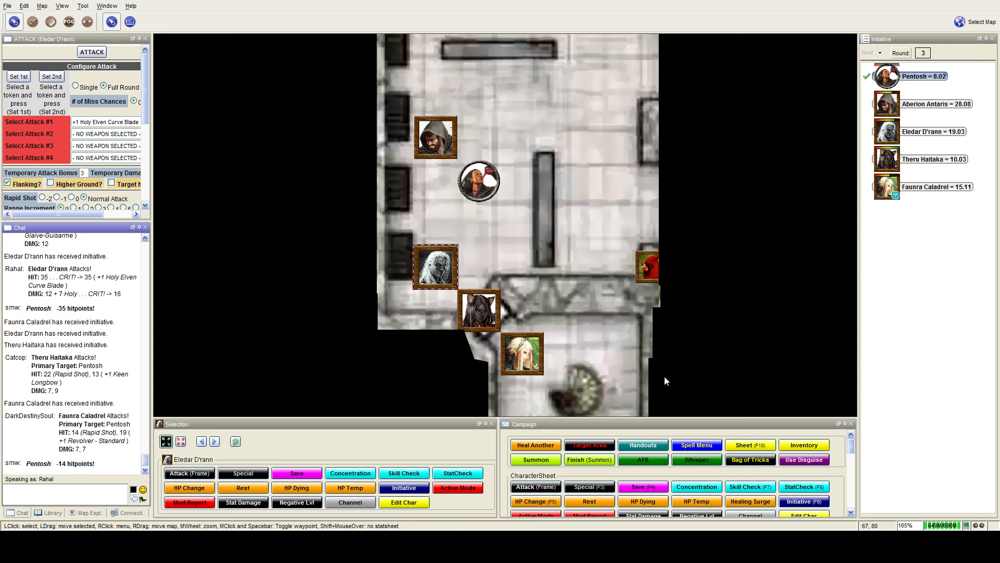
pyautogui.moveTo(615, 398)
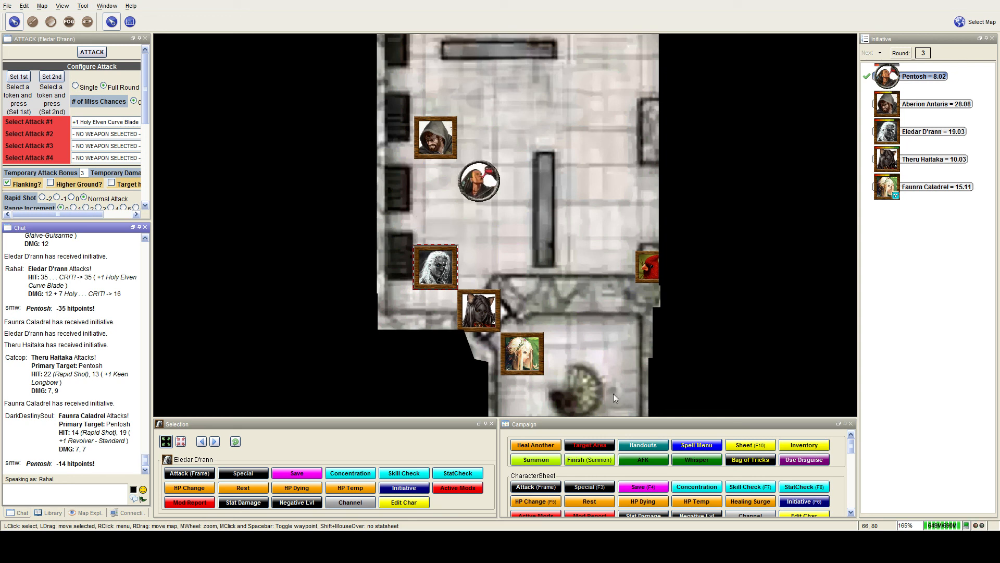
pyautogui.moveTo(574, 299)
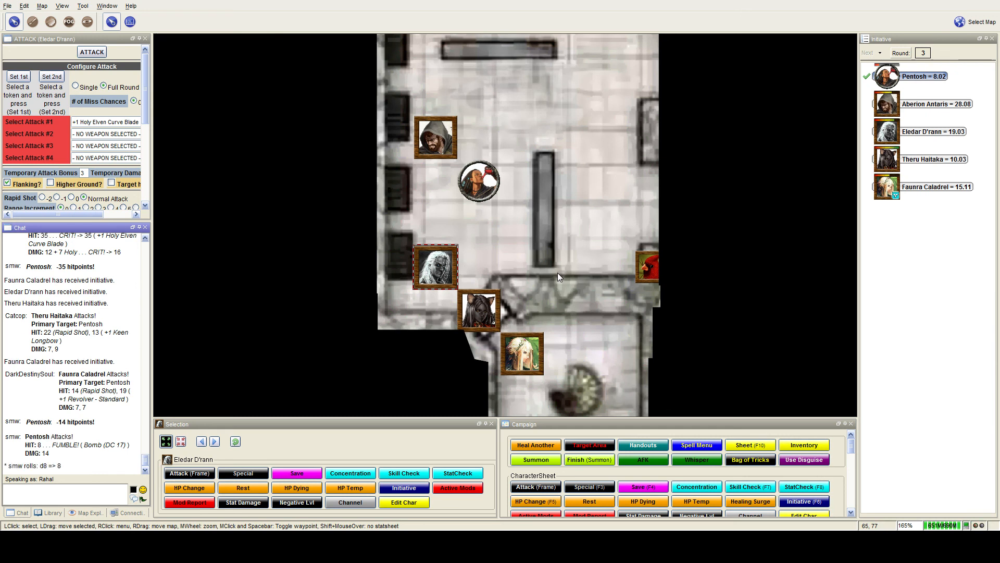
pyautogui.moveTo(558, 277)
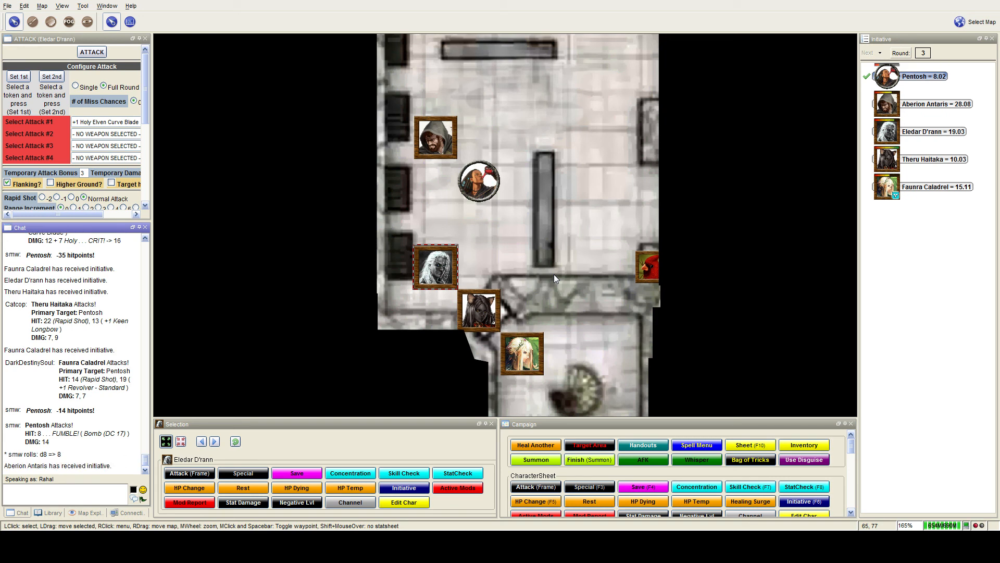
# Step: Advance initiative through Aberion to Eledar D'rann's turn
pyautogui.click(869, 53)
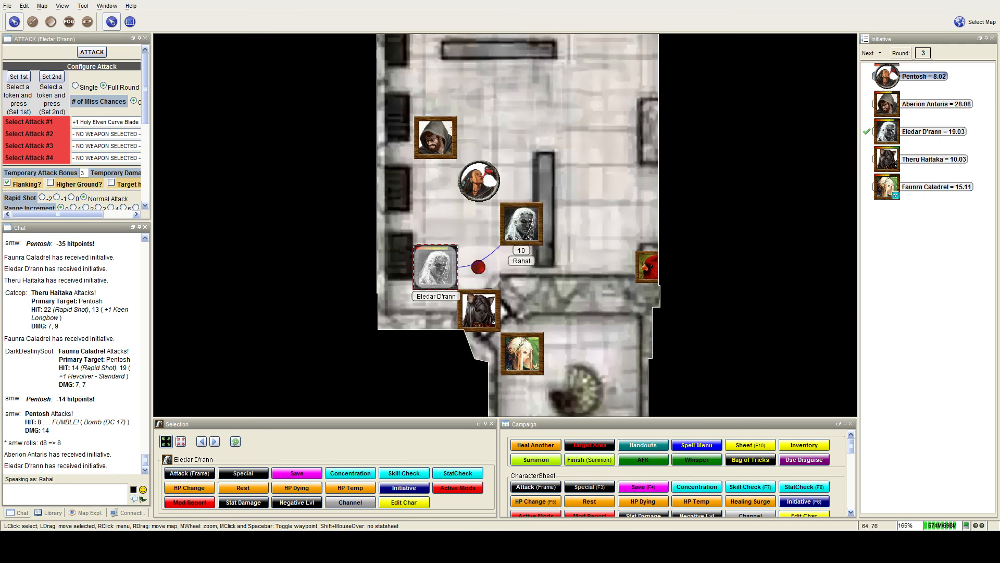
# Step: Attack Pentosh with Eledar's +1 Holy Elven Curve Blade, hitting 28 for 12 plus 10 holy
pyautogui.scroll(3)
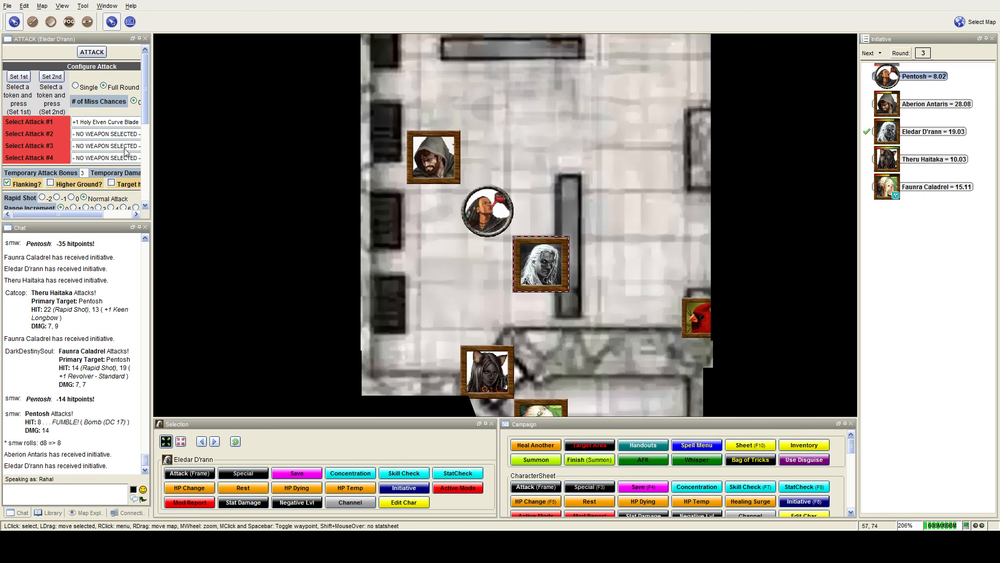
pyautogui.click(106, 122)
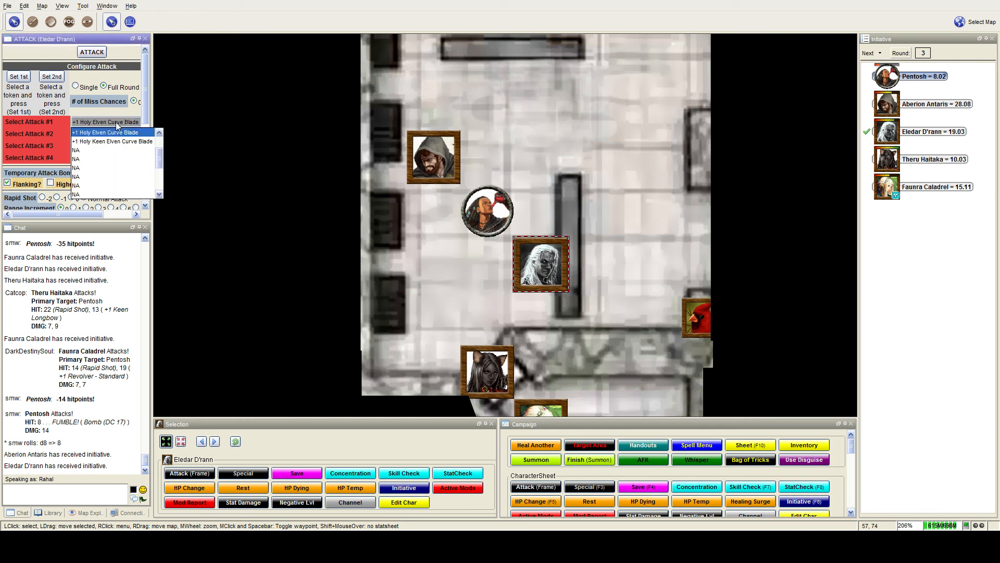
pyautogui.click(104, 132)
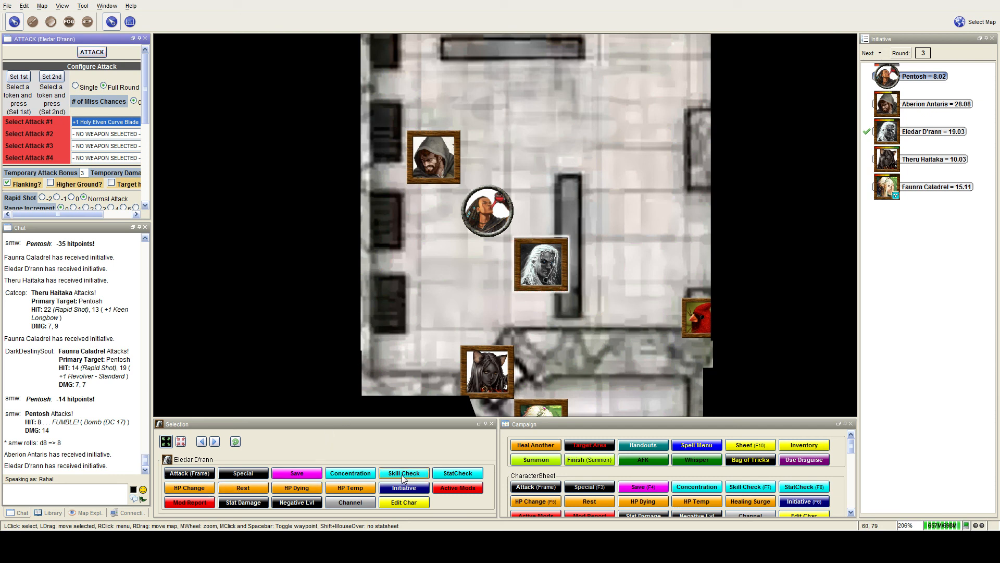
pyautogui.click(540, 263)
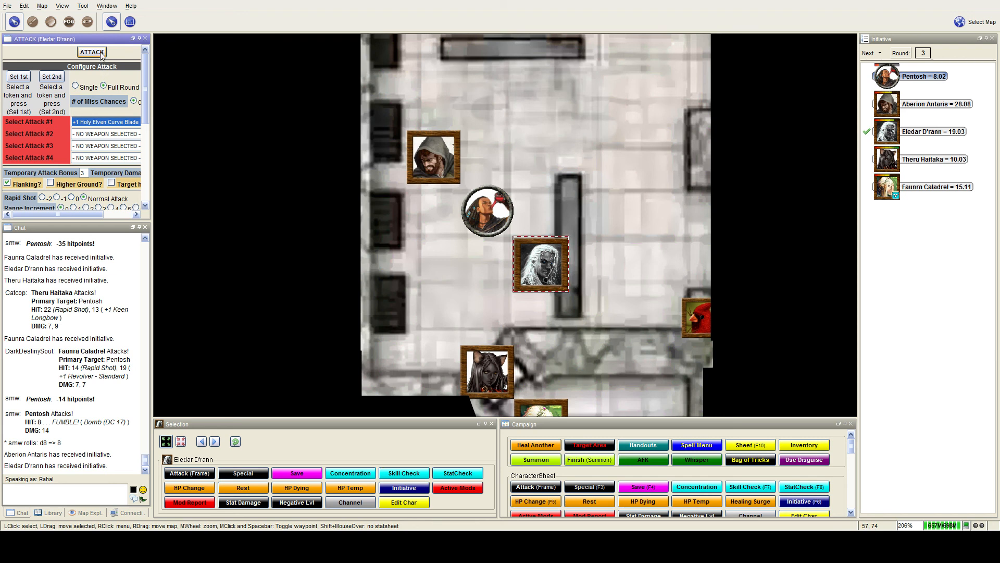
pyautogui.click(91, 51)
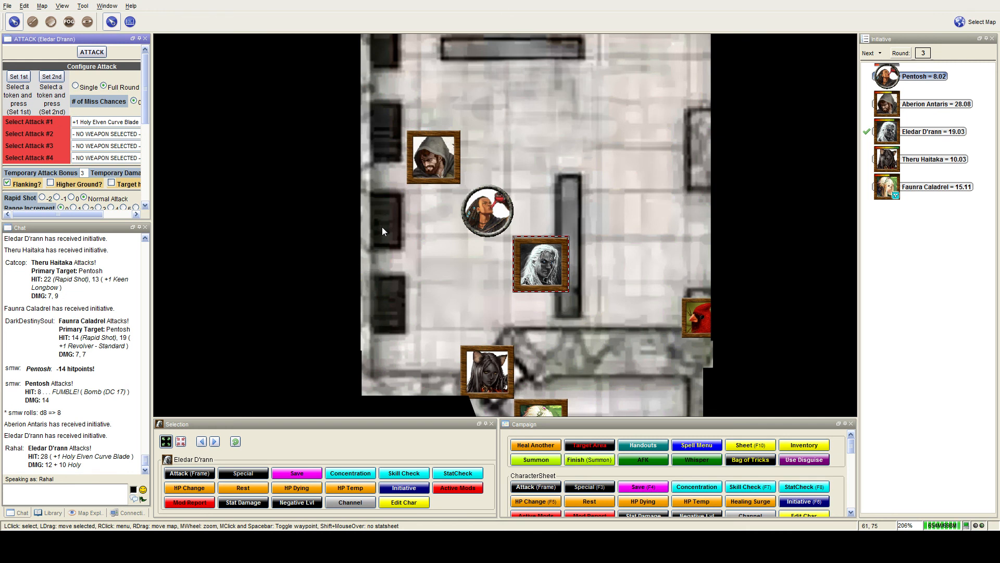
pyautogui.moveTo(487, 214)
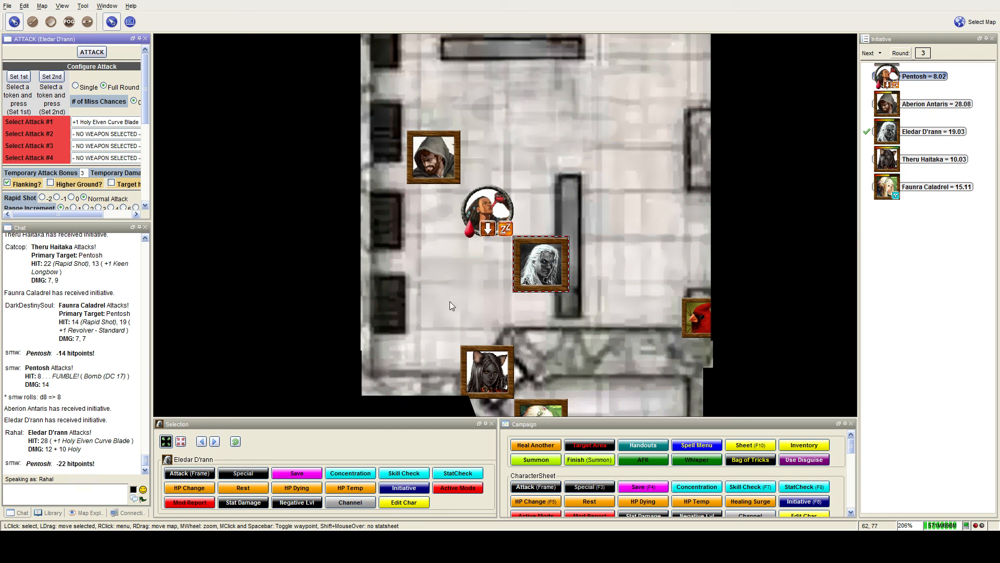
pyautogui.moveTo(540, 263)
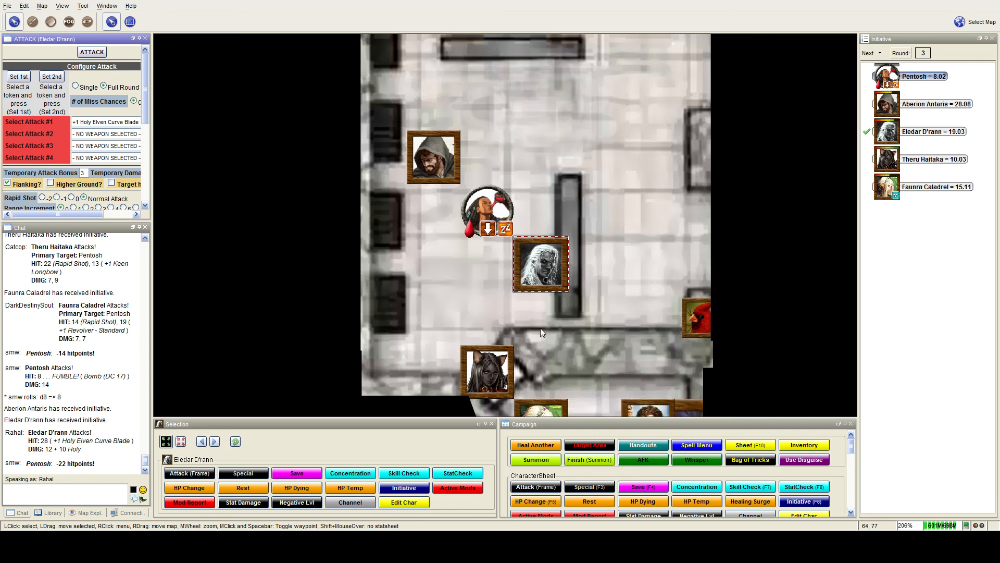
pyautogui.moveTo(541, 332)
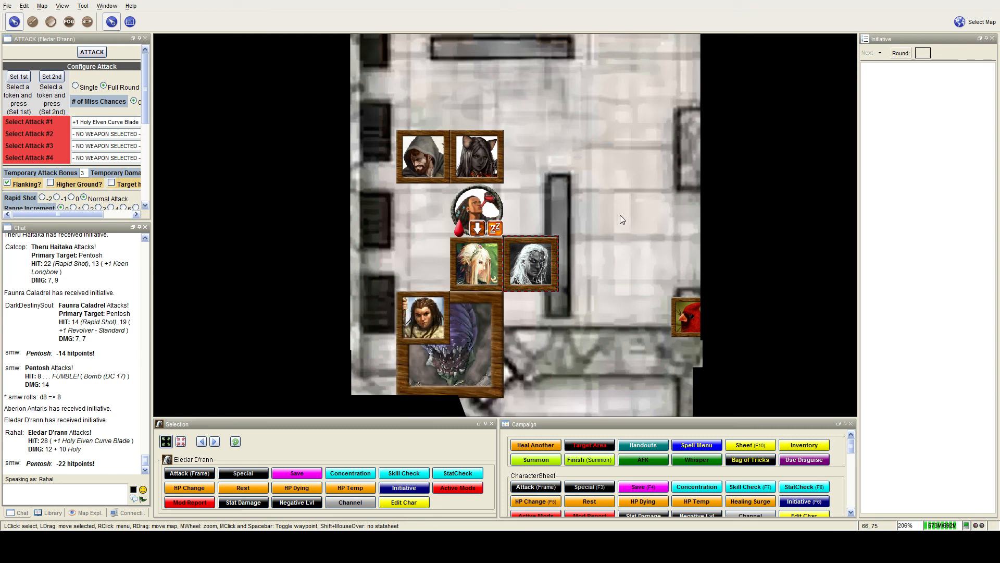
pyautogui.moveTo(605, 213)
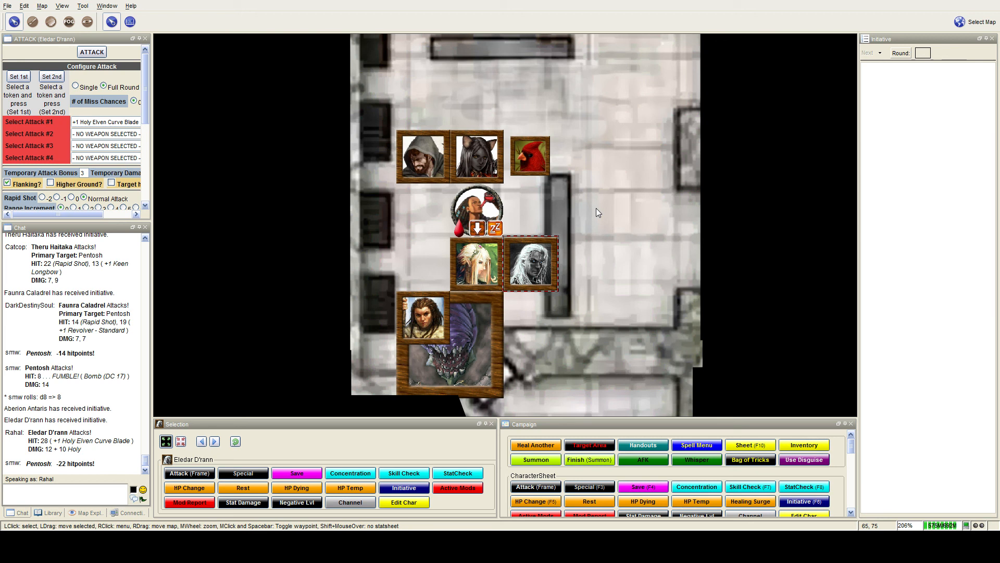
pyautogui.moveTo(591, 214)
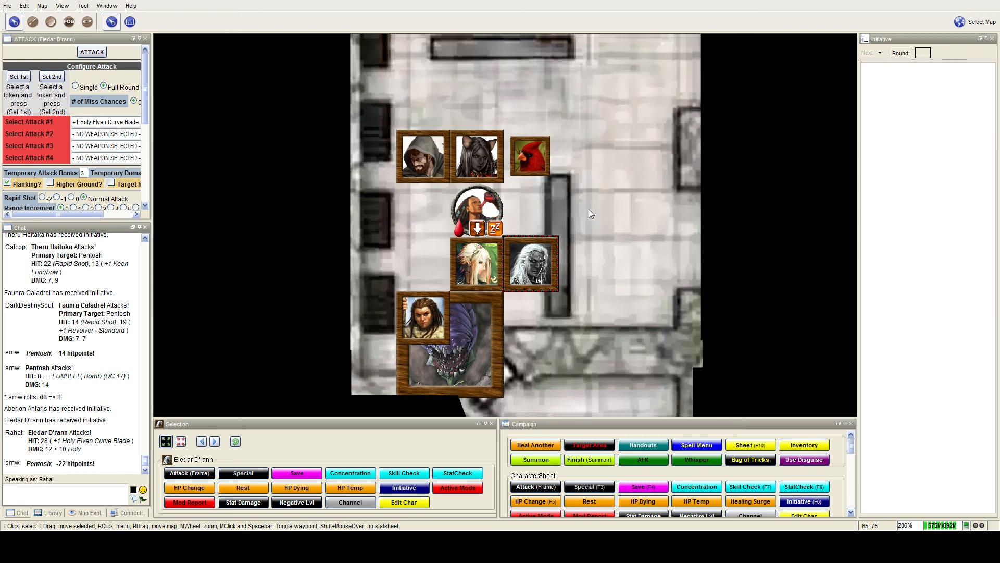
pyautogui.moveTo(582, 216)
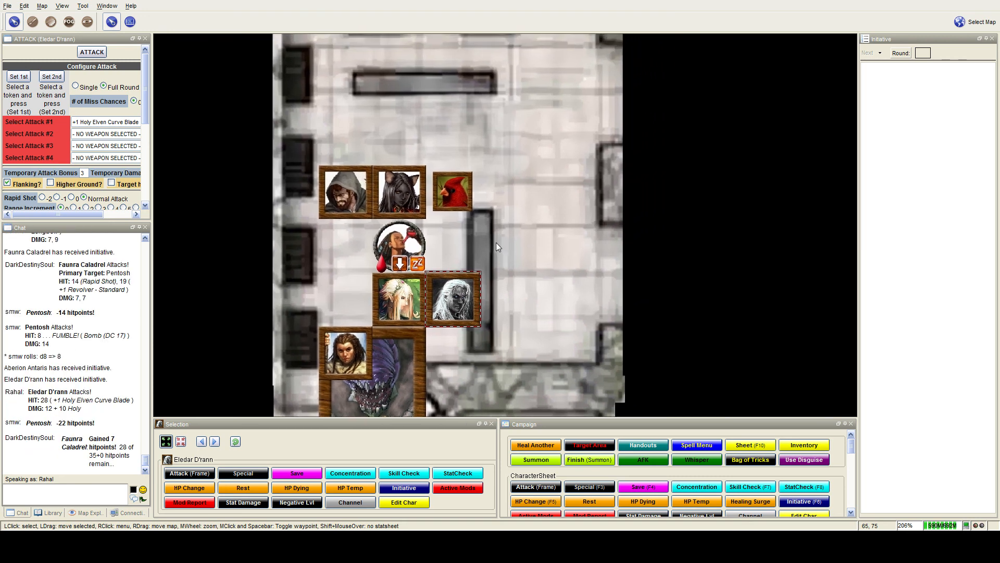
pyautogui.moveTo(449, 298)
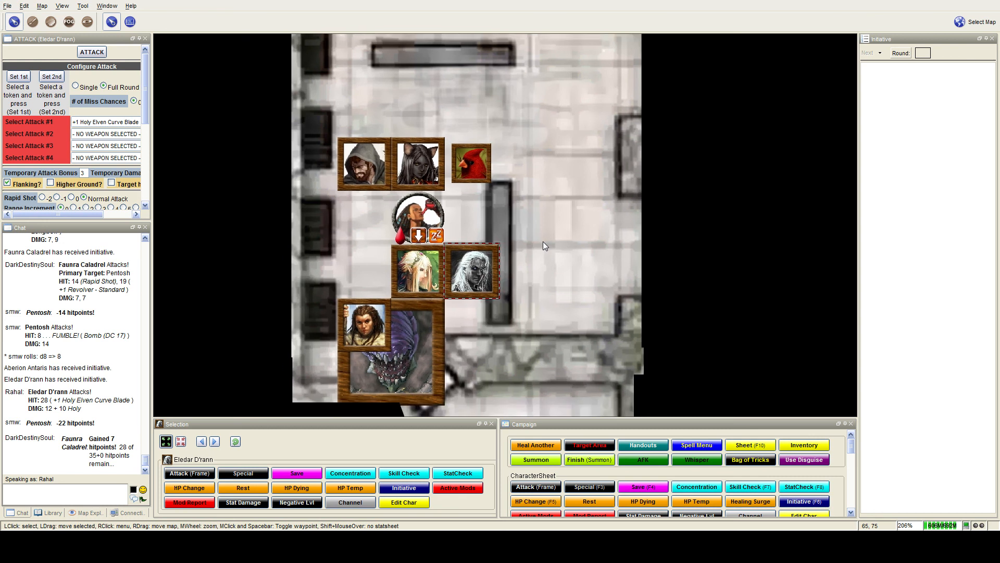
pyautogui.moveTo(542, 248)
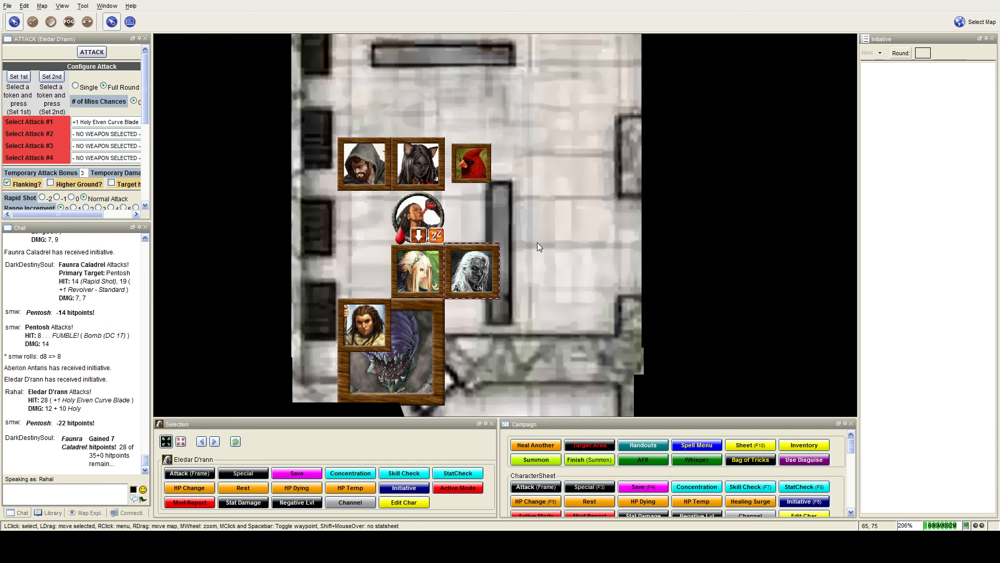
pyautogui.moveTo(112, 526)
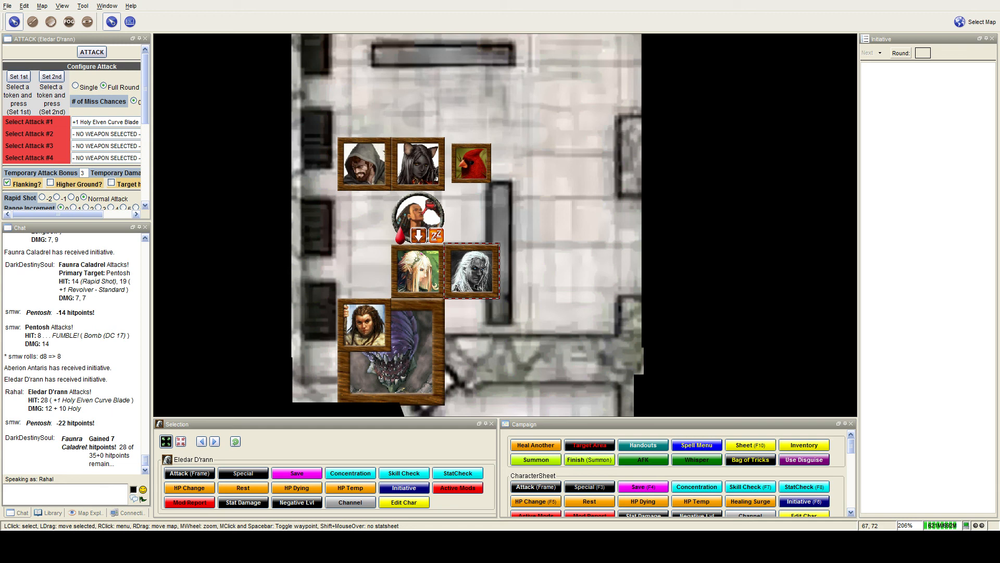
# Step: Roll /r 1d8+1 healing in chat for the party
pyautogui.scroll(-3)
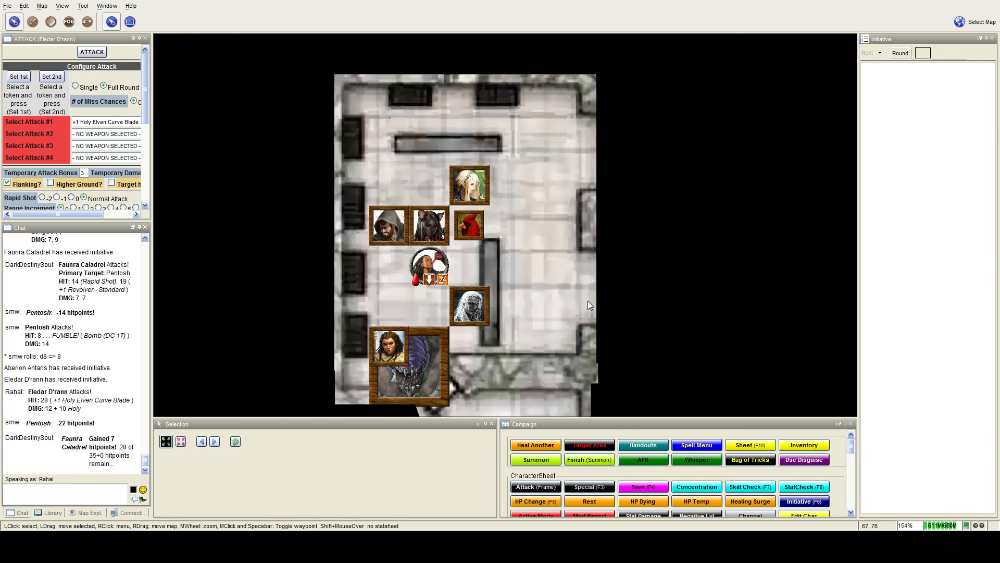
pyautogui.moveTo(546, 298)
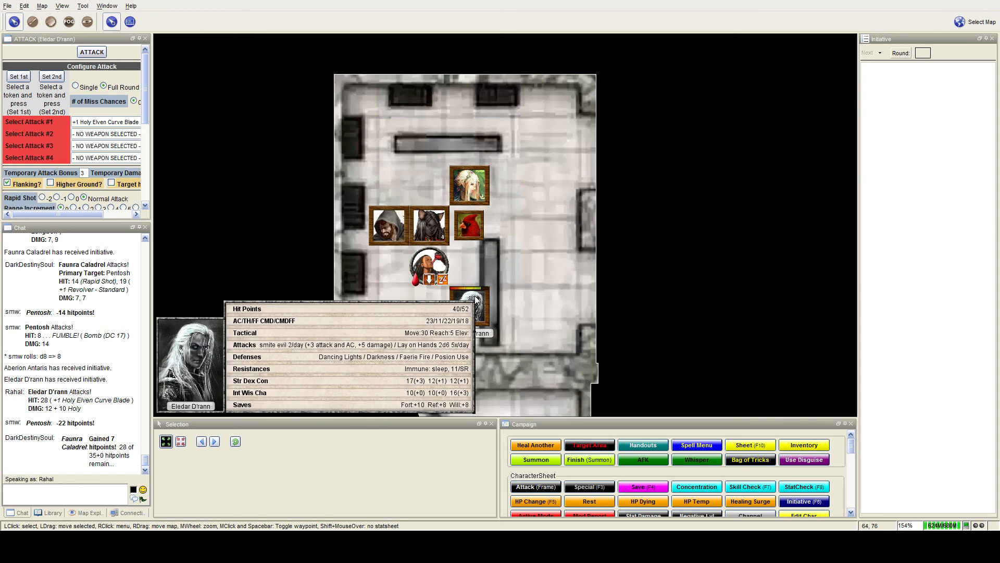
pyautogui.click(469, 306)
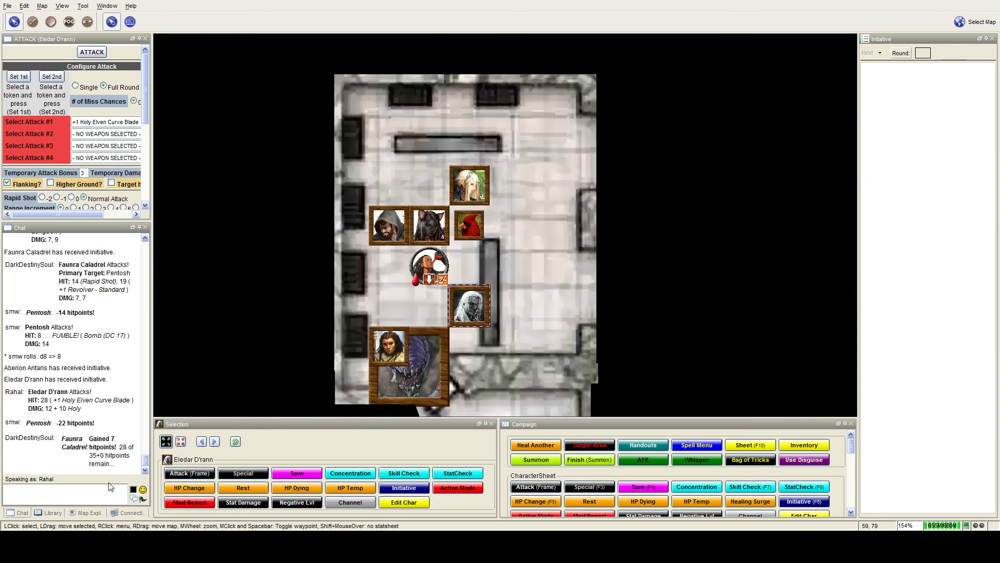
pyautogui.write('/r')
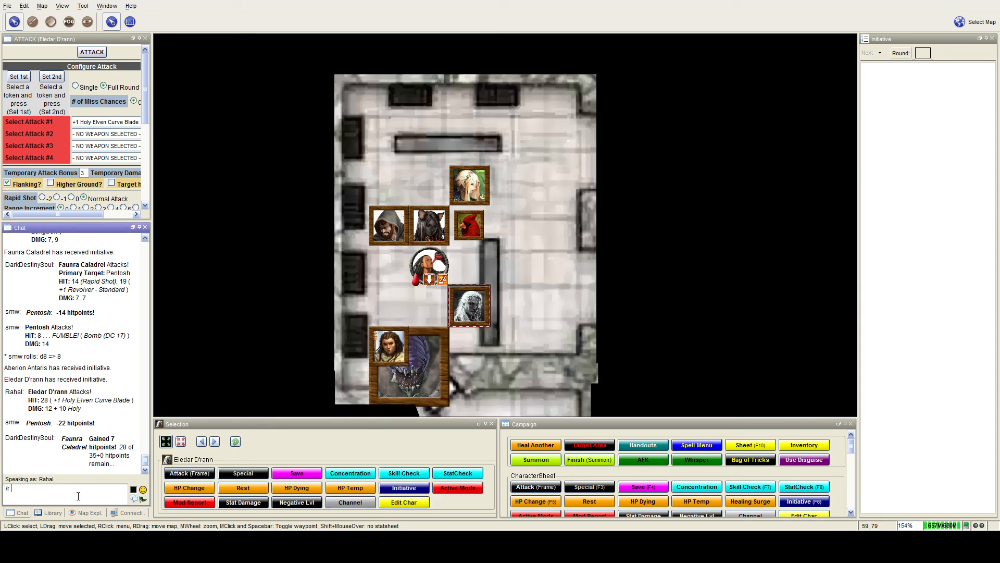
pyautogui.write('1d8+1')
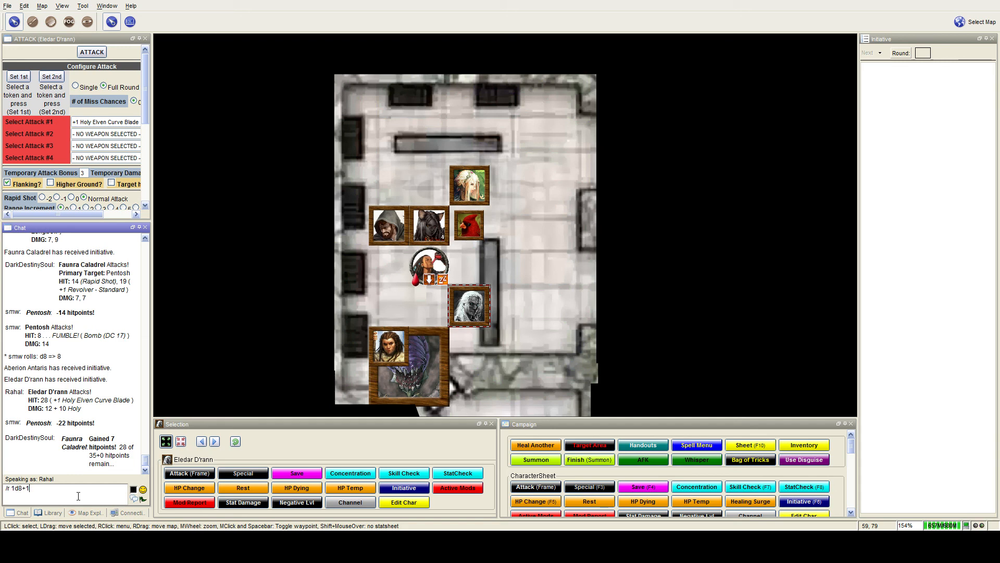
pyautogui.press('Return')
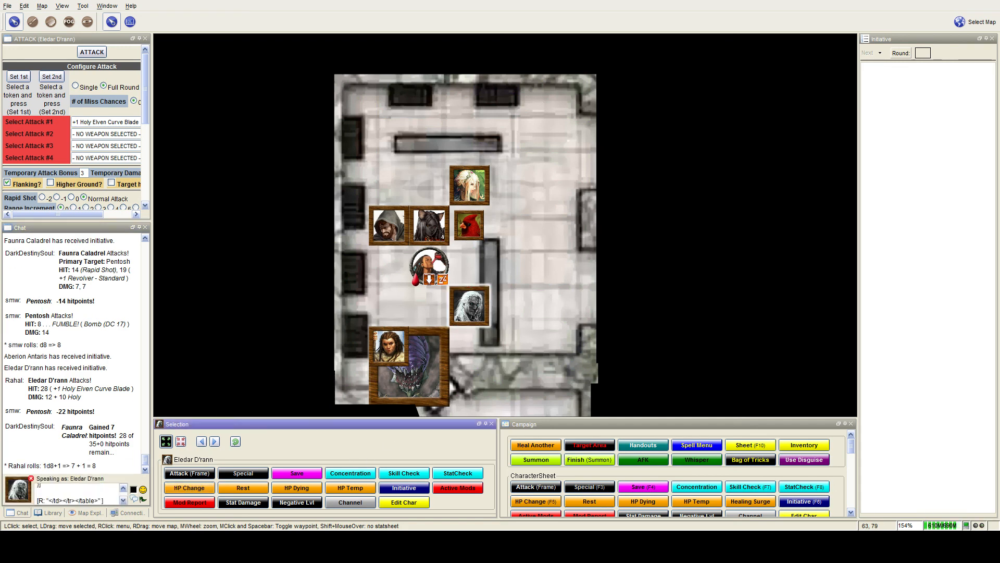
pyautogui.scroll(-3)
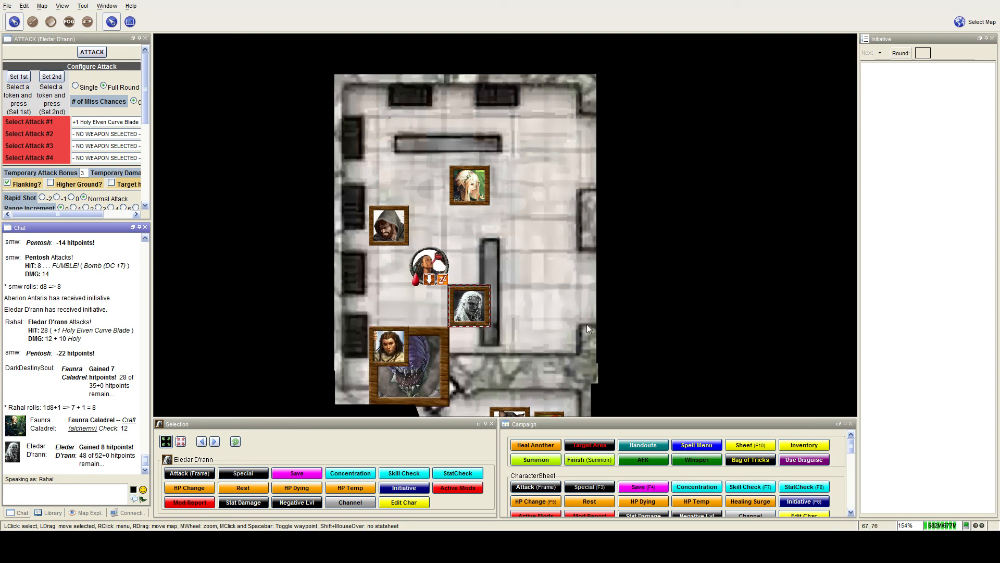
pyautogui.moveTo(578, 281)
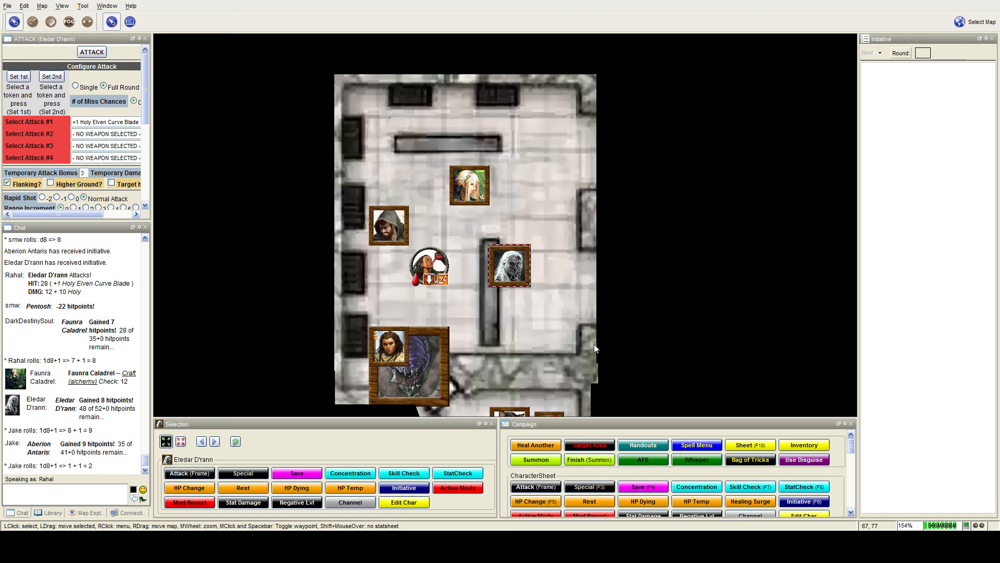
# Step: Scroll the chat to see Aberion Antaris healed to 41 of 41 hitpoints
pyautogui.scroll(-3)
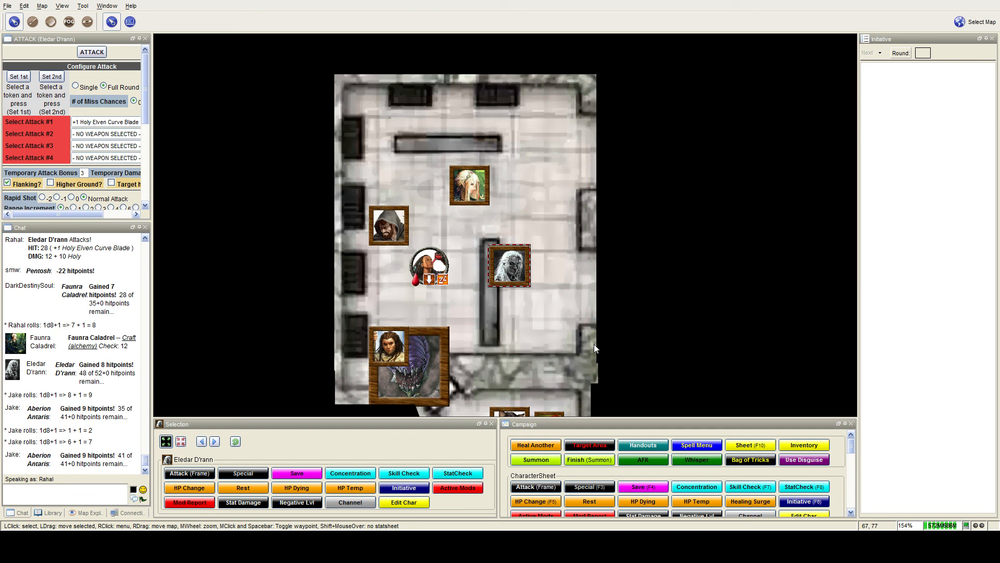
pyautogui.moveTo(561, 332)
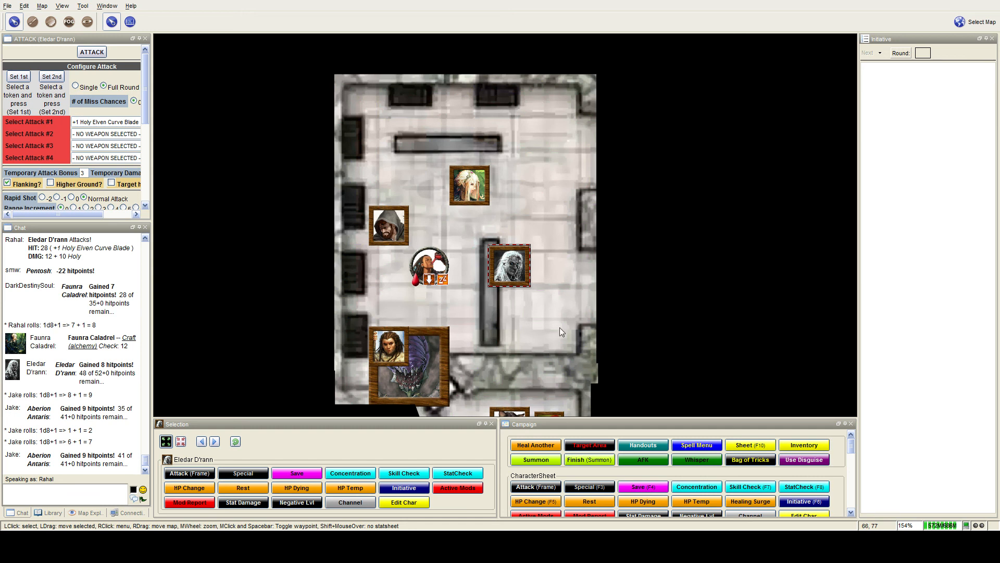
pyautogui.moveTo(470, 185)
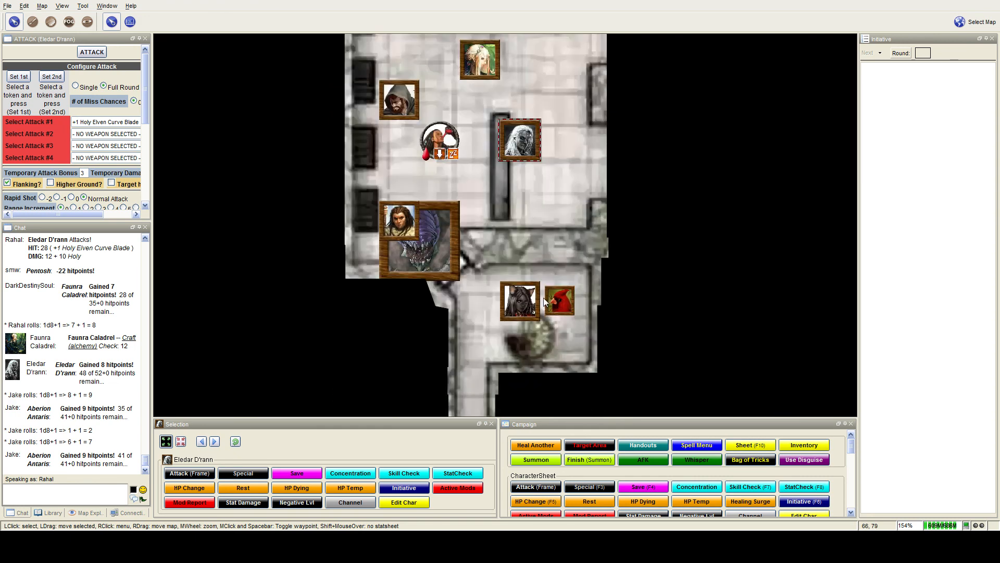
pyautogui.moveTo(520, 300)
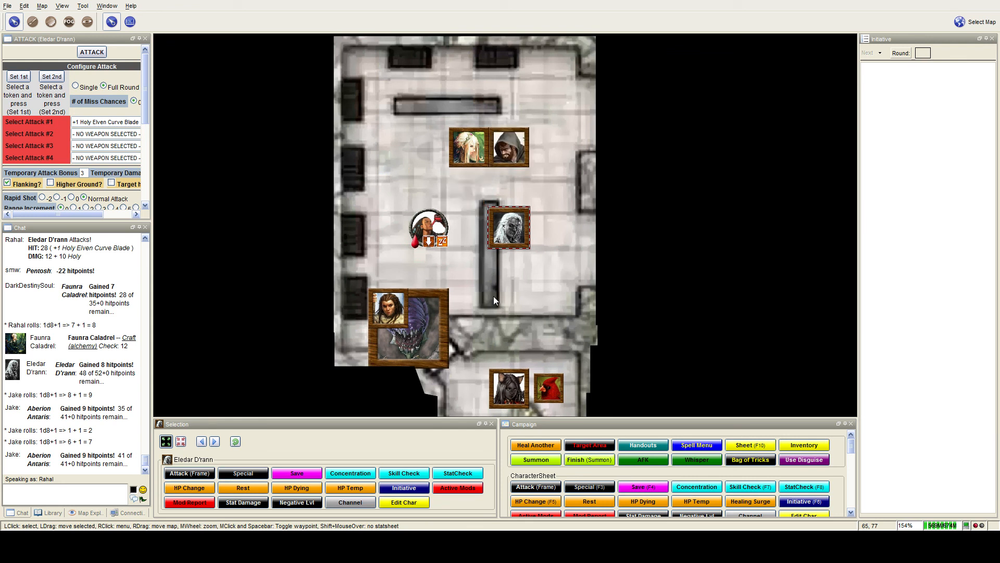
# Step: Mark Aberion Antaris away from keyboard and heal Faunra Caladrel 5 to 33 hitpoints
pyautogui.click(642, 460)
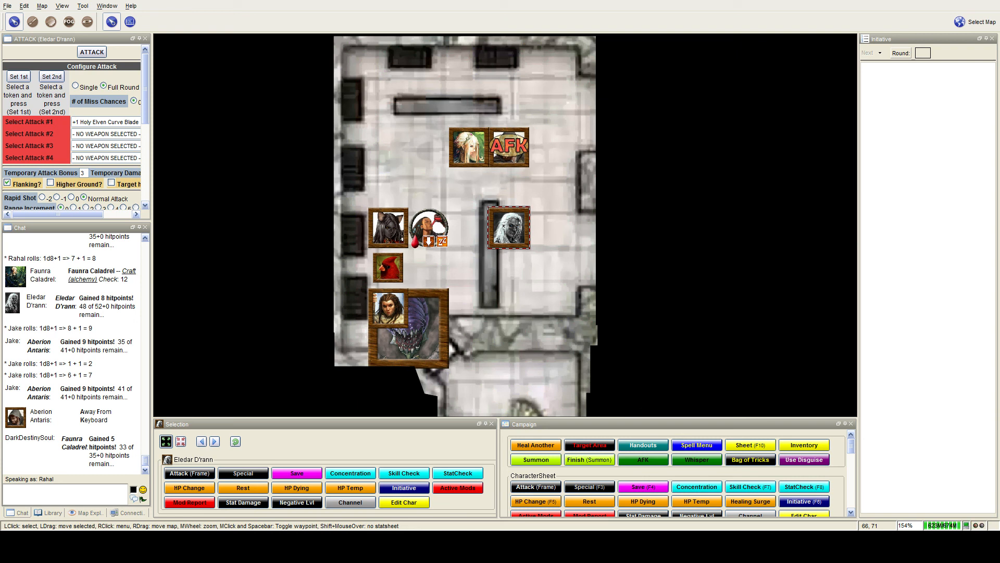
pyautogui.moveTo(594, 161)
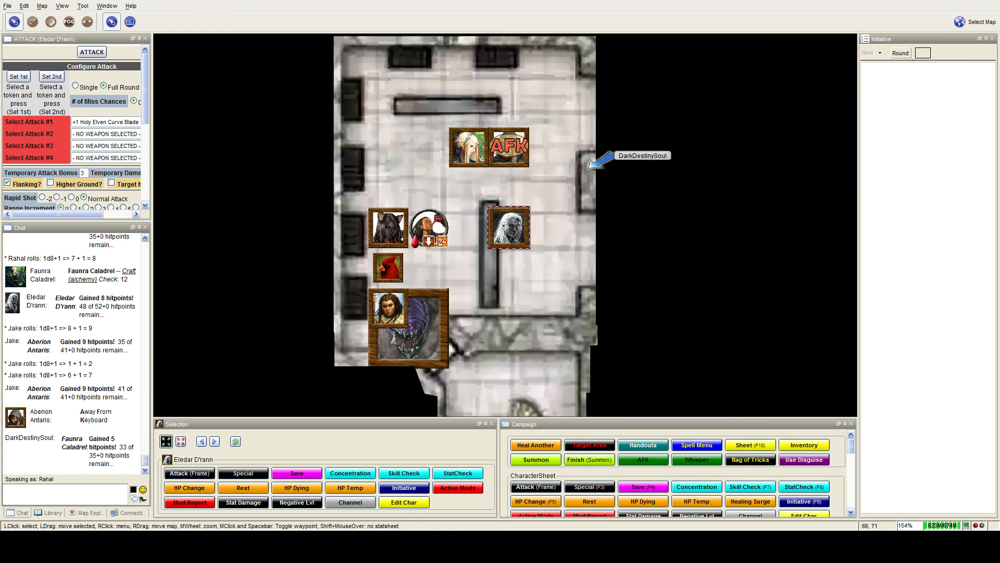
pyautogui.scroll(-3)
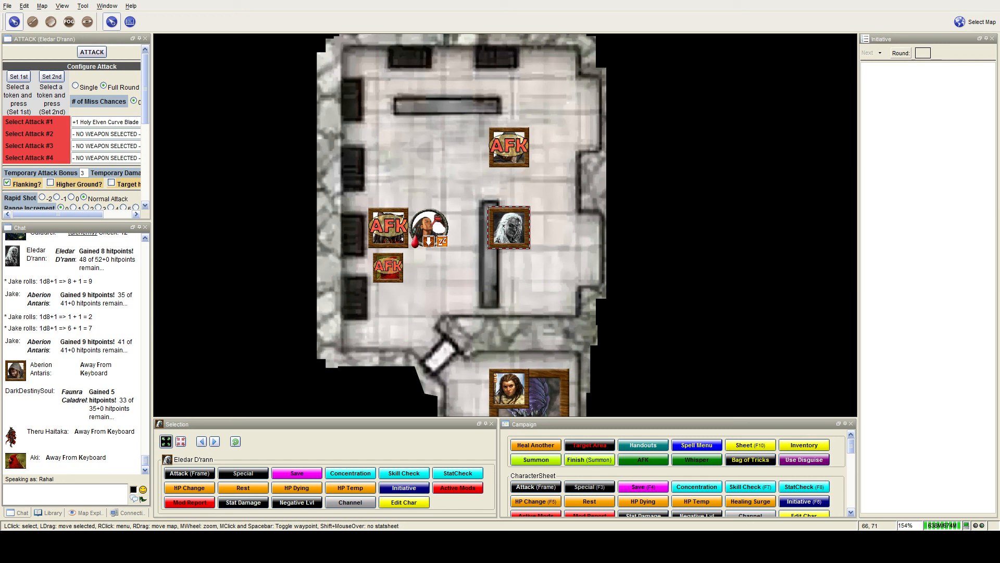
pyautogui.scroll(-3)
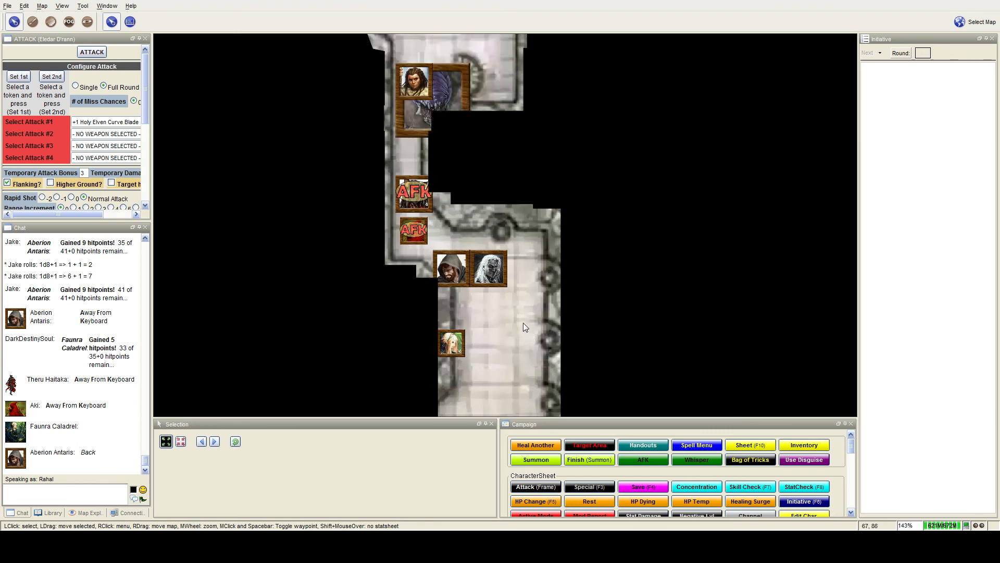
pyautogui.moveTo(522, 330)
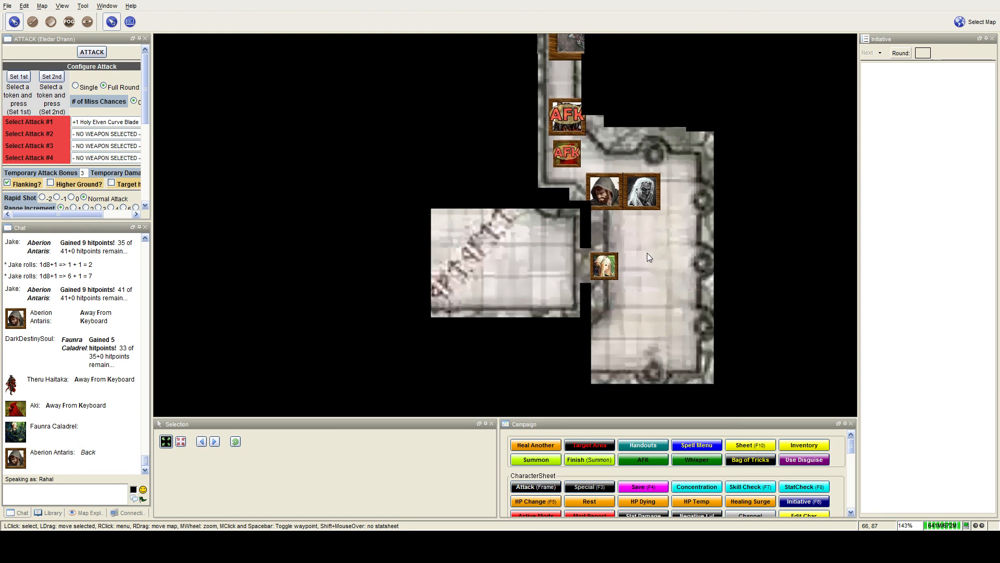
pyautogui.moveTo(631, 262)
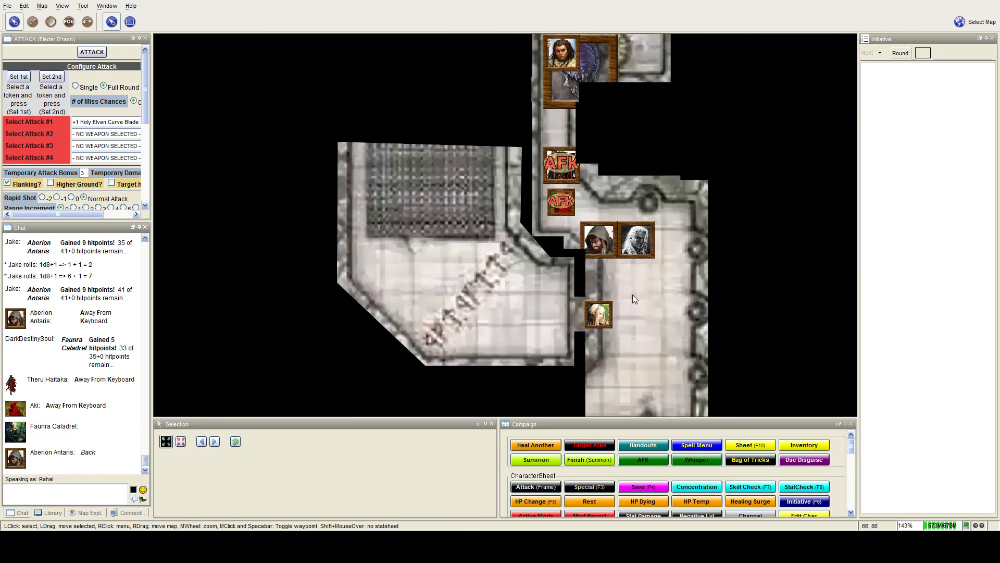
pyautogui.moveTo(628, 298)
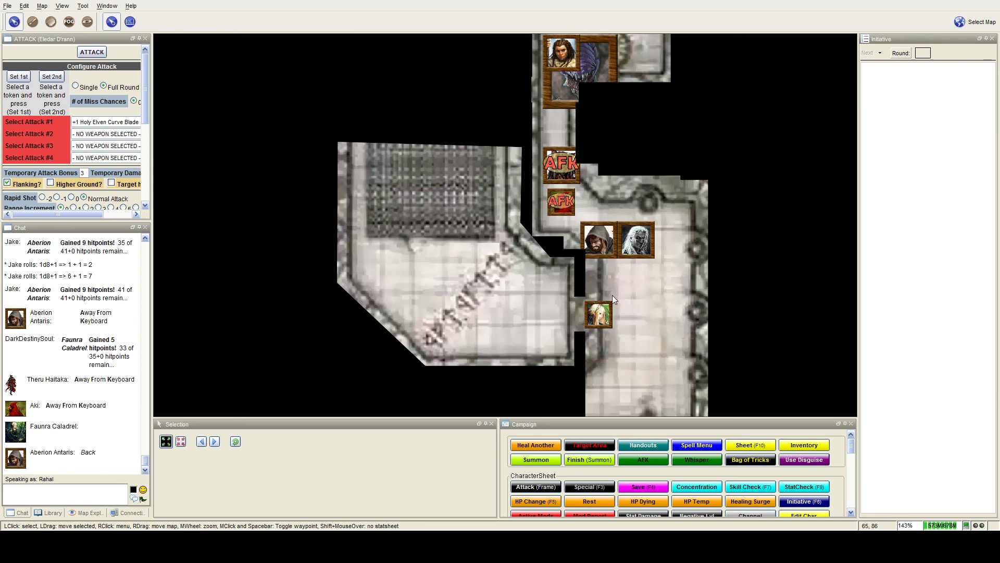
pyautogui.moveTo(598, 313)
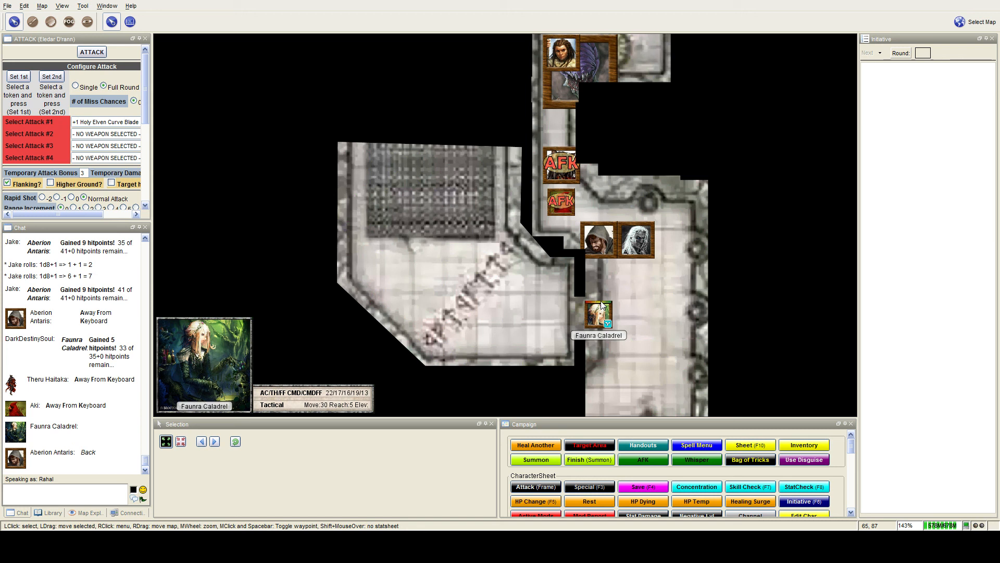
pyautogui.moveTo(604, 307)
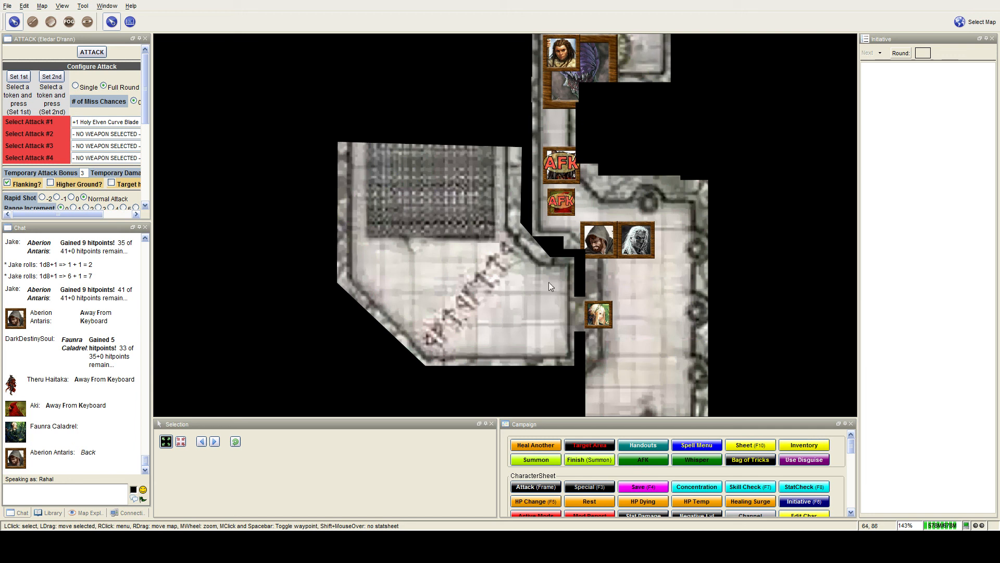
pyautogui.moveTo(631, 353)
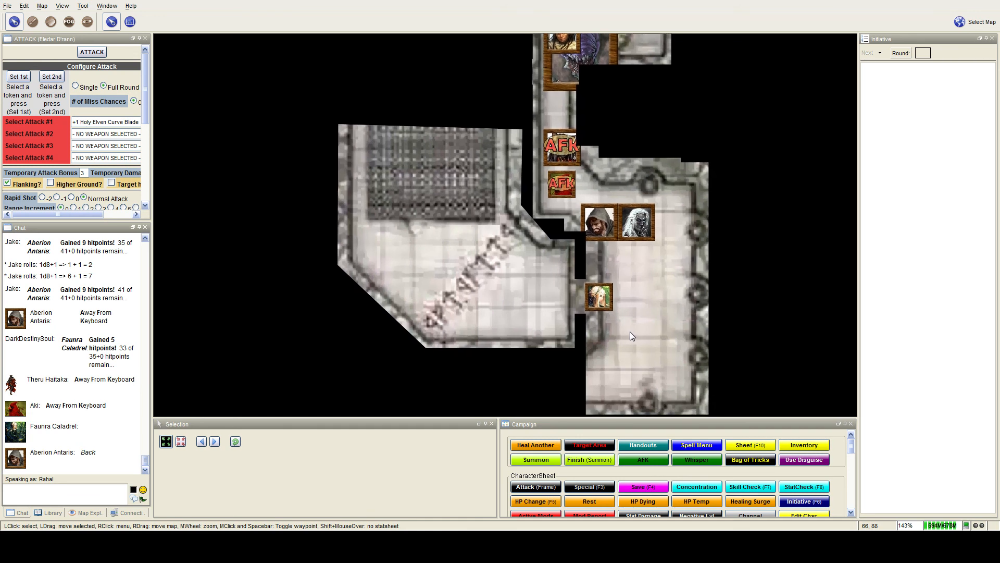
pyautogui.moveTo(630, 337)
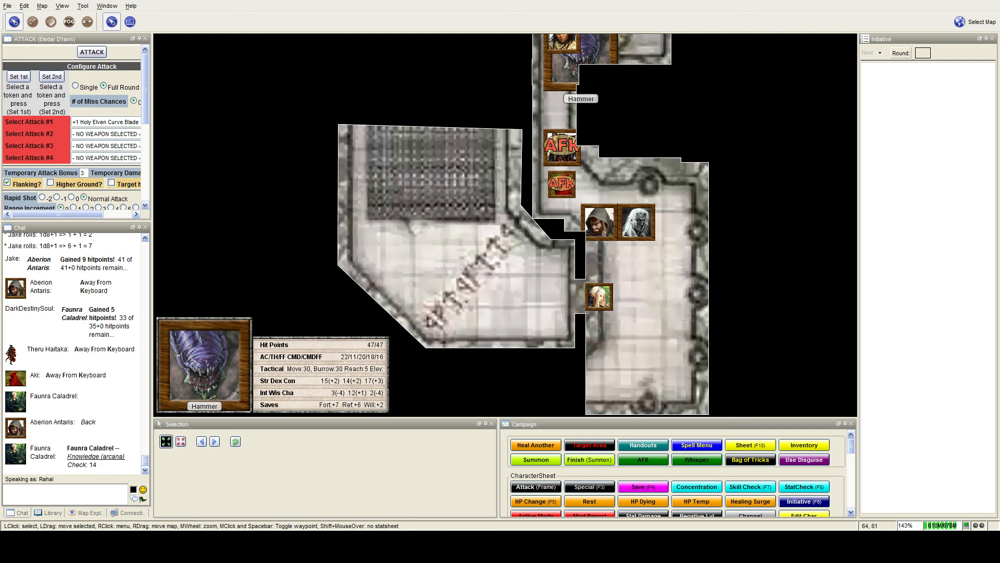
pyautogui.moveTo(562, 48)
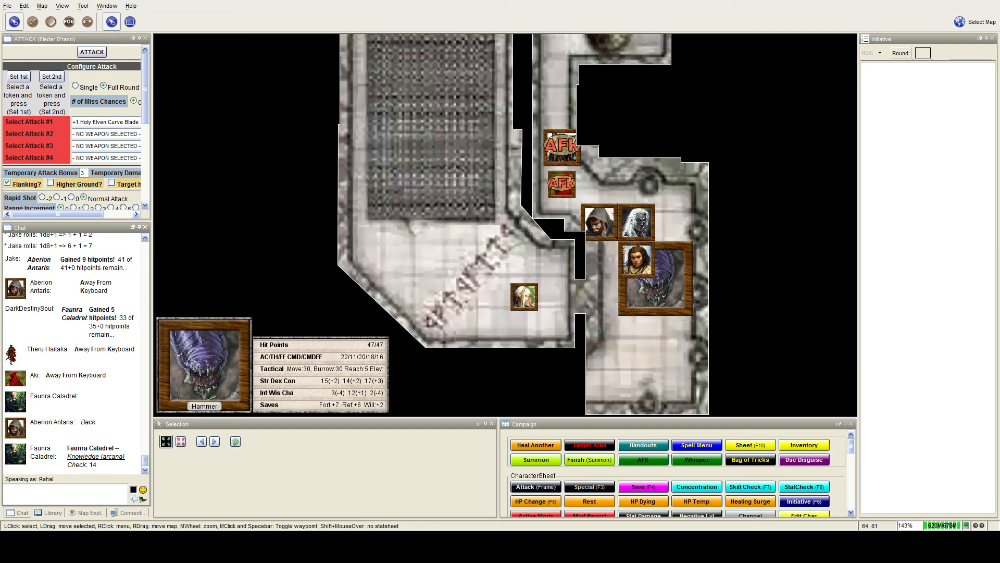
pyautogui.moveTo(599, 222)
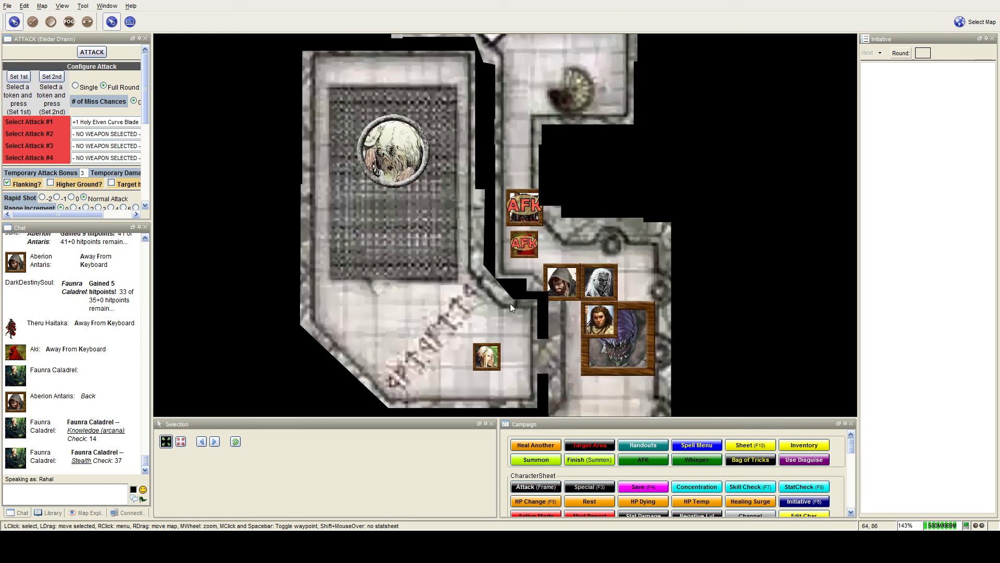
# Step: Scroll the chat to Faunra's Knowledge (the planes) check of 24
pyautogui.scroll(-3)
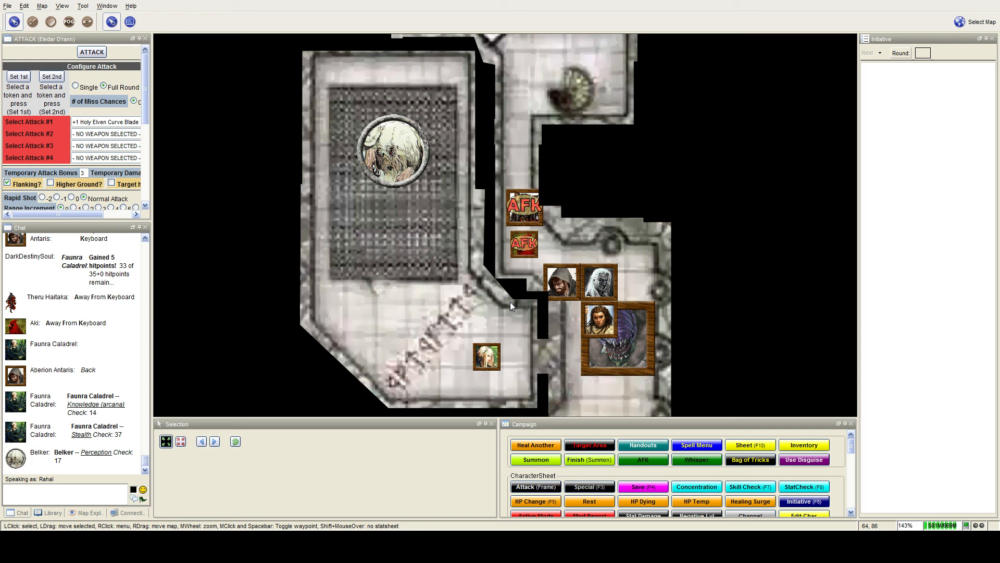
pyautogui.moveTo(528, 268)
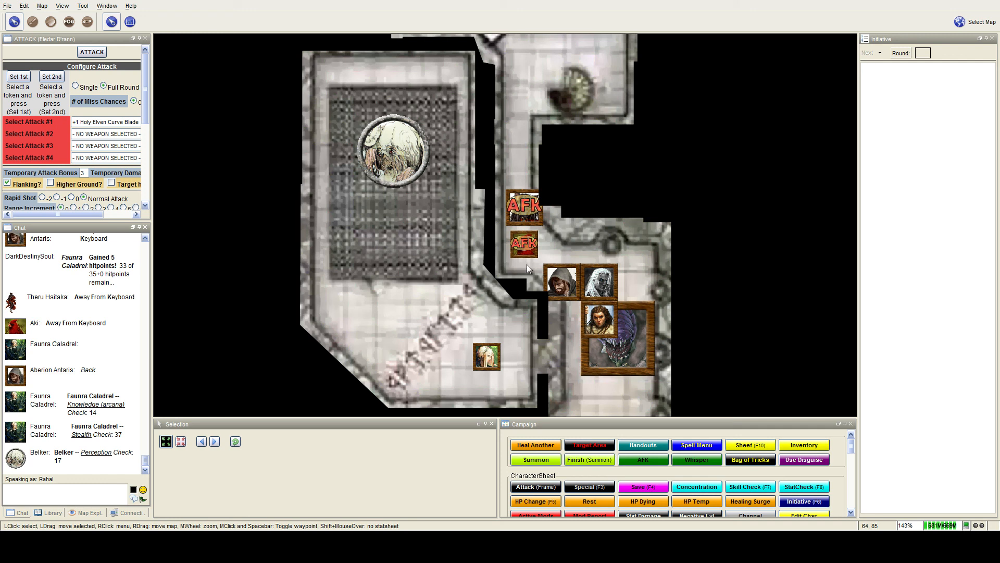
pyautogui.scroll(-3)
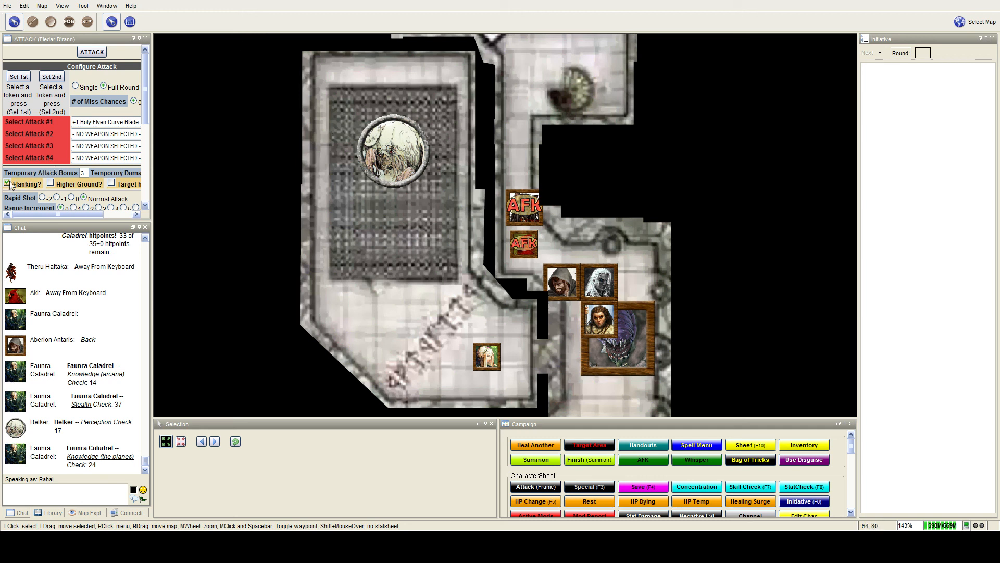
pyautogui.click(6, 184)
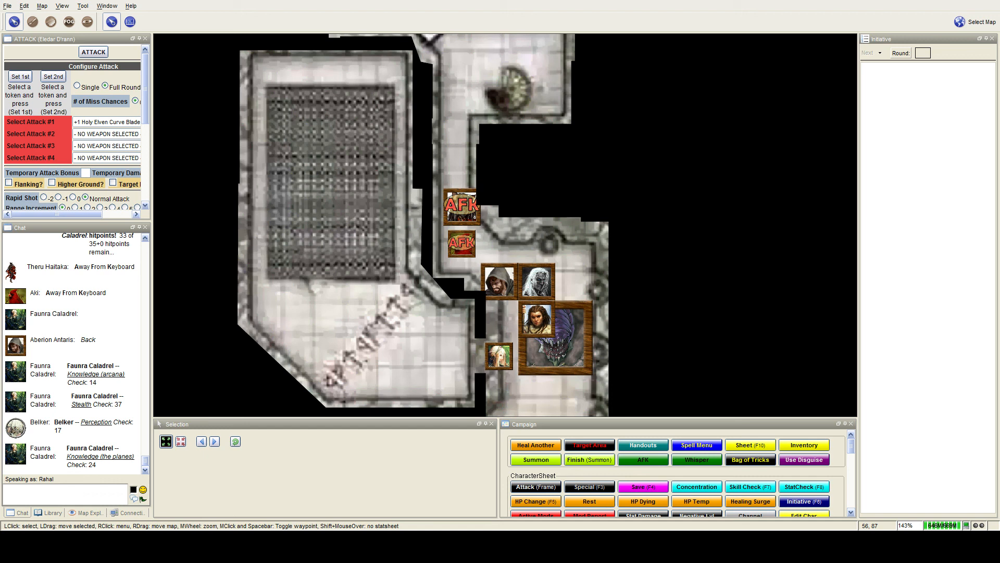
pyautogui.moveTo(426, 375)
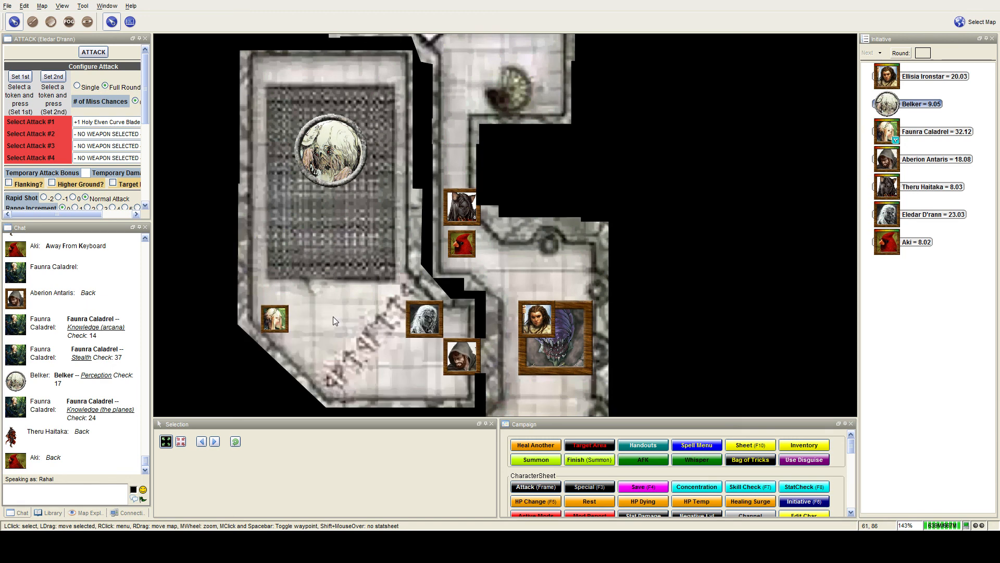
# Step: Sort round 1 initiative highest first so Faunra Caladrel acts first
pyautogui.scroll(-3)
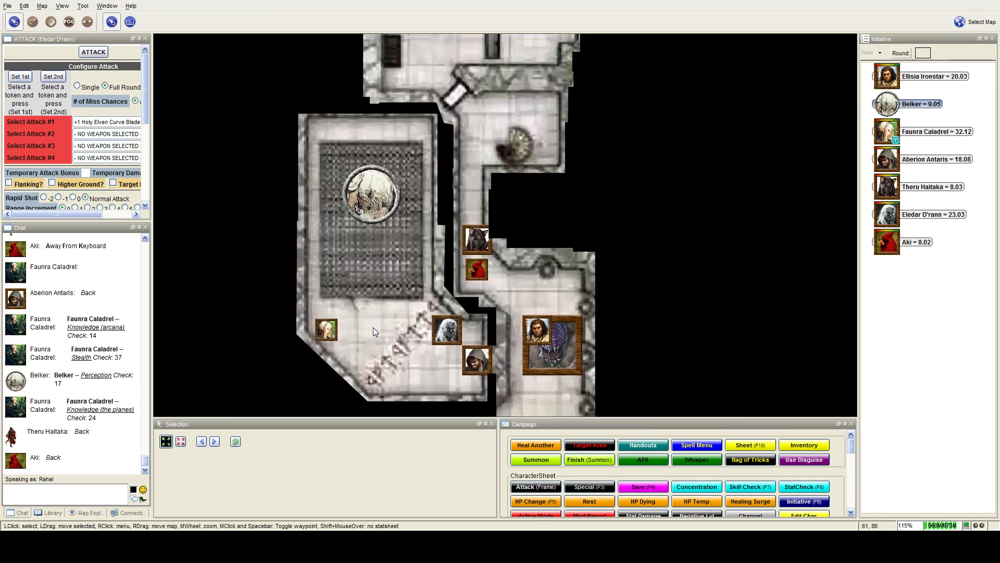
pyautogui.moveTo(367, 331)
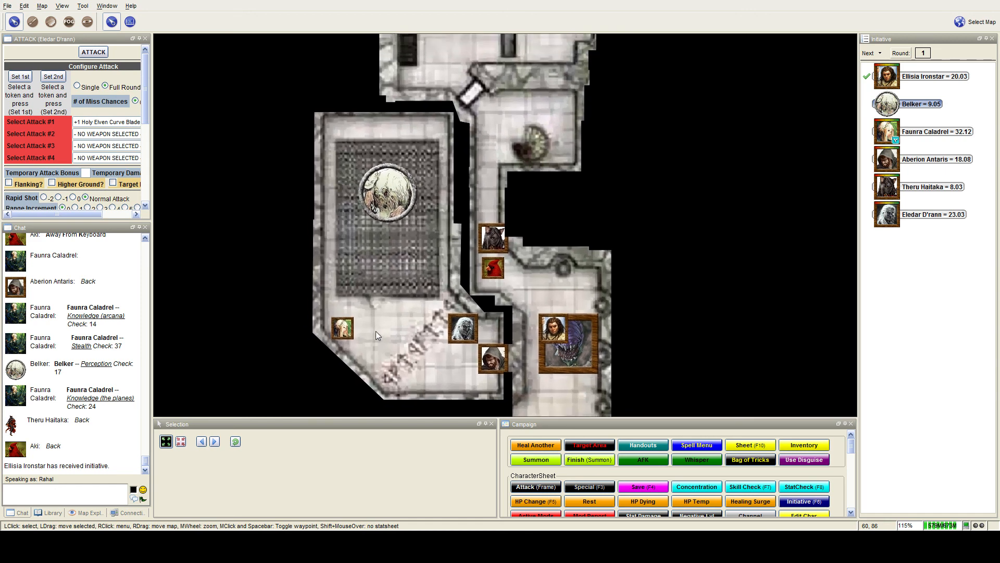
pyautogui.scroll(3)
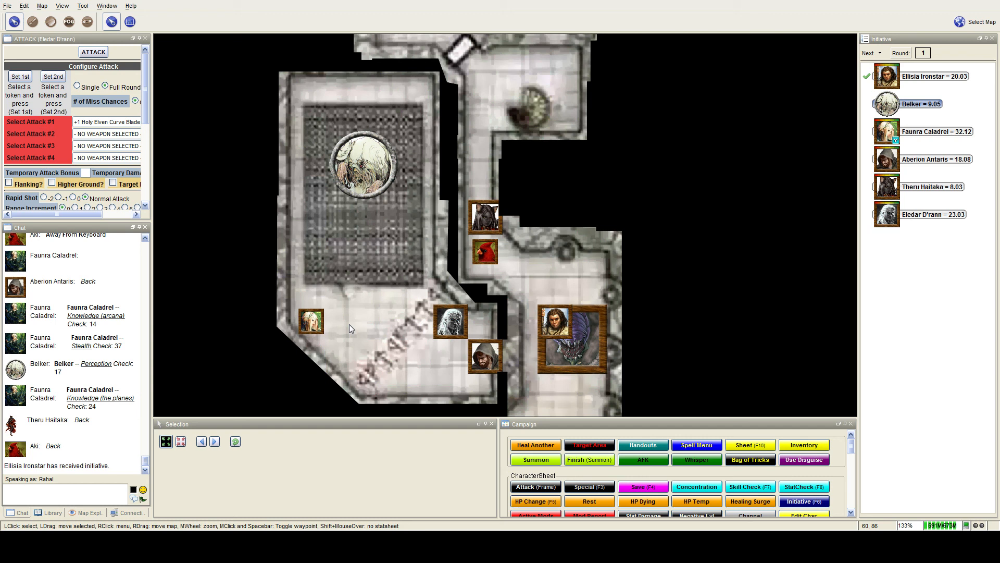
pyautogui.click(869, 52)
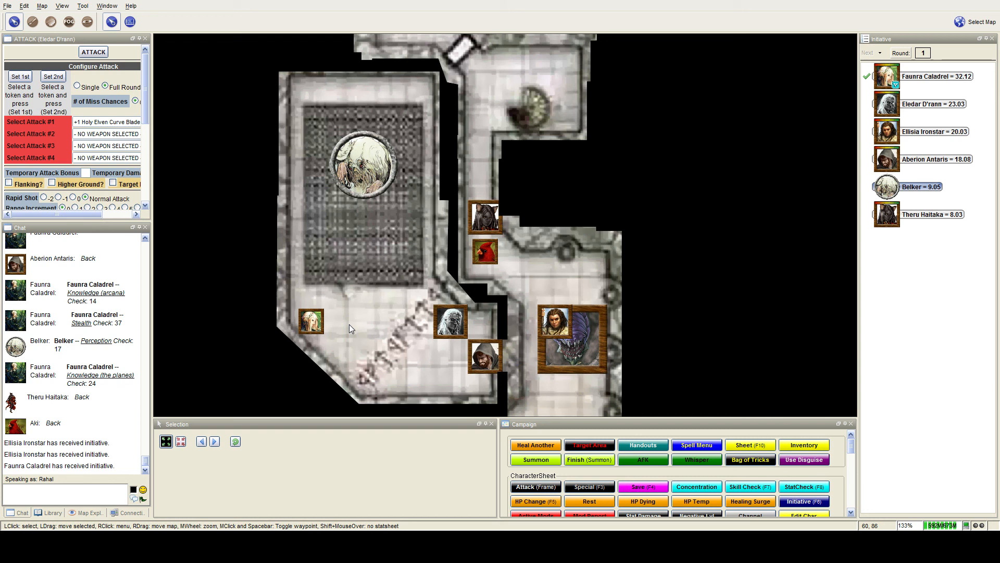
pyautogui.moveTo(370, 376)
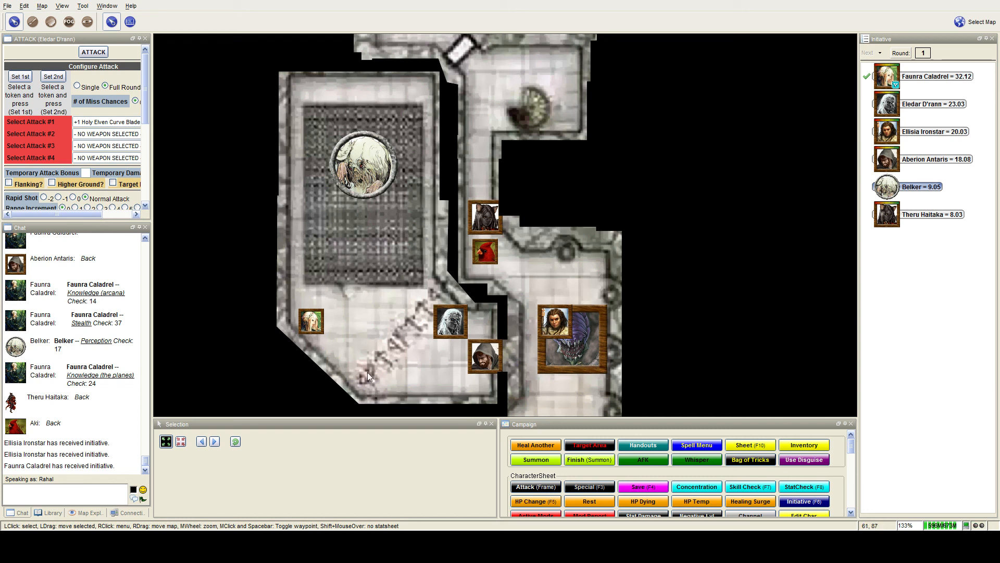
pyautogui.moveTo(390, 338)
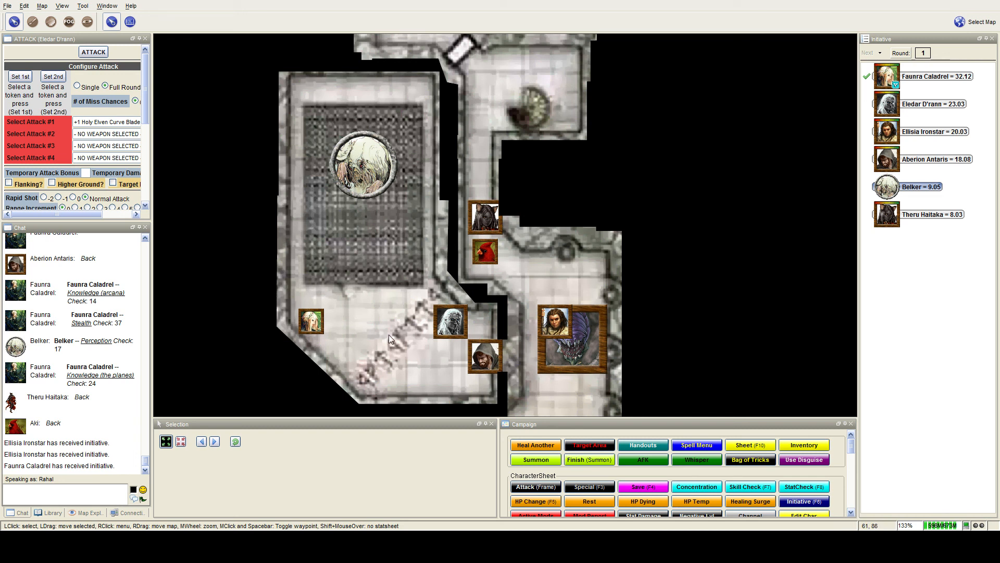
pyautogui.moveTo(410, 333)
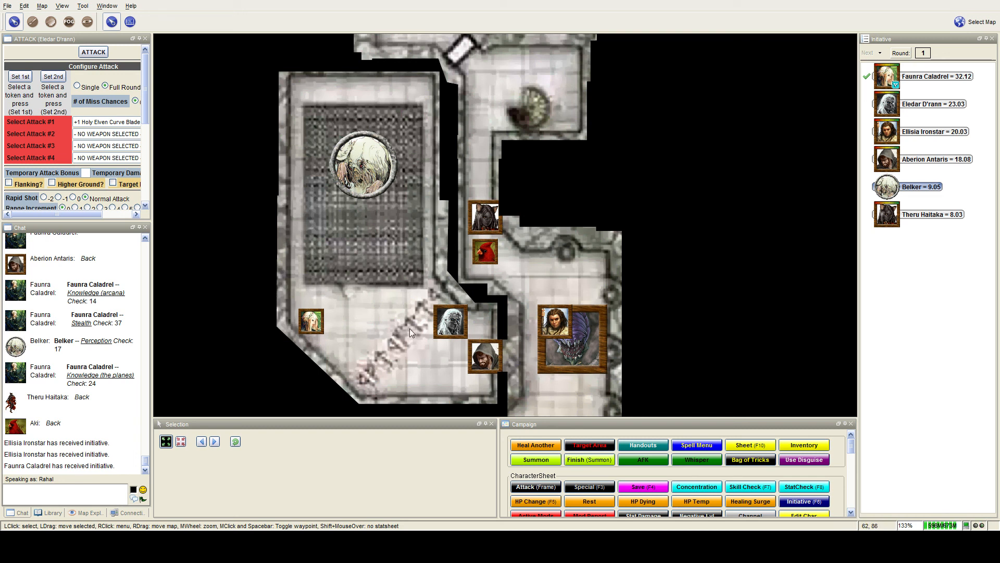
pyautogui.moveTo(351, 312)
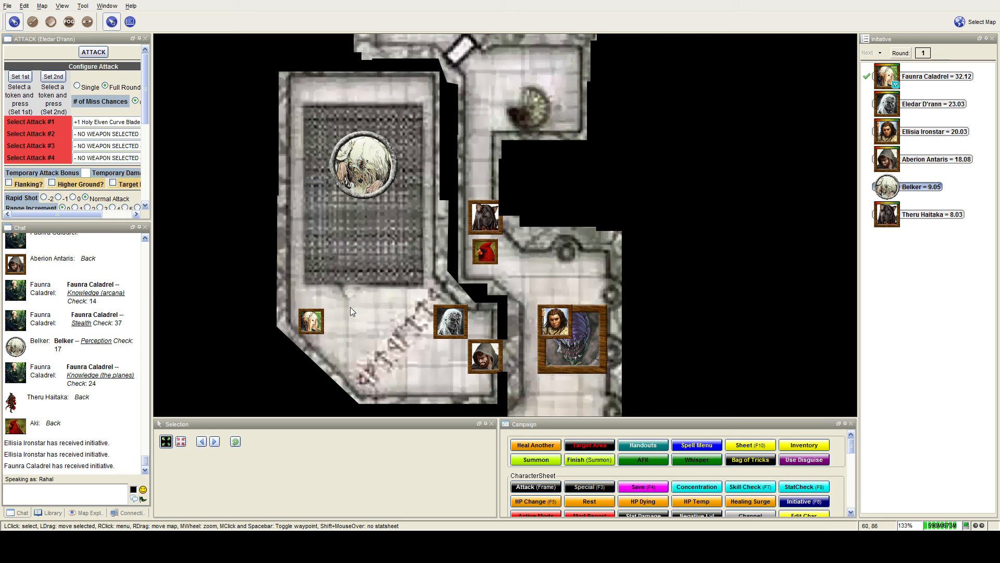
pyautogui.moveTo(377, 296)
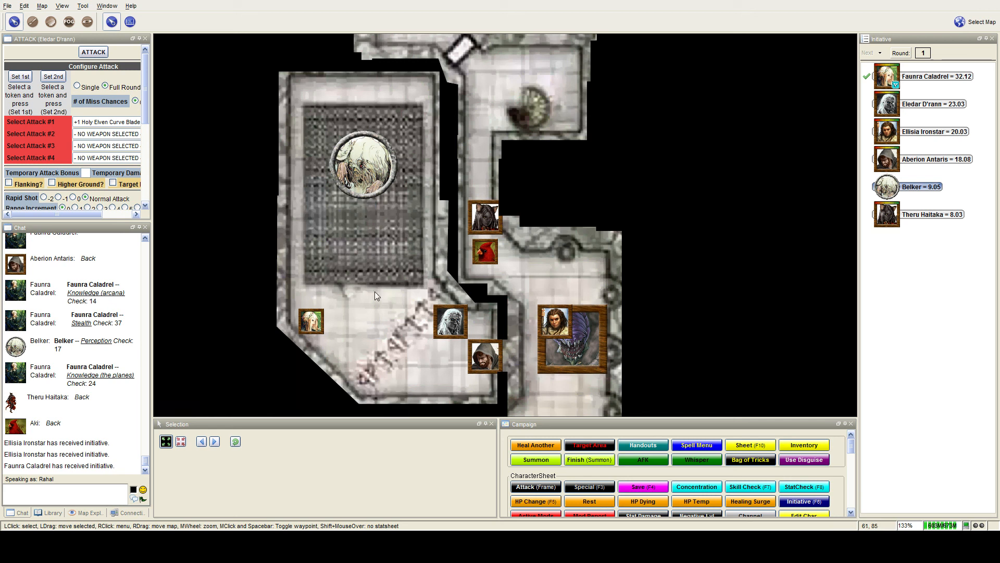
pyautogui.moveTo(375, 285)
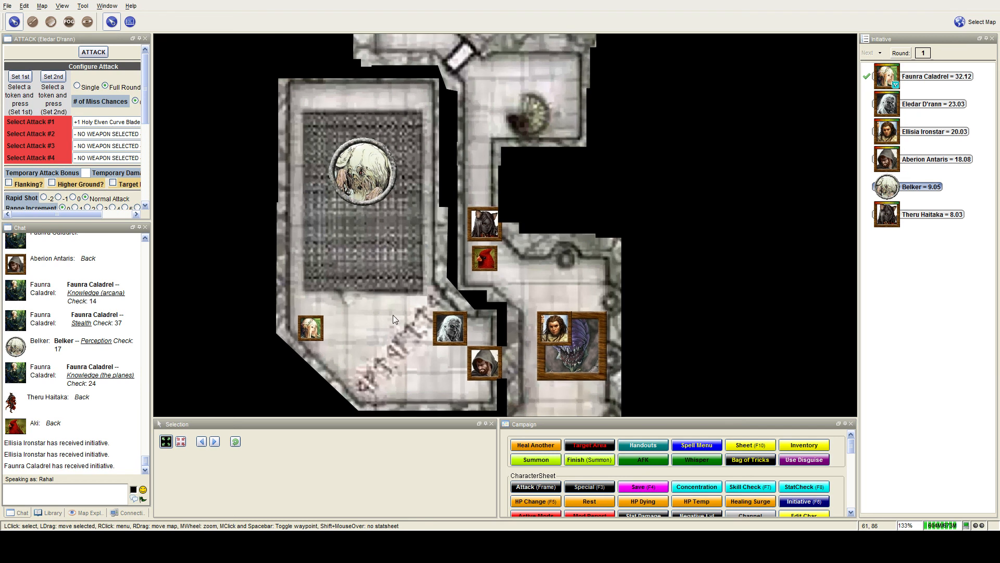
pyautogui.moveTo(390, 317)
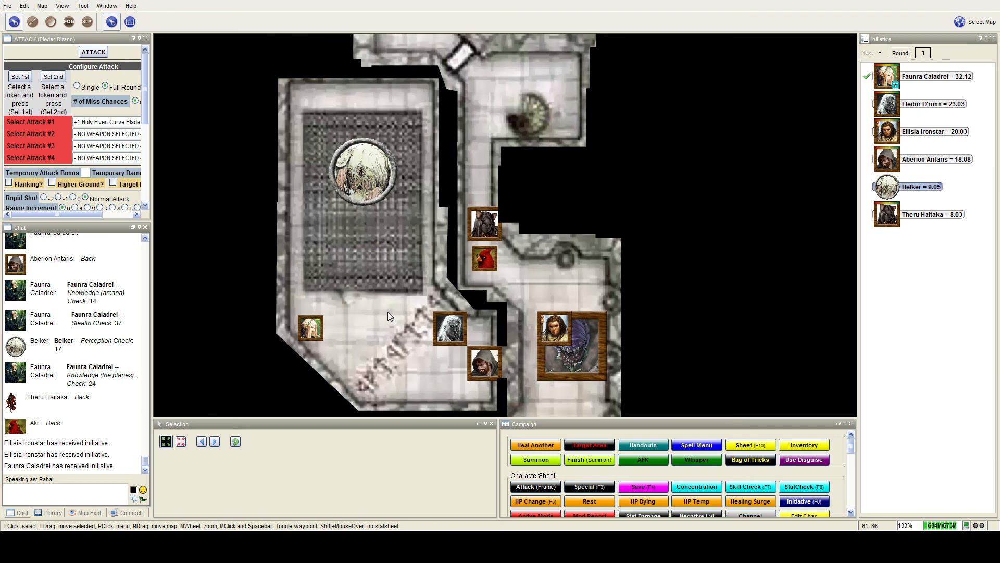
pyautogui.moveTo(376, 333)
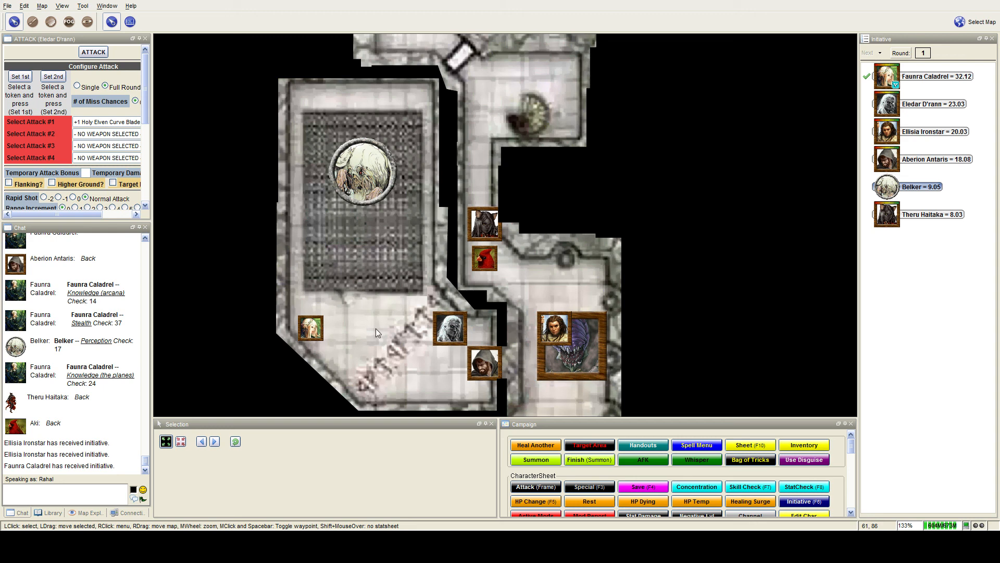
pyautogui.moveTo(376, 332)
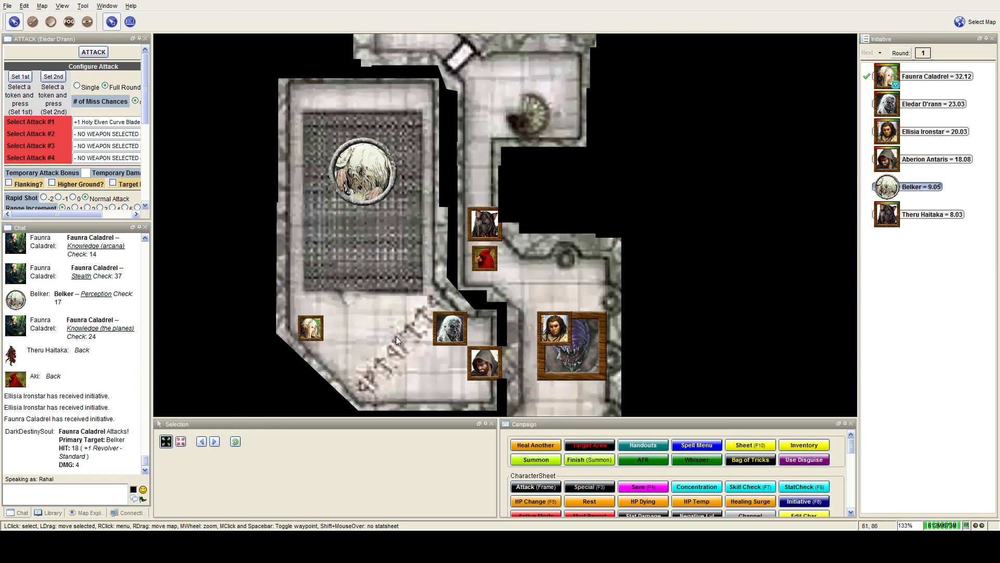
pyautogui.moveTo(376, 342)
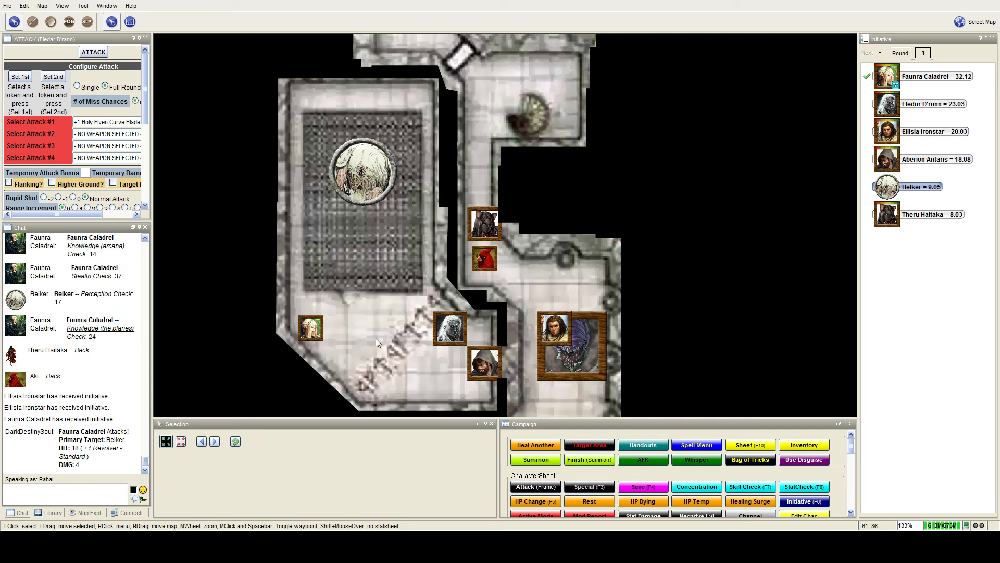
pyautogui.moveTo(378, 330)
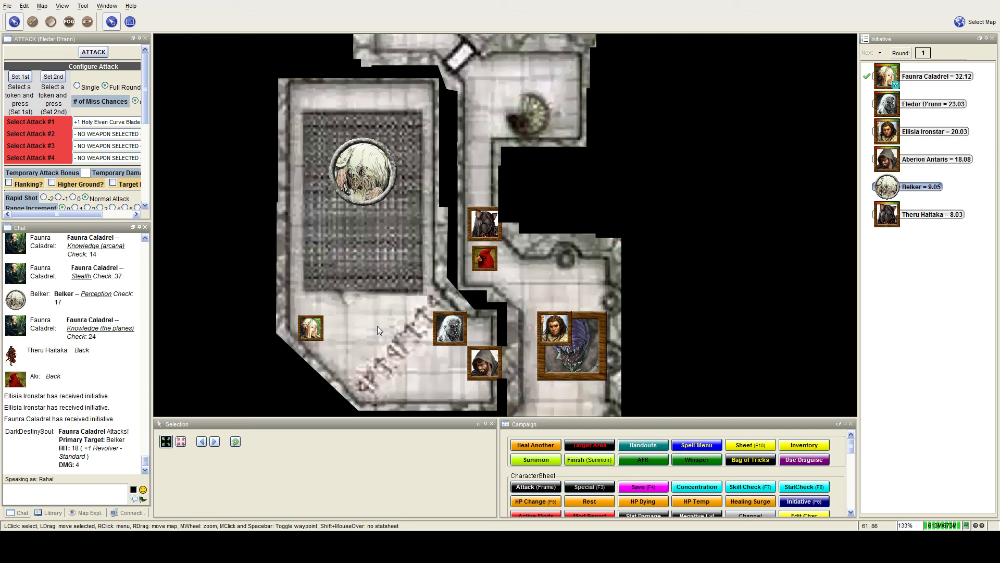
pyautogui.moveTo(382, 316)
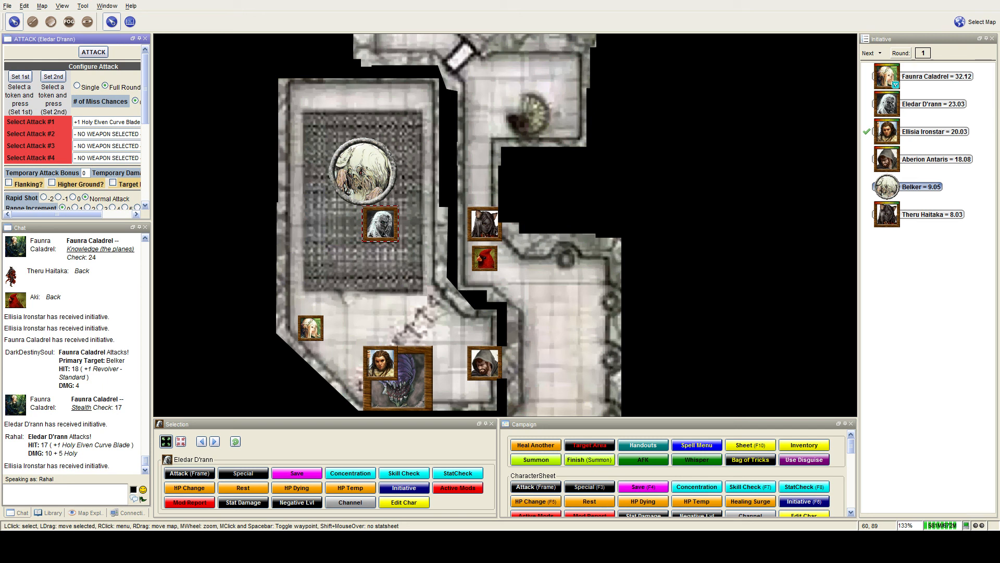
# Step: Deselect Eldar D'rann's token and move Aberion Antaris beside the Belker
pyautogui.click(285, 372)
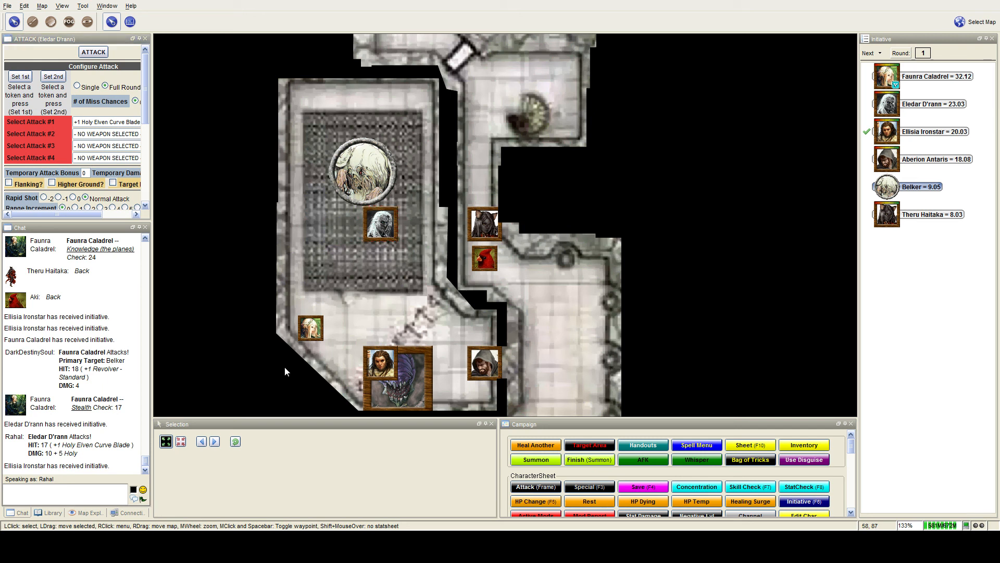
pyautogui.moveTo(397, 284)
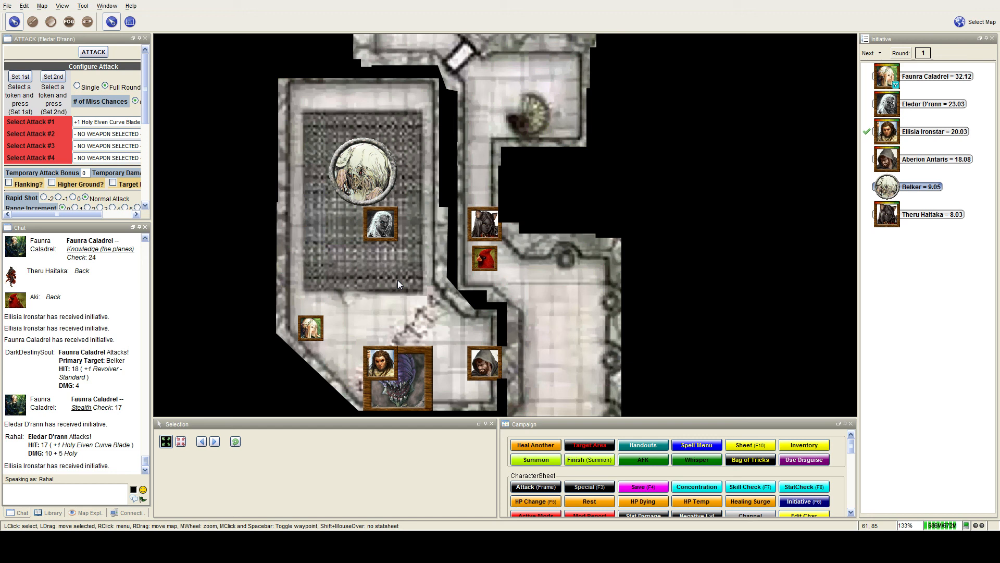
pyautogui.moveTo(402, 315)
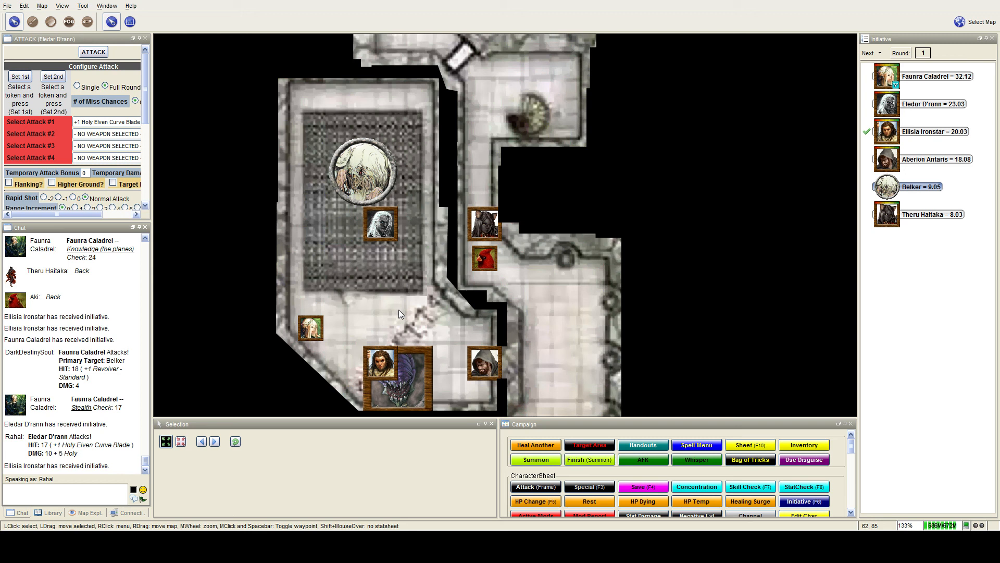
pyautogui.scroll(-3)
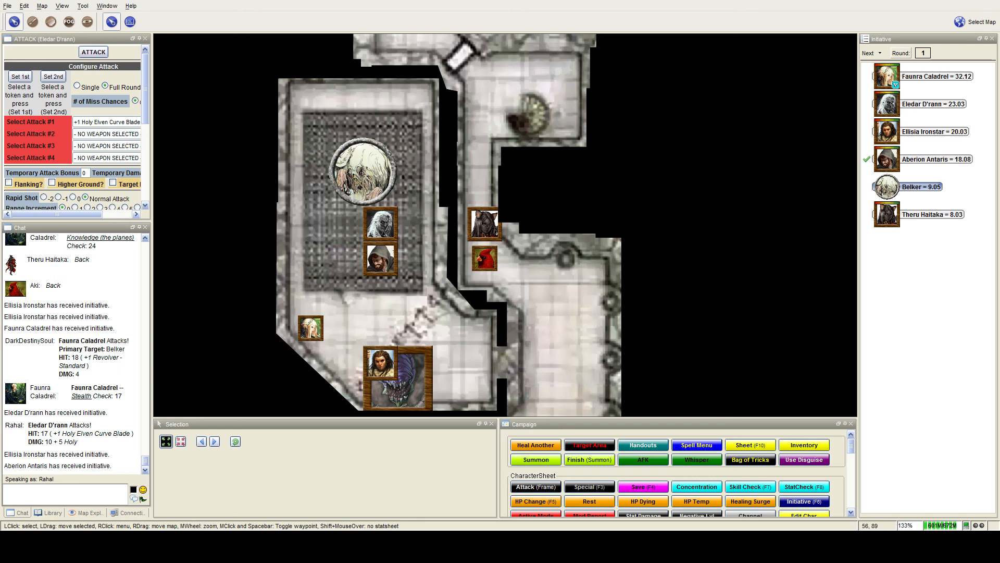
# Step: Scroll the chat to Aberion's glaive-guisarme hit of 28 for 11 damage
pyautogui.scroll(-3)
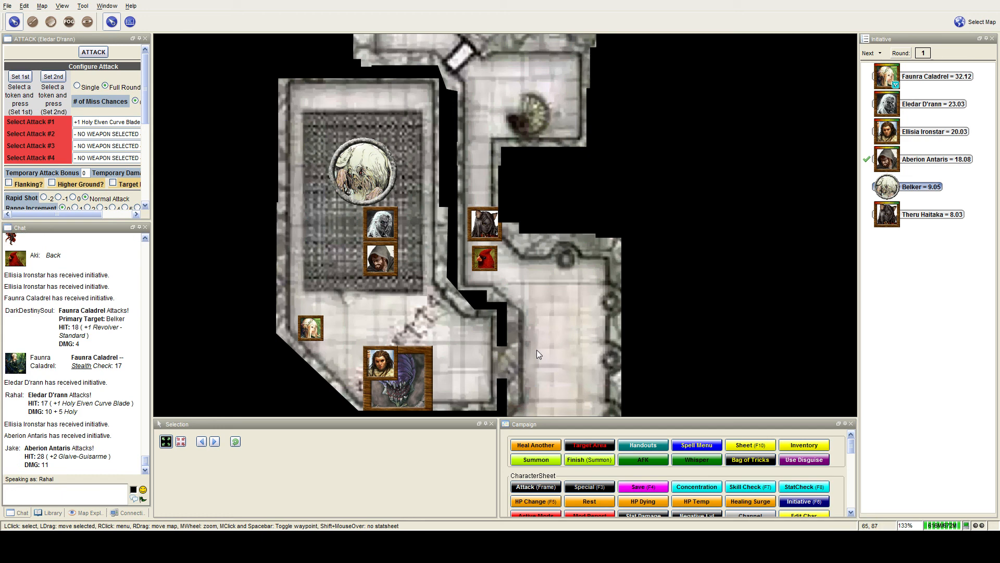
pyautogui.moveTo(465, 311)
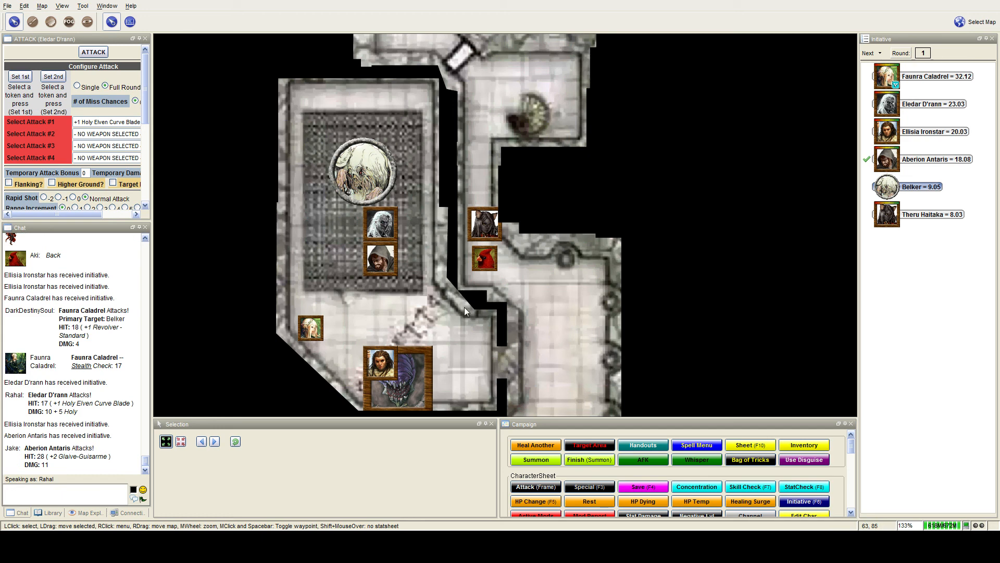
pyautogui.moveTo(484, 259)
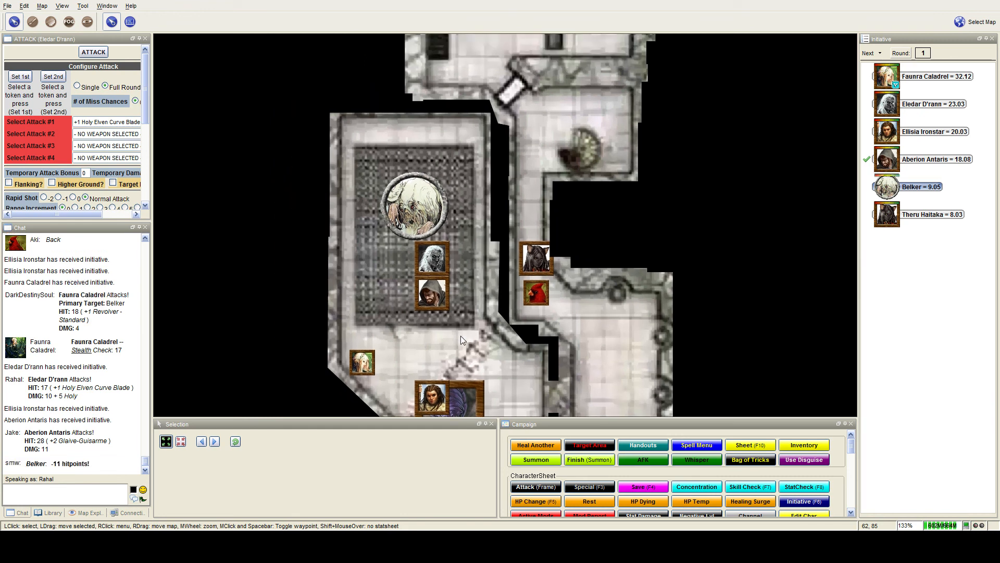
pyautogui.moveTo(416, 204)
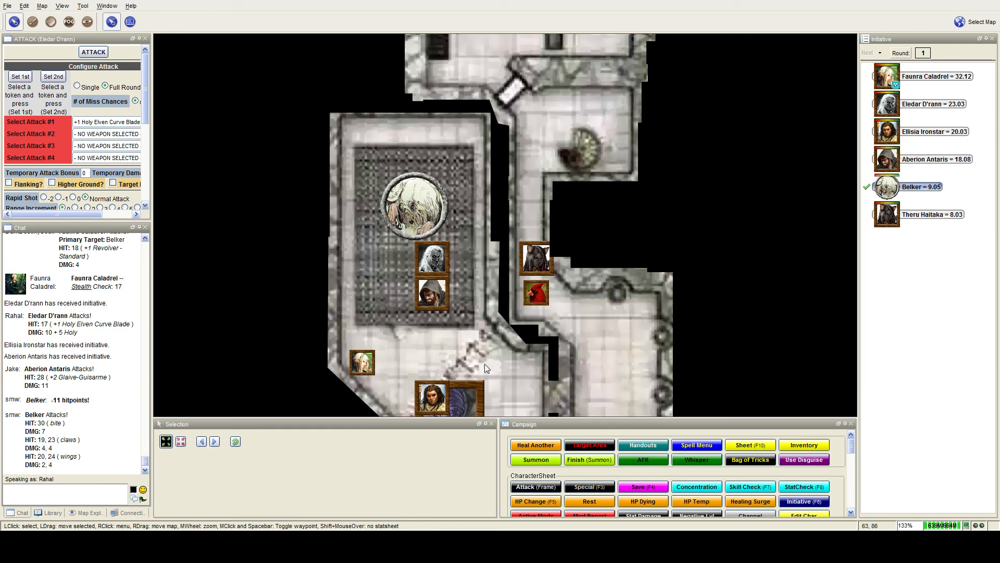
pyautogui.moveTo(367, 198)
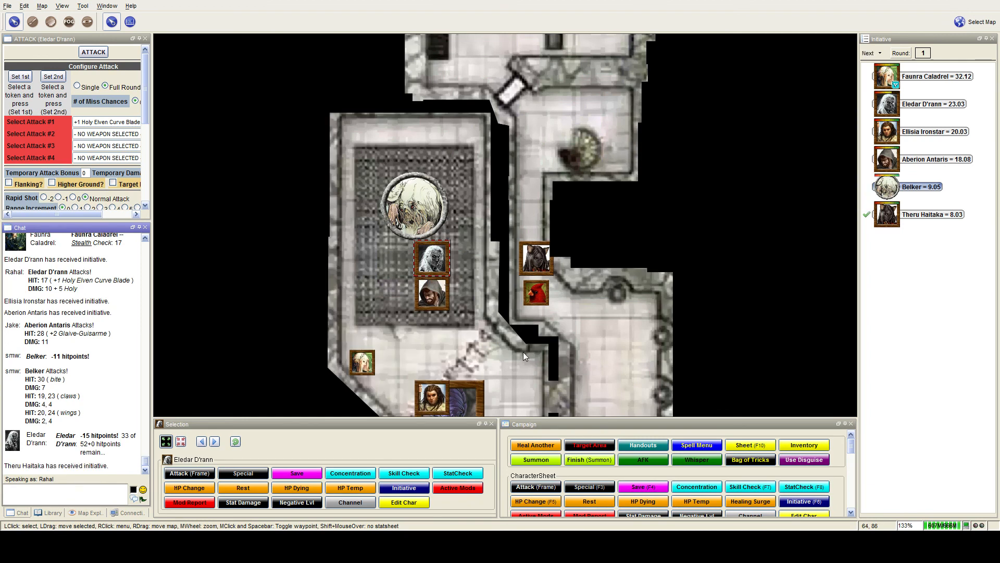
pyautogui.moveTo(520, 353)
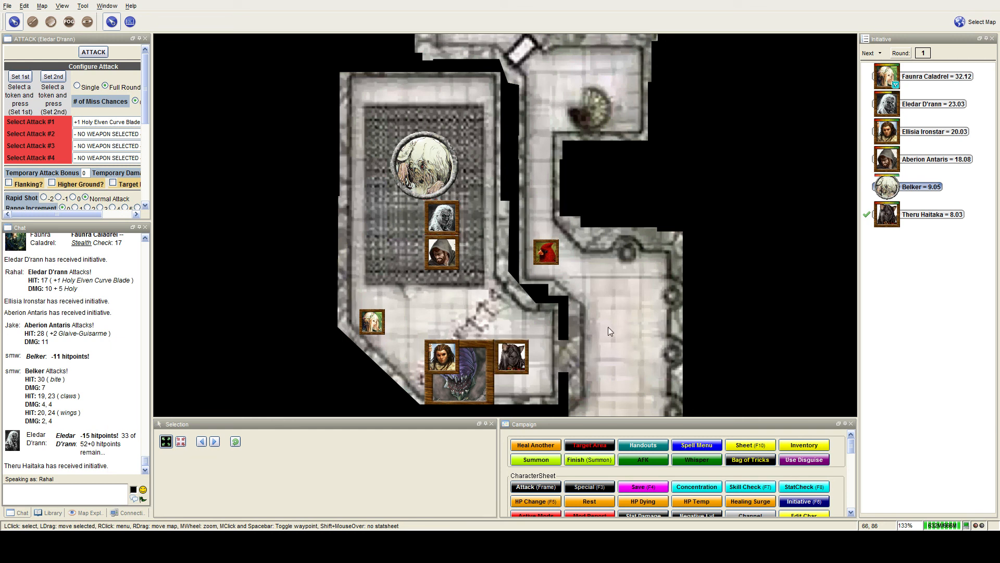
pyautogui.moveTo(424, 168)
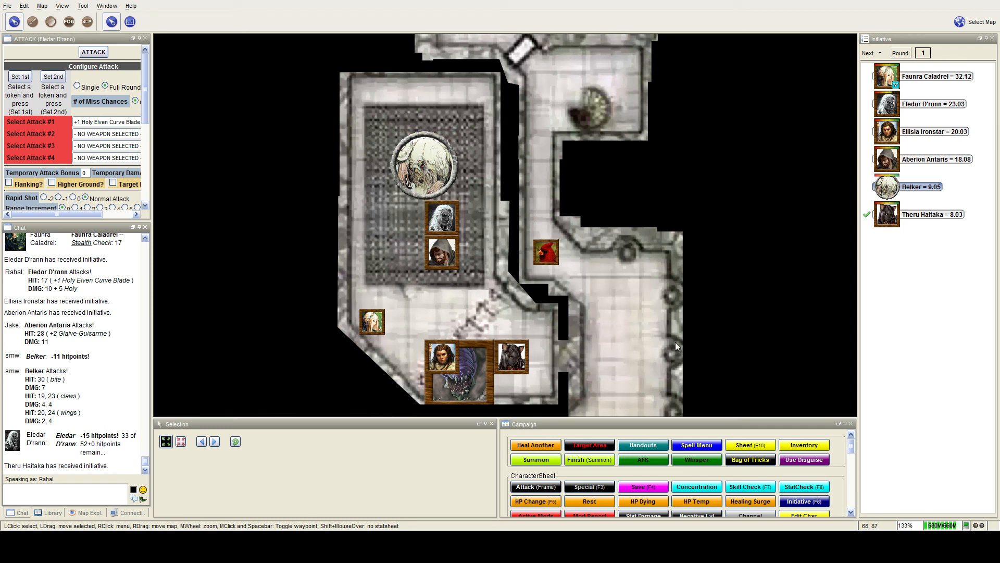
pyautogui.moveTo(554, 292)
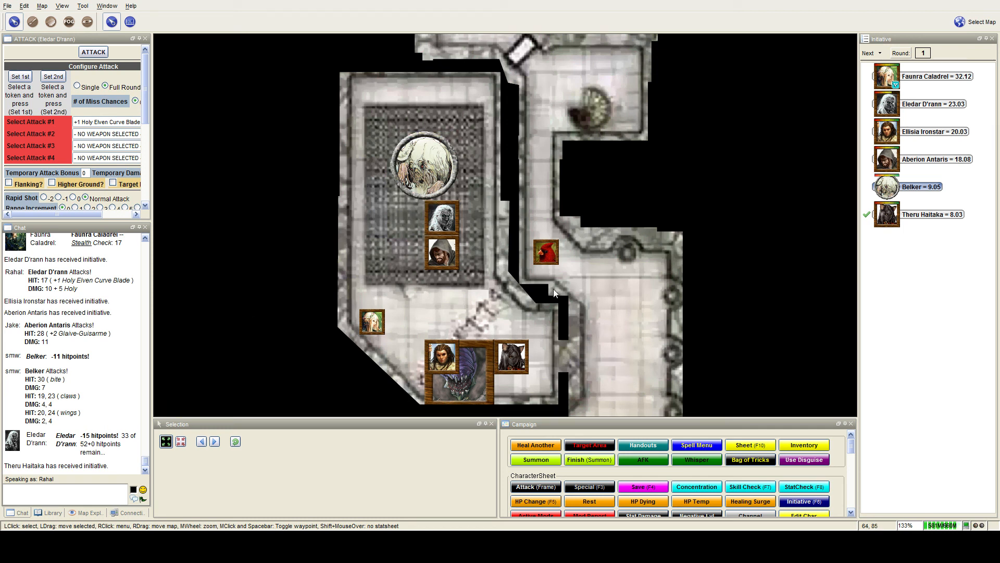
pyautogui.moveTo(432, 165)
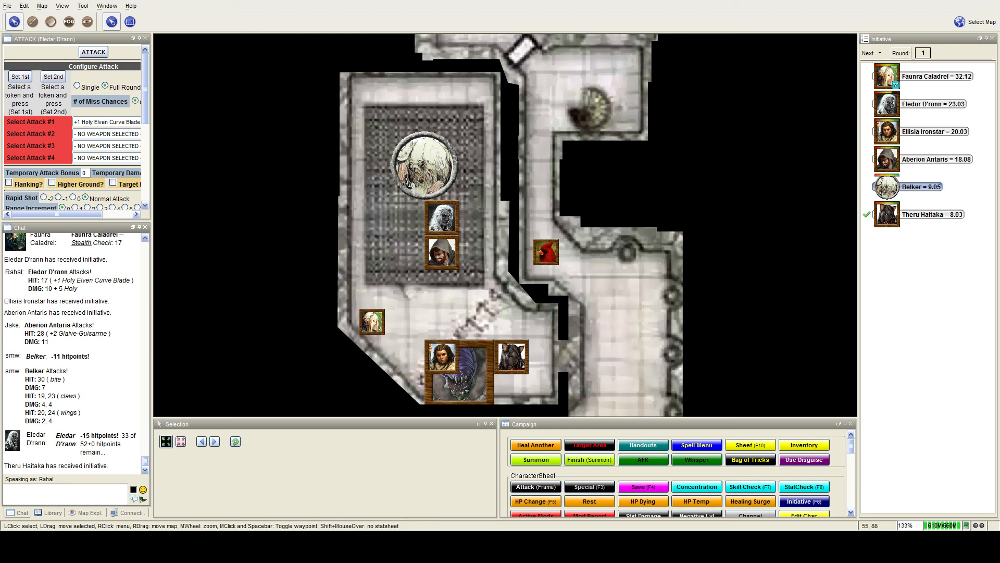
# Step: Review Theru Haitaka's 5-damage longbow hit and advance initiative to round 2
pyautogui.scroll(-3)
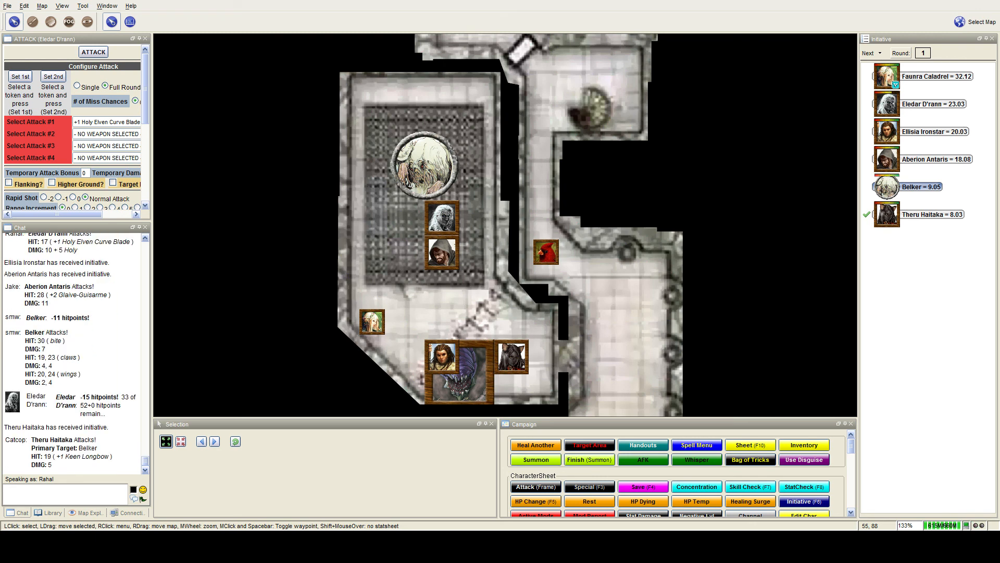
pyautogui.scroll(-3)
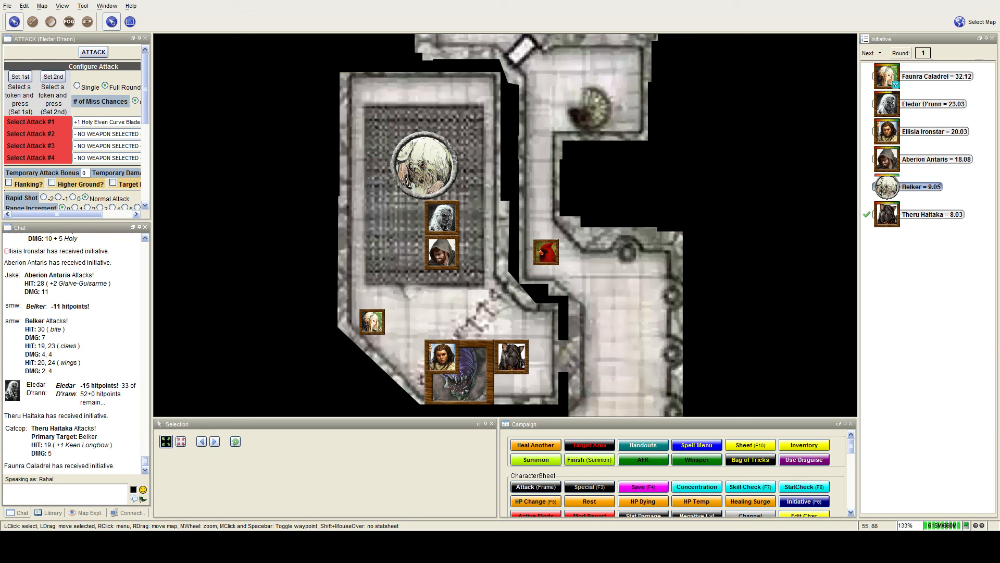
pyautogui.click(869, 52)
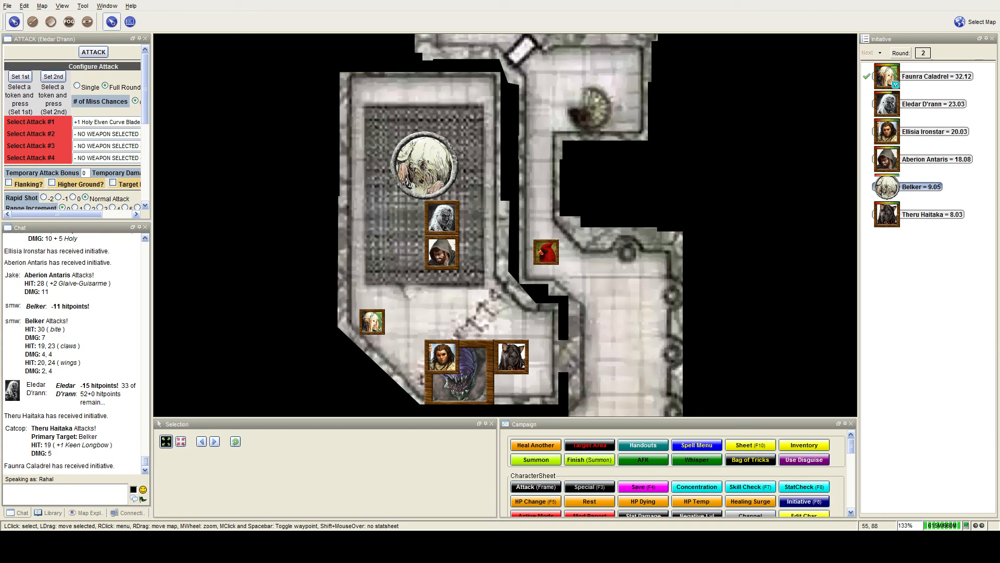